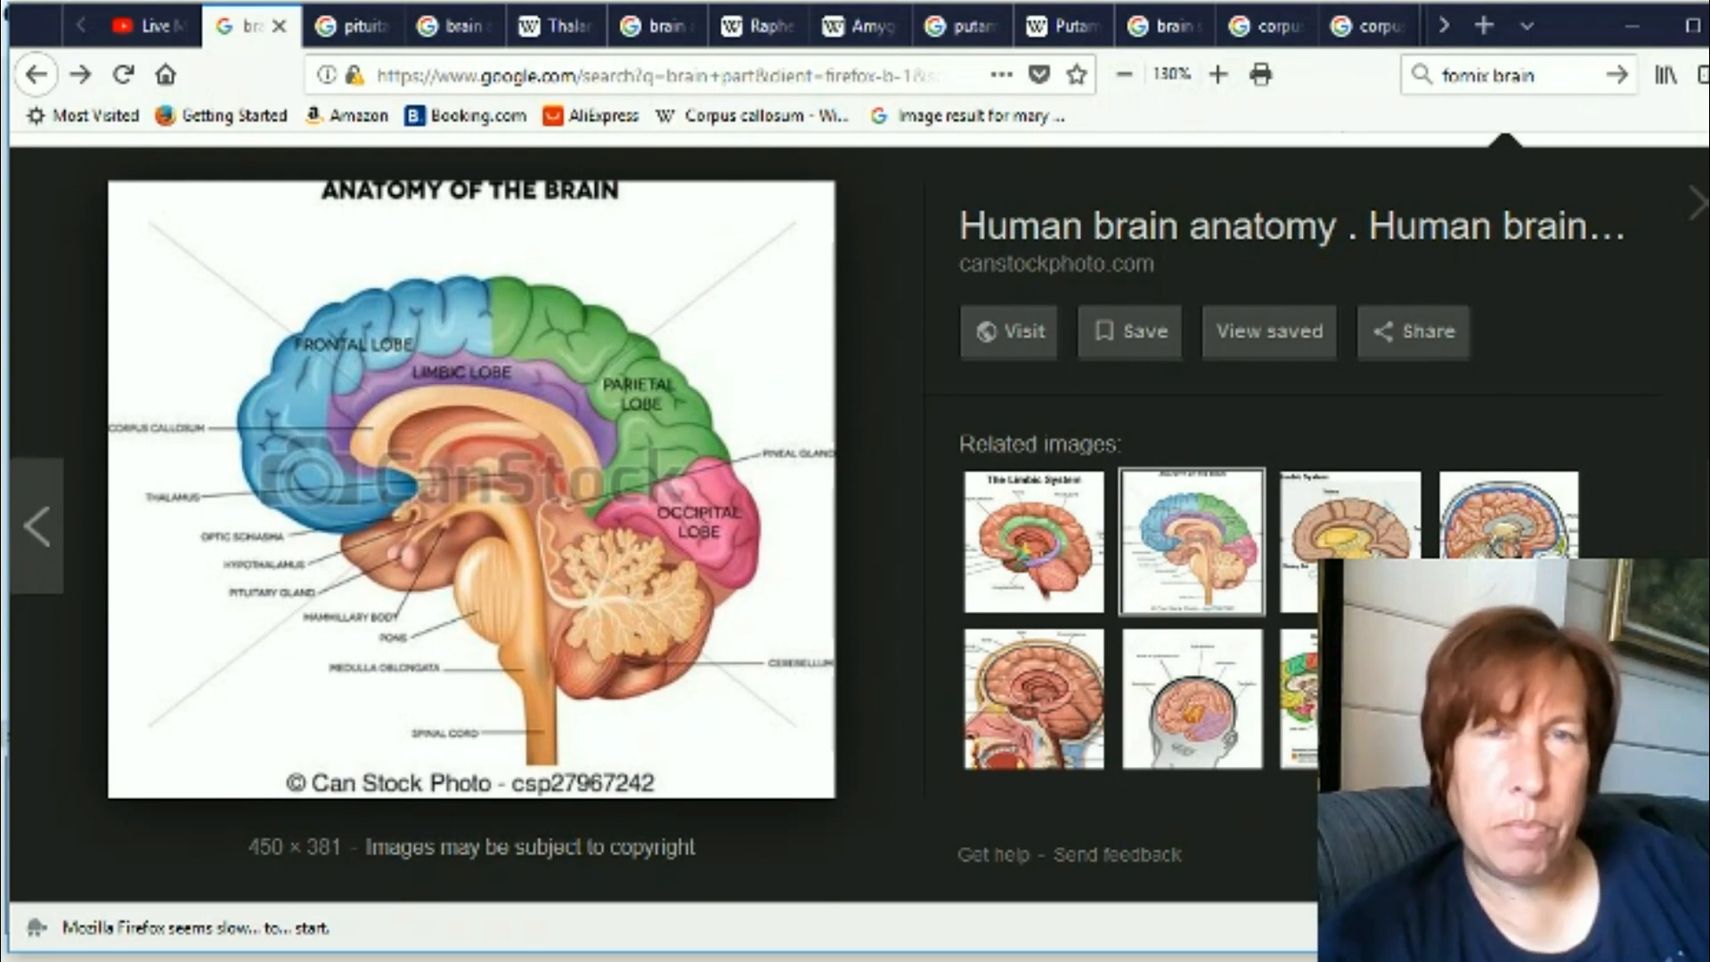
pyautogui.moveTo(812, 649)
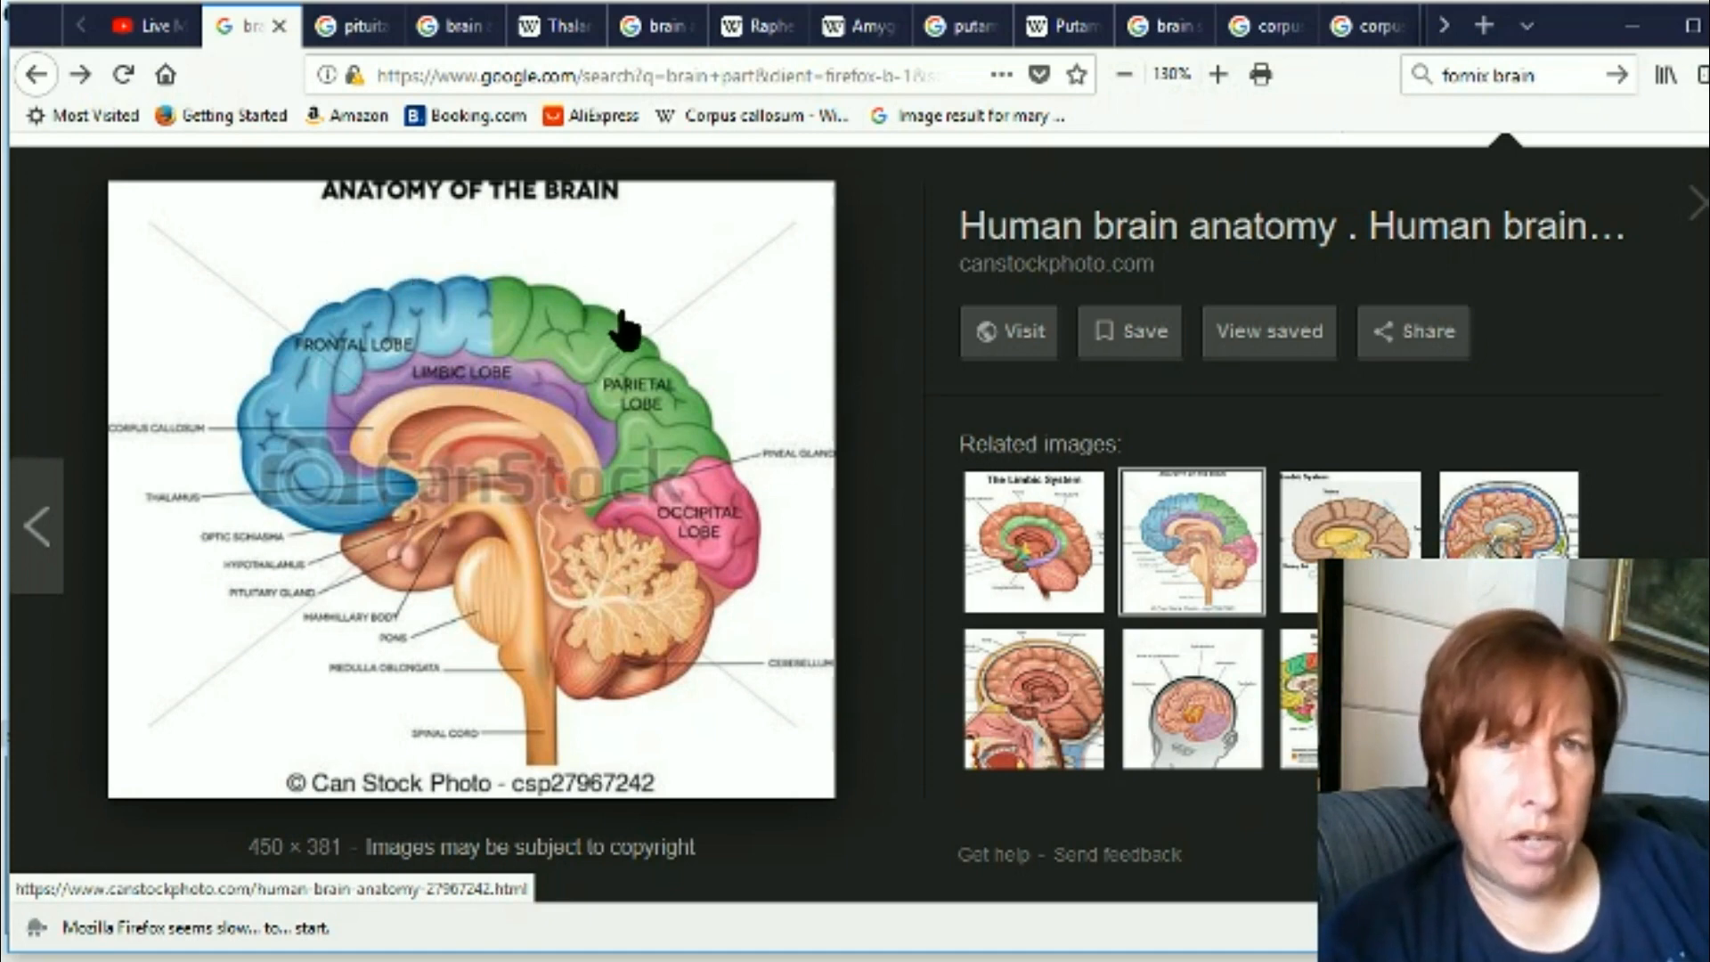
pyautogui.moveTo(534, 453)
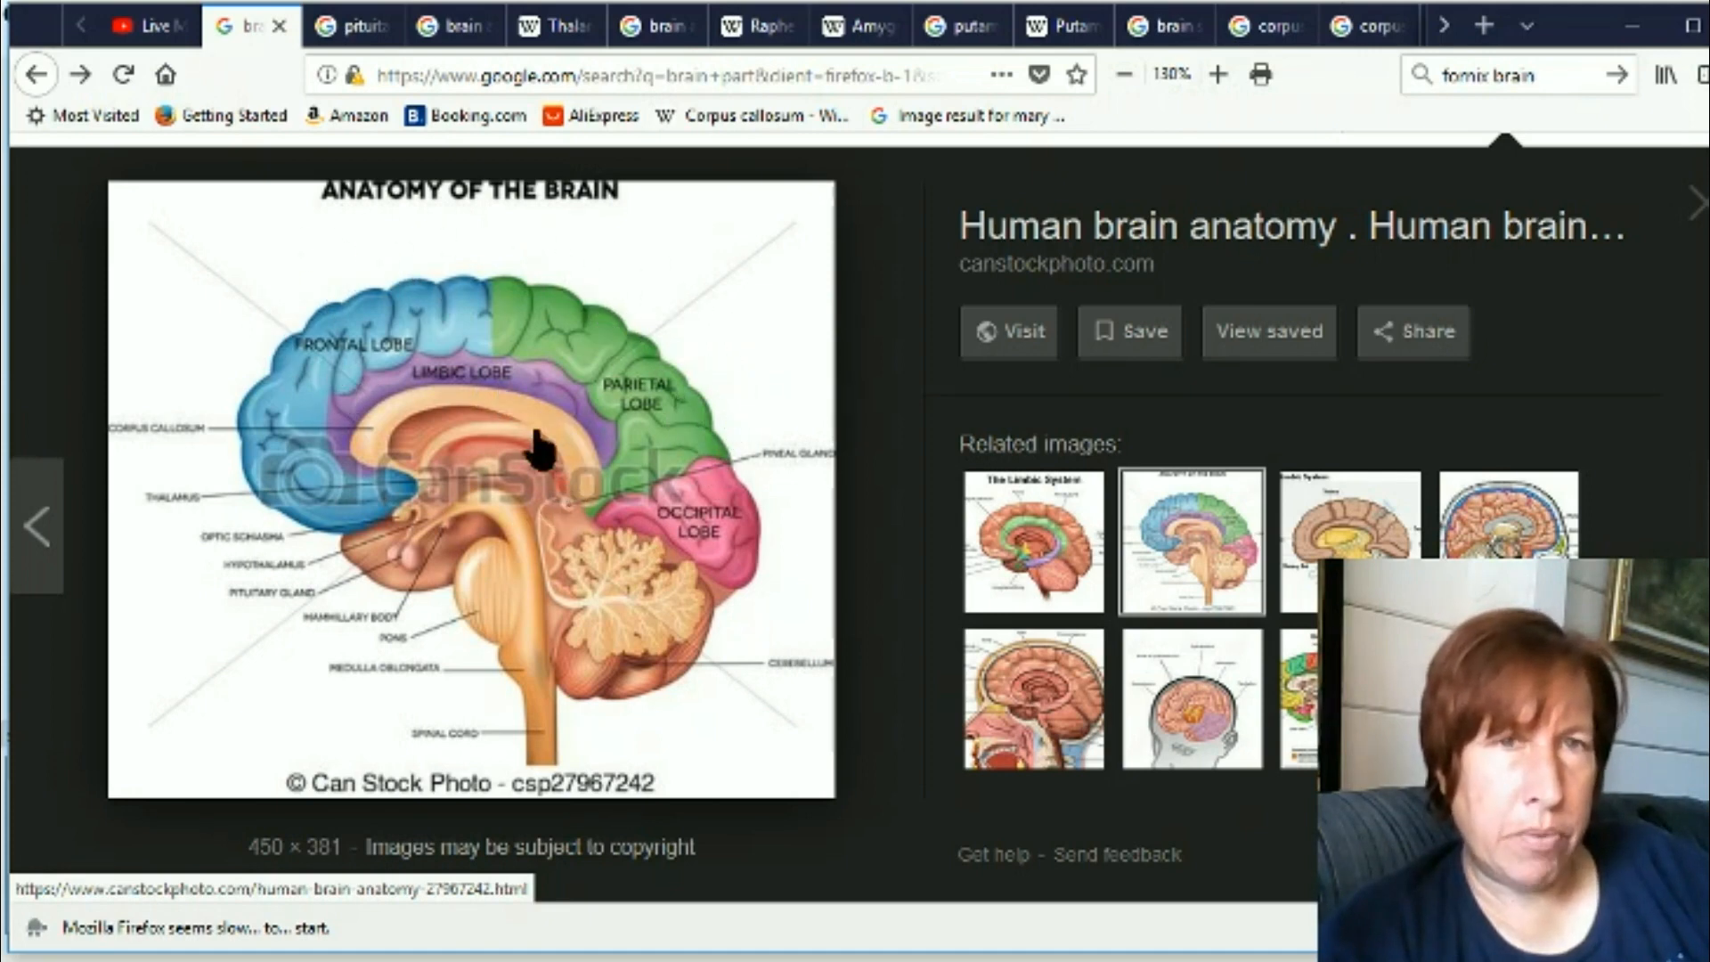
pyautogui.moveTo(534, 524)
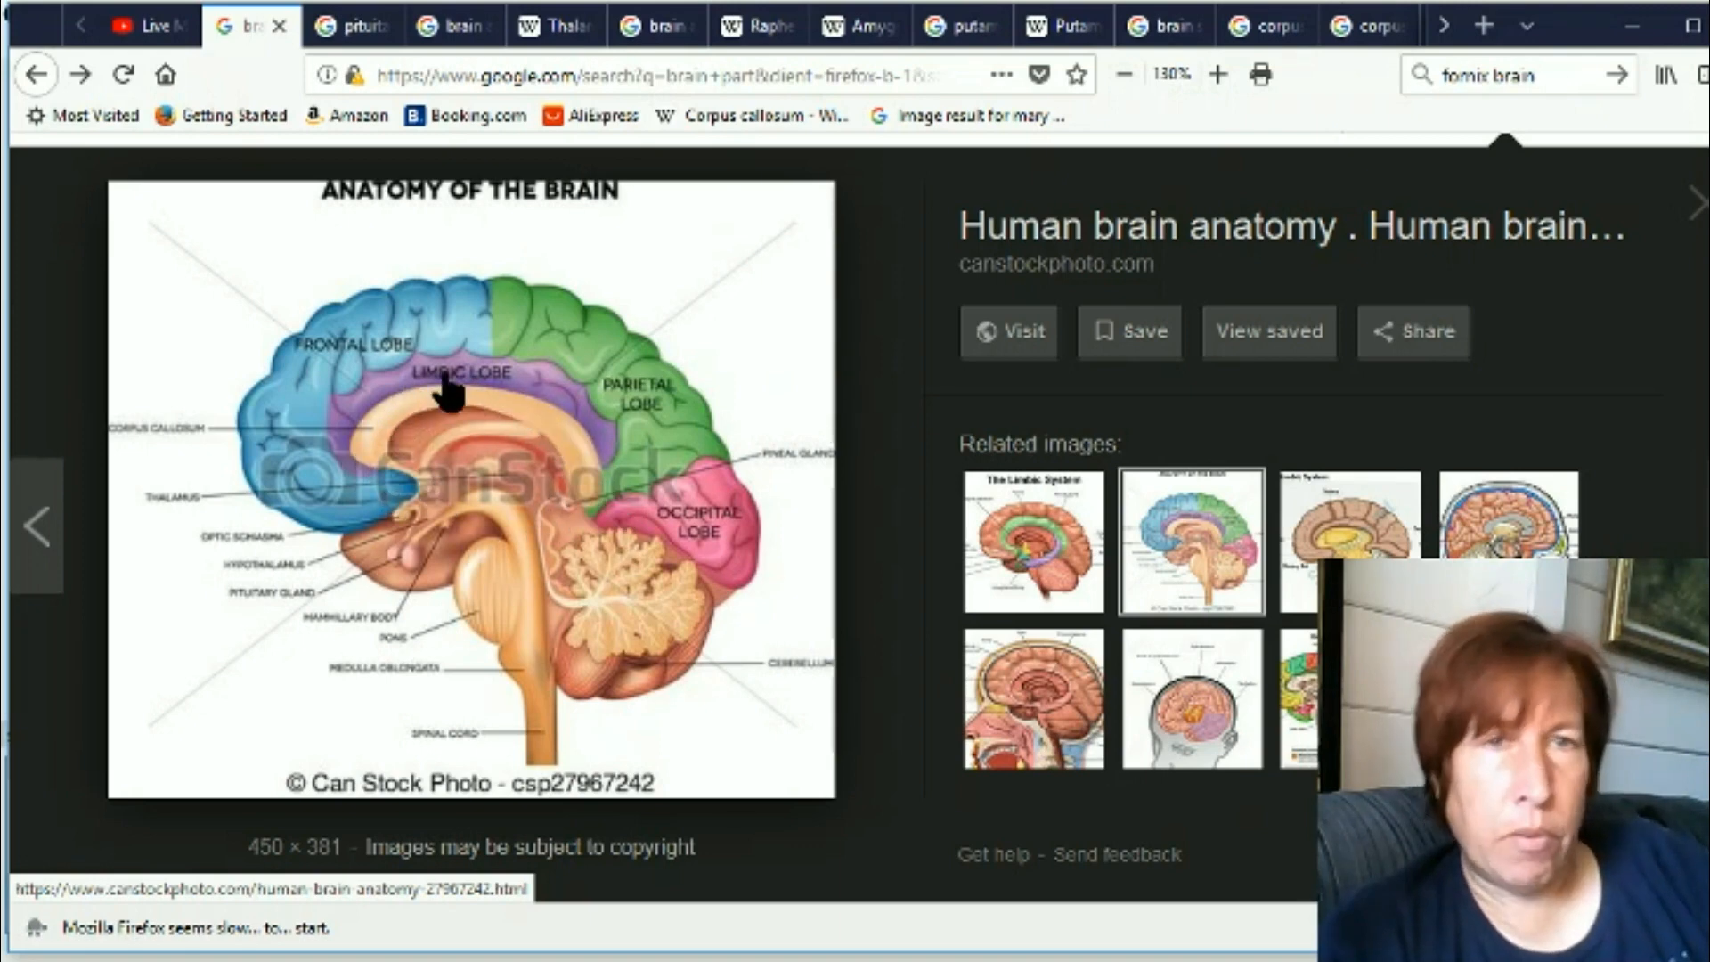
pyautogui.moveTo(463, 421)
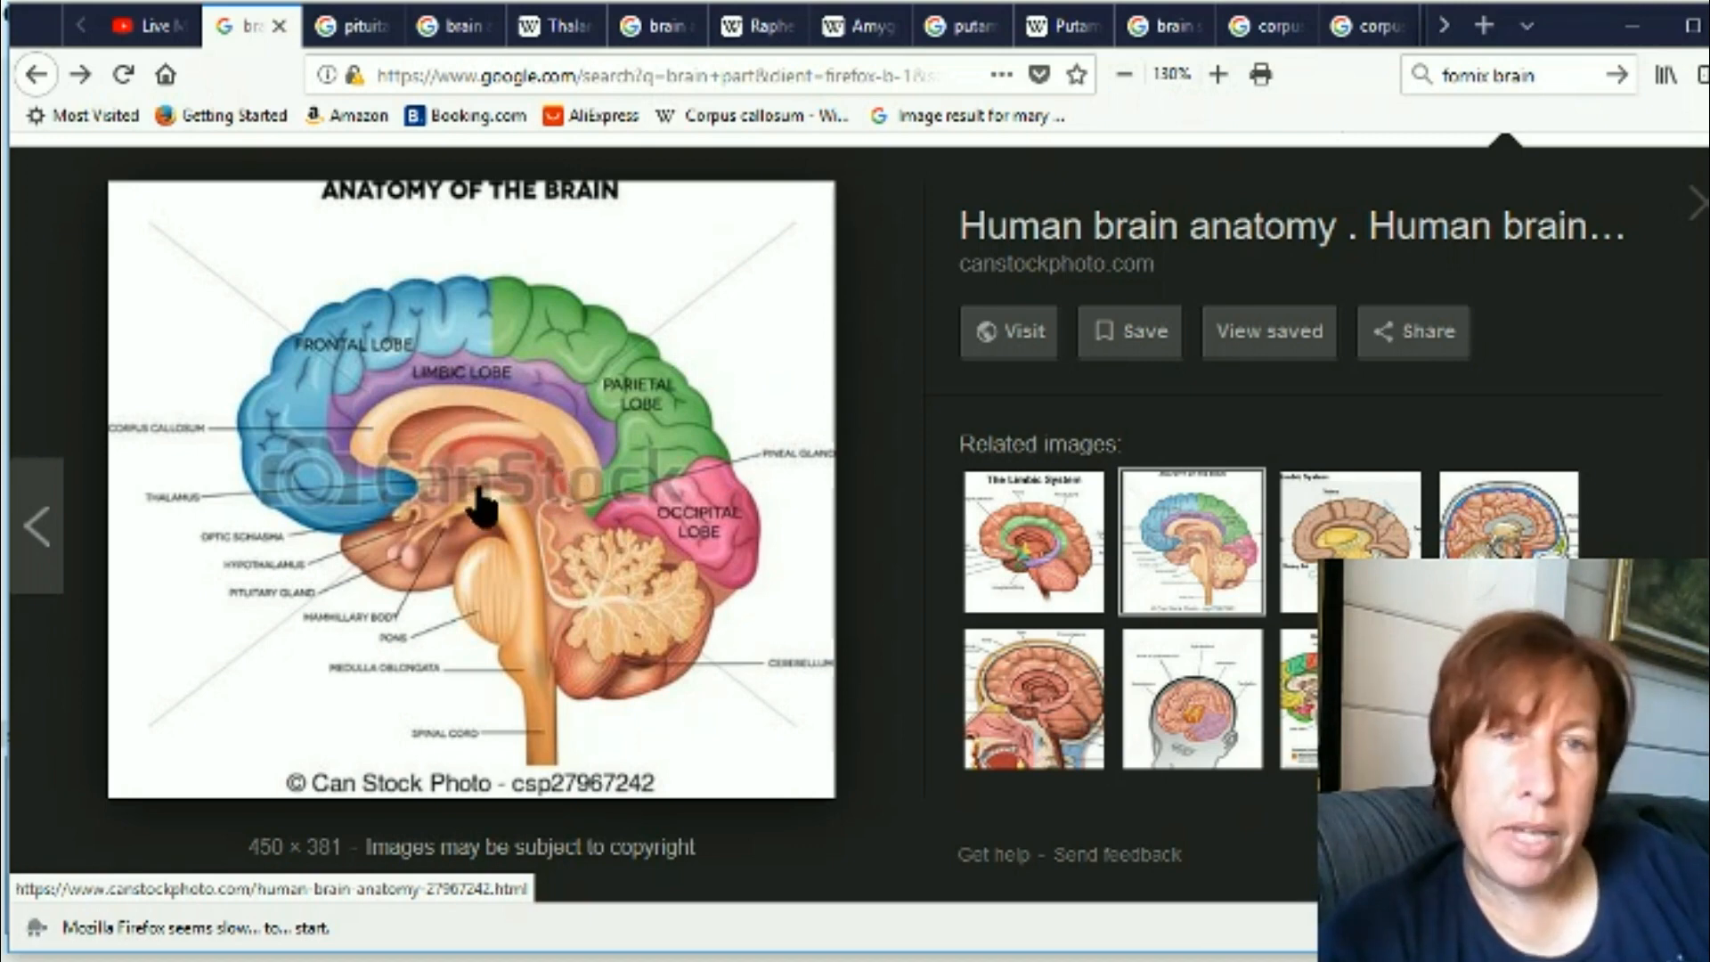
pyautogui.moveTo(491, 519)
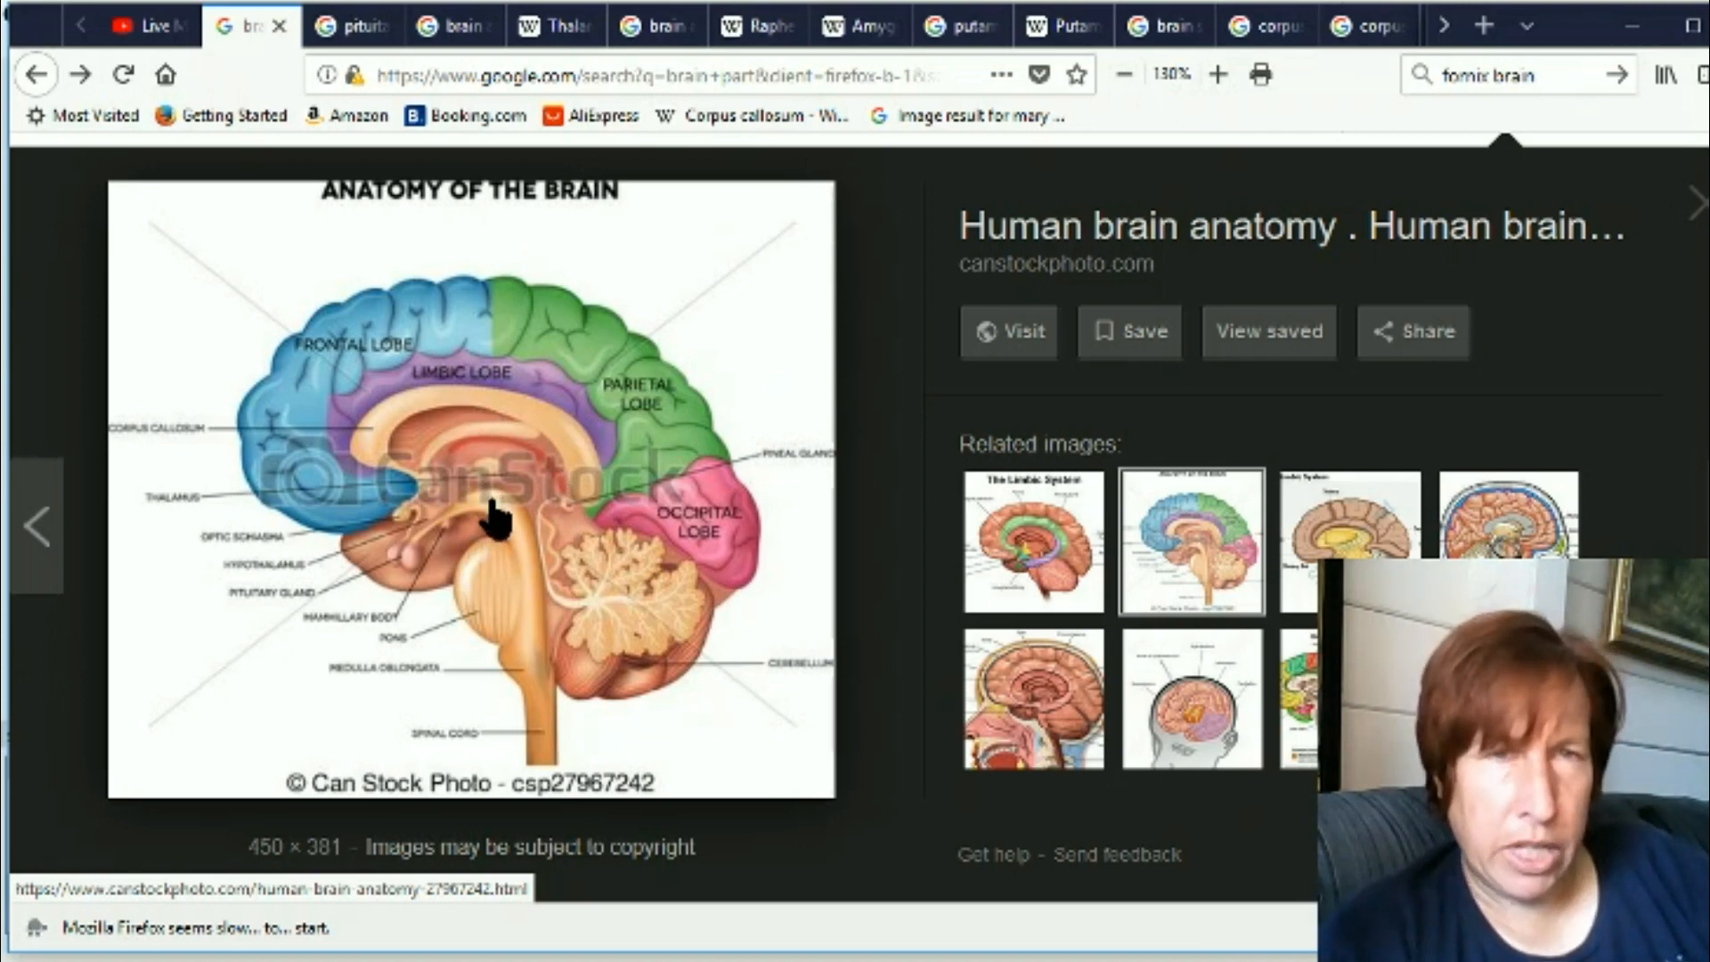
pyautogui.moveTo(534, 404)
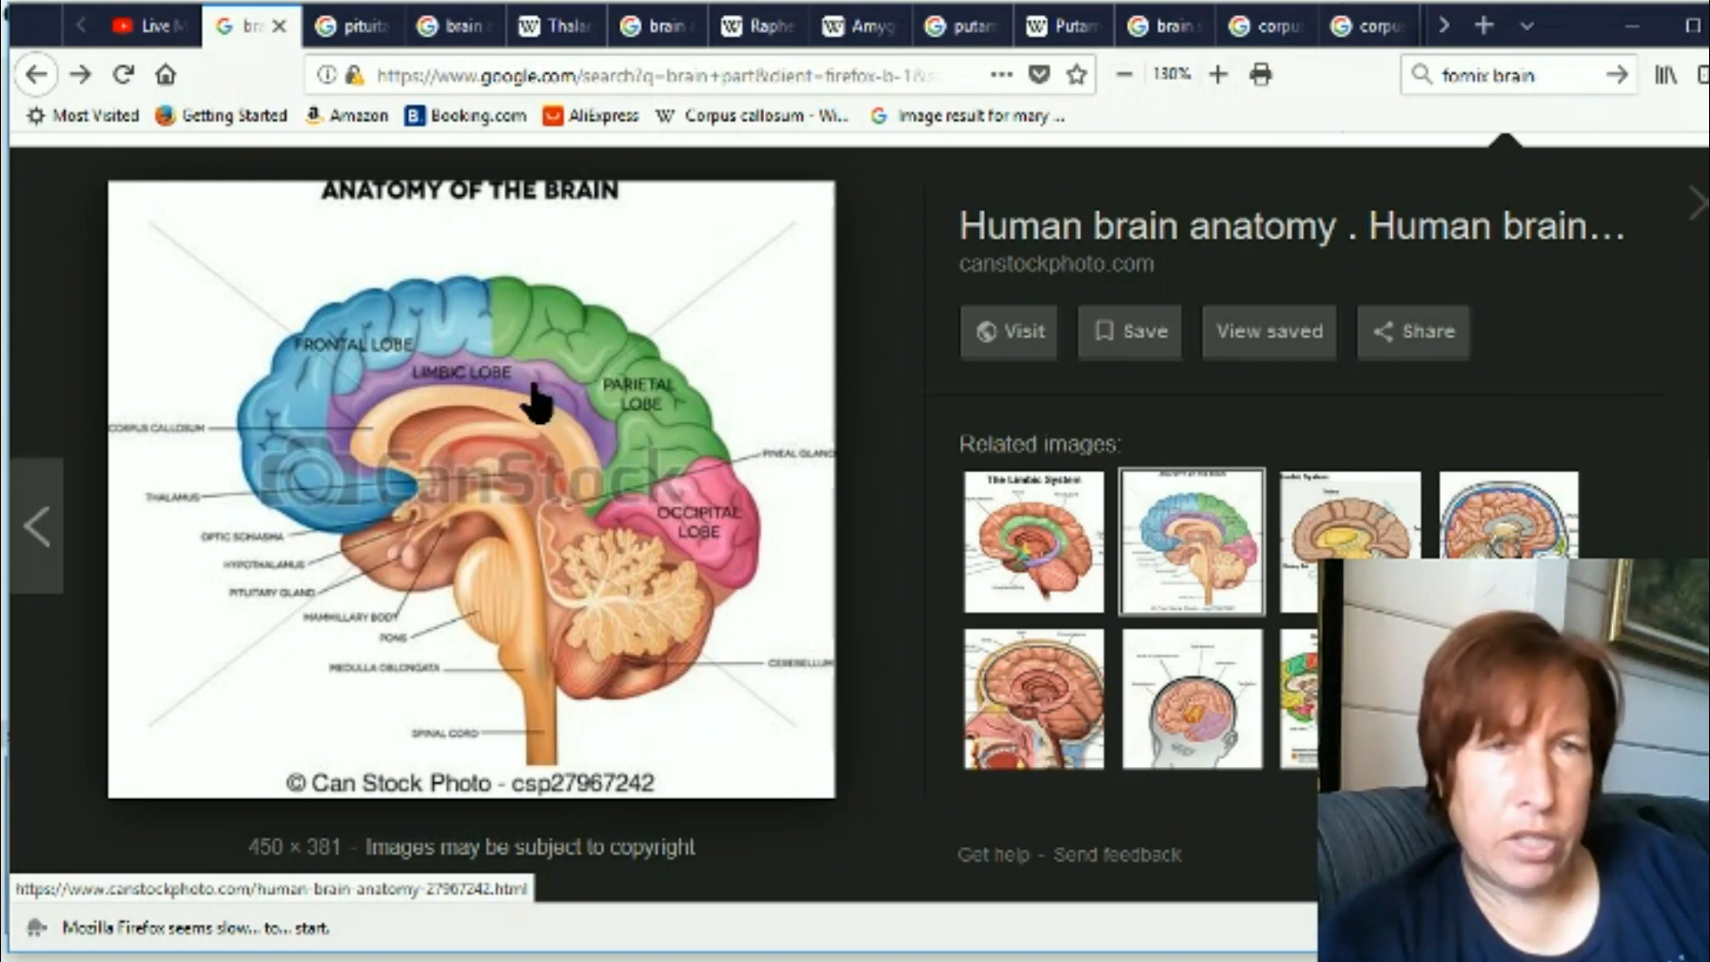
pyautogui.moveTo(491, 539)
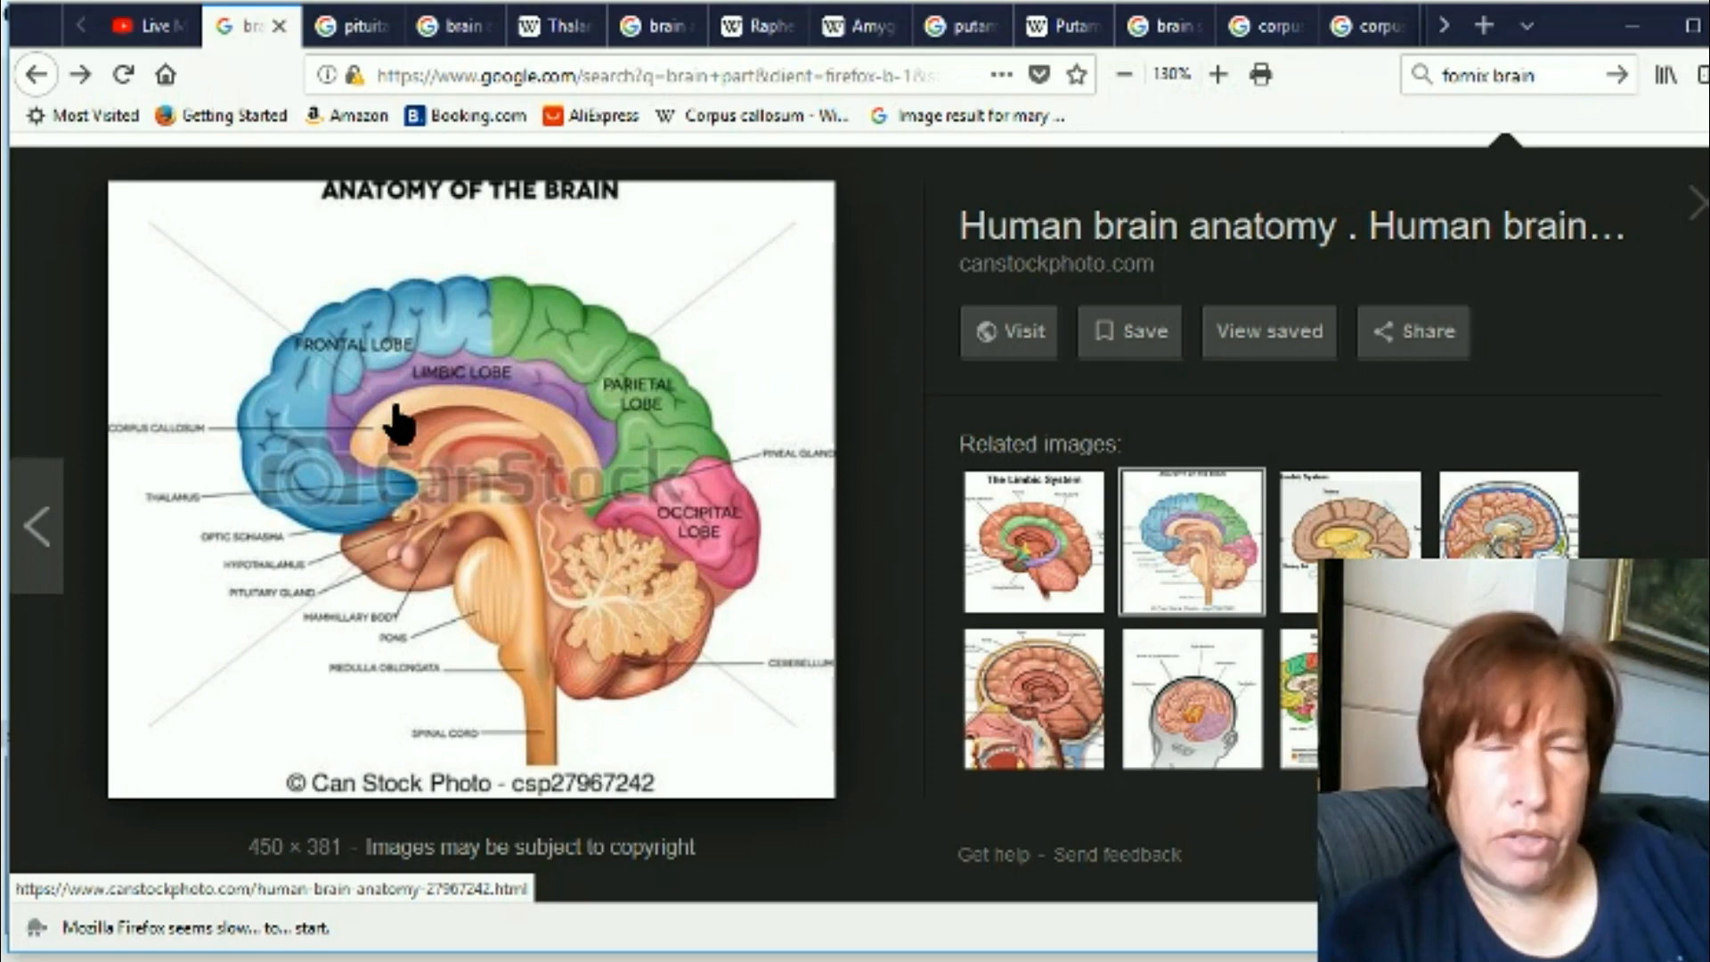
pyautogui.moveTo(513, 426)
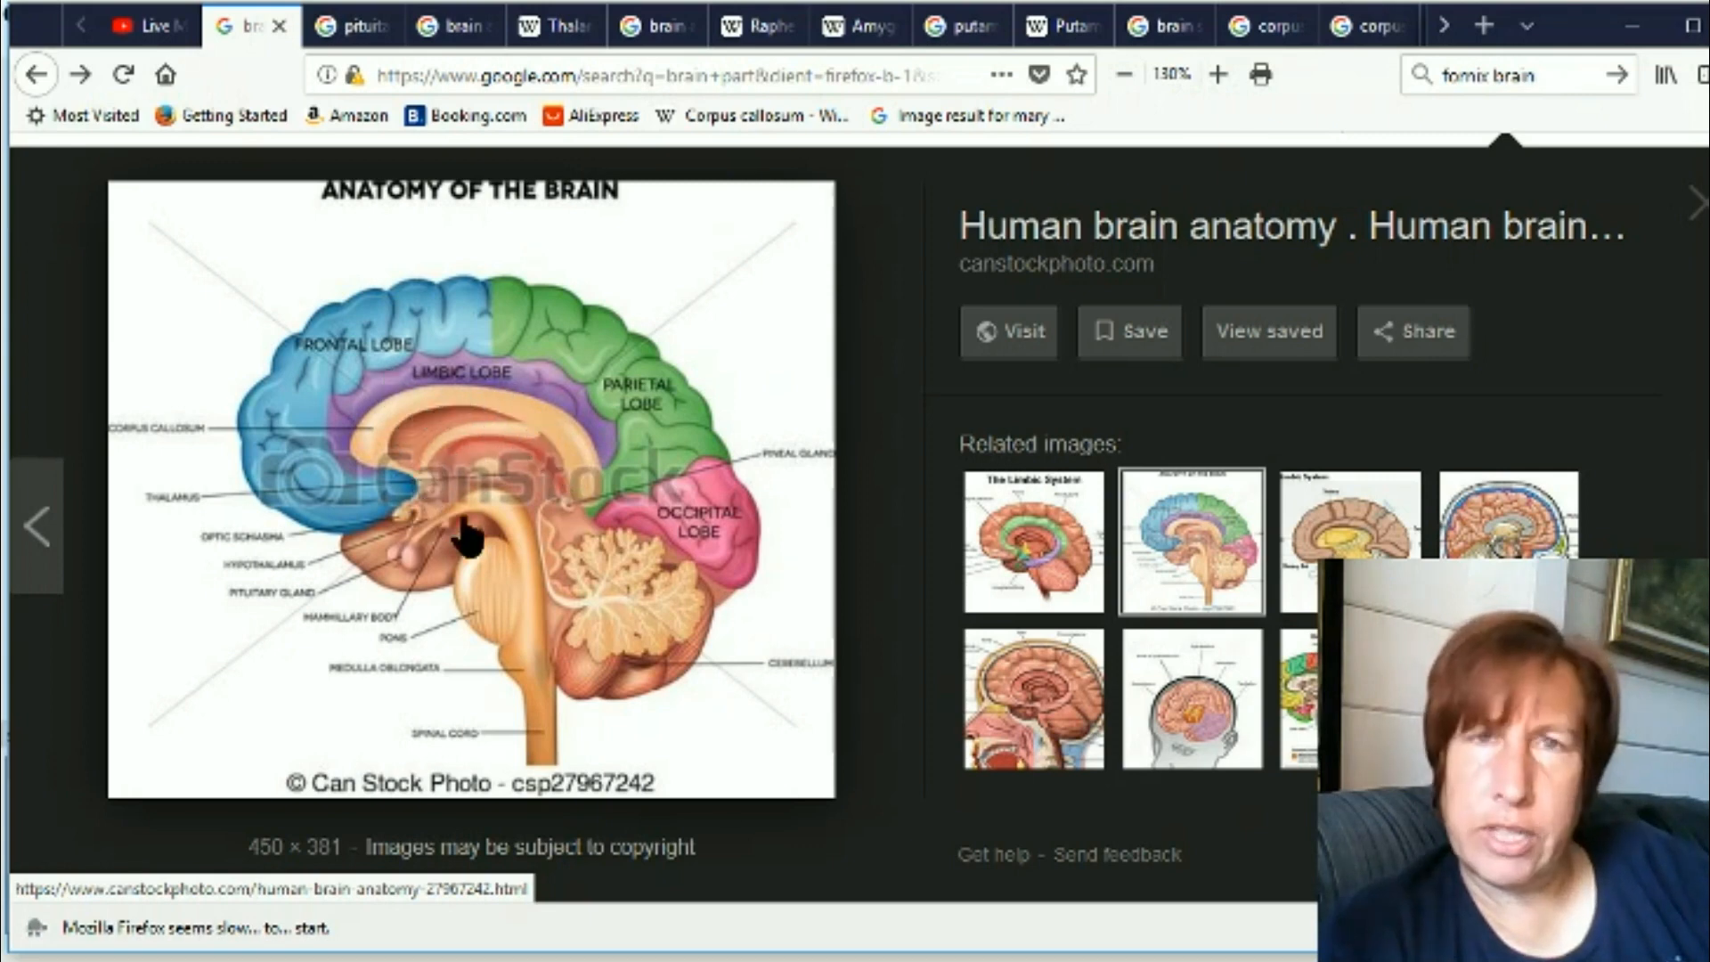
pyautogui.moveTo(561, 442)
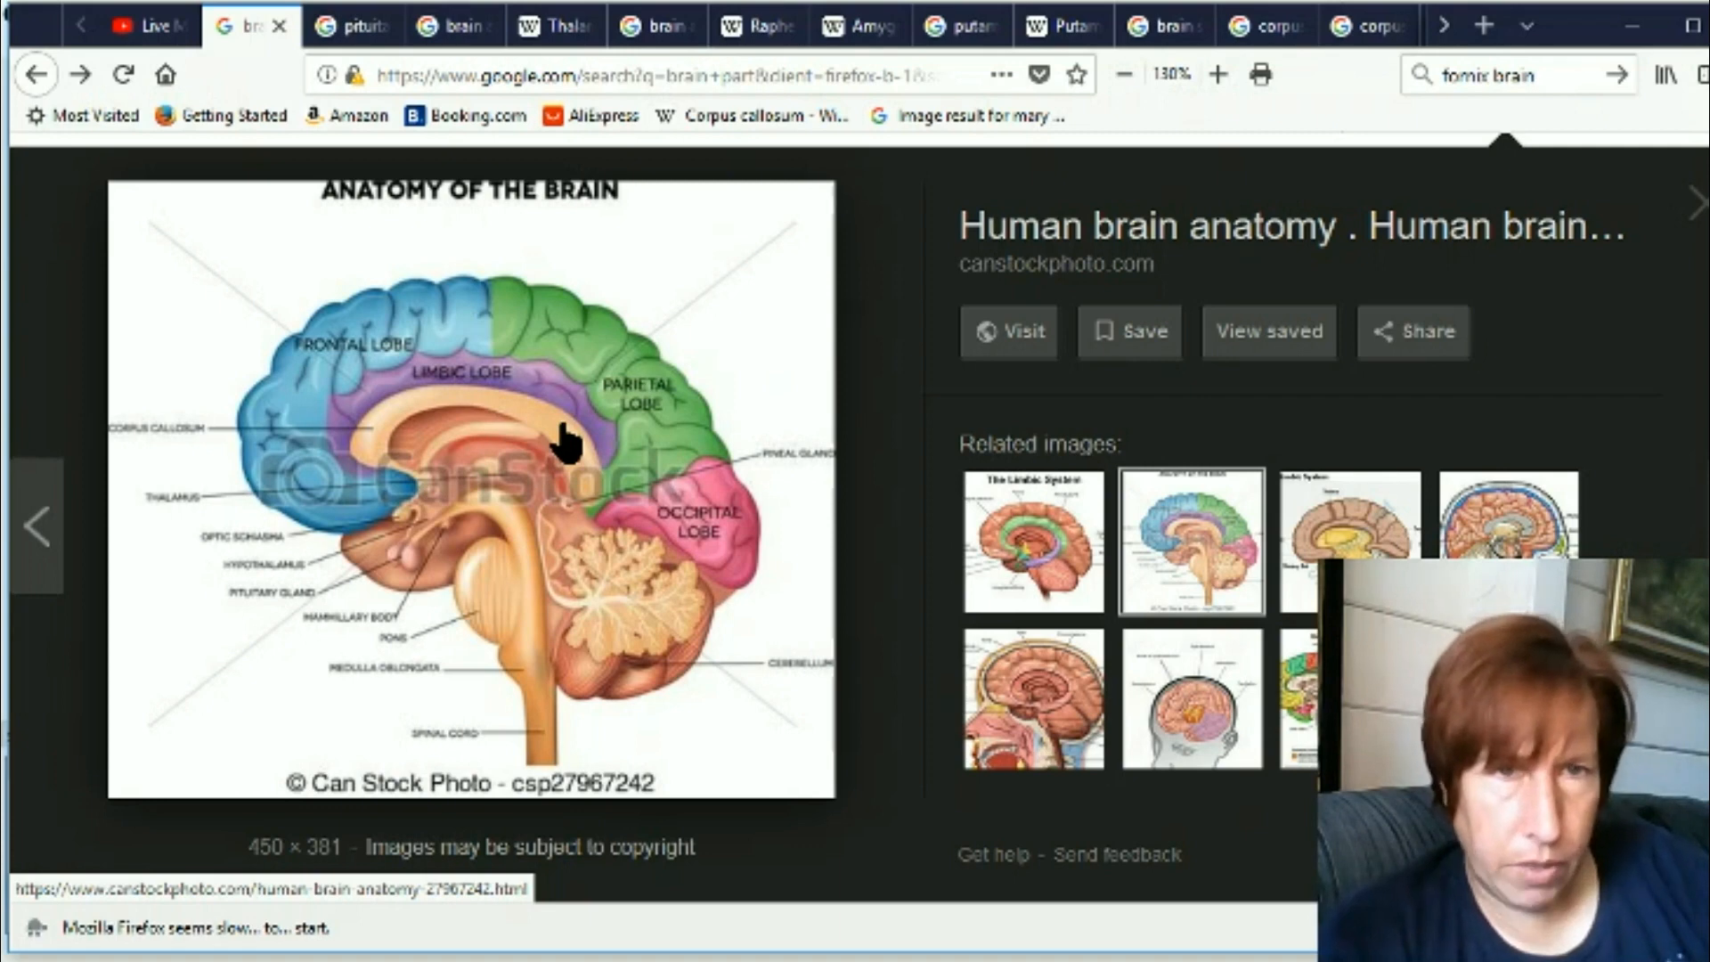
pyautogui.moveTo(416, 589)
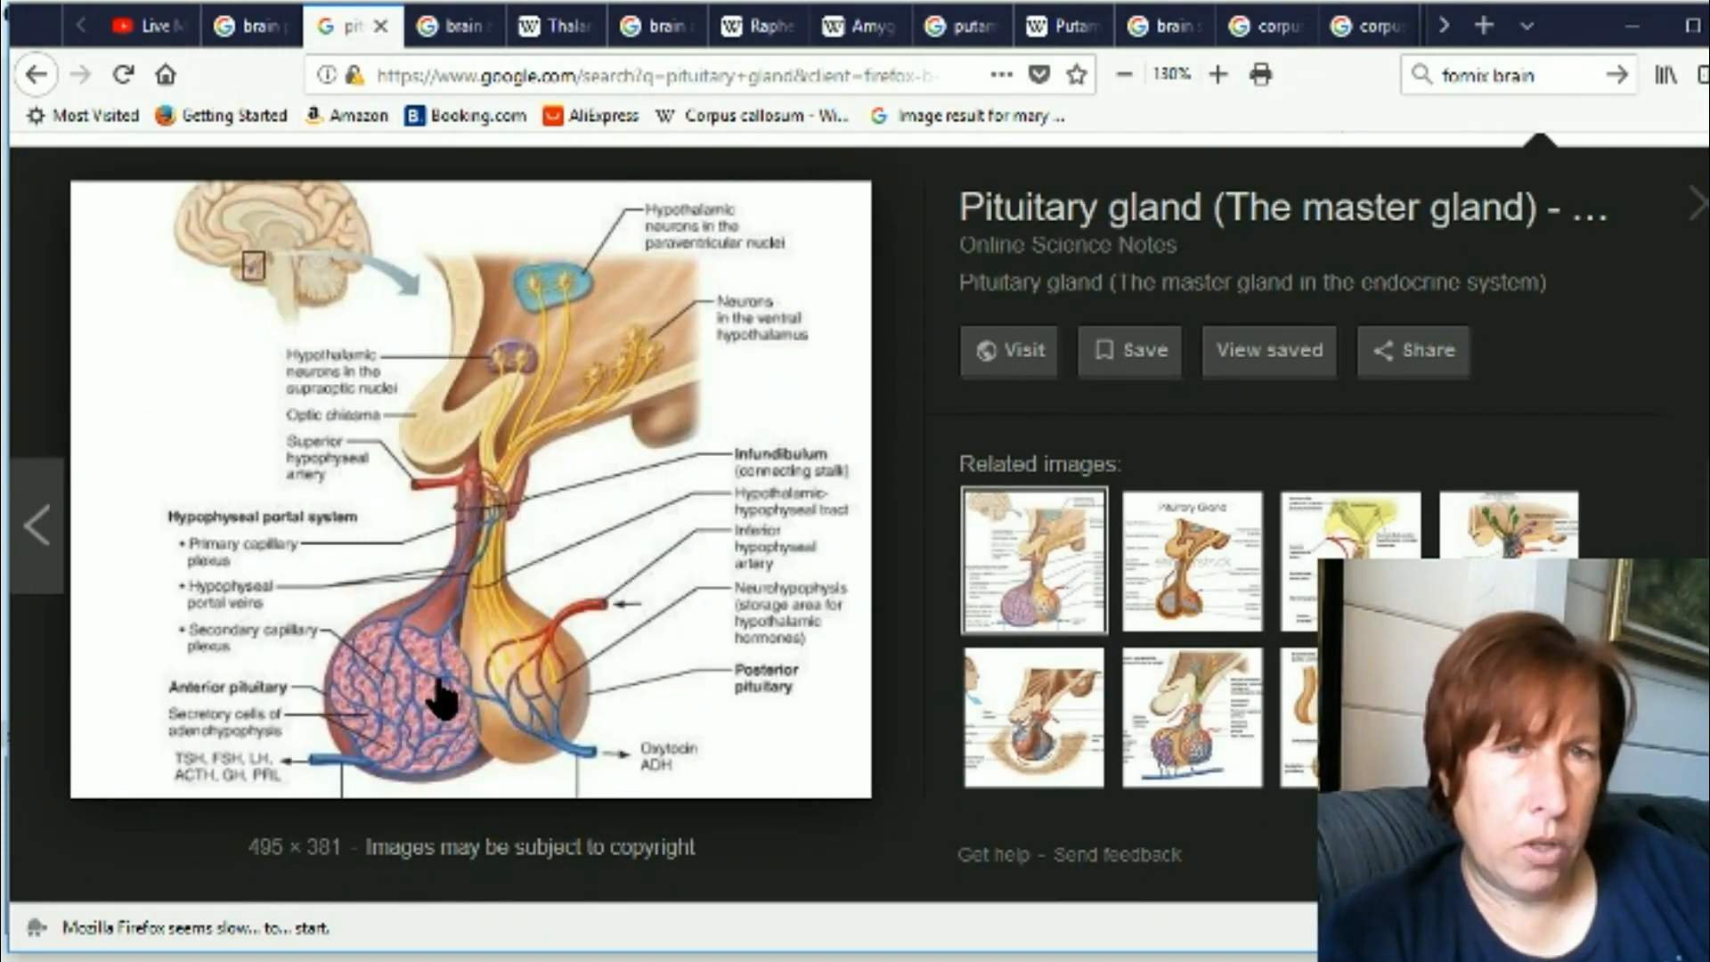
pyautogui.moveTo(492, 643)
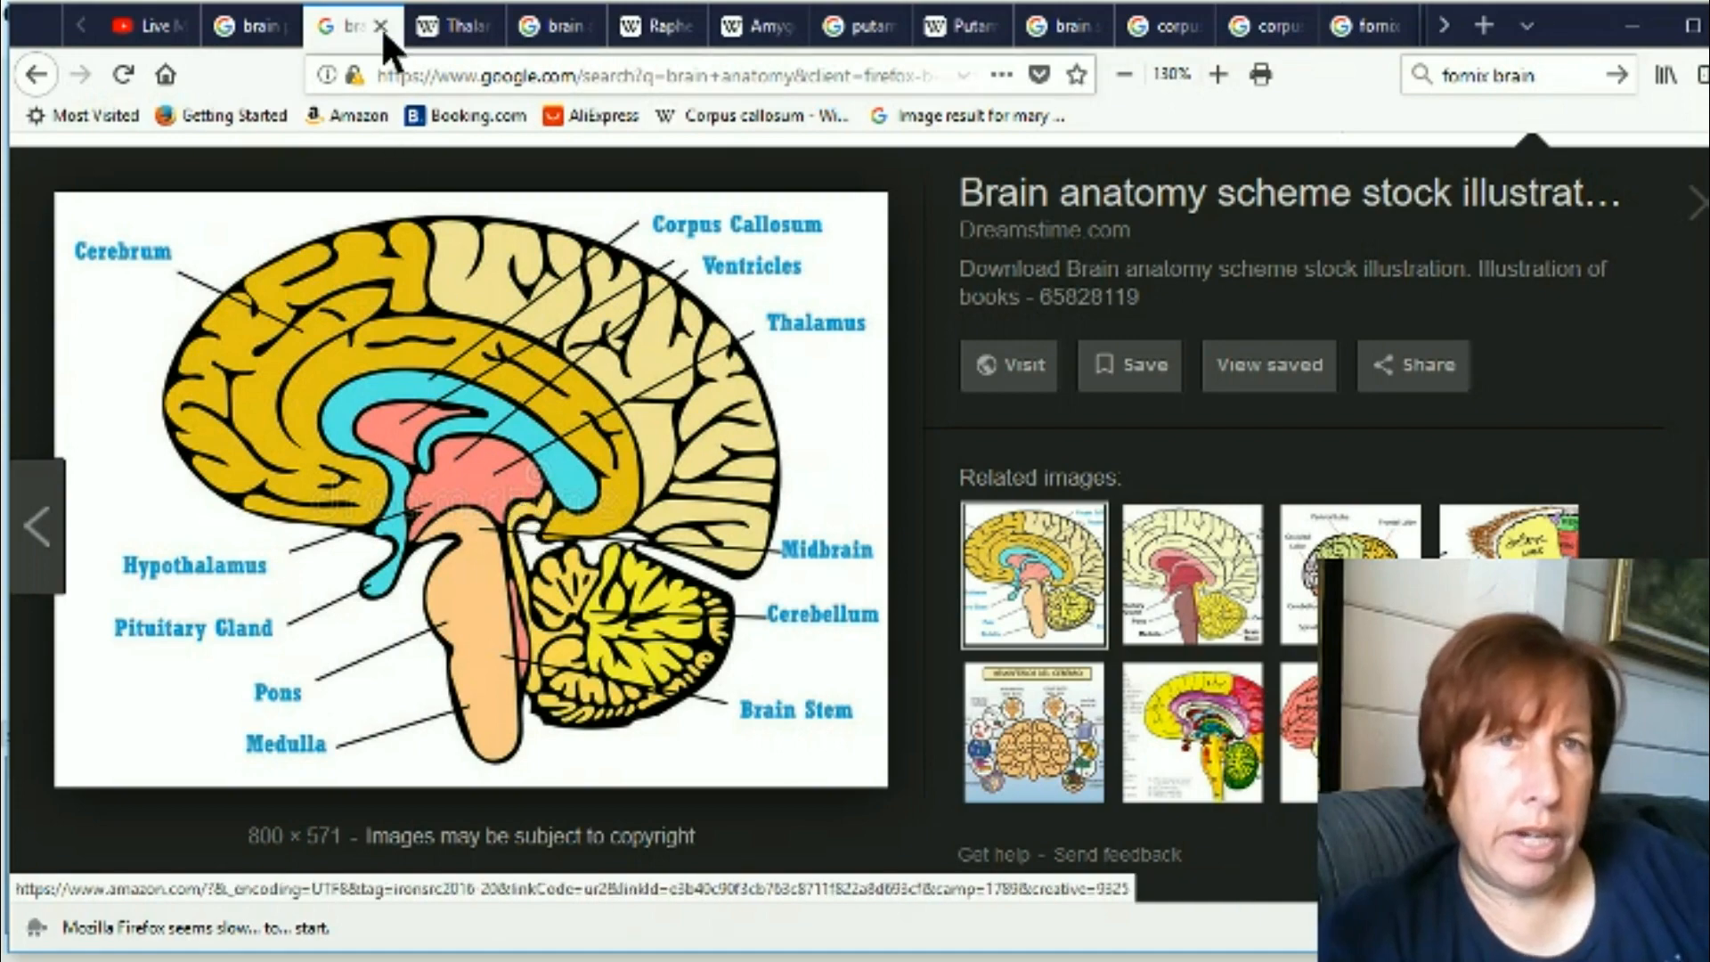
# Switch to the Thalamus Wikipedia article describing its sensory and motor relay role
pyautogui.click(451, 24)
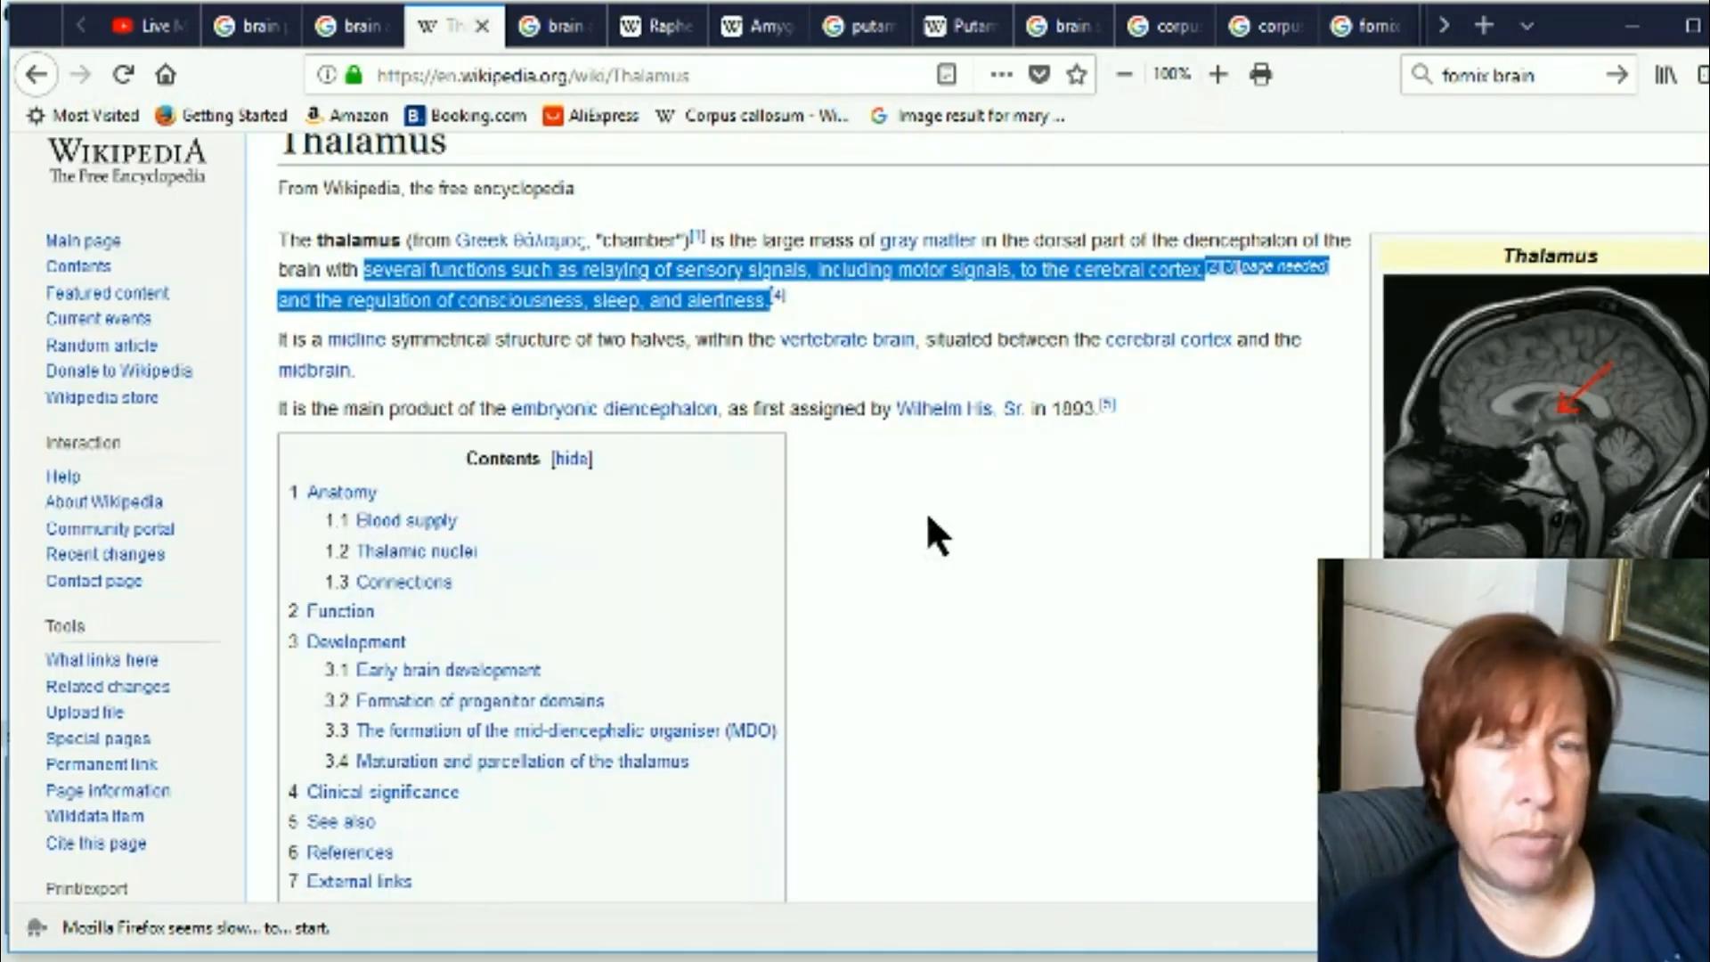
pyautogui.moveTo(551, 376)
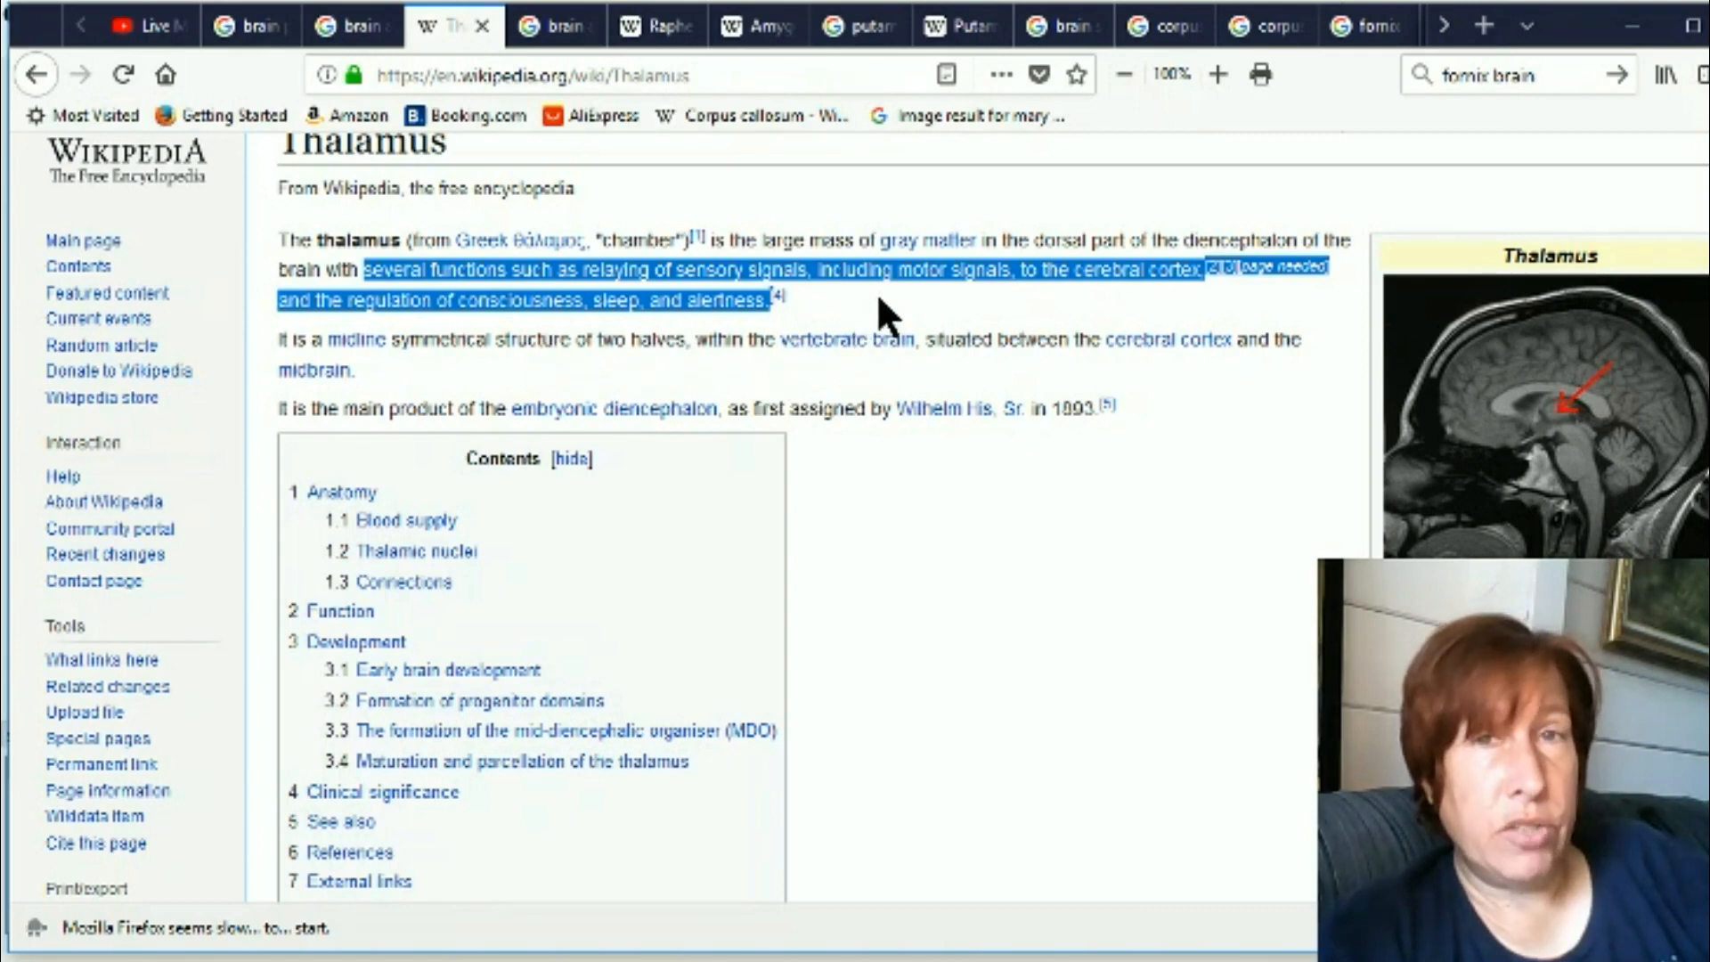
pyautogui.moveTo(969, 331)
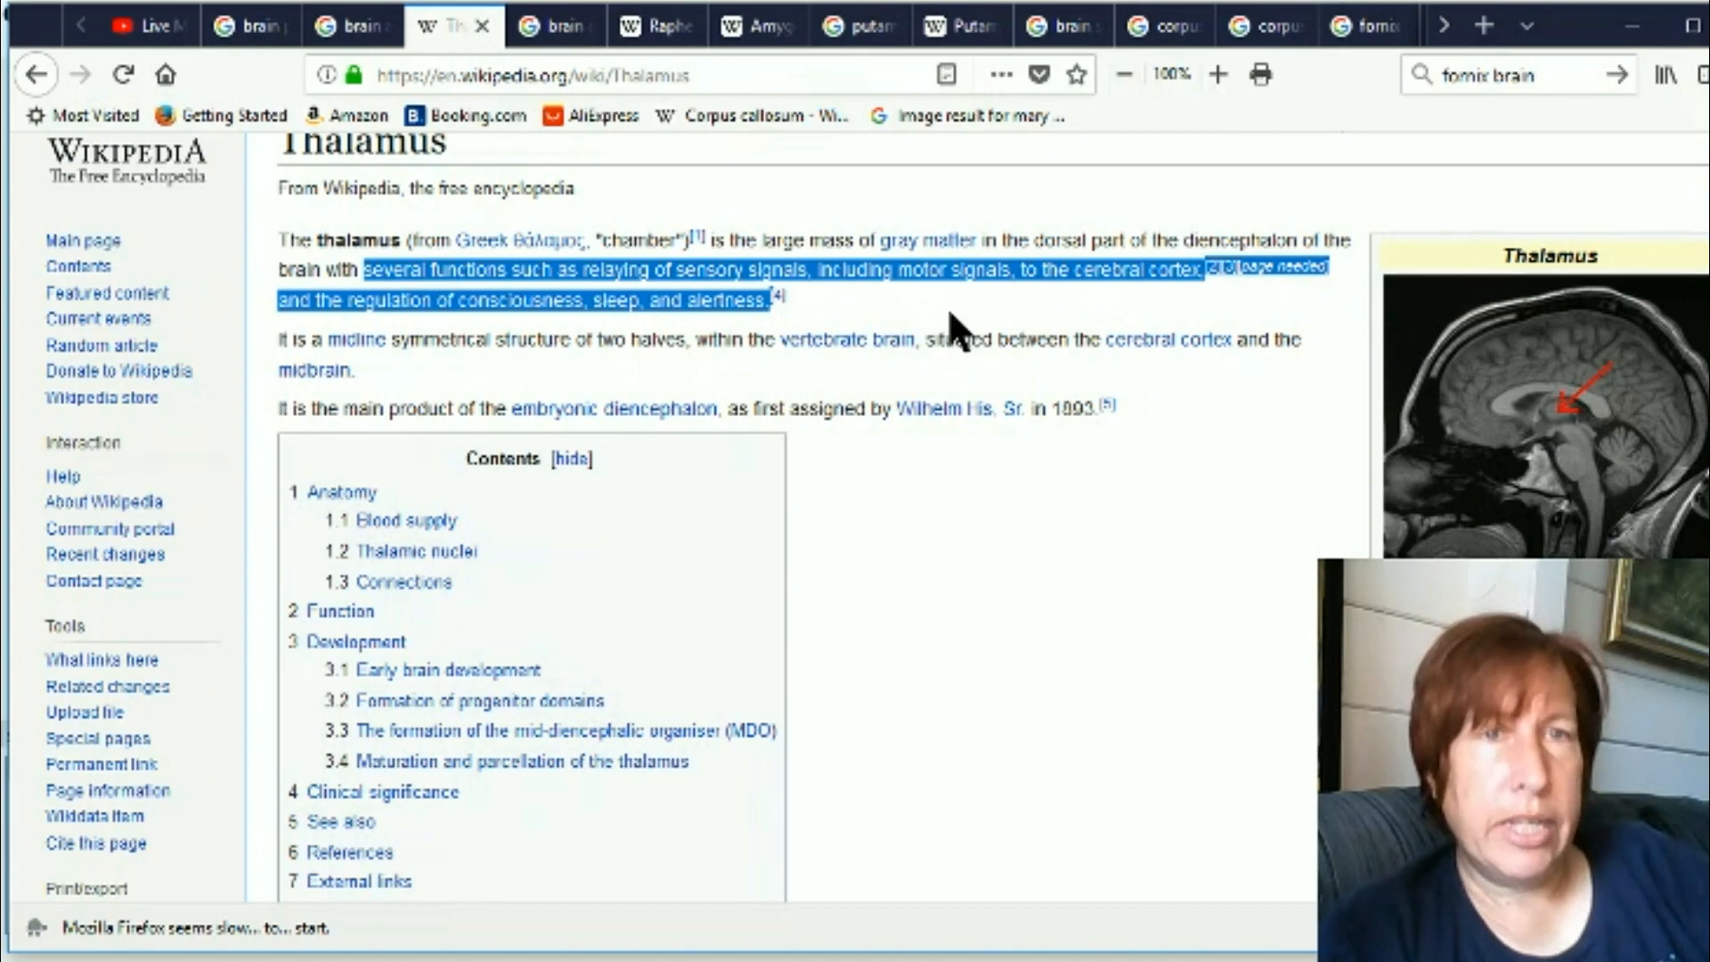
pyautogui.moveTo(647, 310)
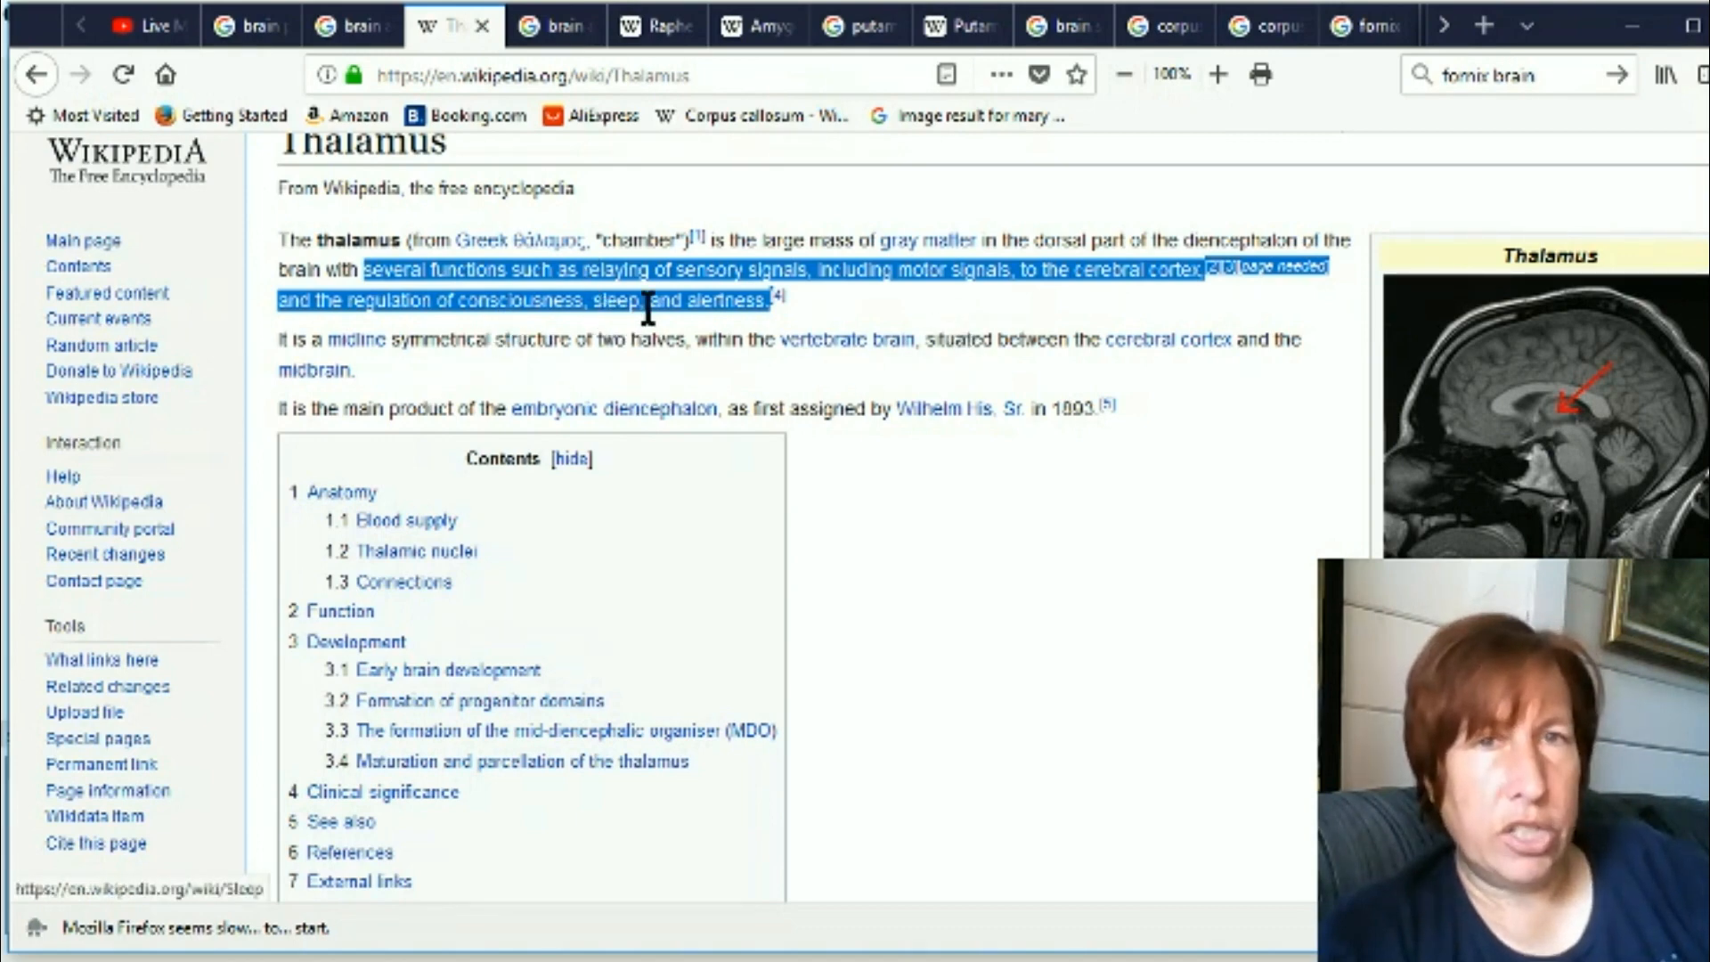
pyautogui.moveTo(894, 344)
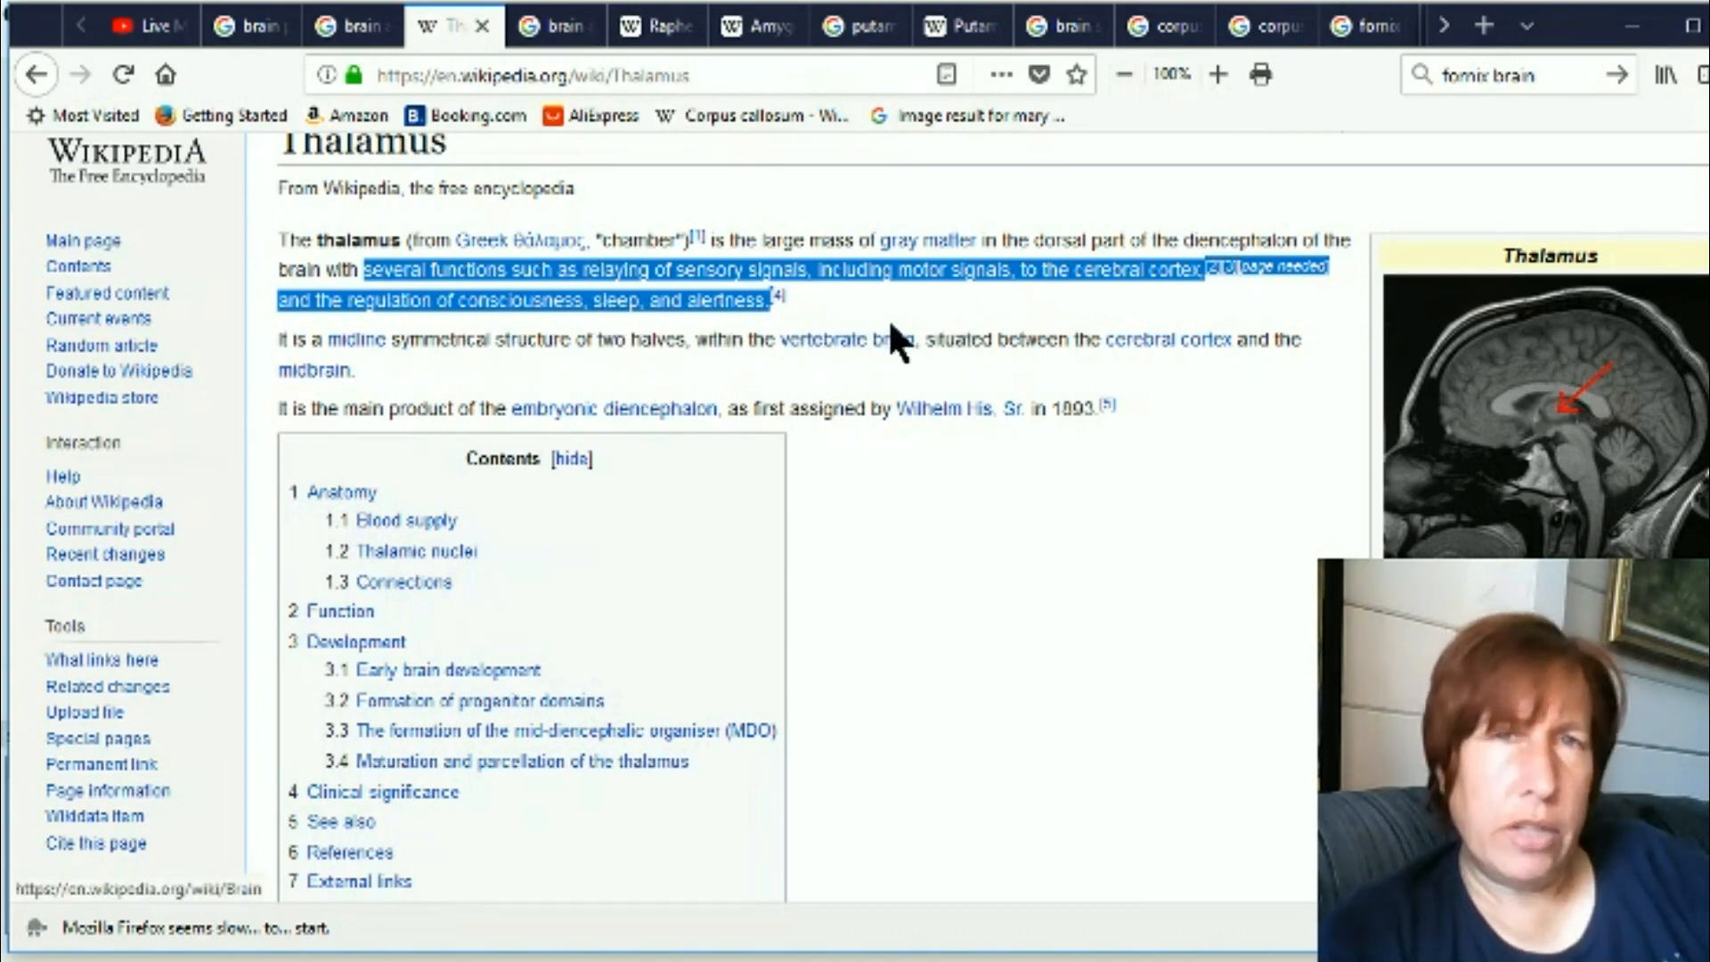
pyautogui.moveTo(844, 323)
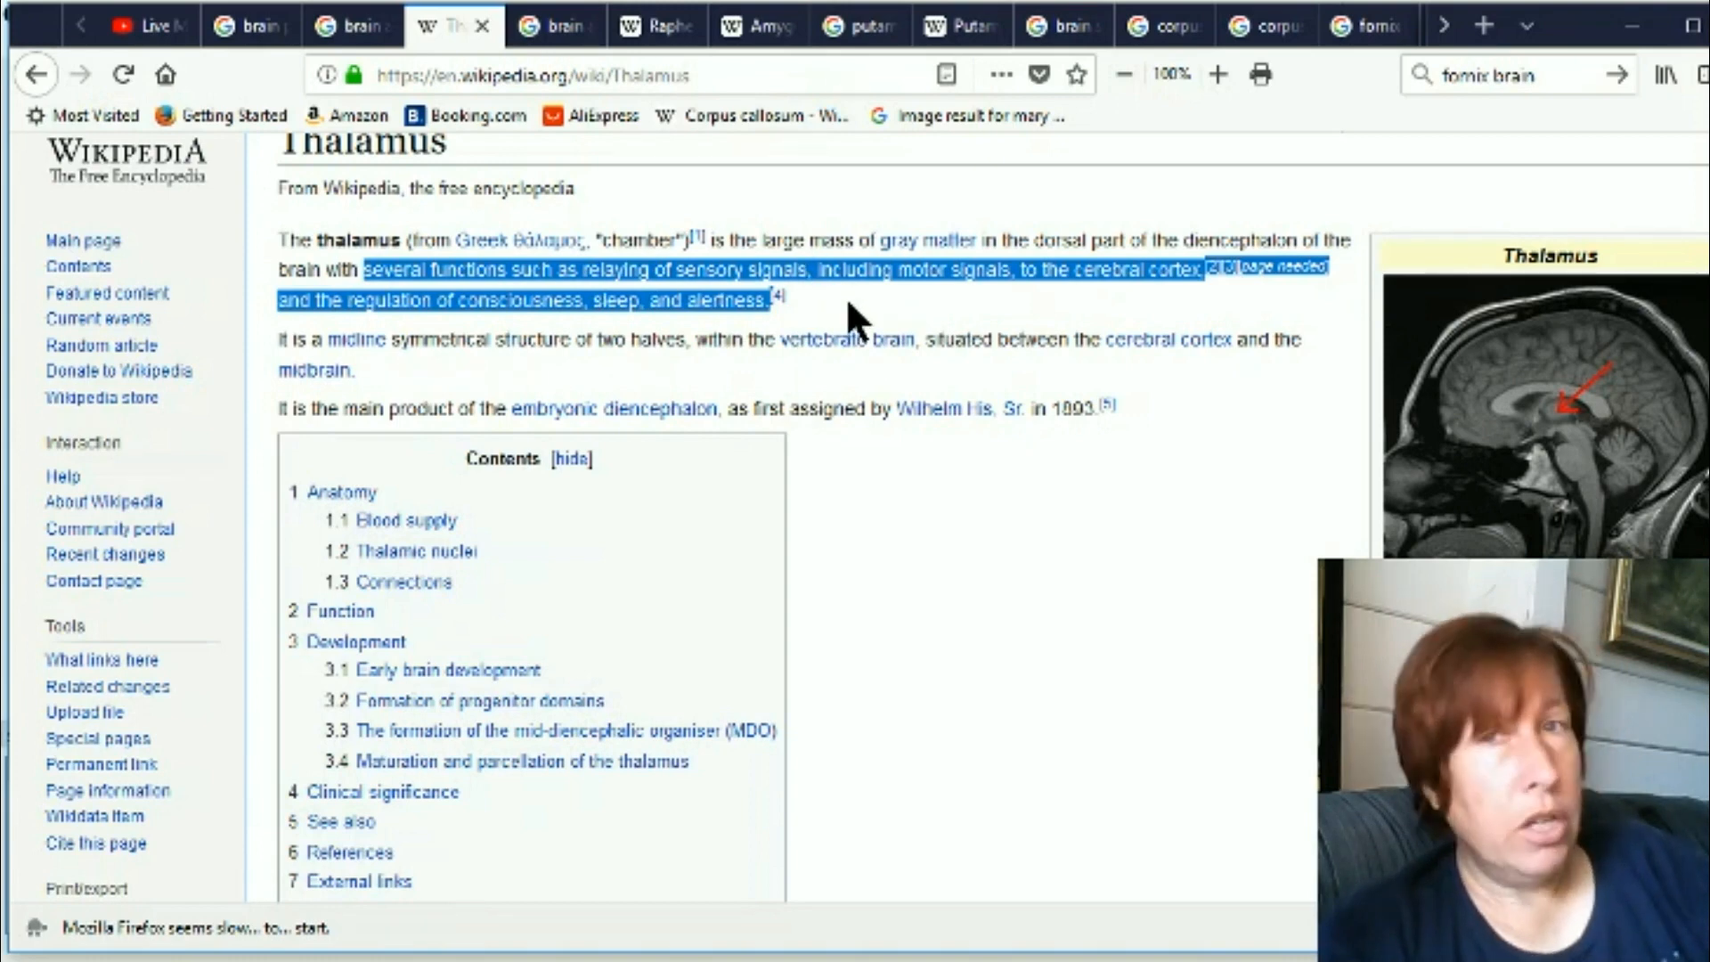
pyautogui.moveTo(894, 333)
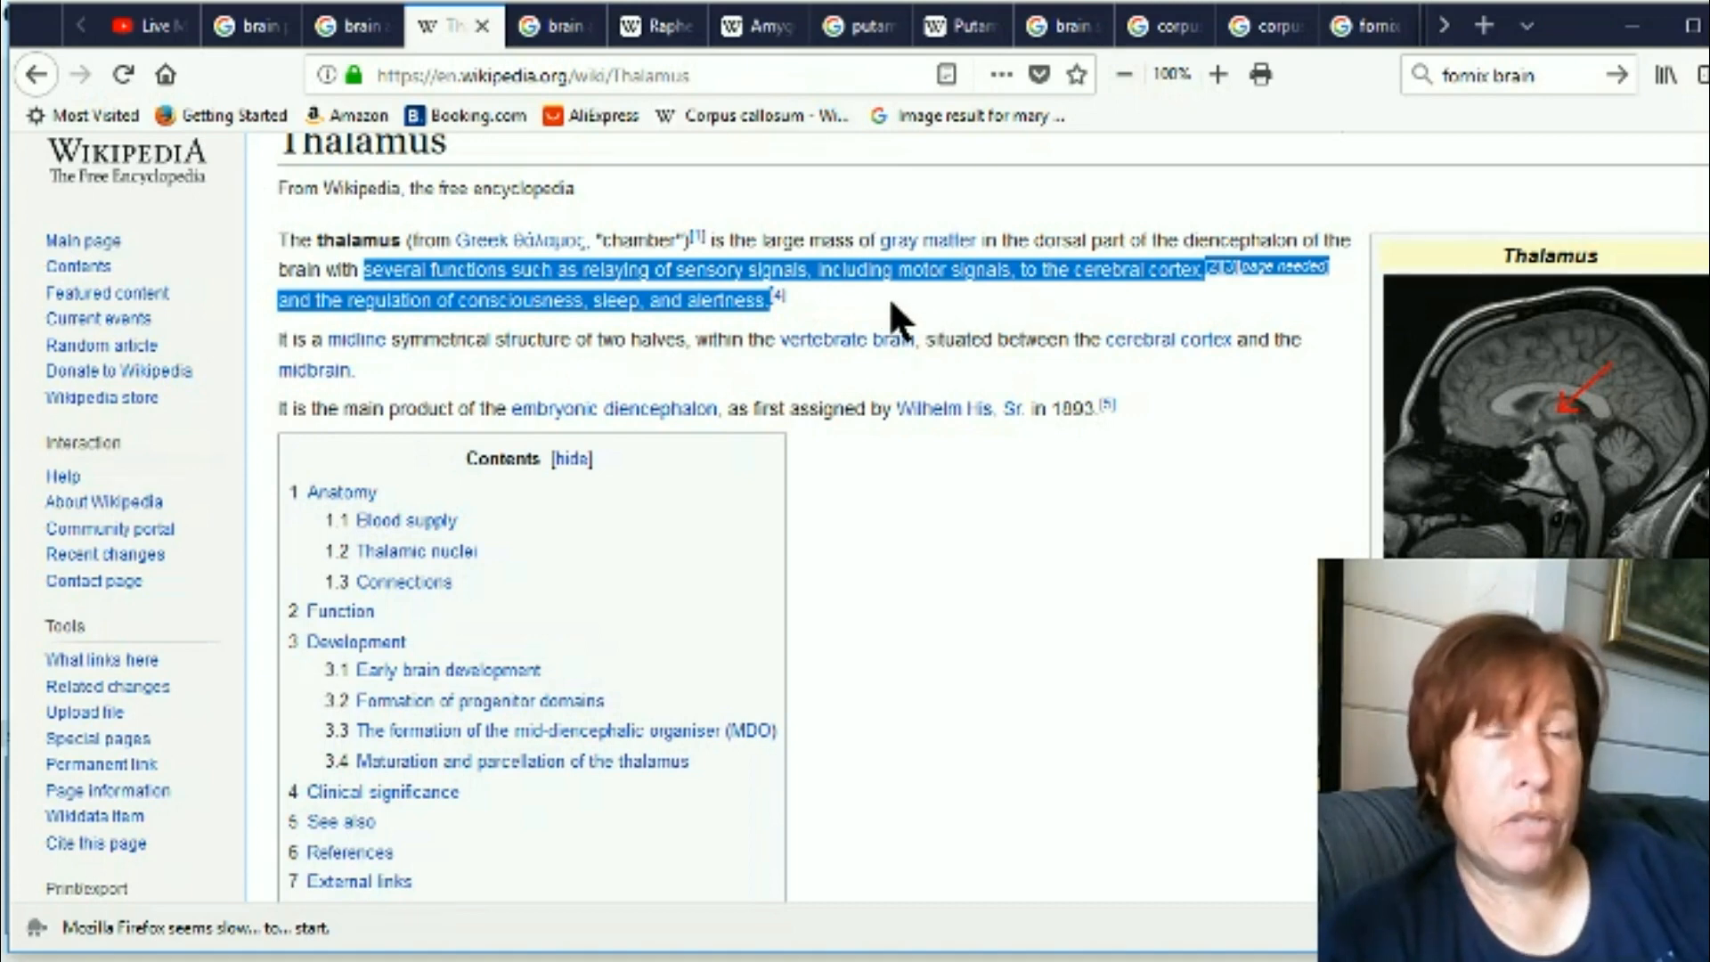
pyautogui.moveTo(659, 338)
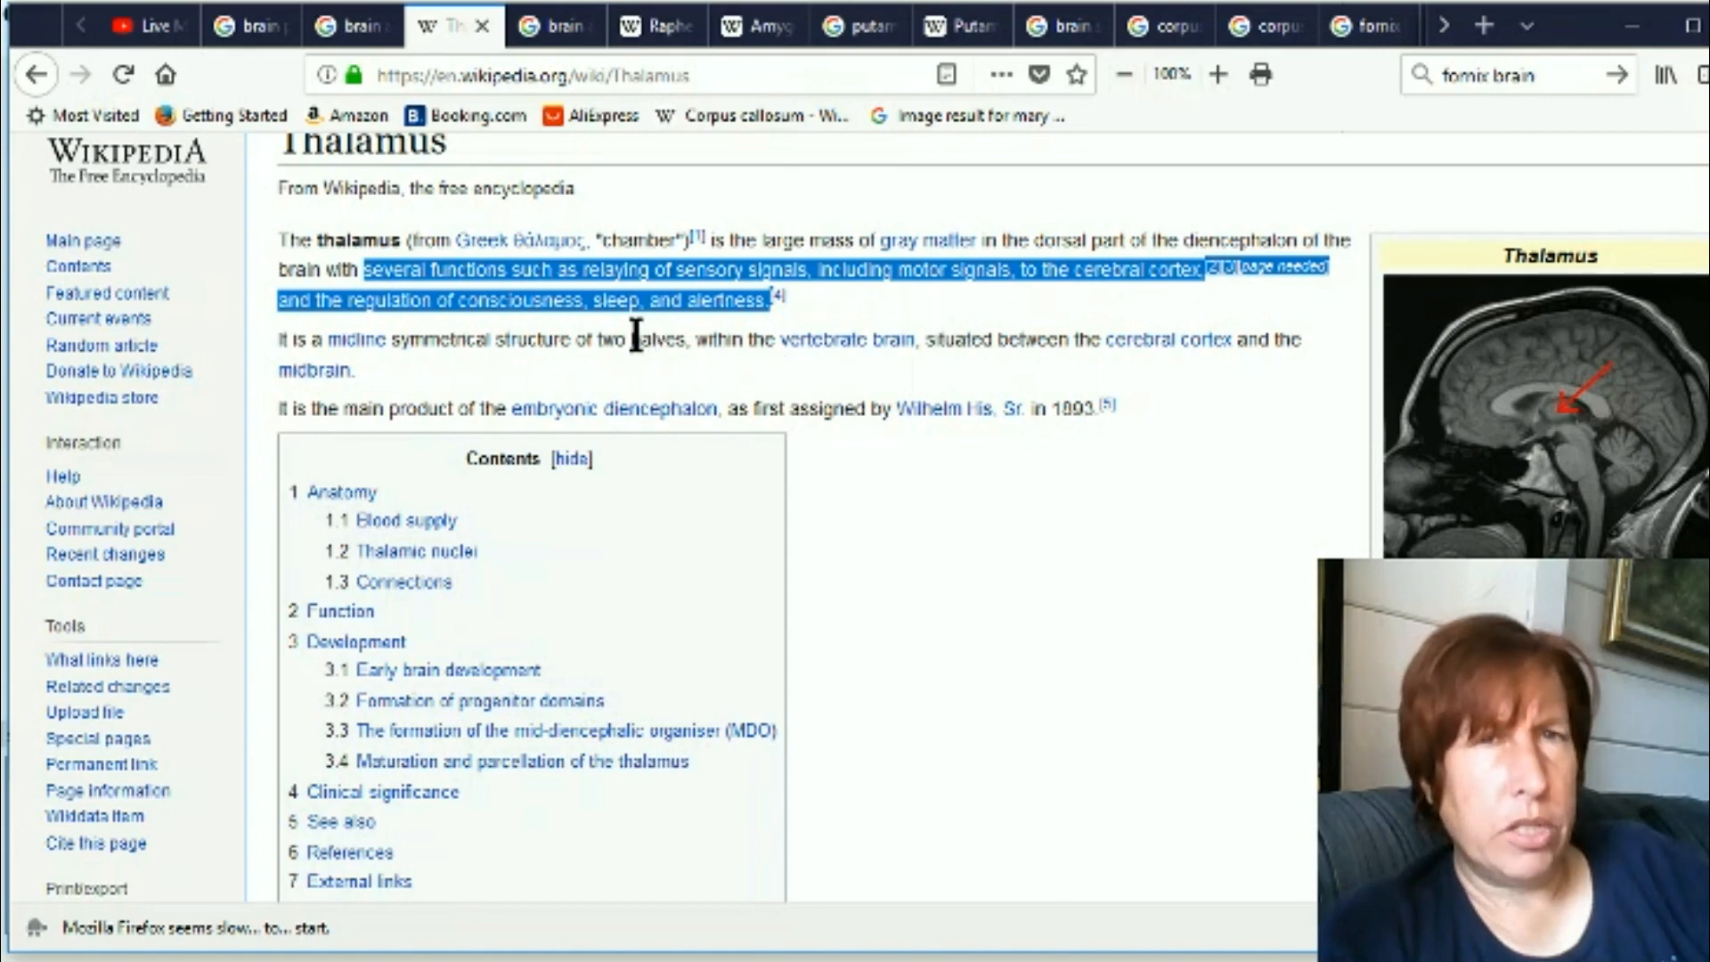
pyautogui.moveTo(677, 371)
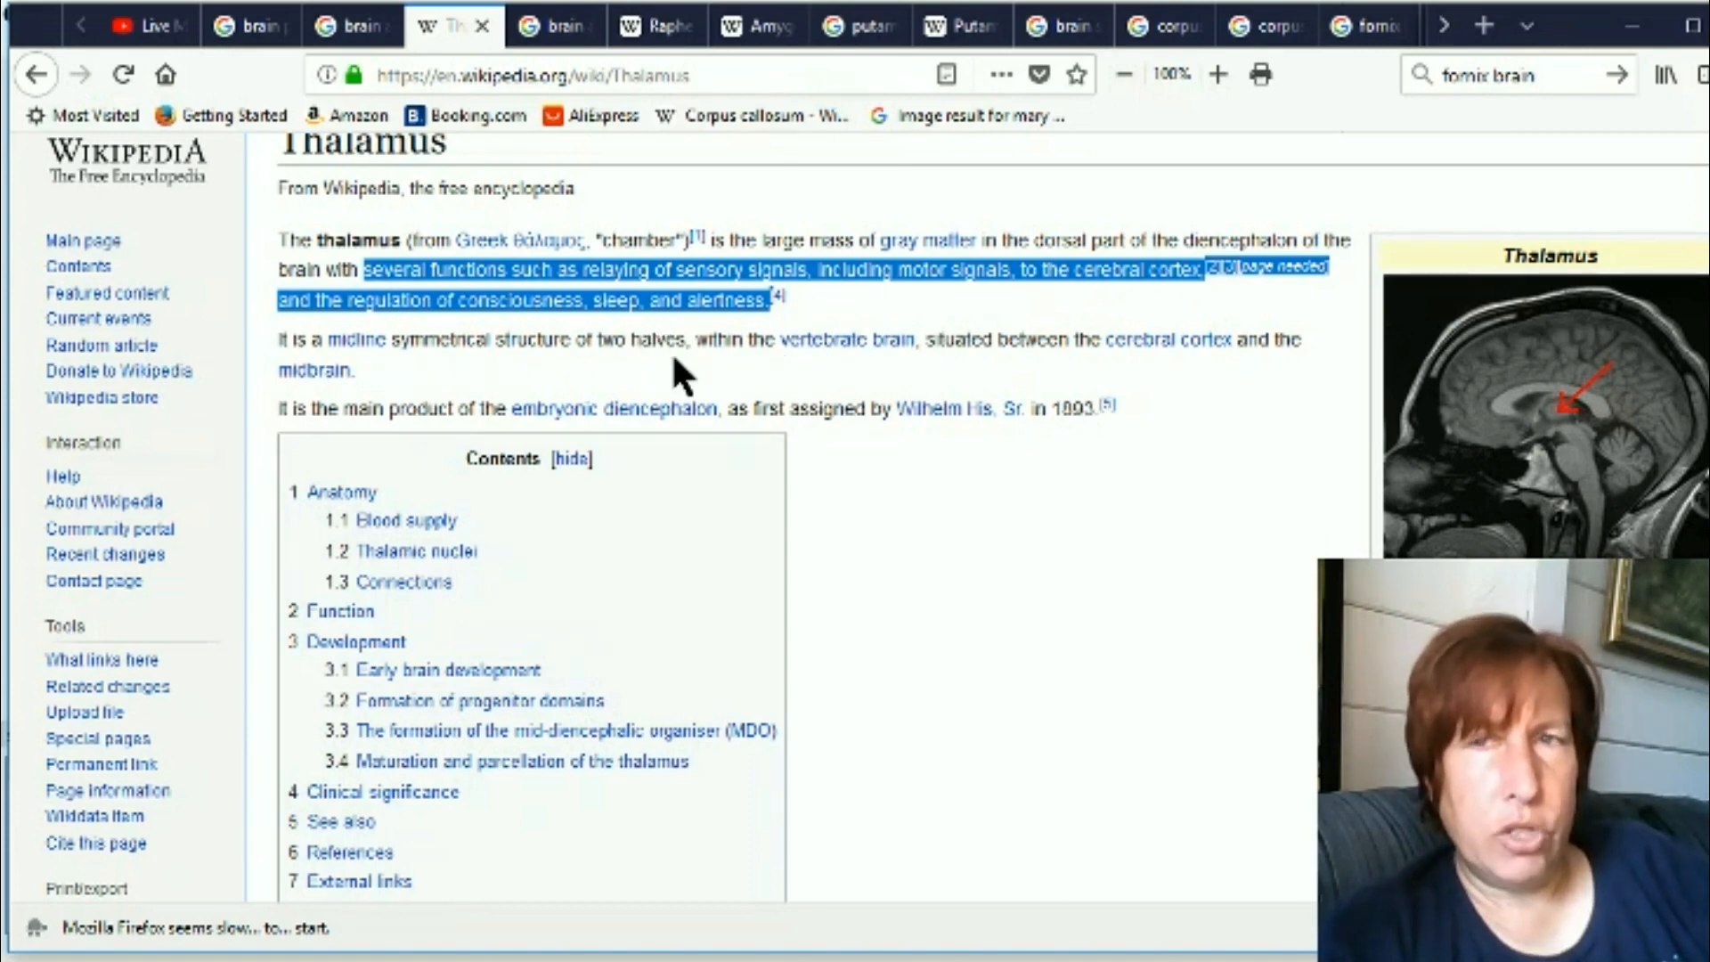
pyautogui.moveTo(759, 355)
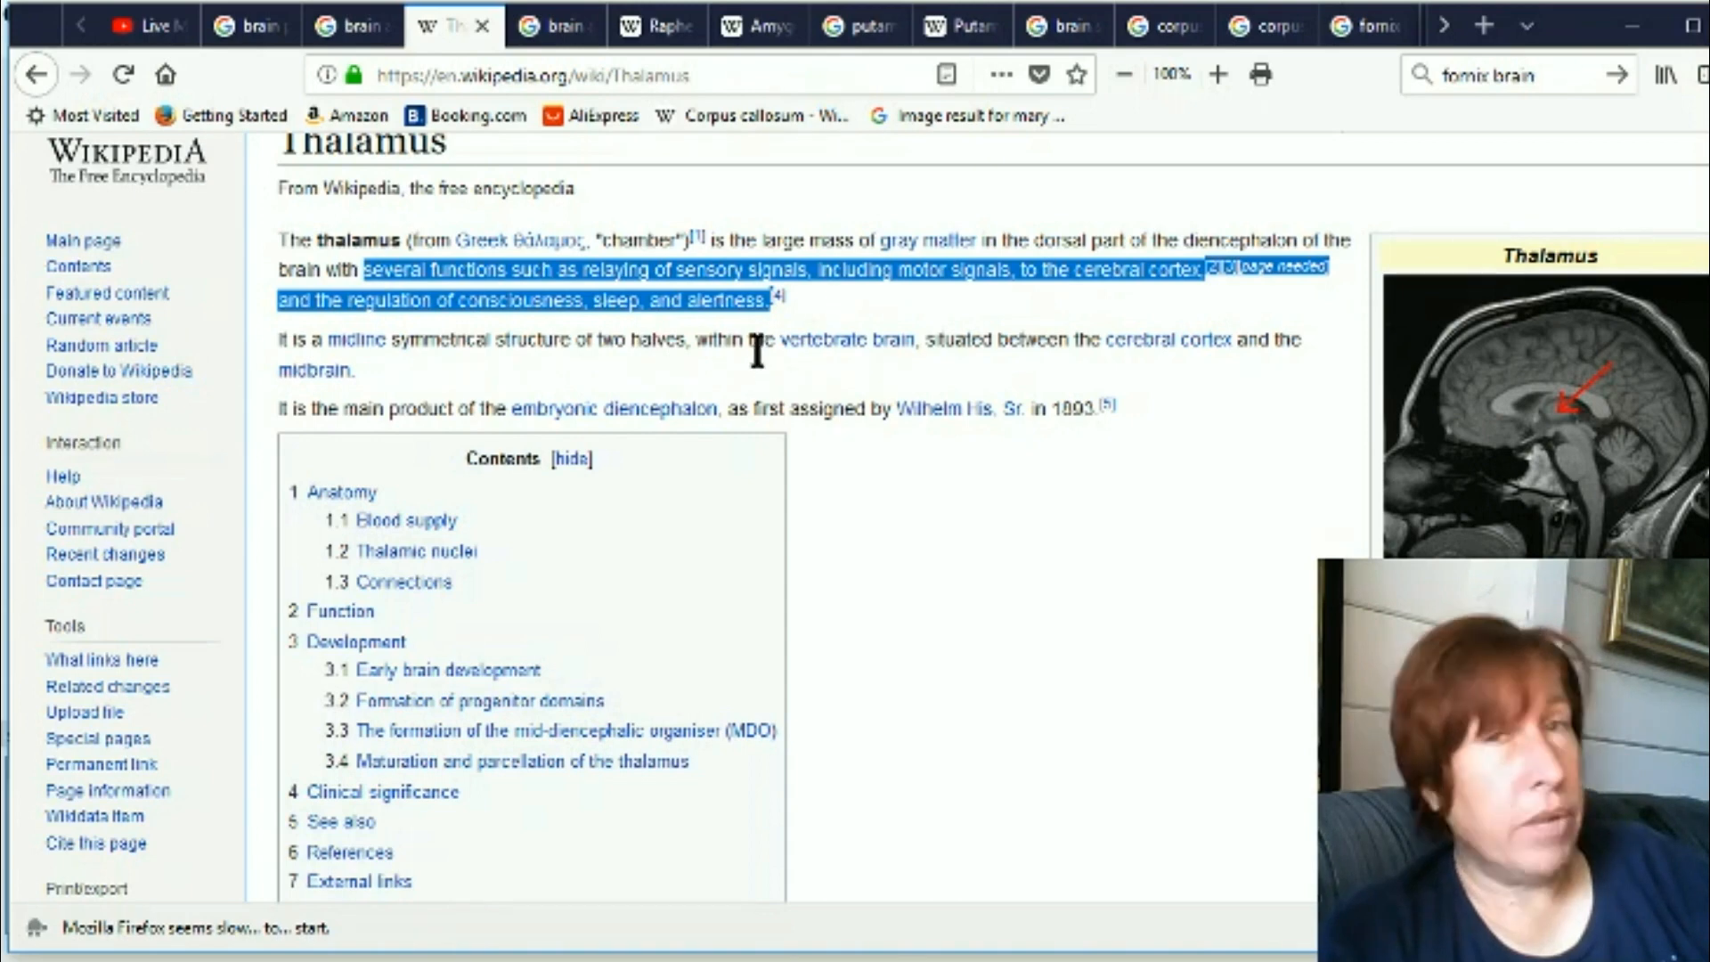
pyautogui.moveTo(794, 317)
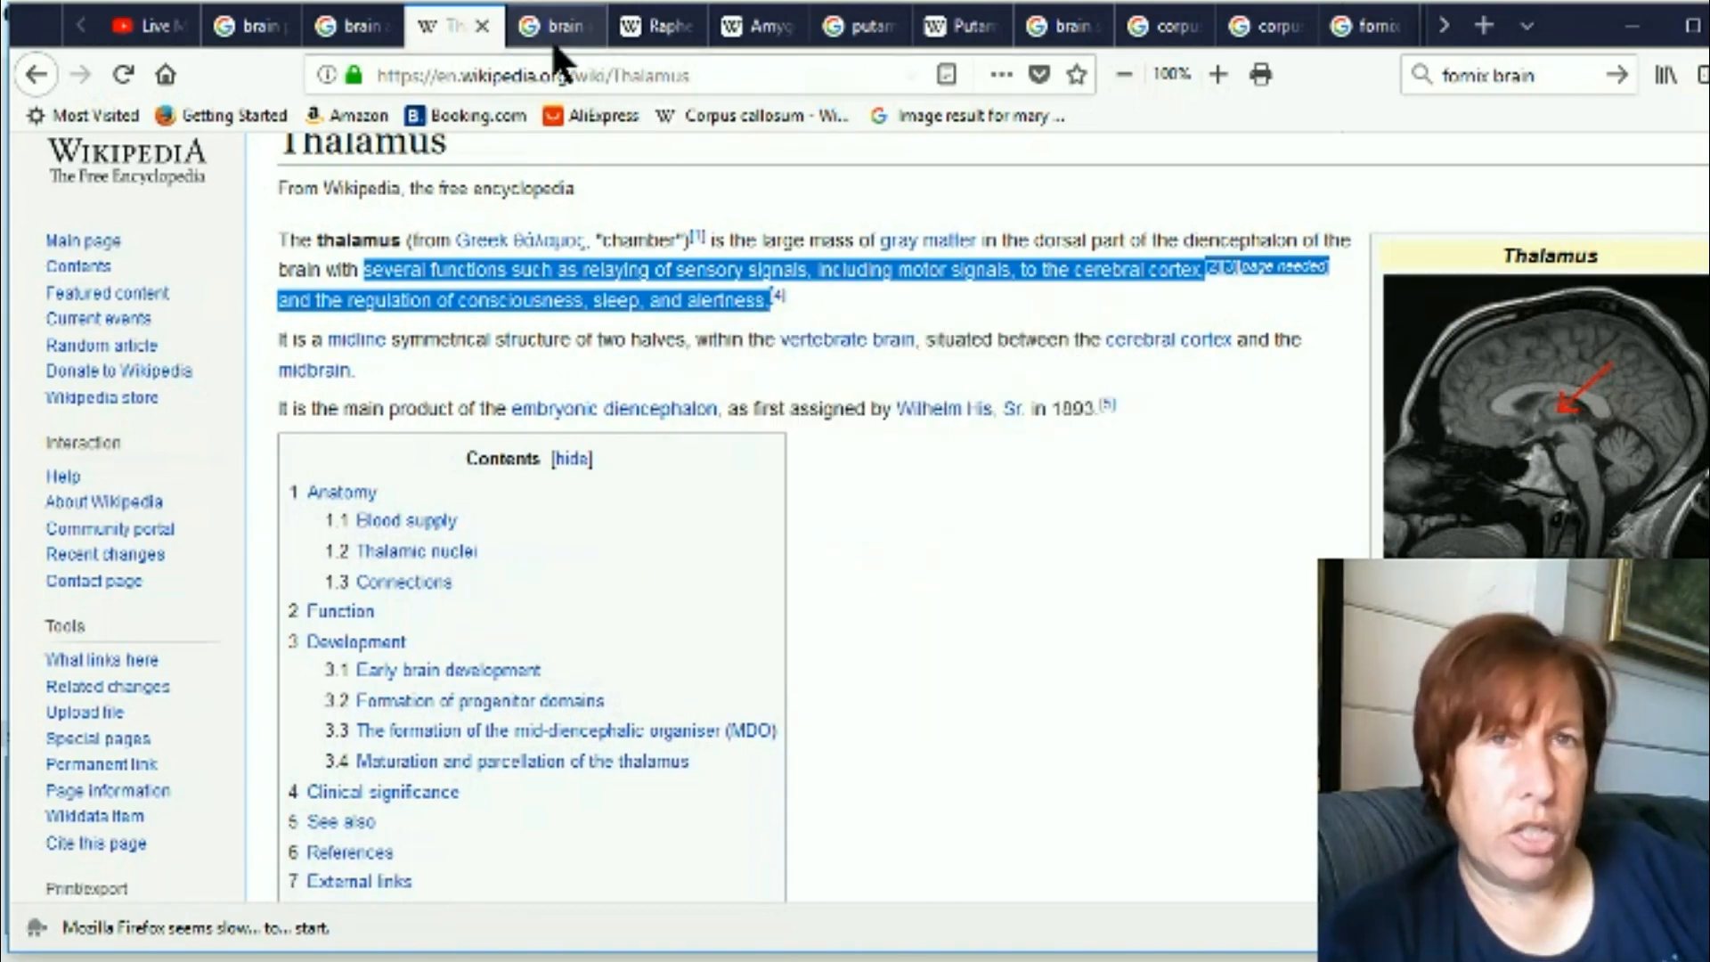
# Return to the Google Images brain diagram labelling the amygdala, hippocampus and raphe nuclei
pyautogui.click(556, 25)
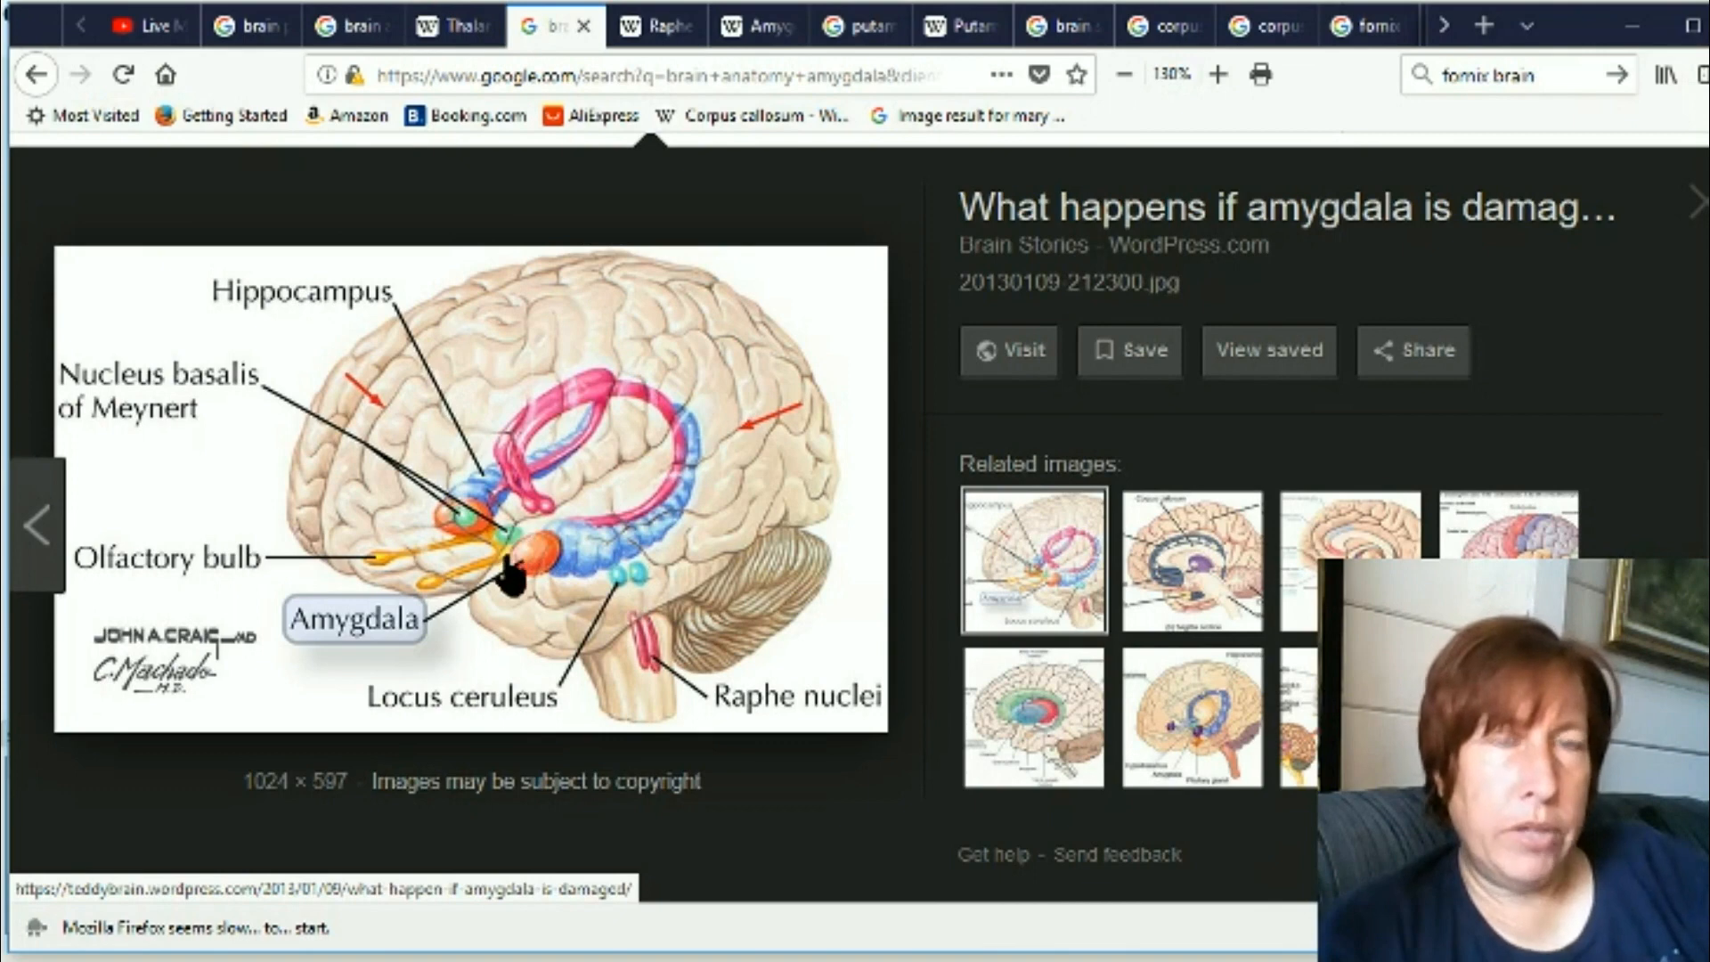
pyautogui.moveTo(539, 606)
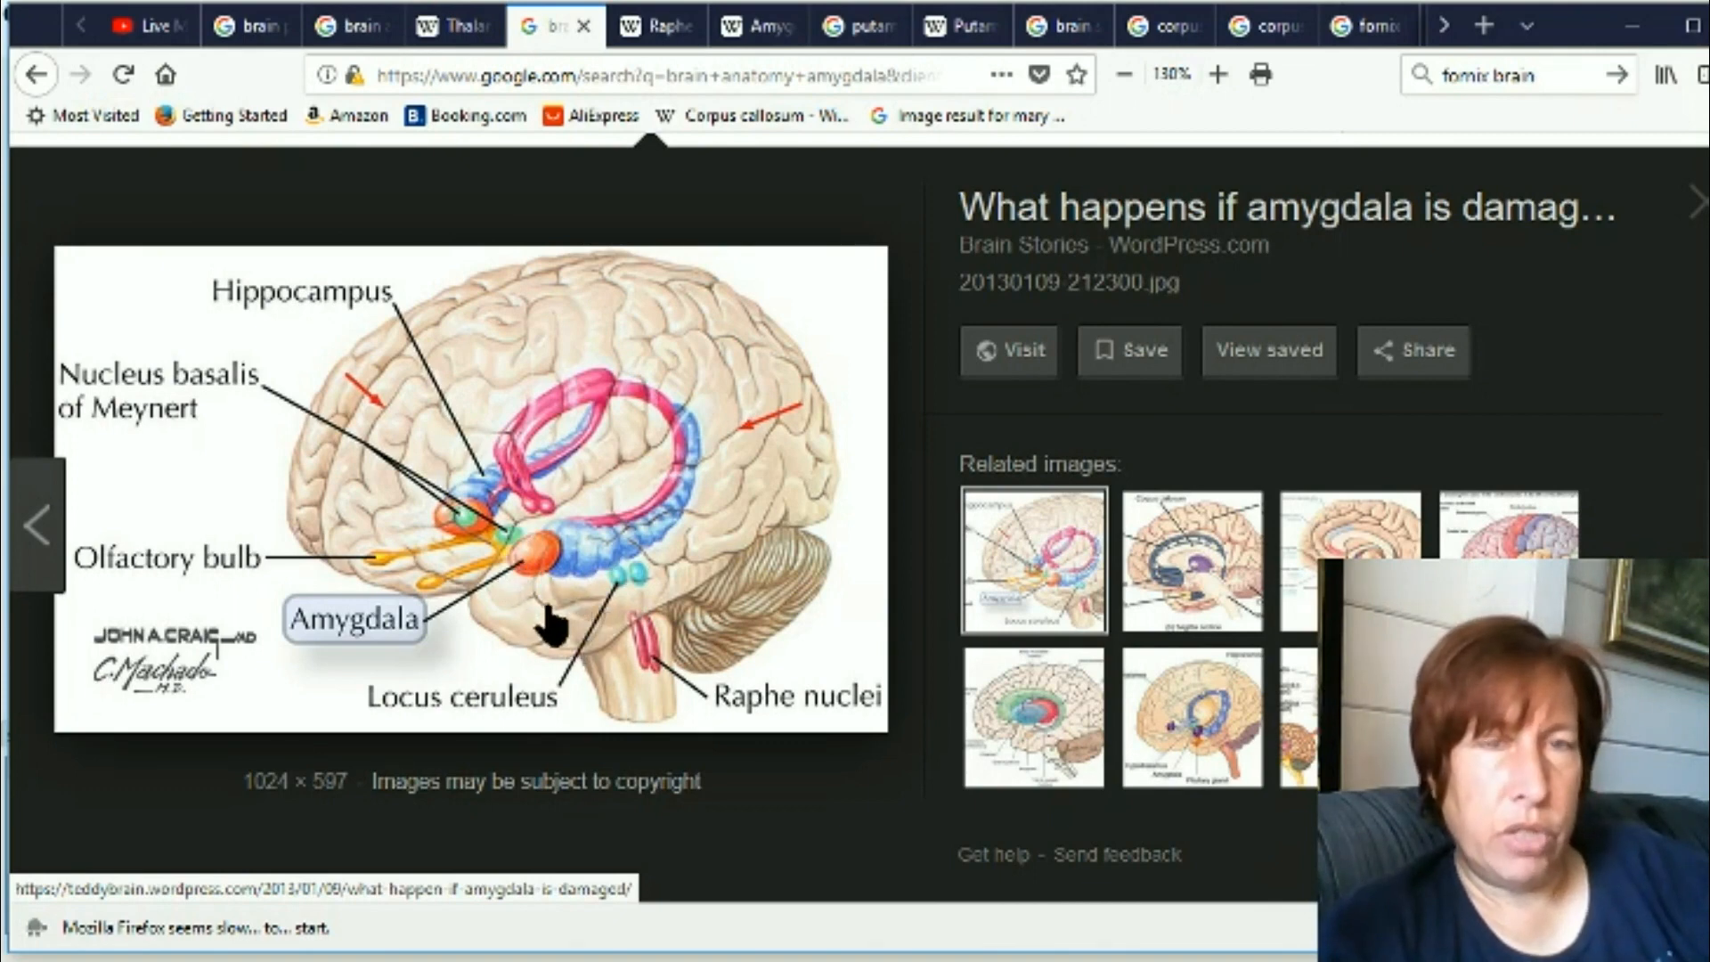
pyautogui.moveTo(529, 533)
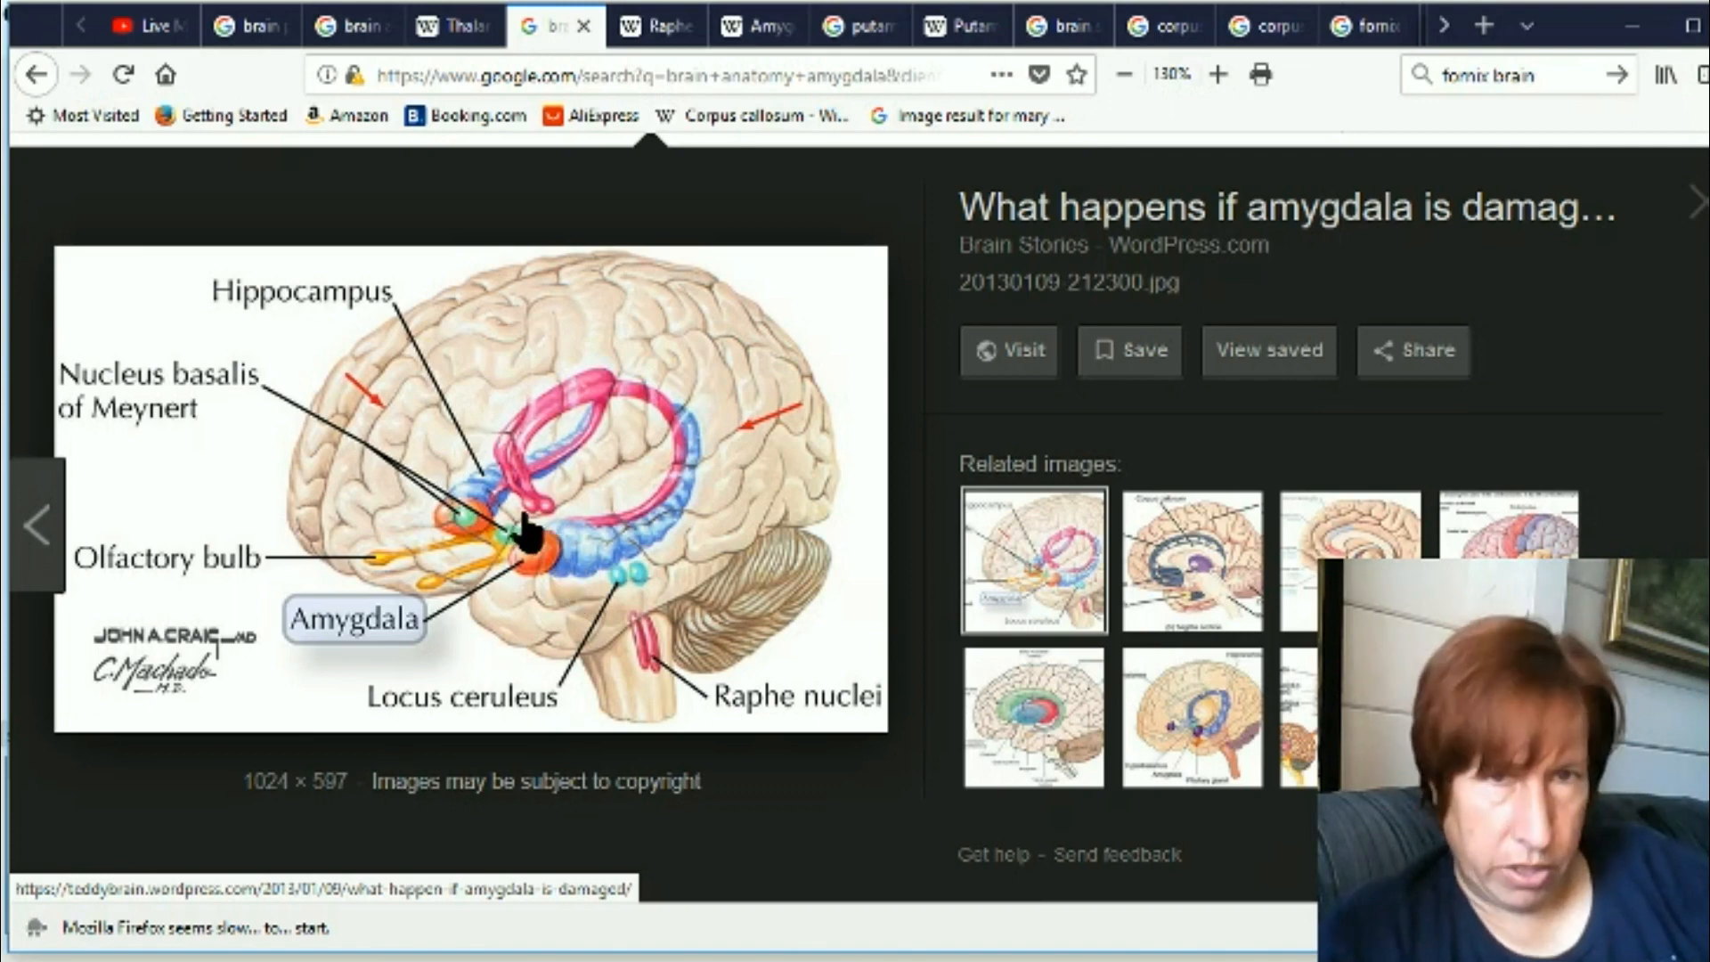
pyautogui.moveTo(595, 572)
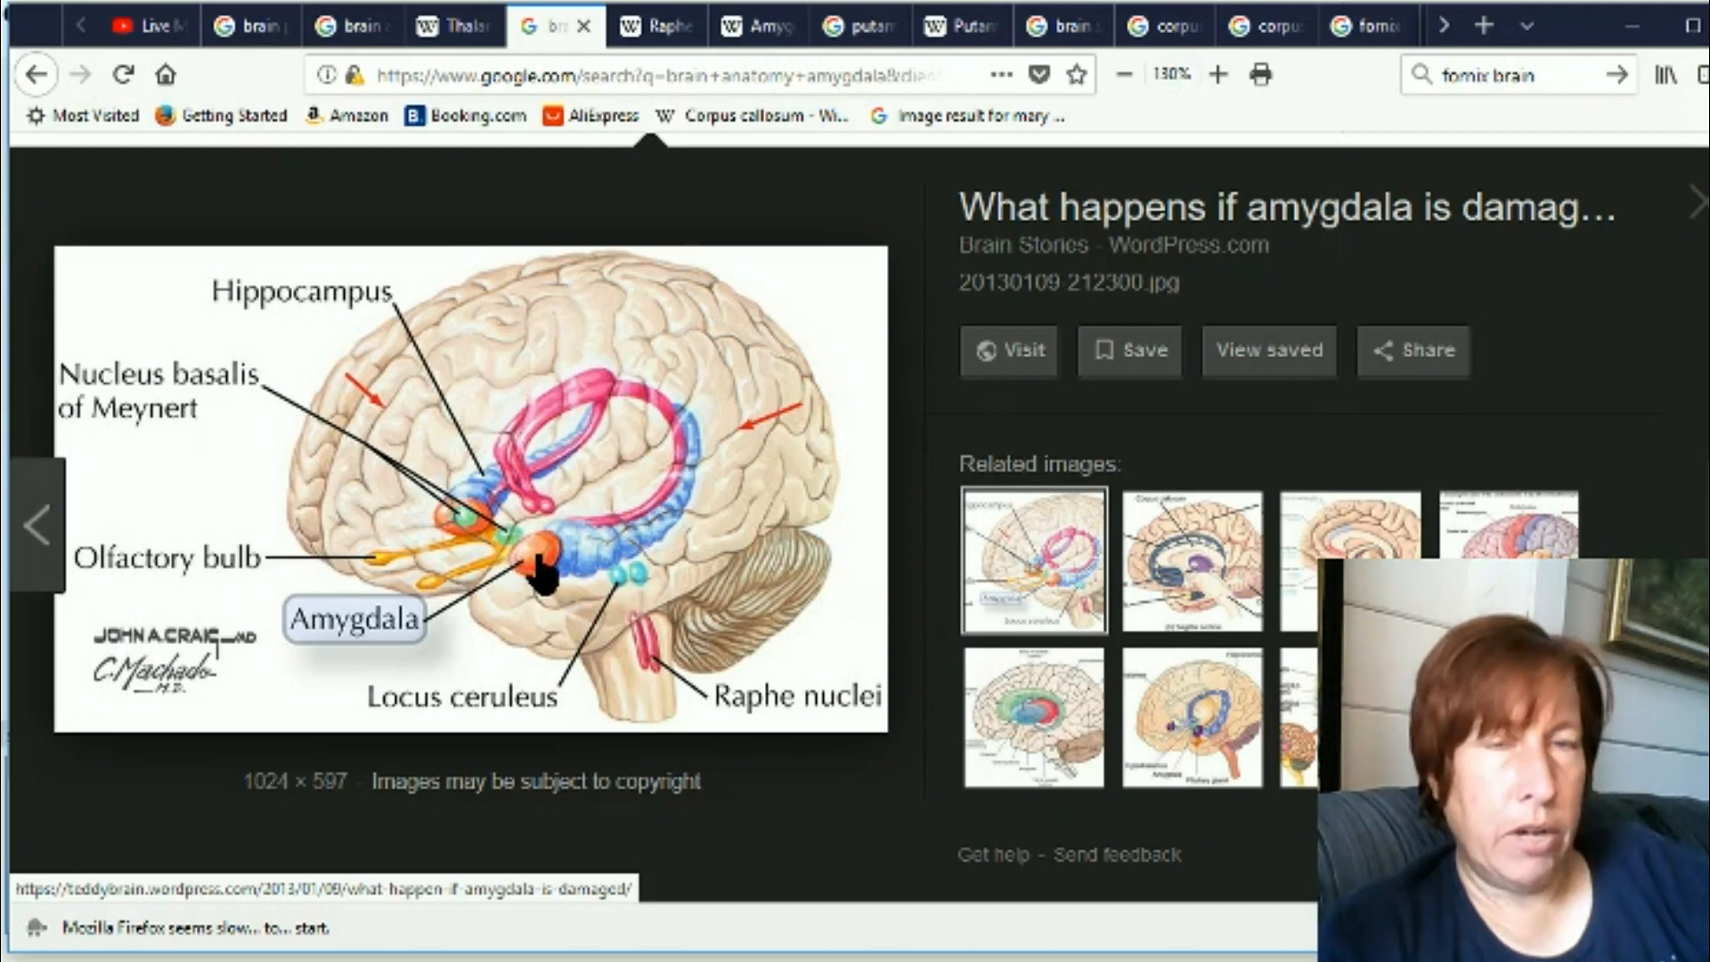
pyautogui.moveTo(636, 443)
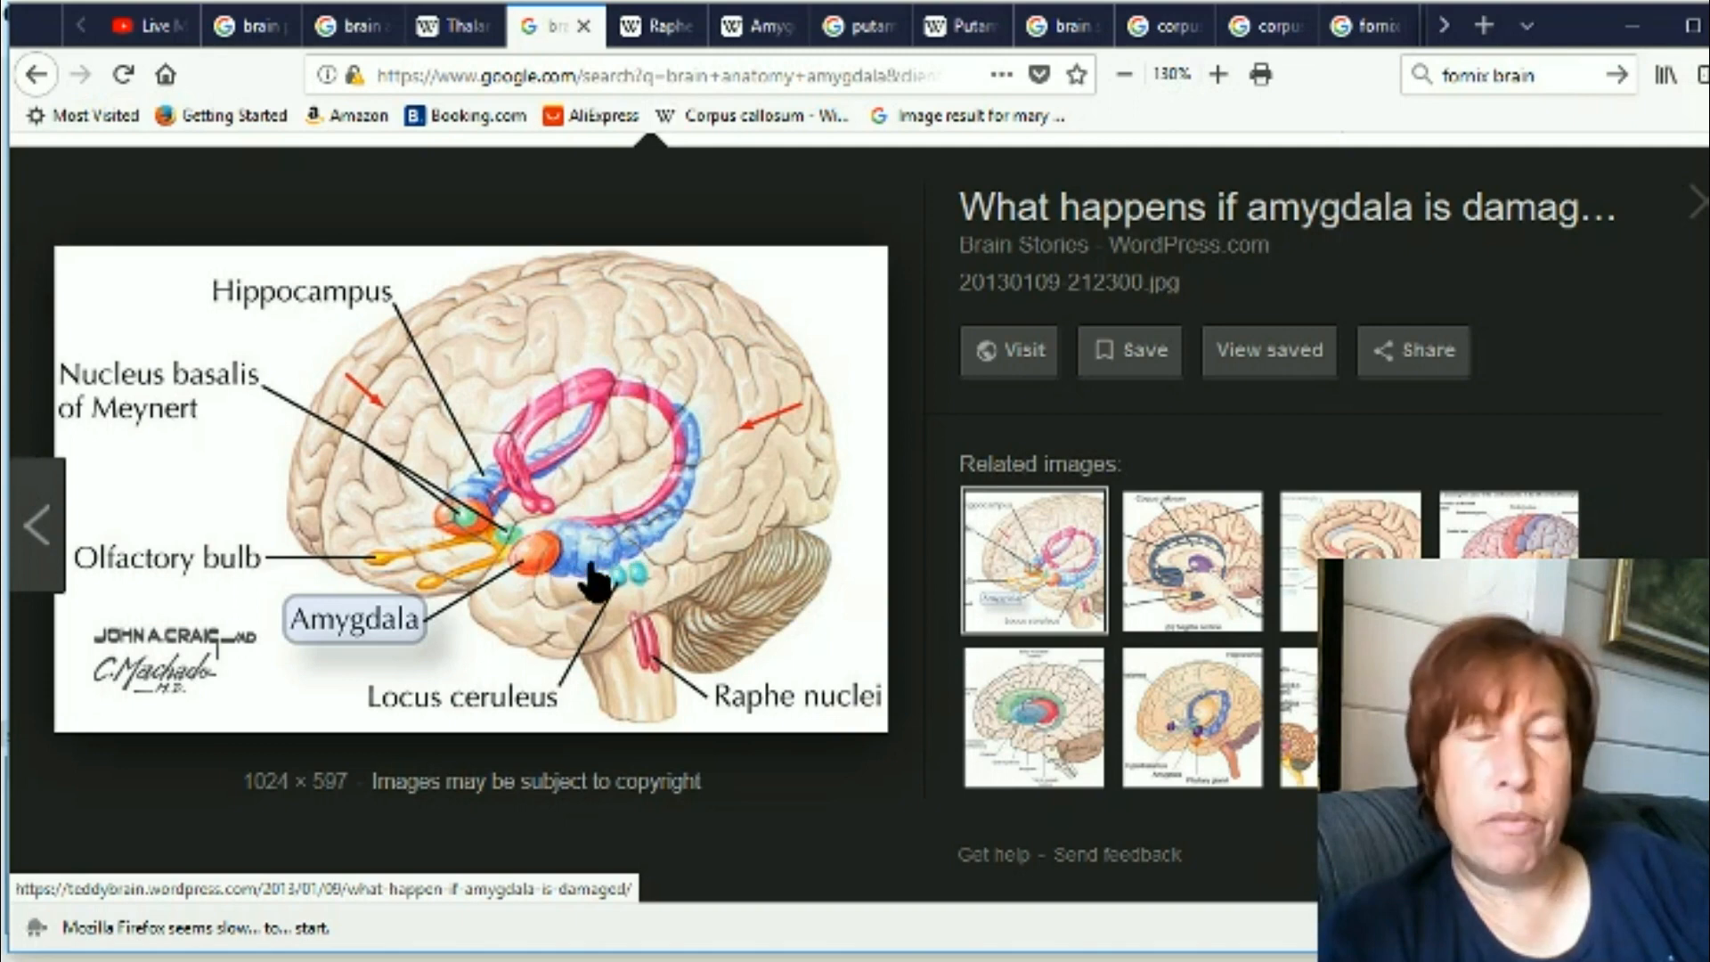
pyautogui.moveTo(628, 508)
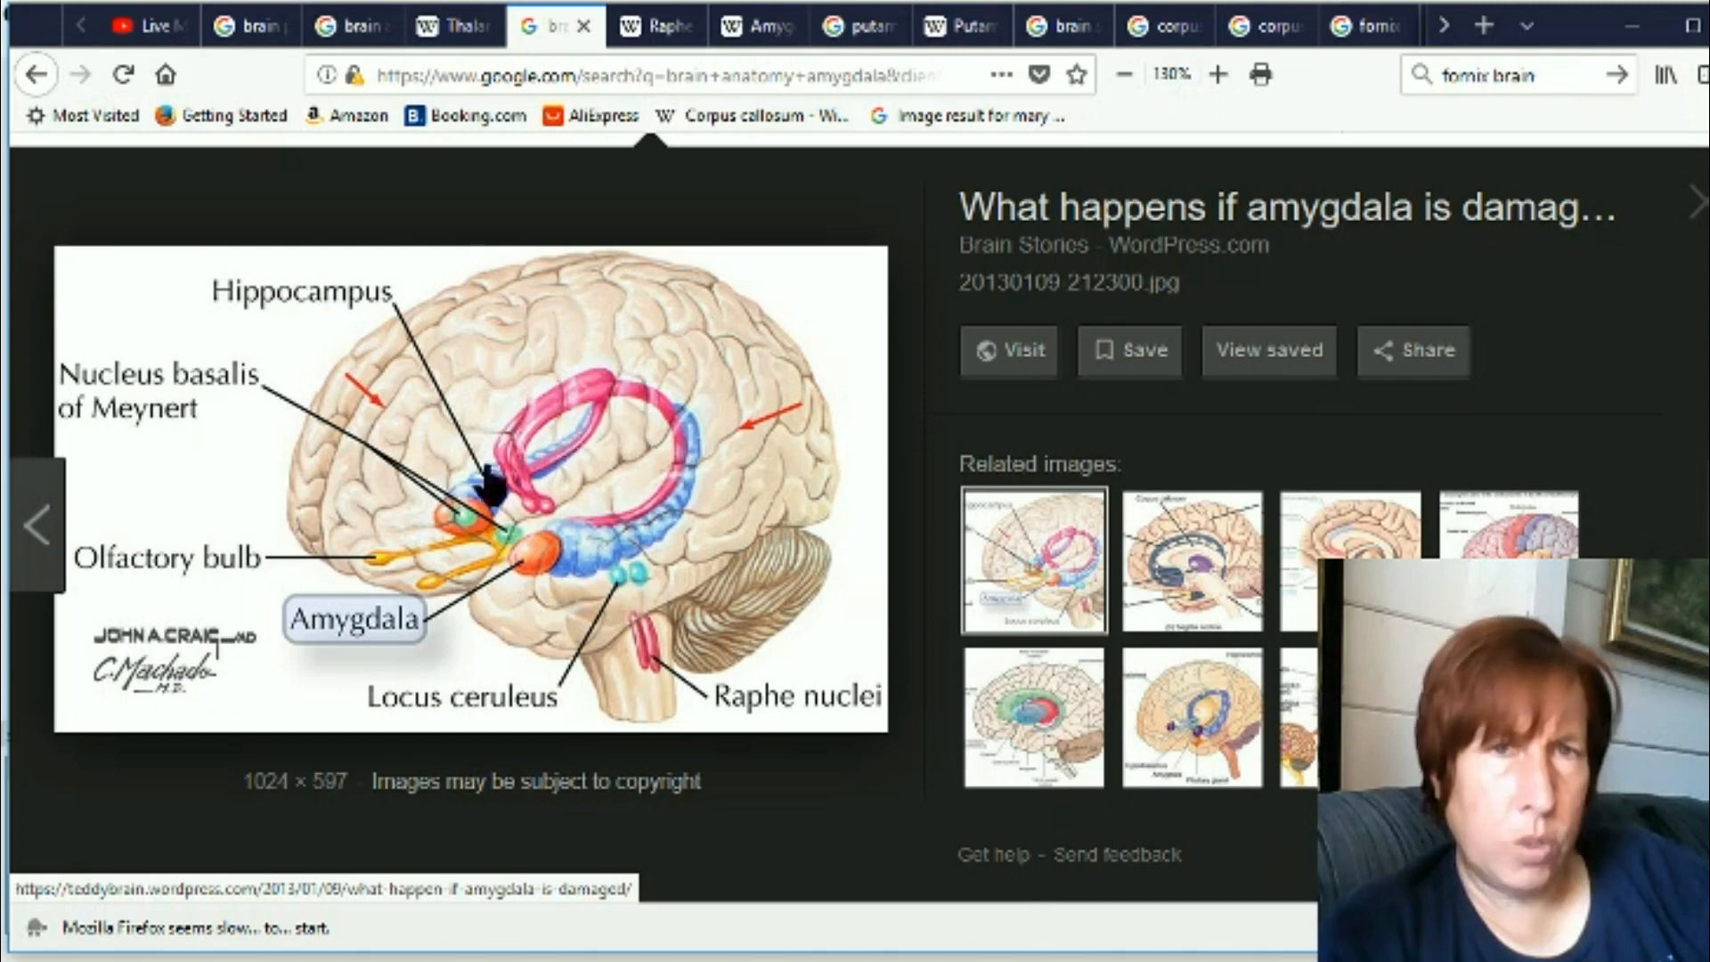
pyautogui.moveTo(664, 523)
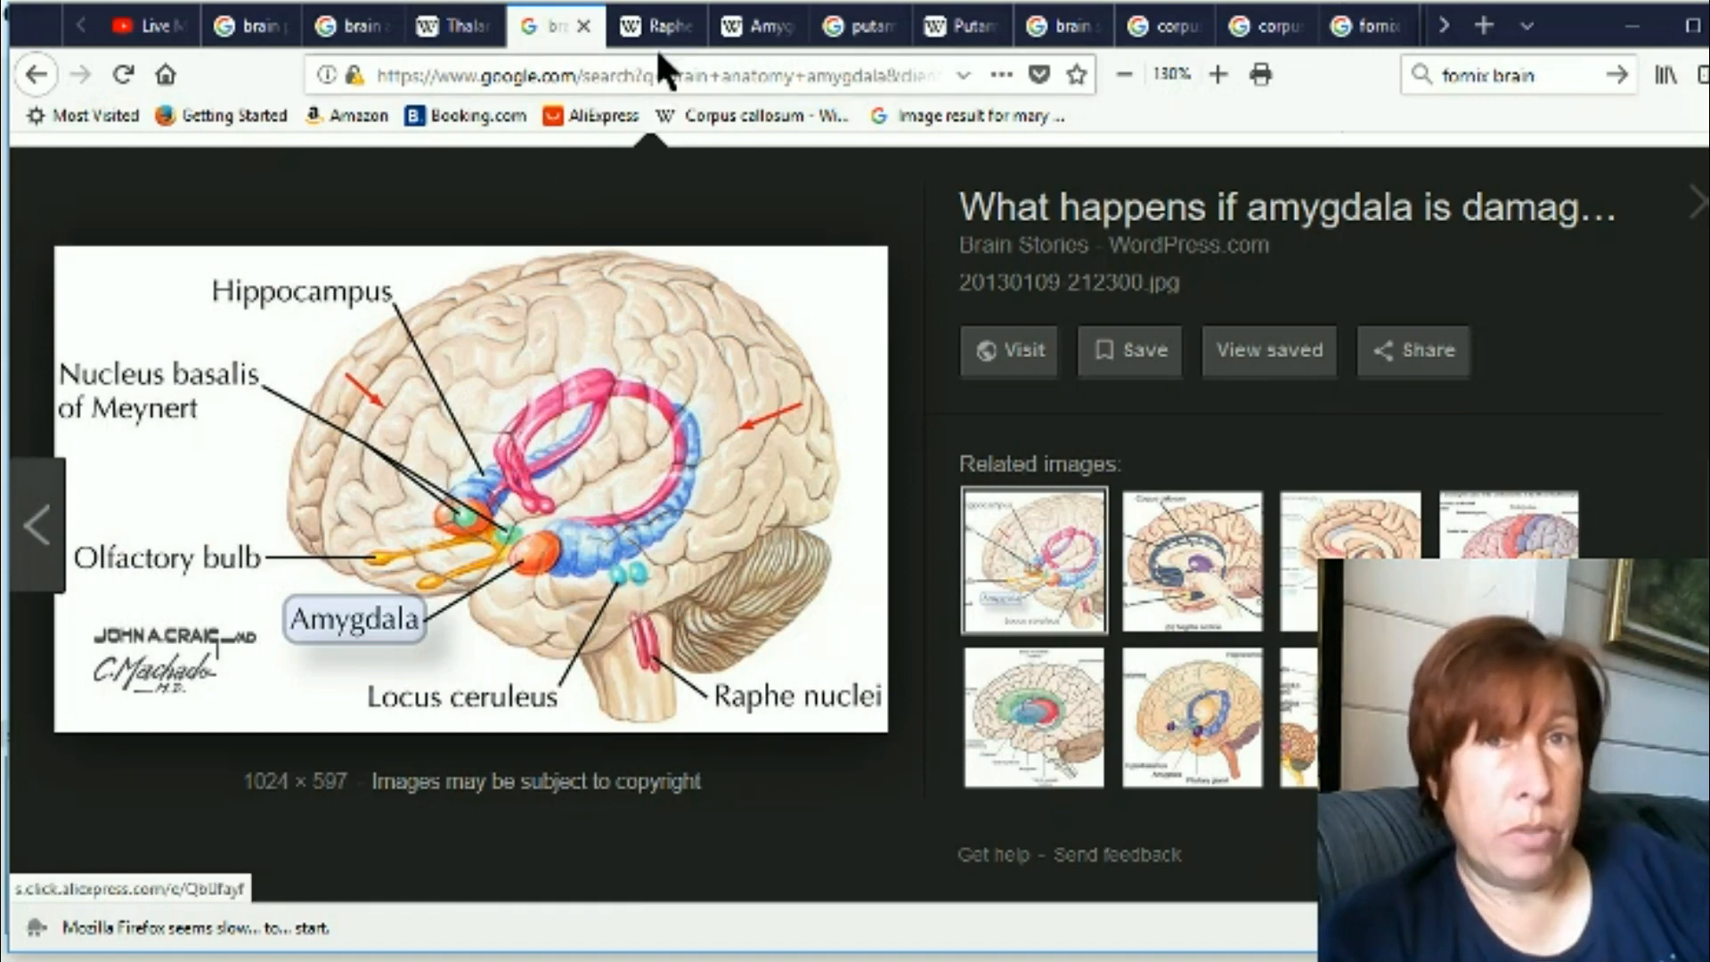
pyautogui.moveTo(631, 643)
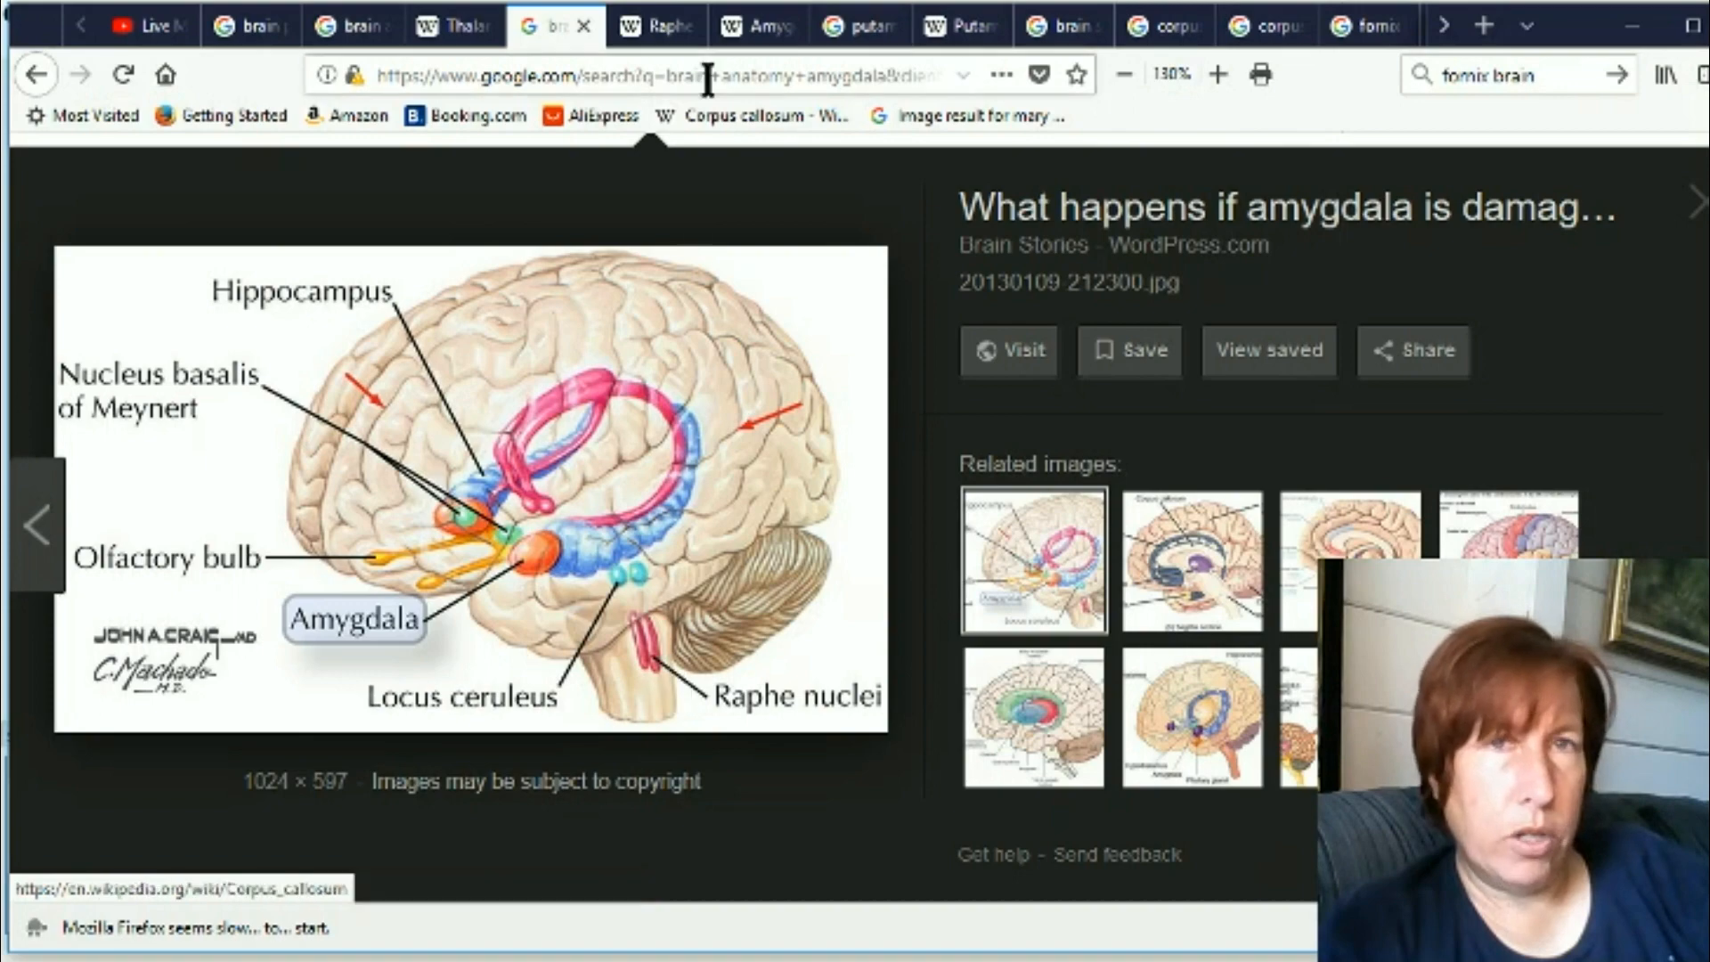
# Switch to the Raphe nuclei Wikipedia article on serotonin release
pyautogui.click(653, 23)
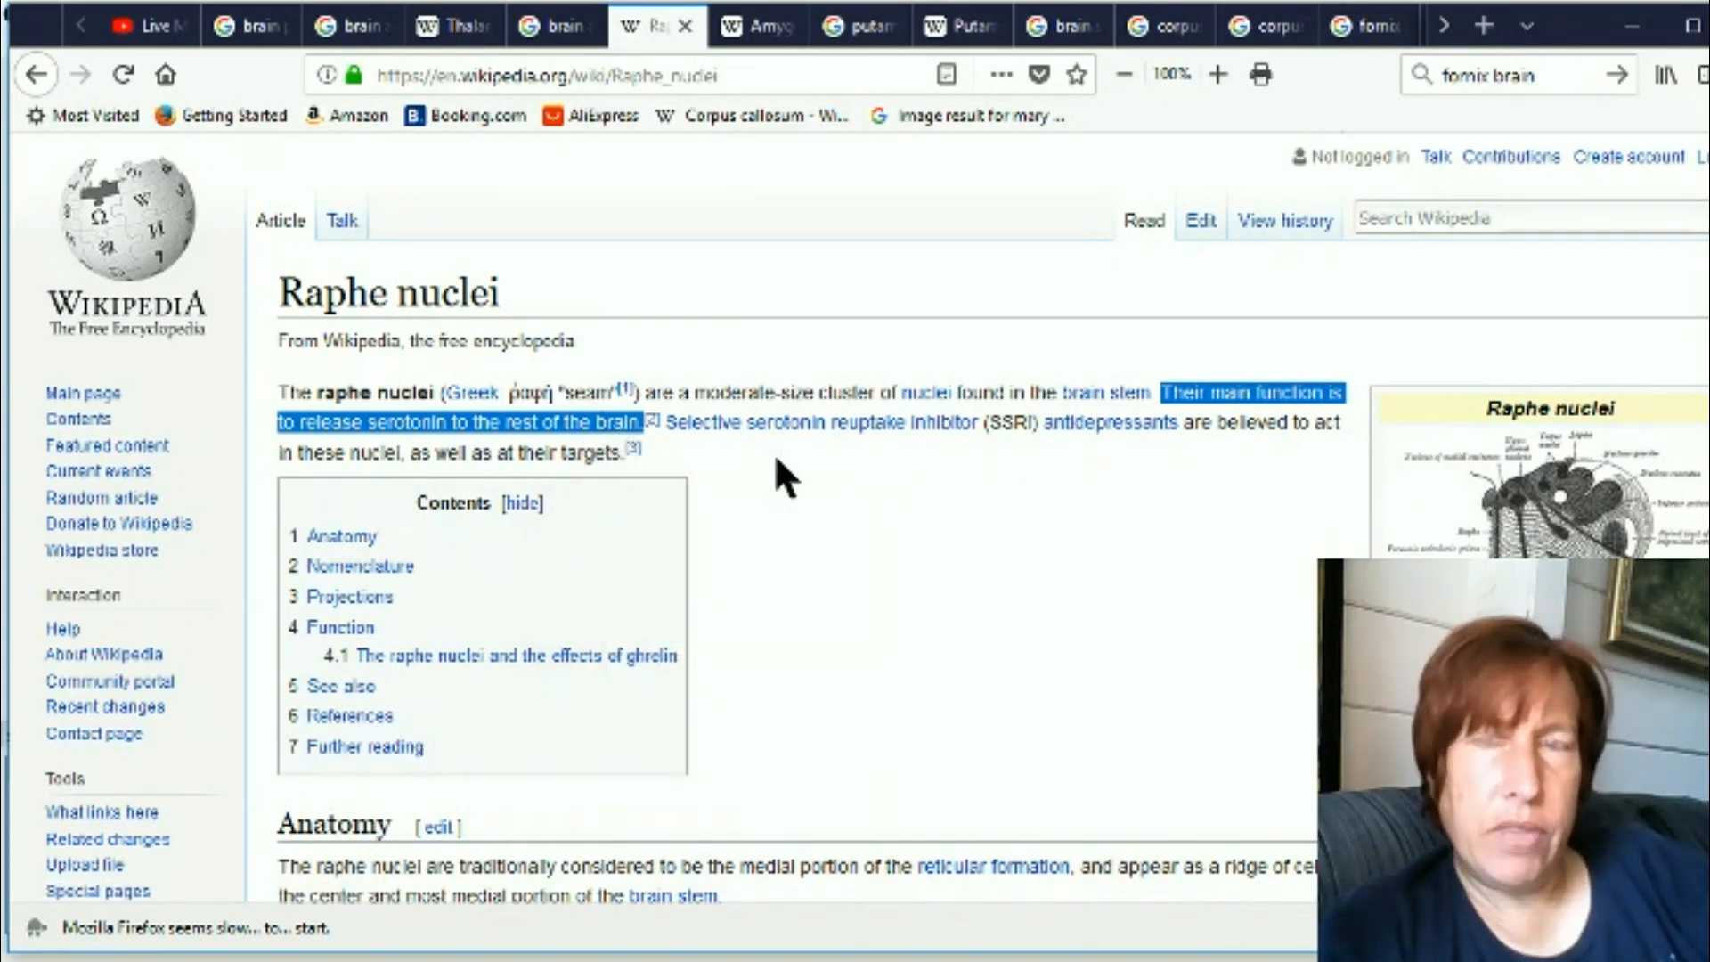
pyautogui.moveTo(903, 466)
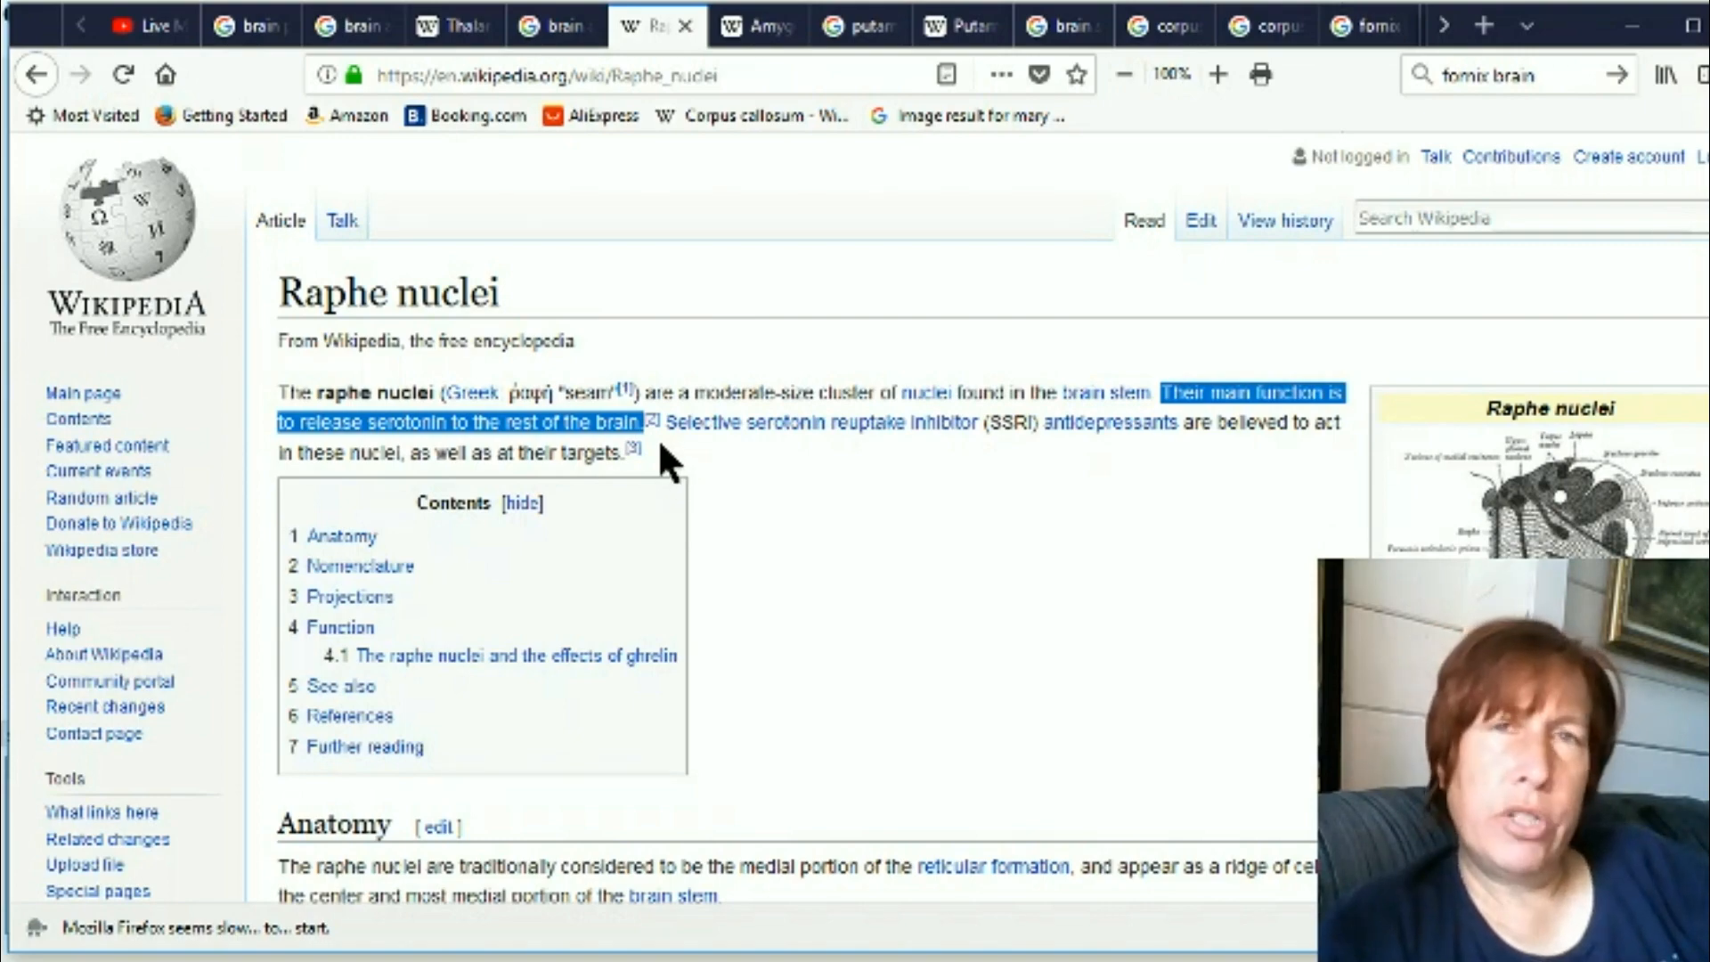
# Go back to the Google Images diagram showing the amygdala and raphe nuclei
pyautogui.click(554, 23)
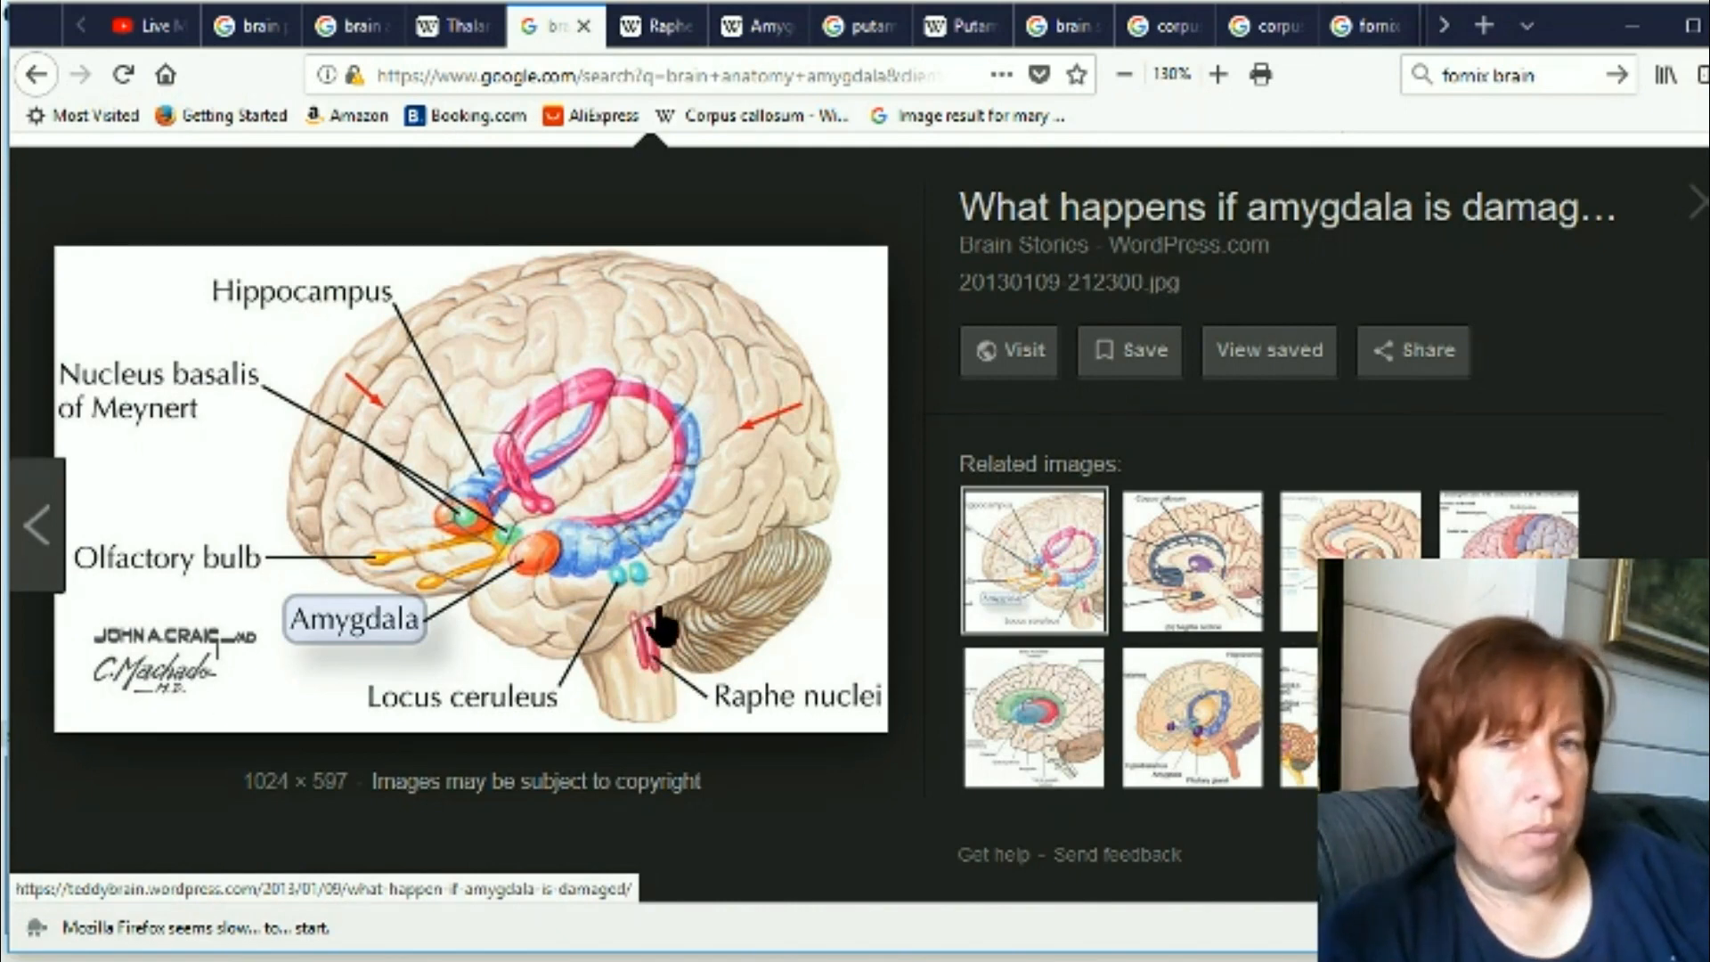
pyautogui.moveTo(652, 648)
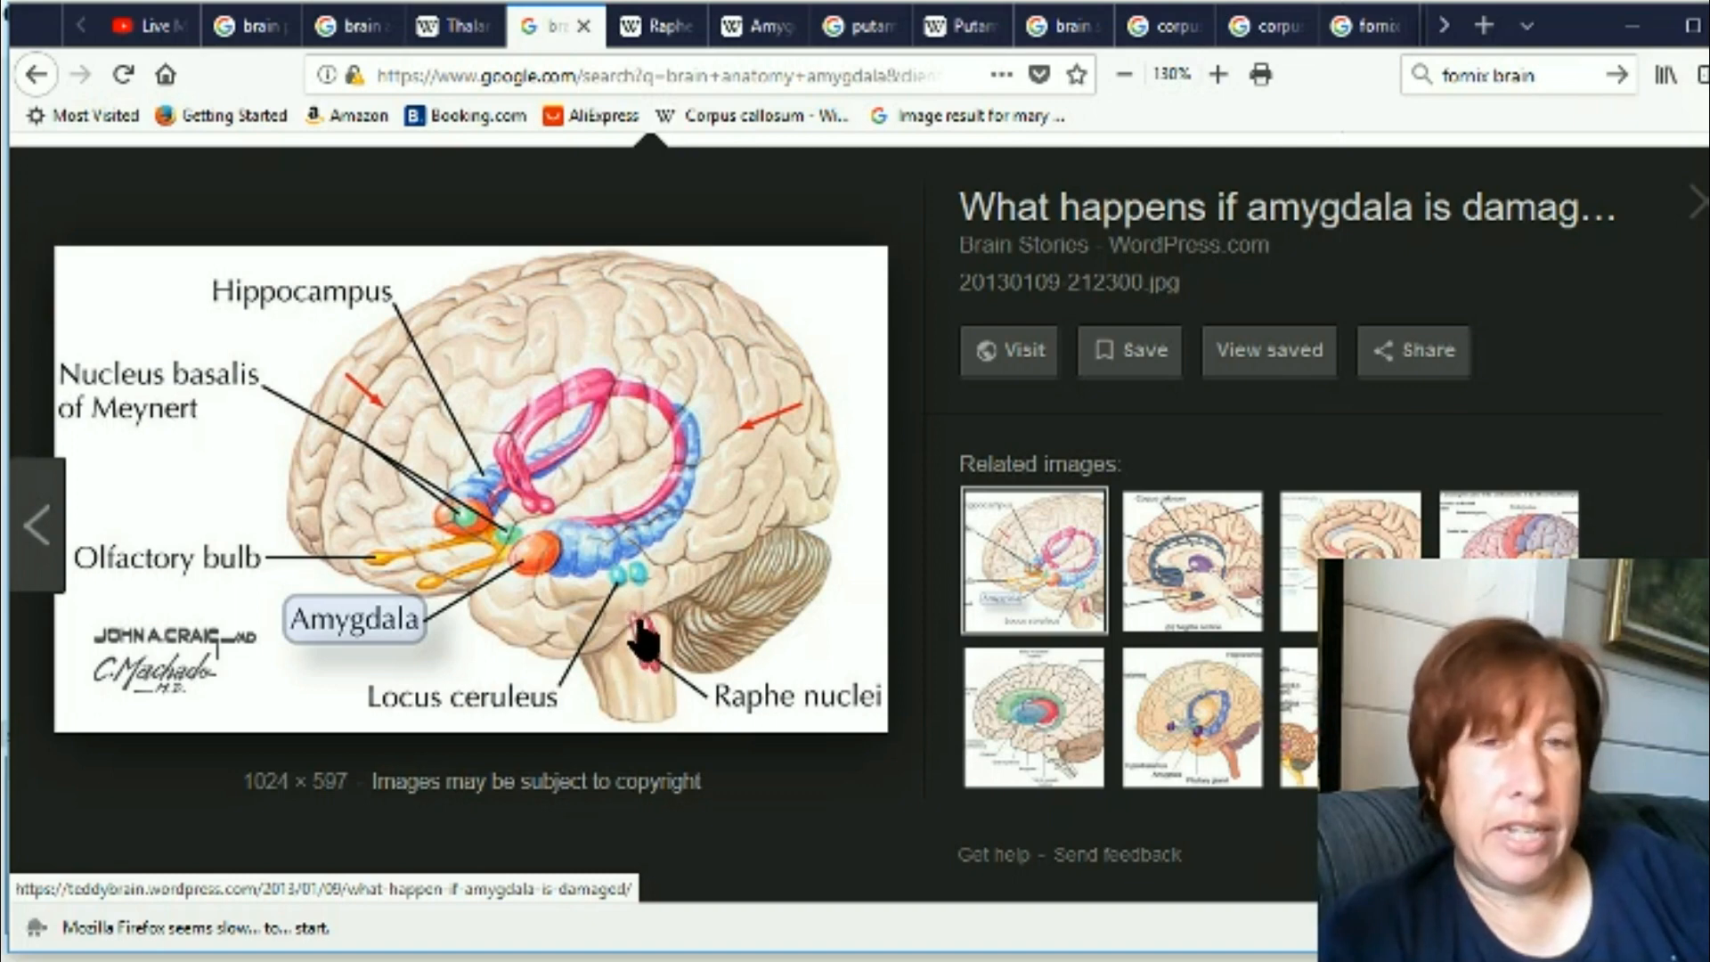
pyautogui.moveTo(652, 693)
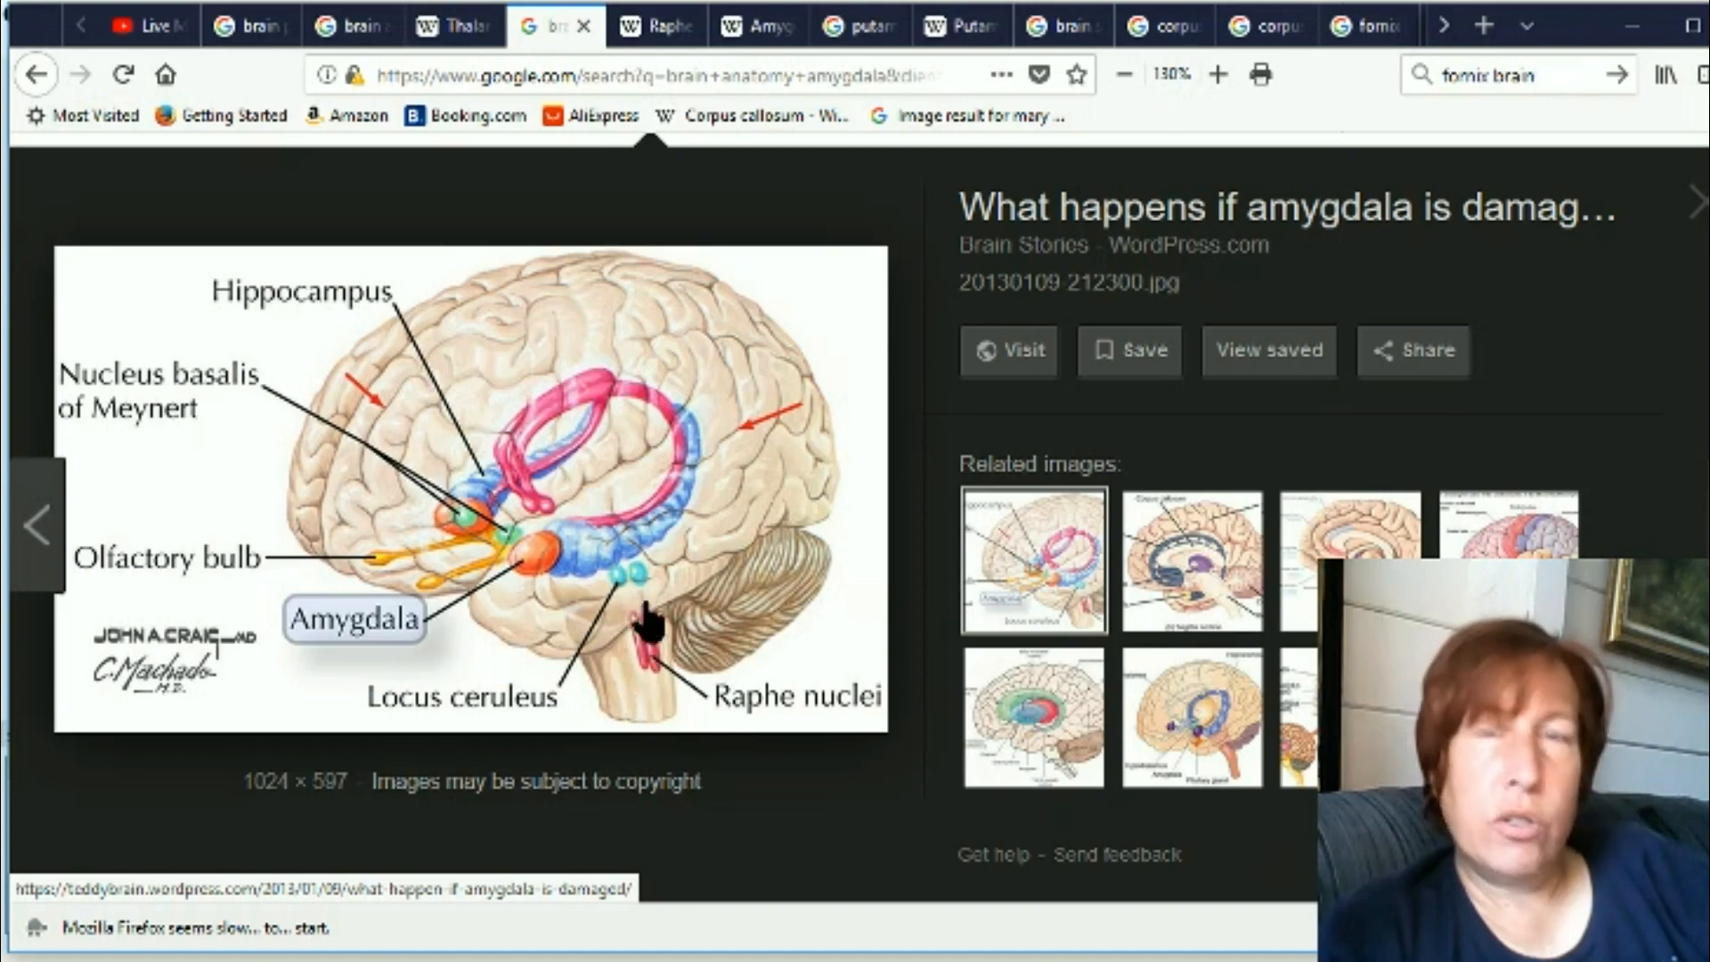
pyautogui.moveTo(658, 704)
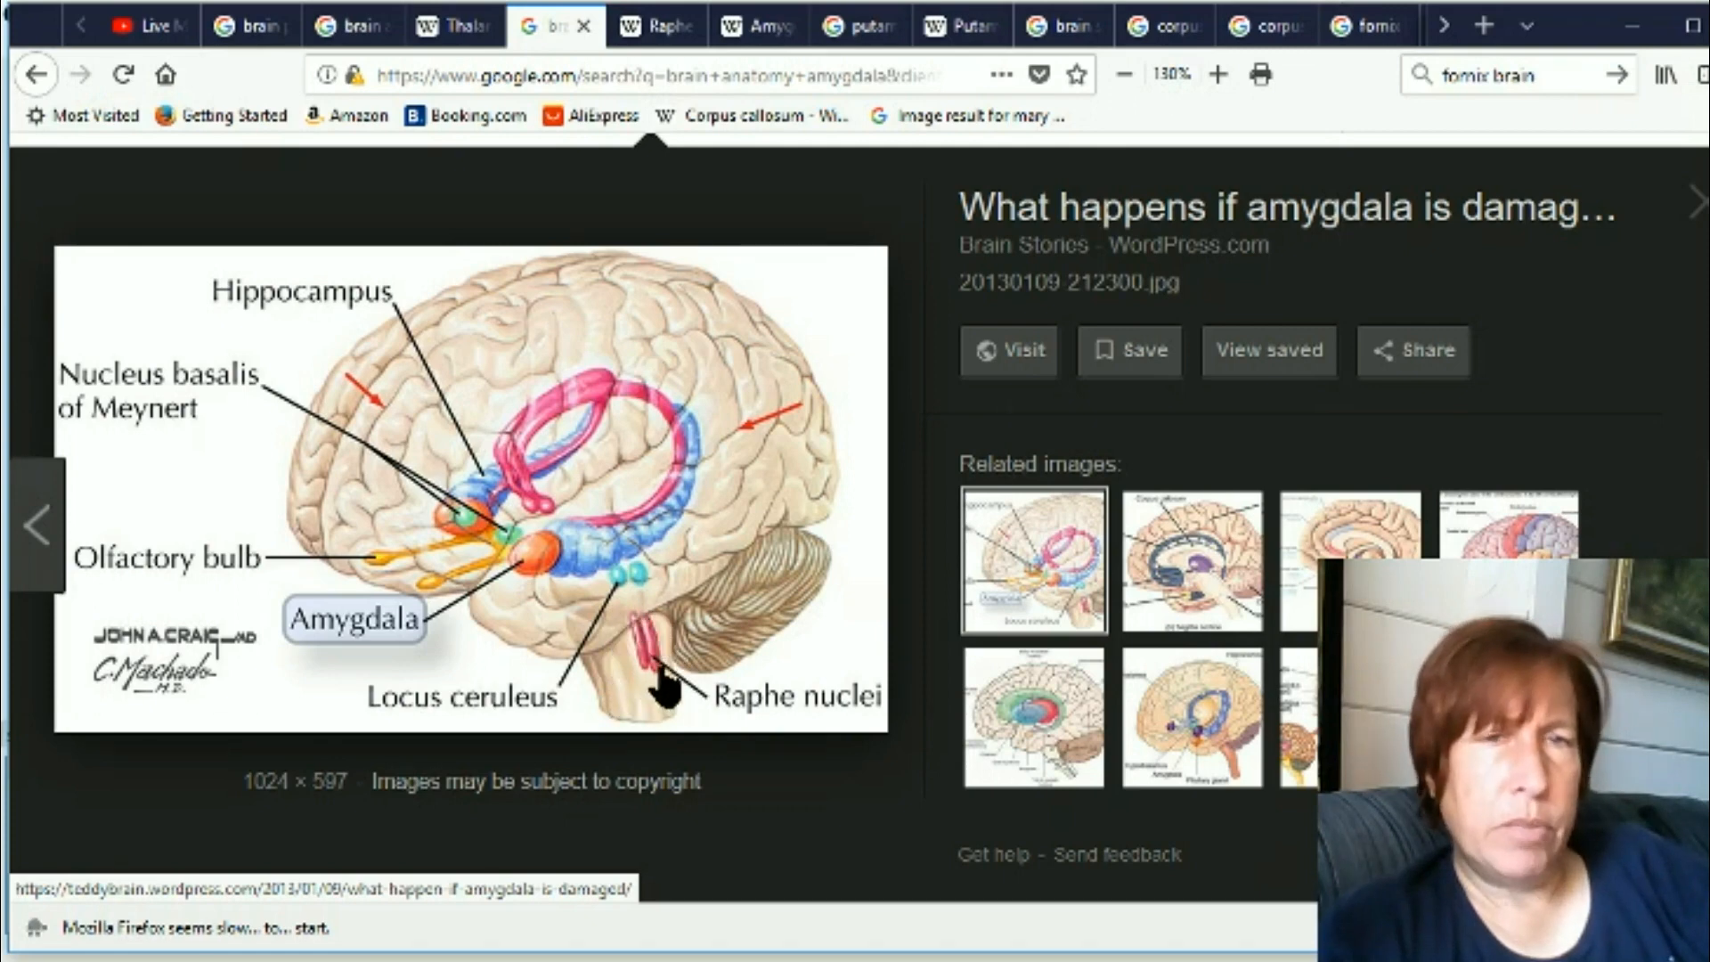
pyautogui.moveTo(642, 611)
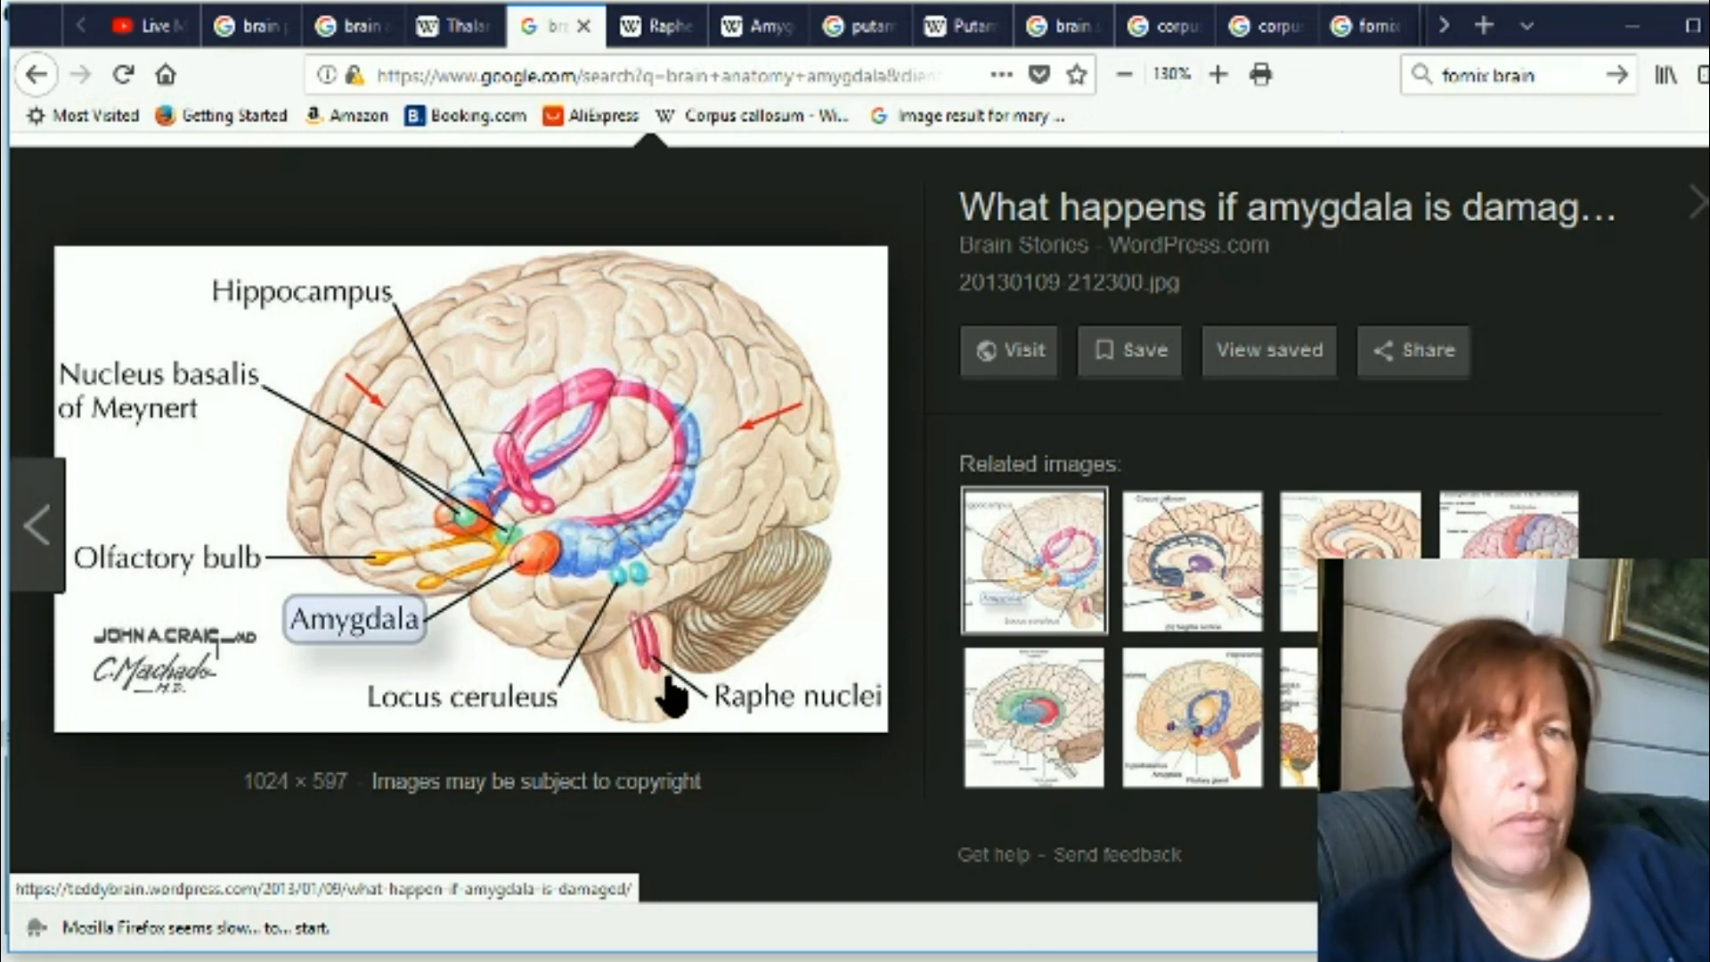
pyautogui.moveTo(647, 633)
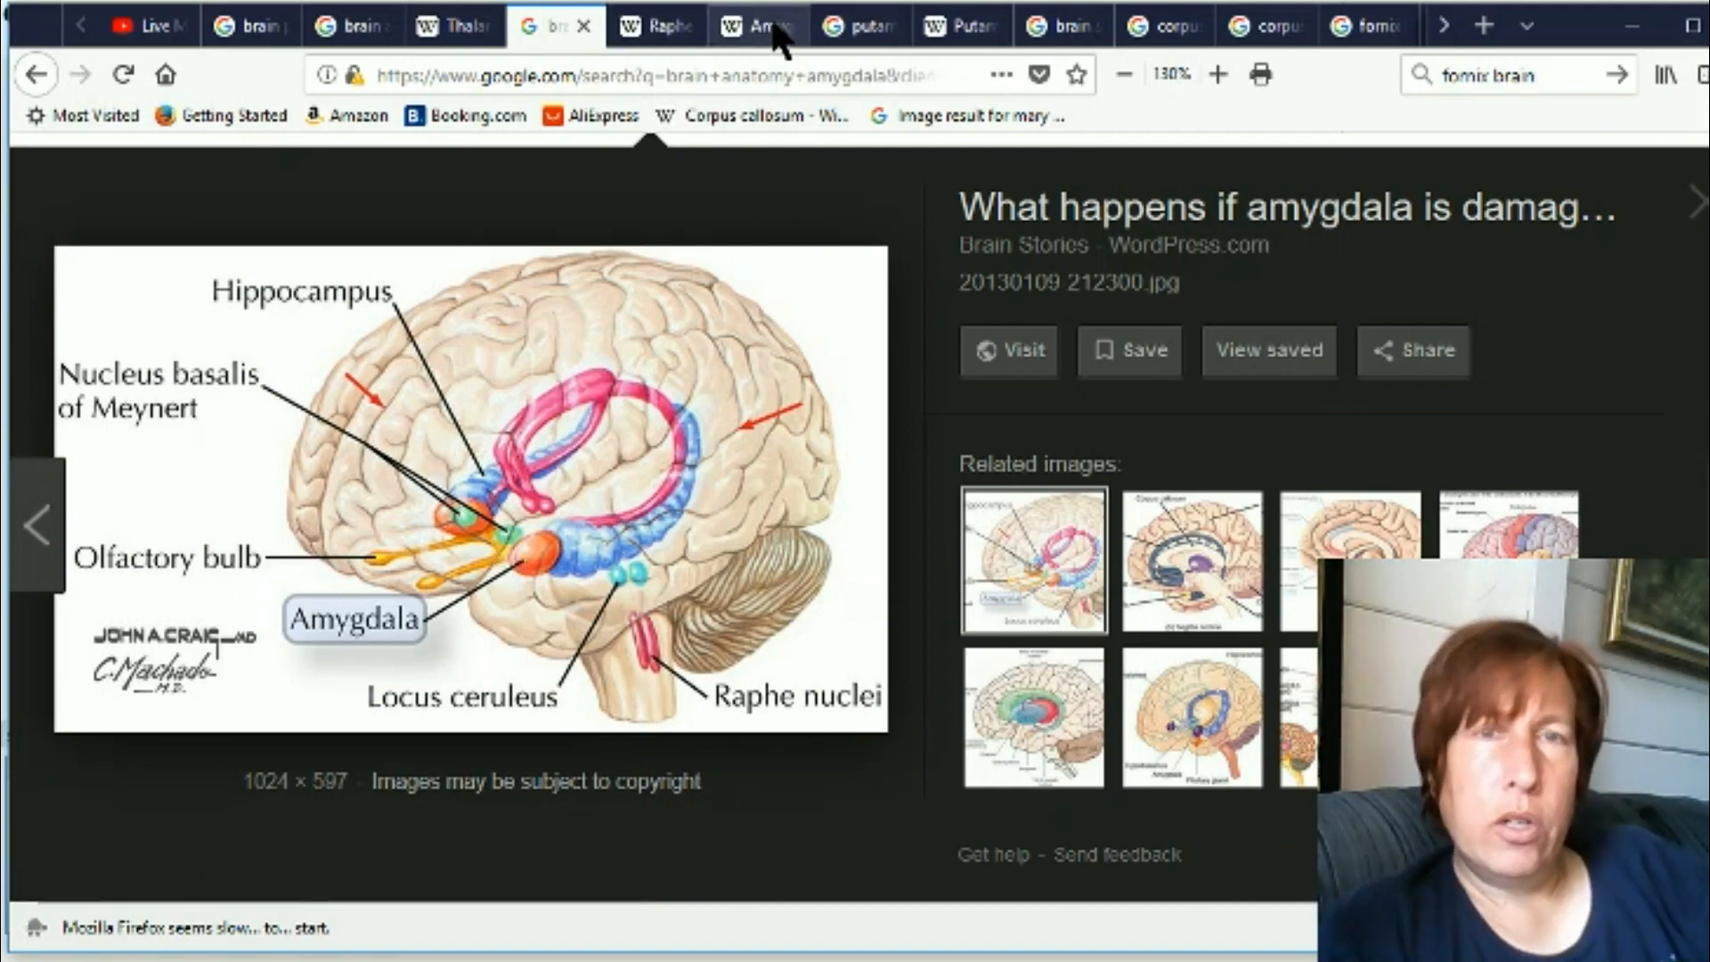
# Switch to the Amygdala Wikipedia article on memory, decision-making and emotional responses
pyautogui.click(752, 25)
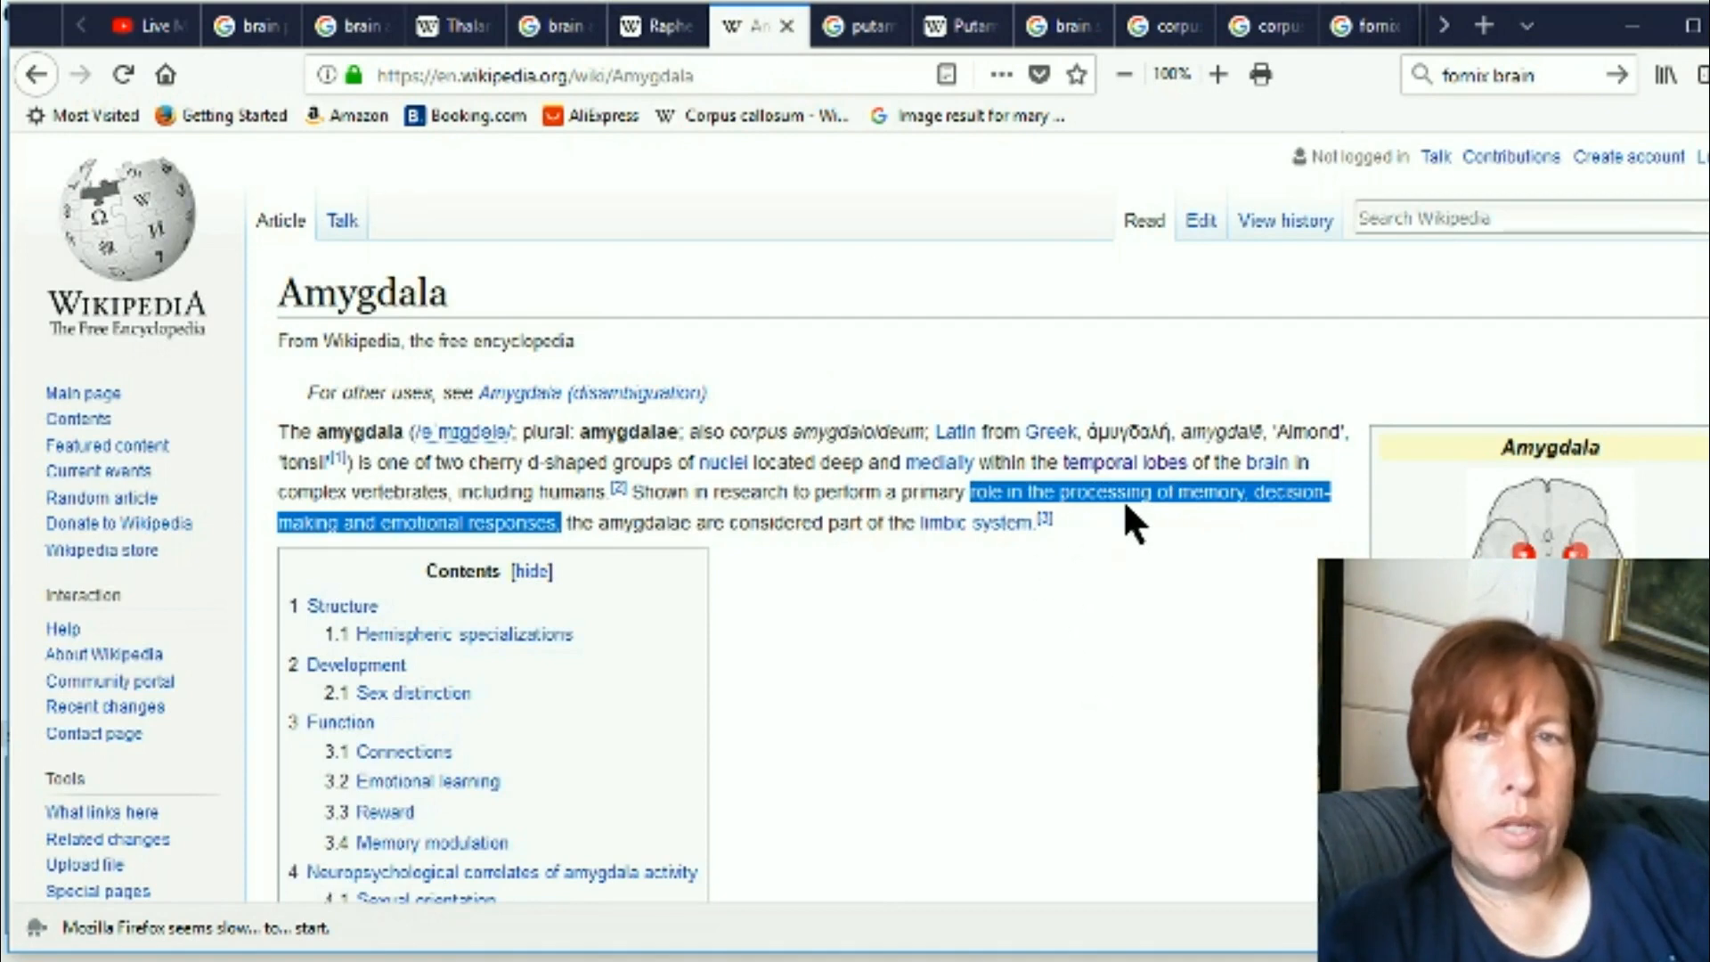
pyautogui.moveTo(622, 571)
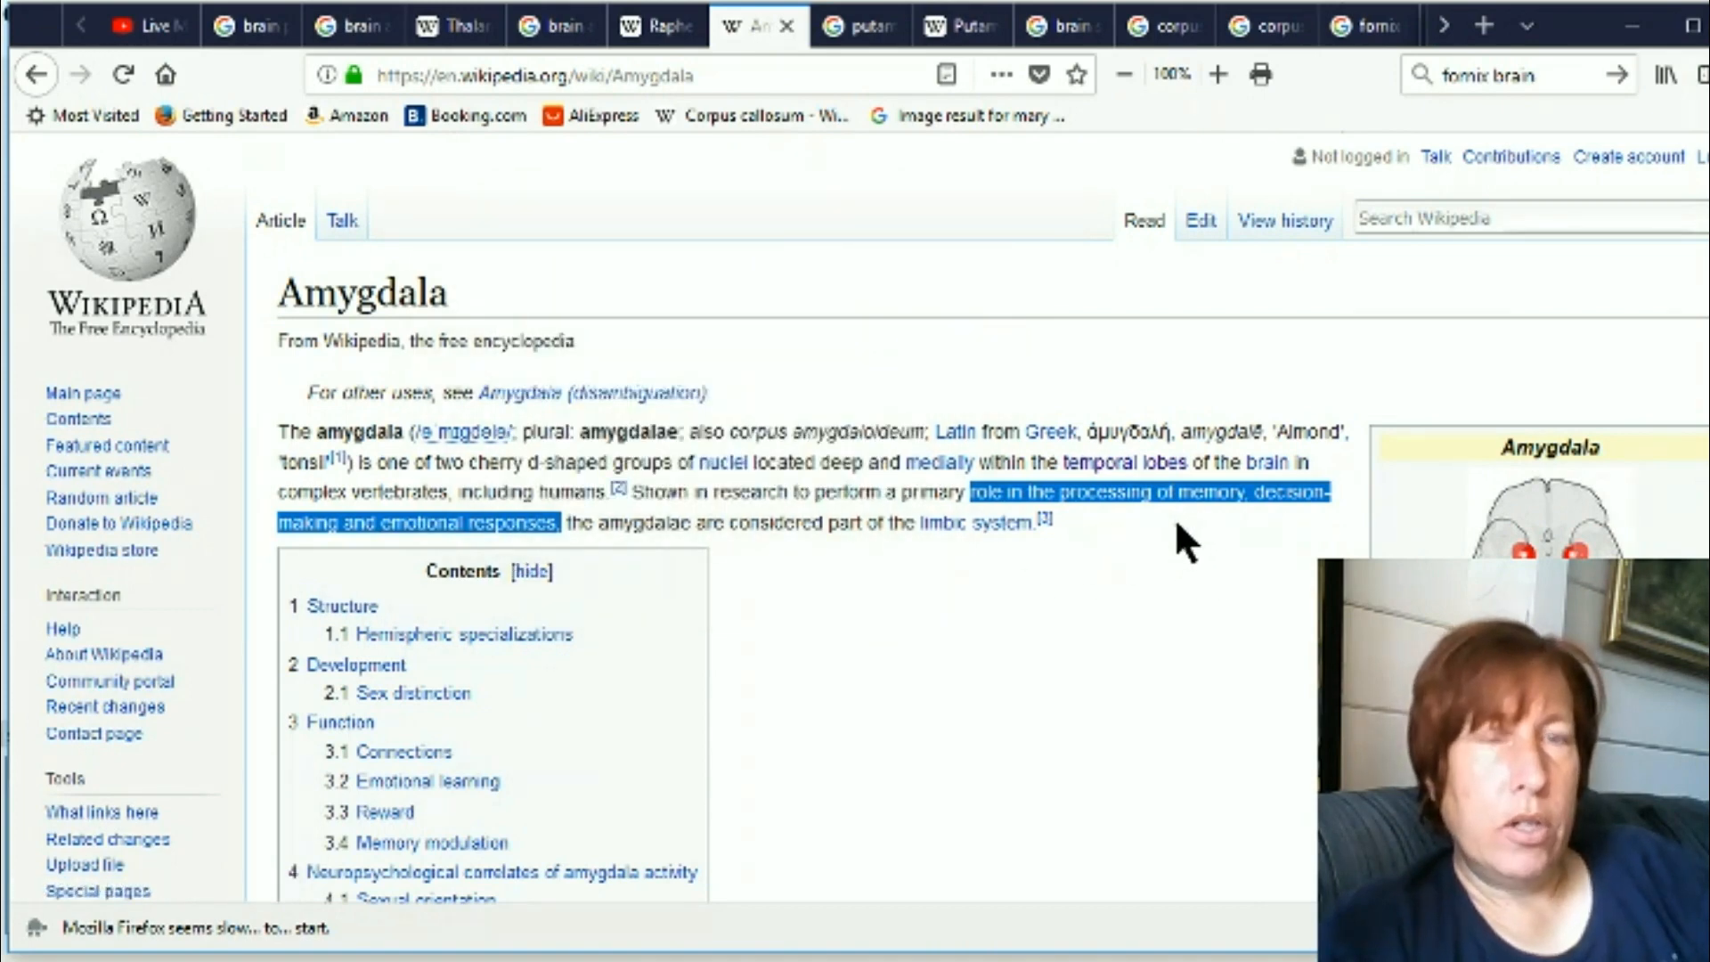
pyautogui.moveTo(982, 584)
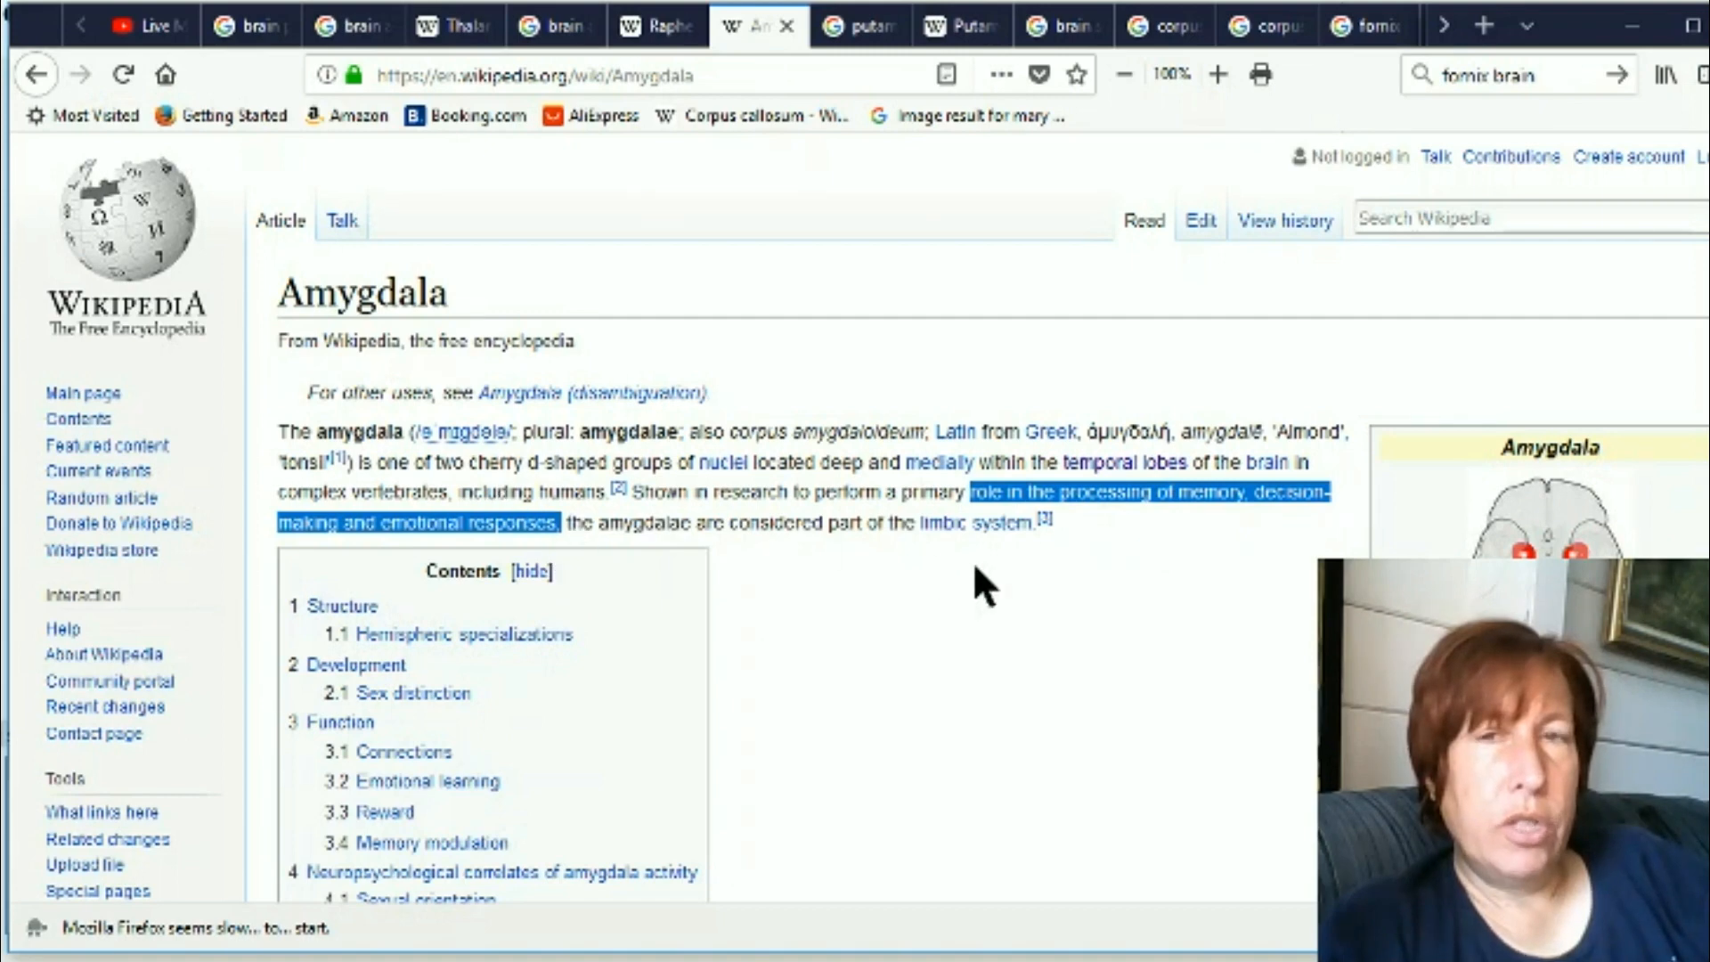
pyautogui.moveTo(1079, 534)
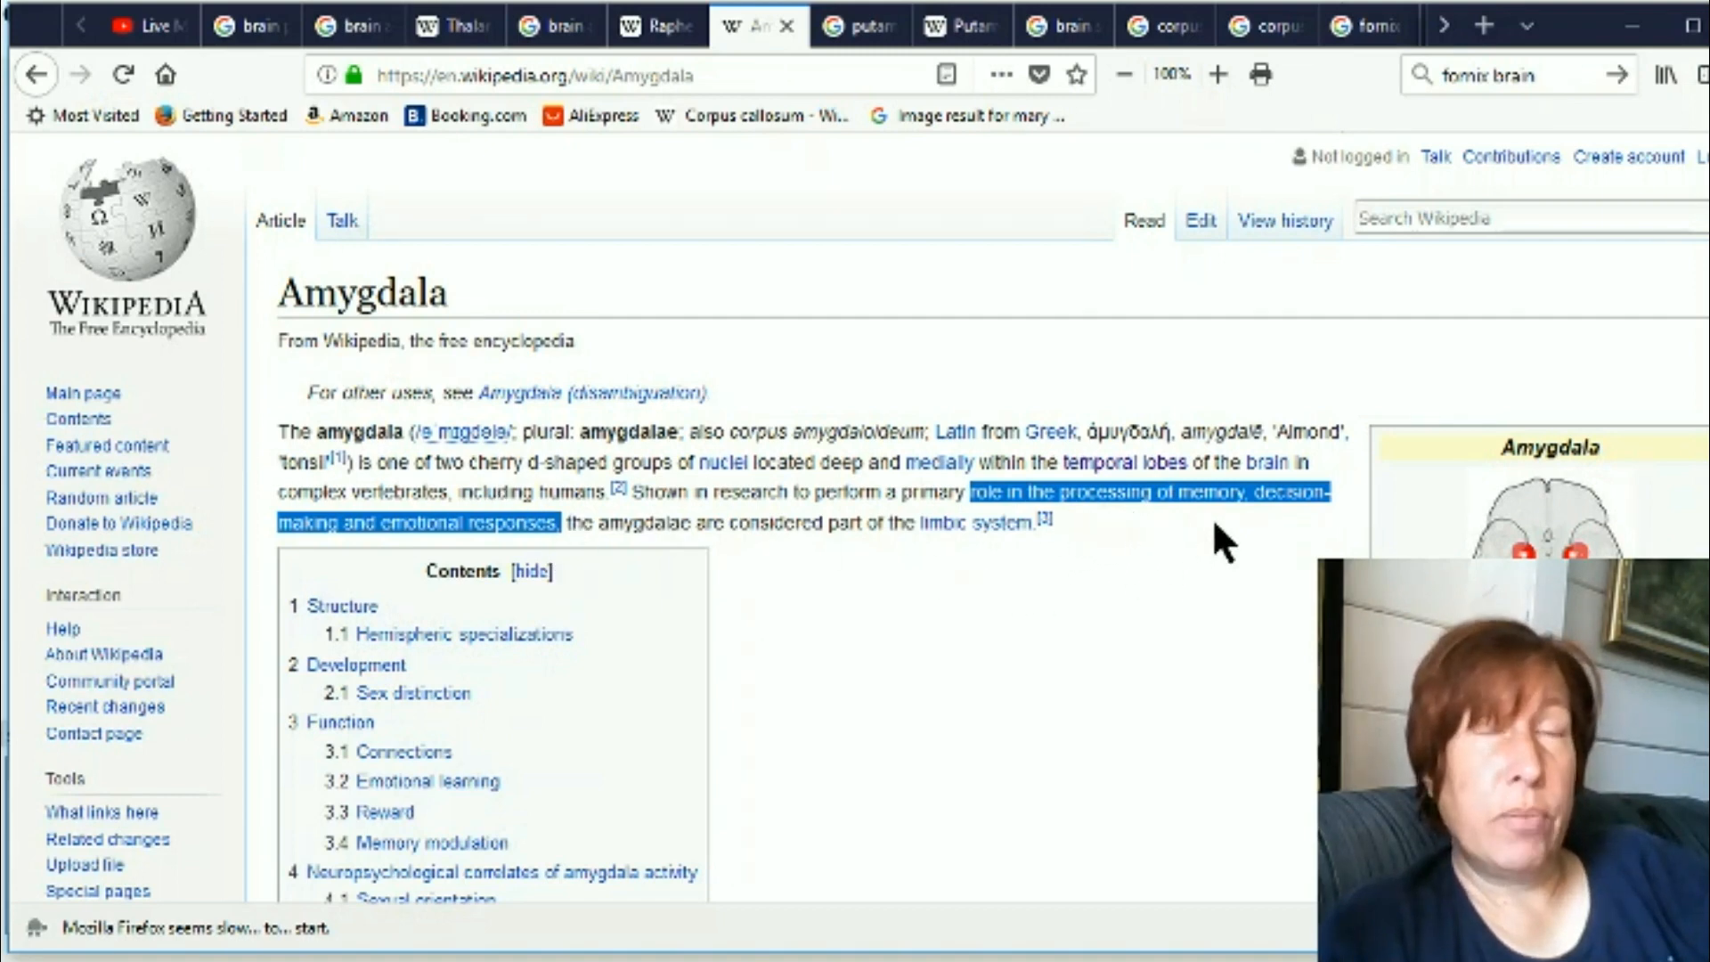
pyautogui.moveTo(1138, 534)
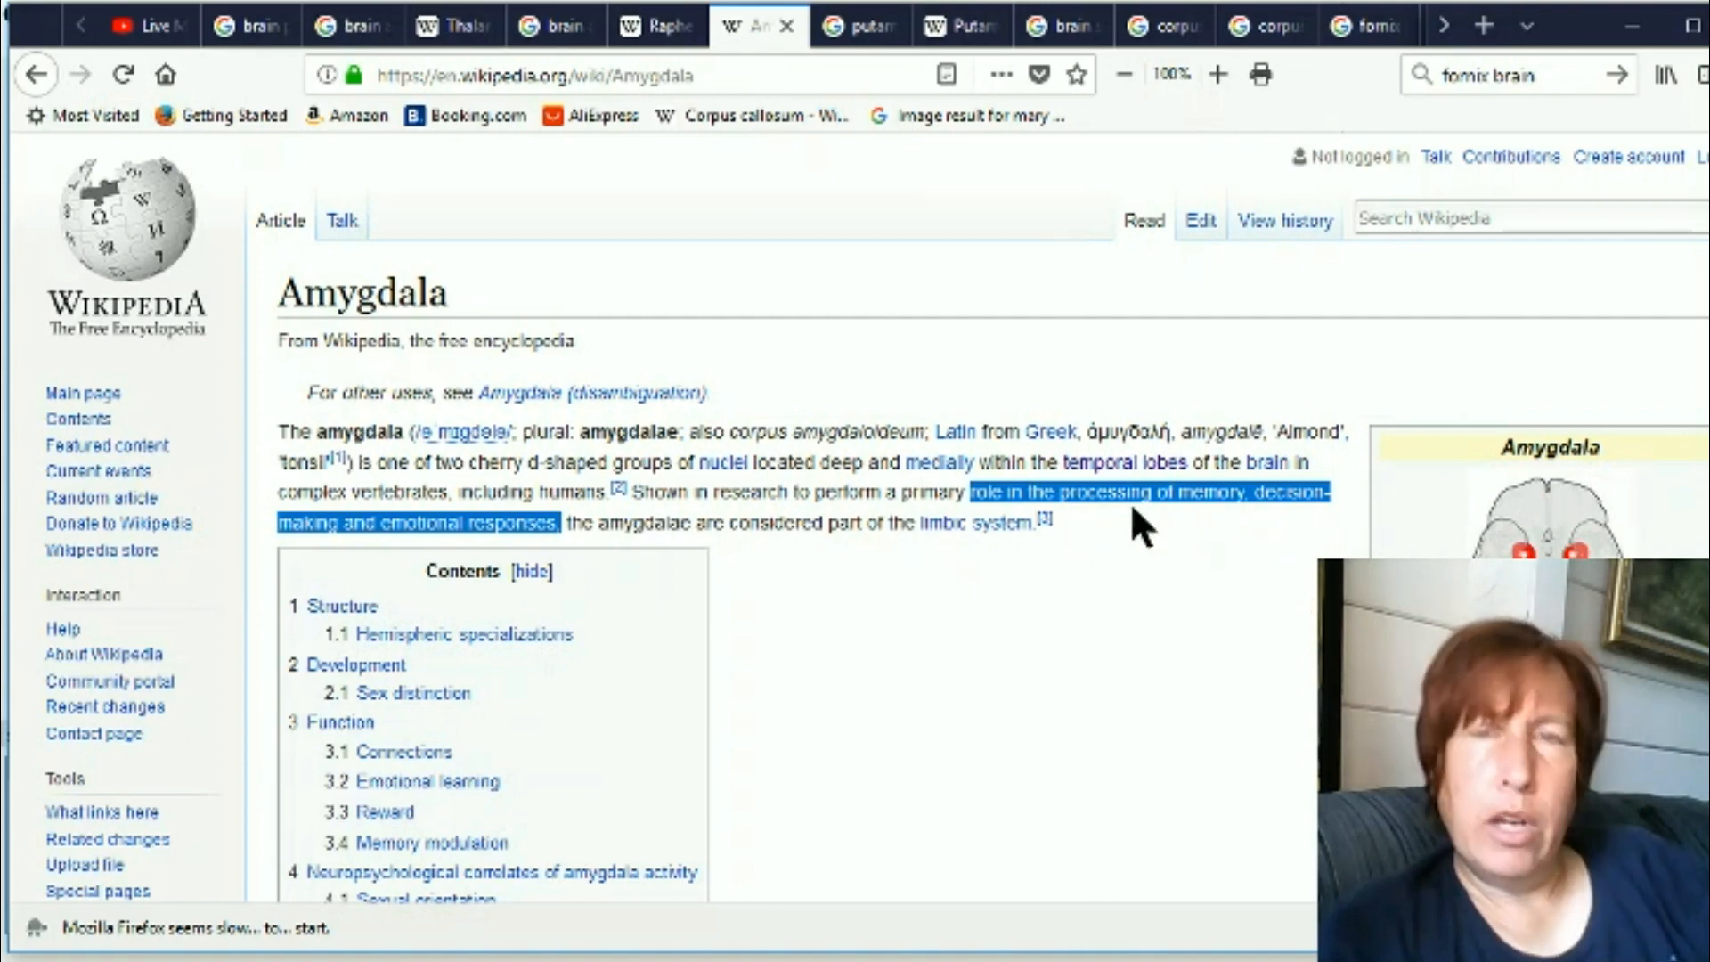
pyautogui.moveTo(1135, 584)
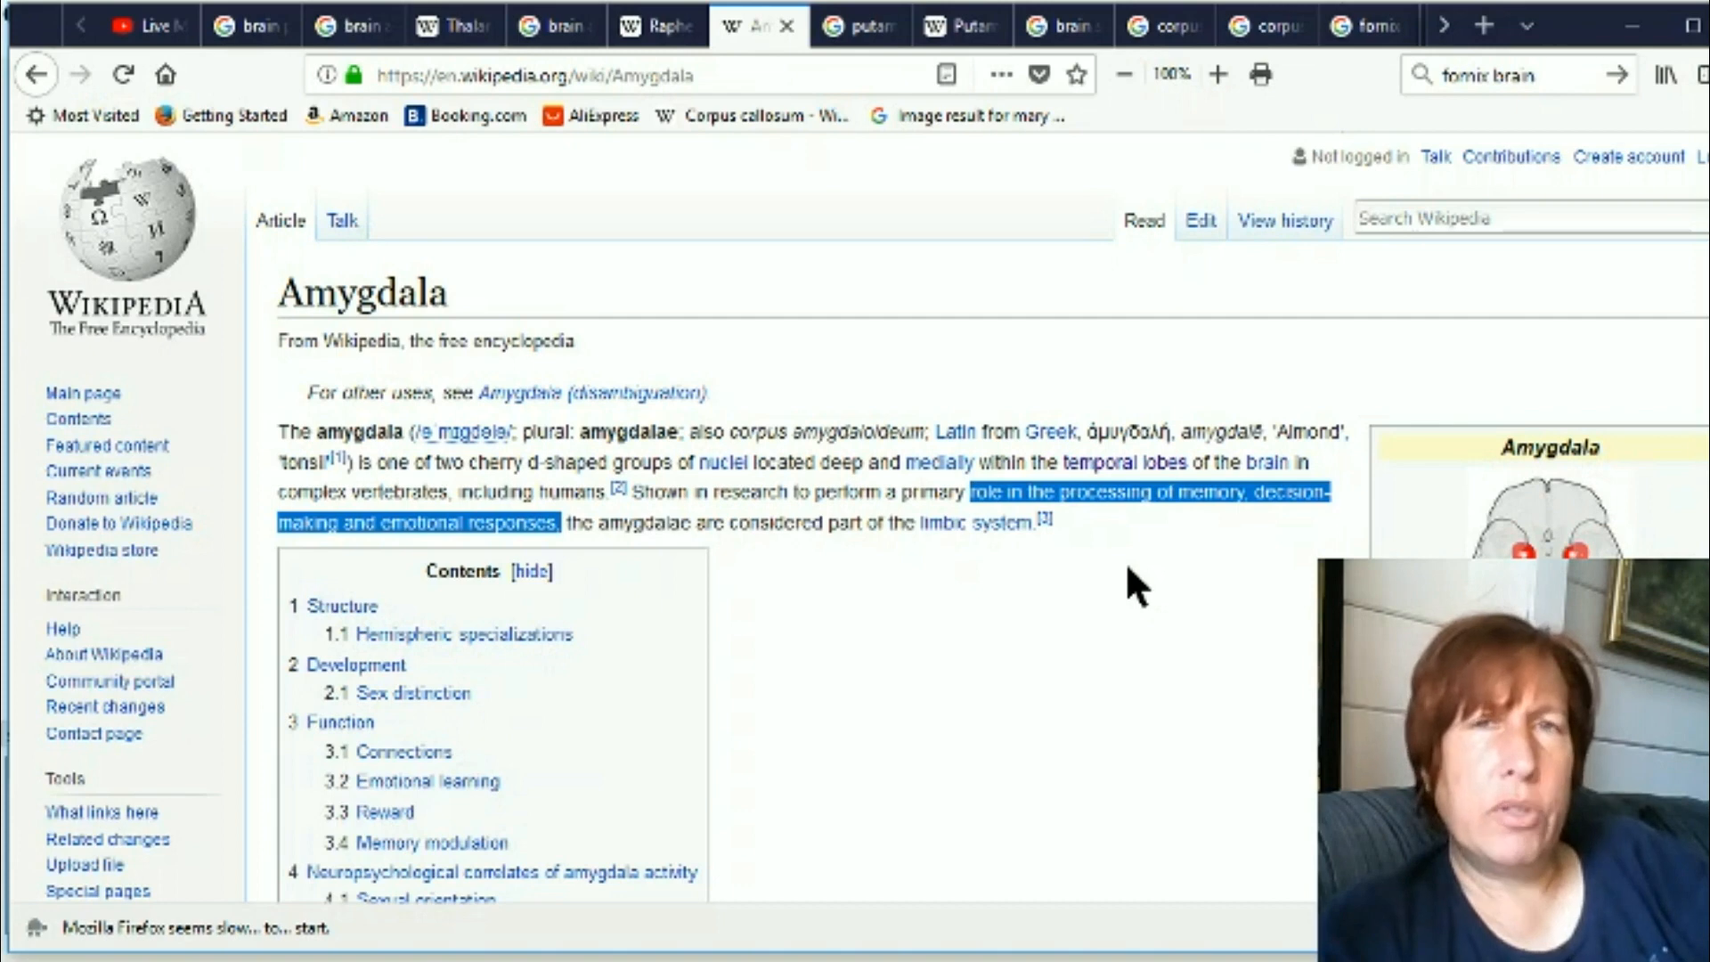
pyautogui.moveTo(1178, 671)
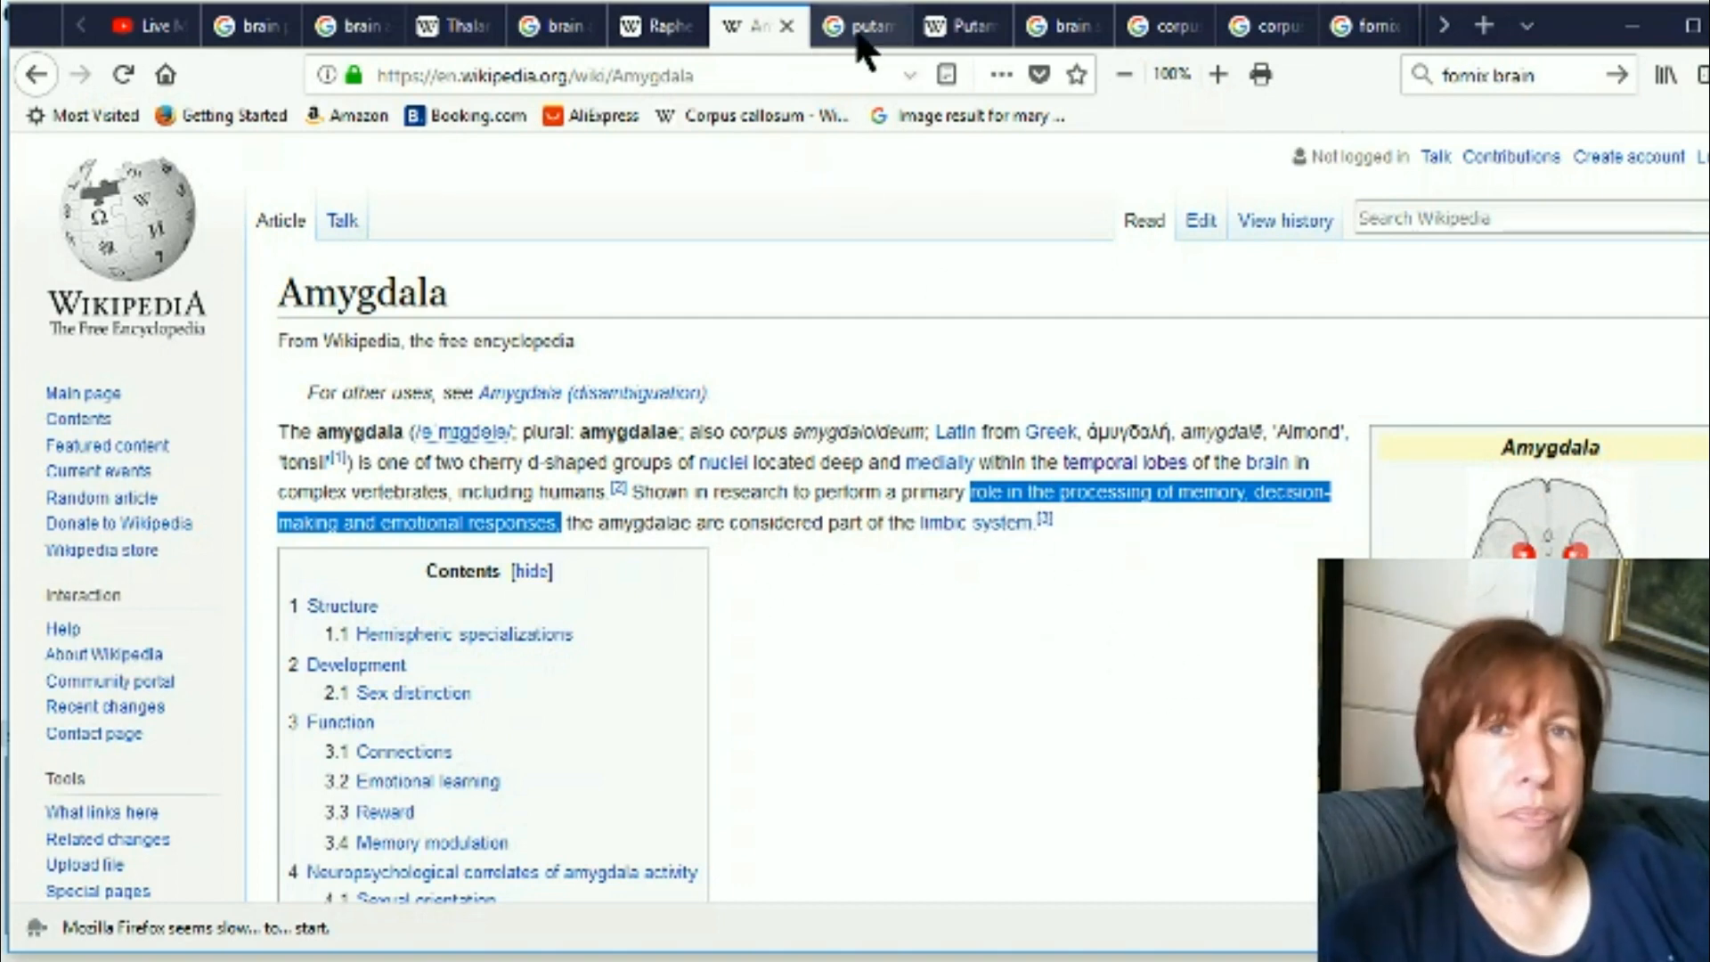
# View the putamen anatomy image results, then the labelled midsagittal brain sections diagram
pyautogui.click(858, 25)
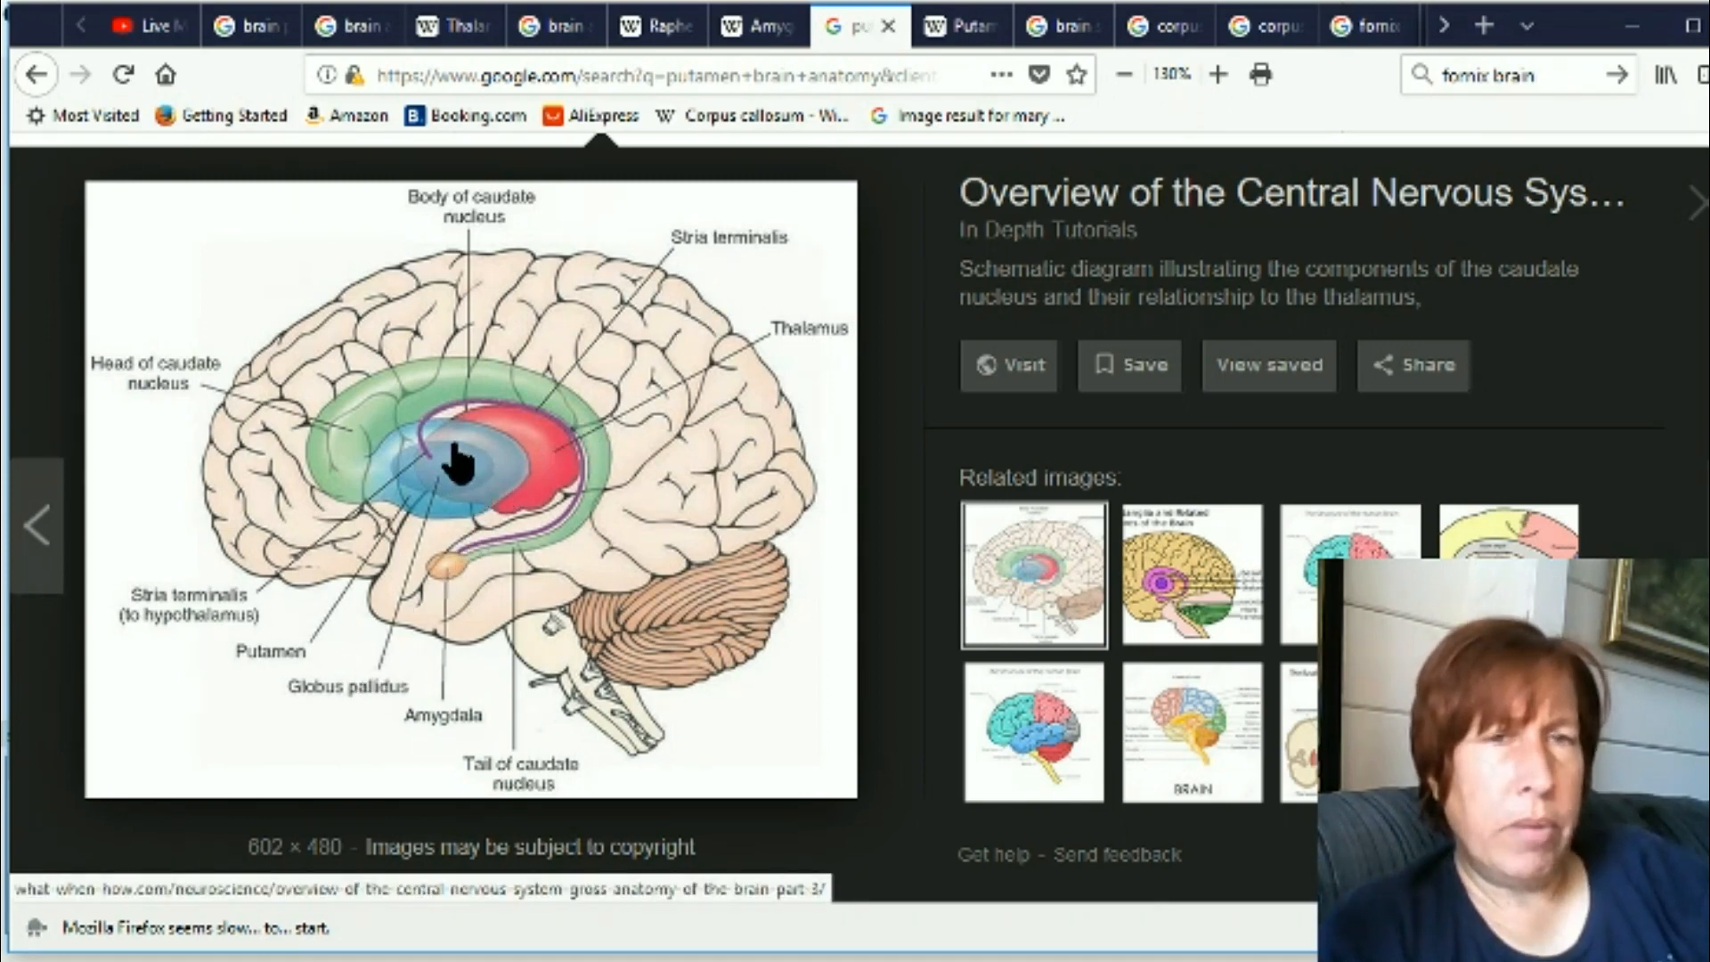
pyautogui.moveTo(363, 474)
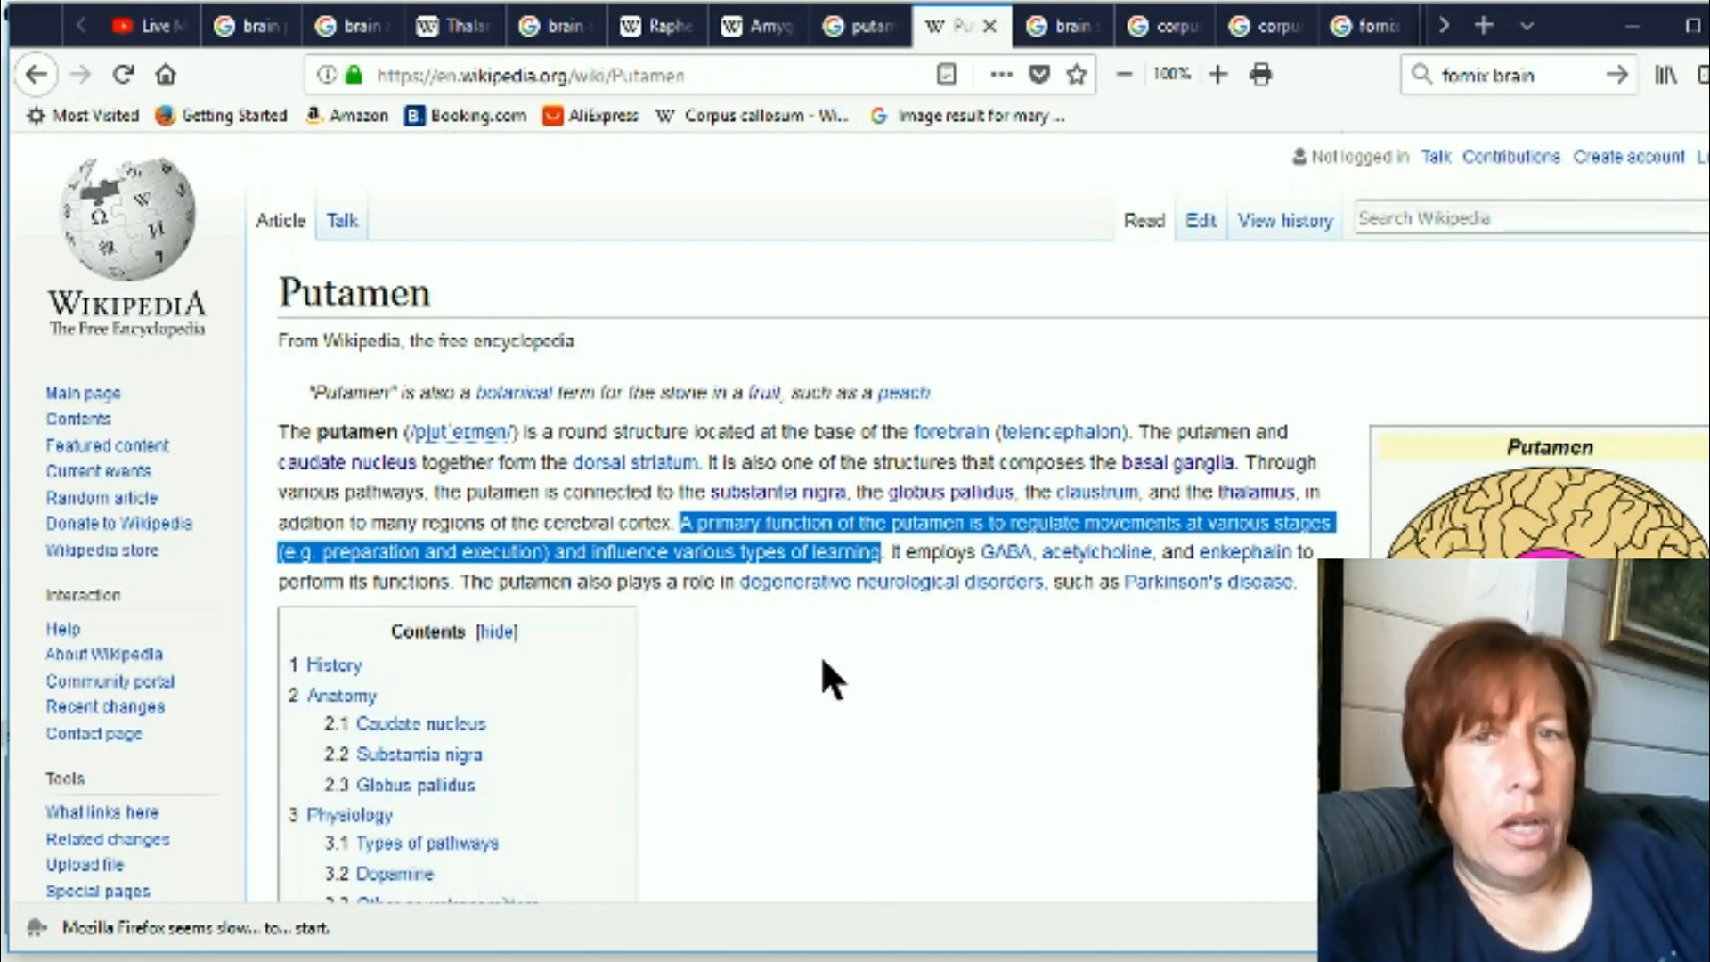
pyautogui.moveTo(835, 552)
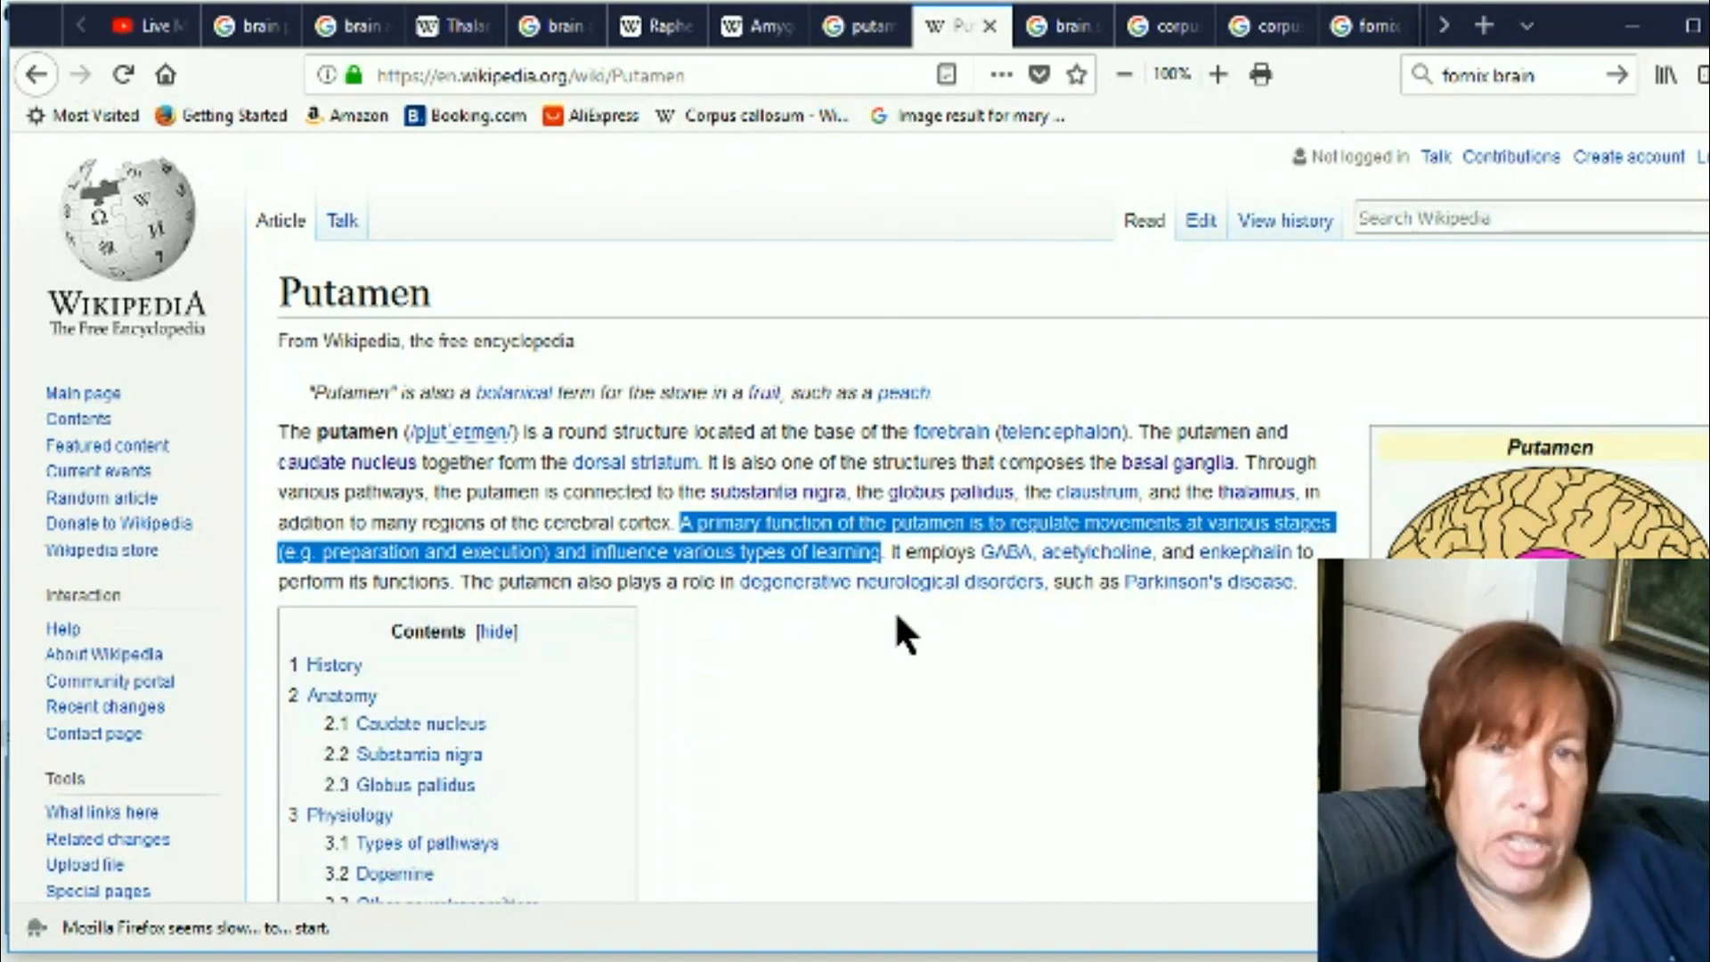
pyautogui.moveTo(944, 540)
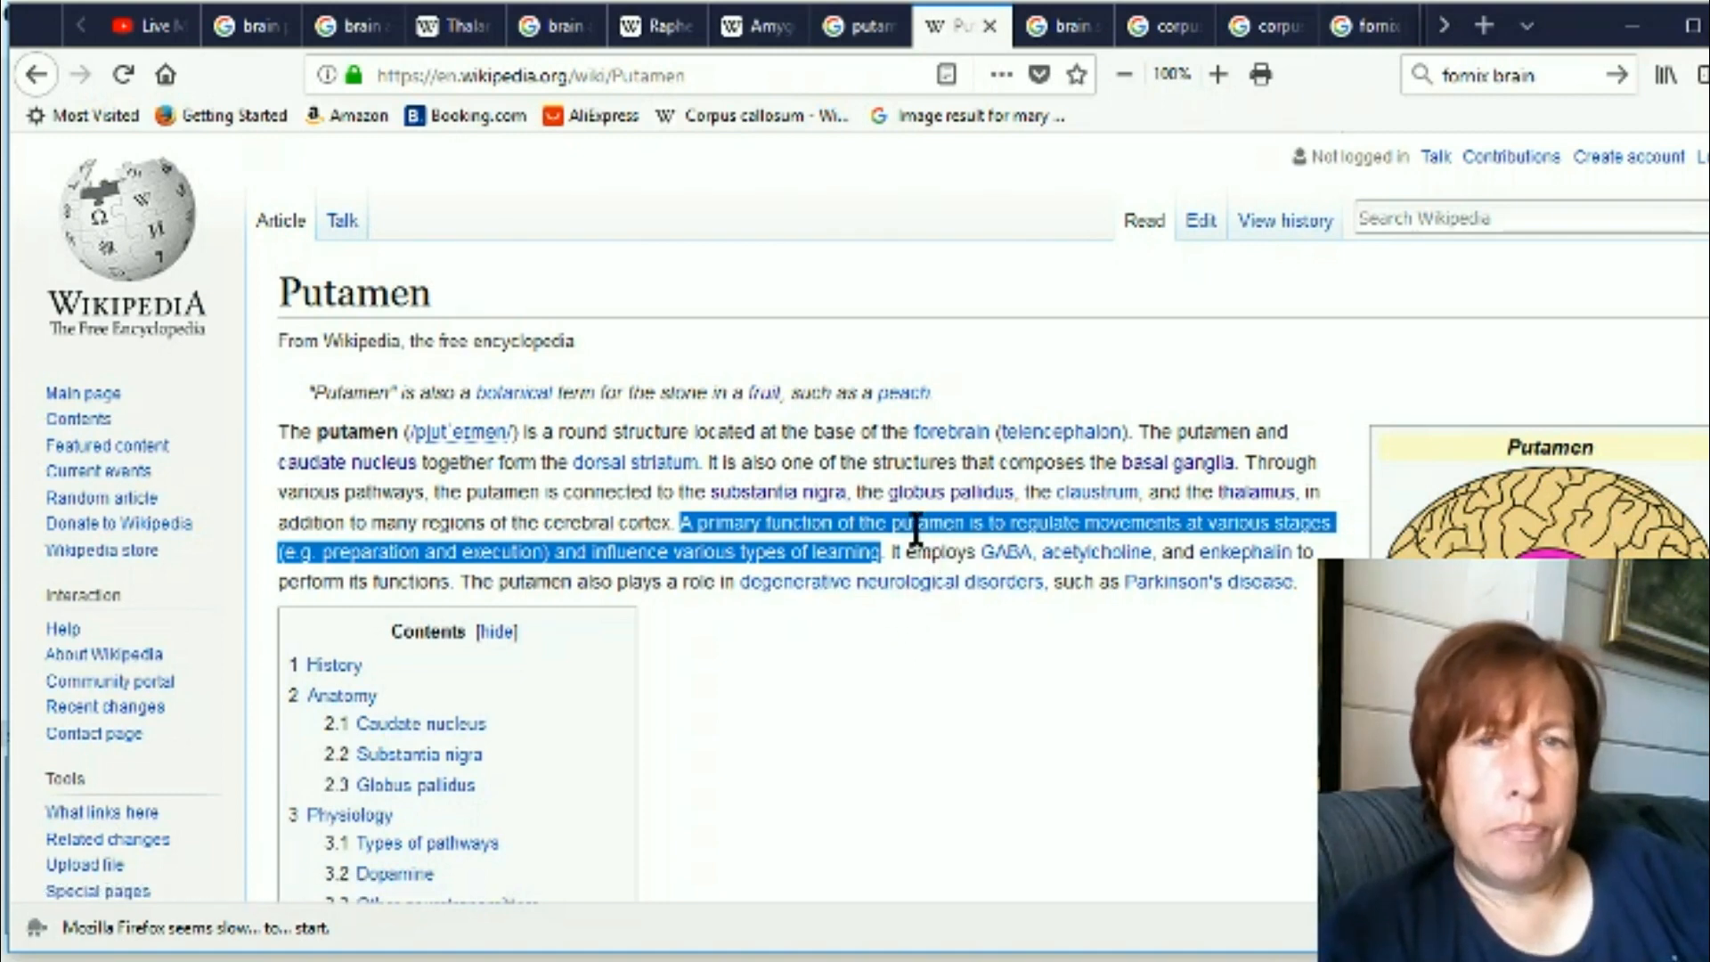
pyautogui.moveTo(1106, 522)
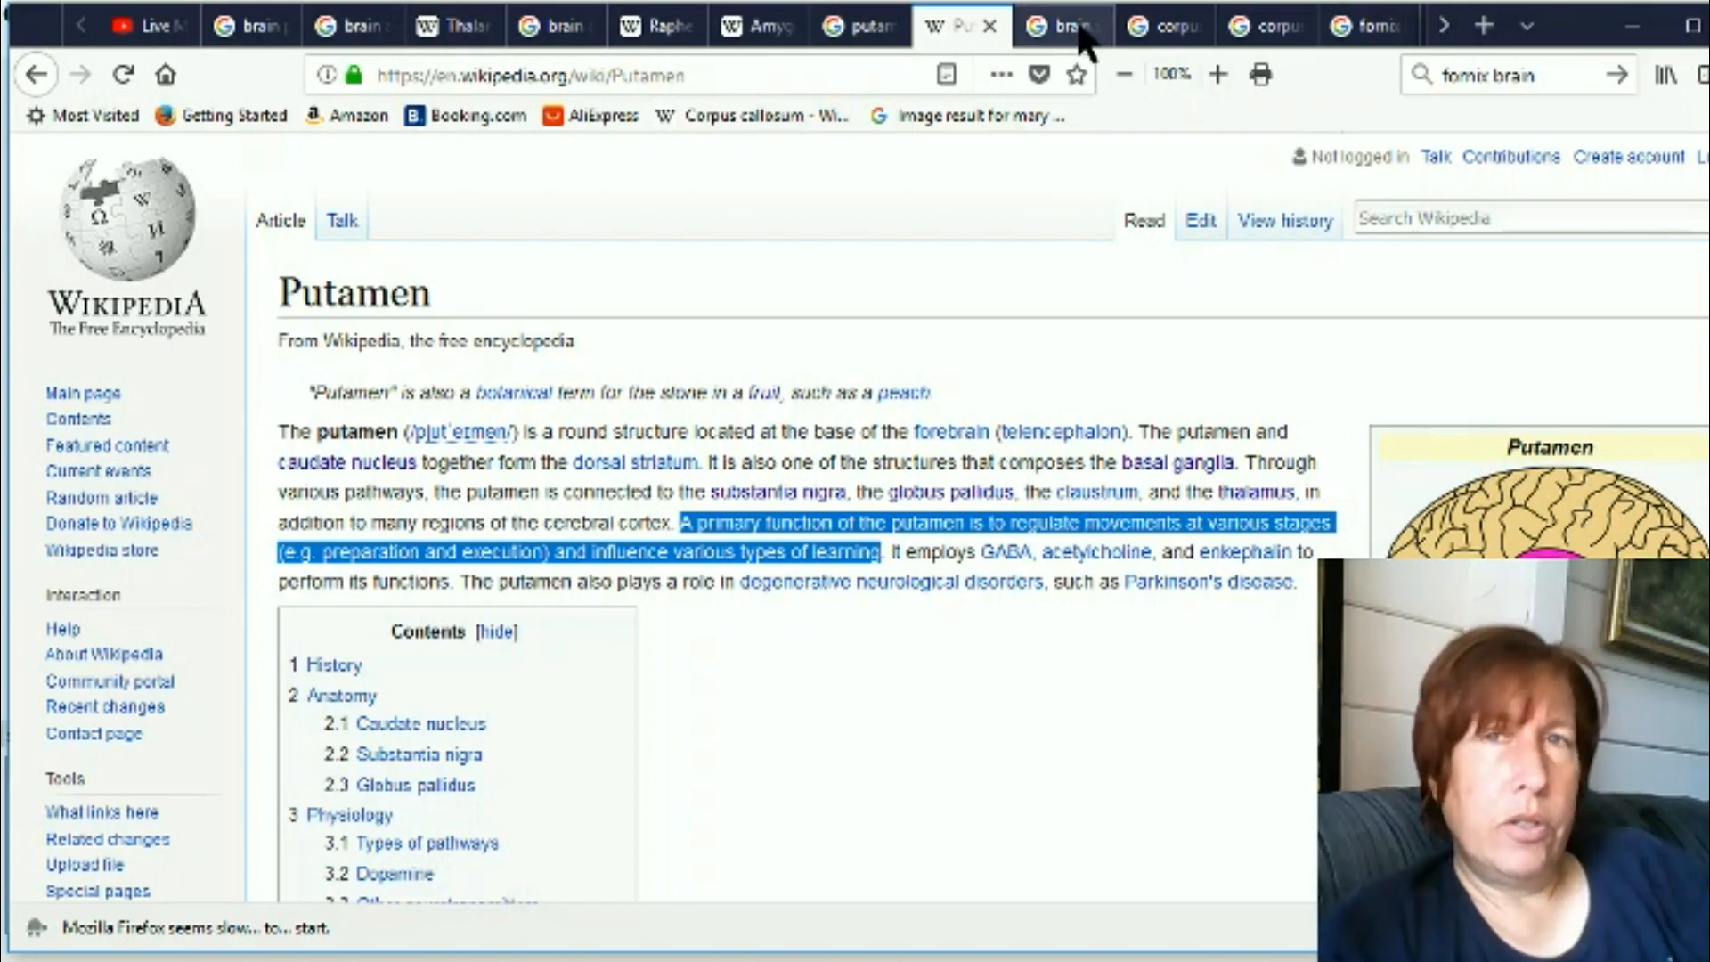
pyautogui.click(1058, 25)
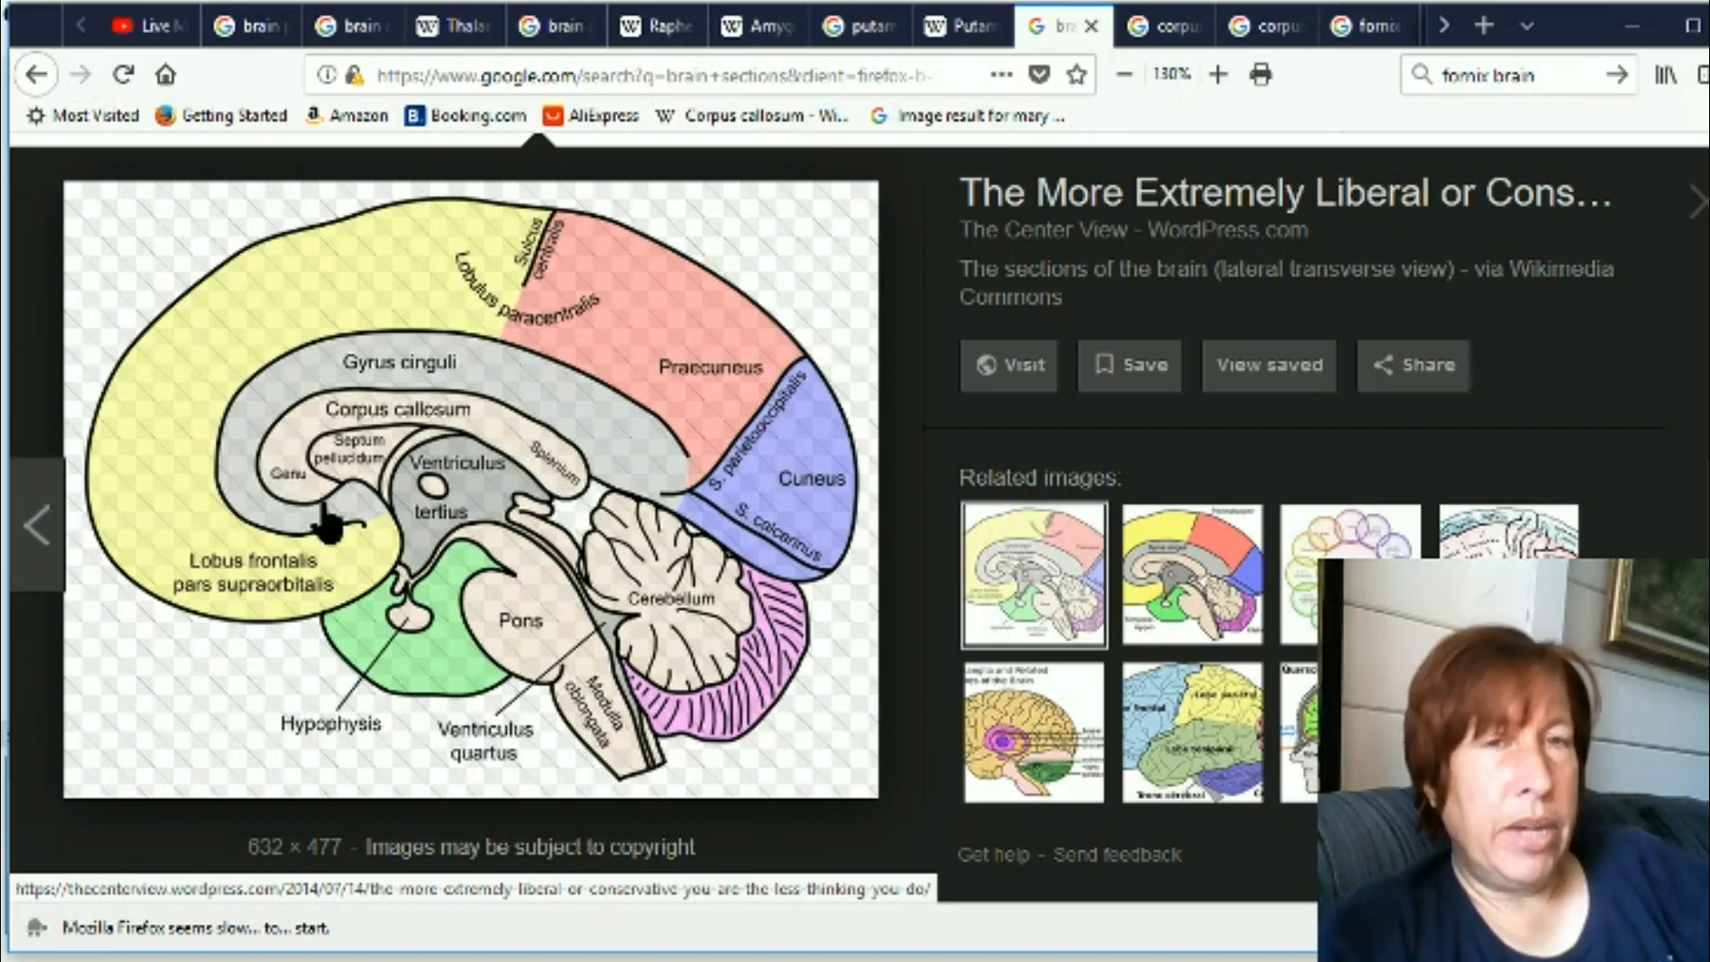
pyautogui.moveTo(572, 529)
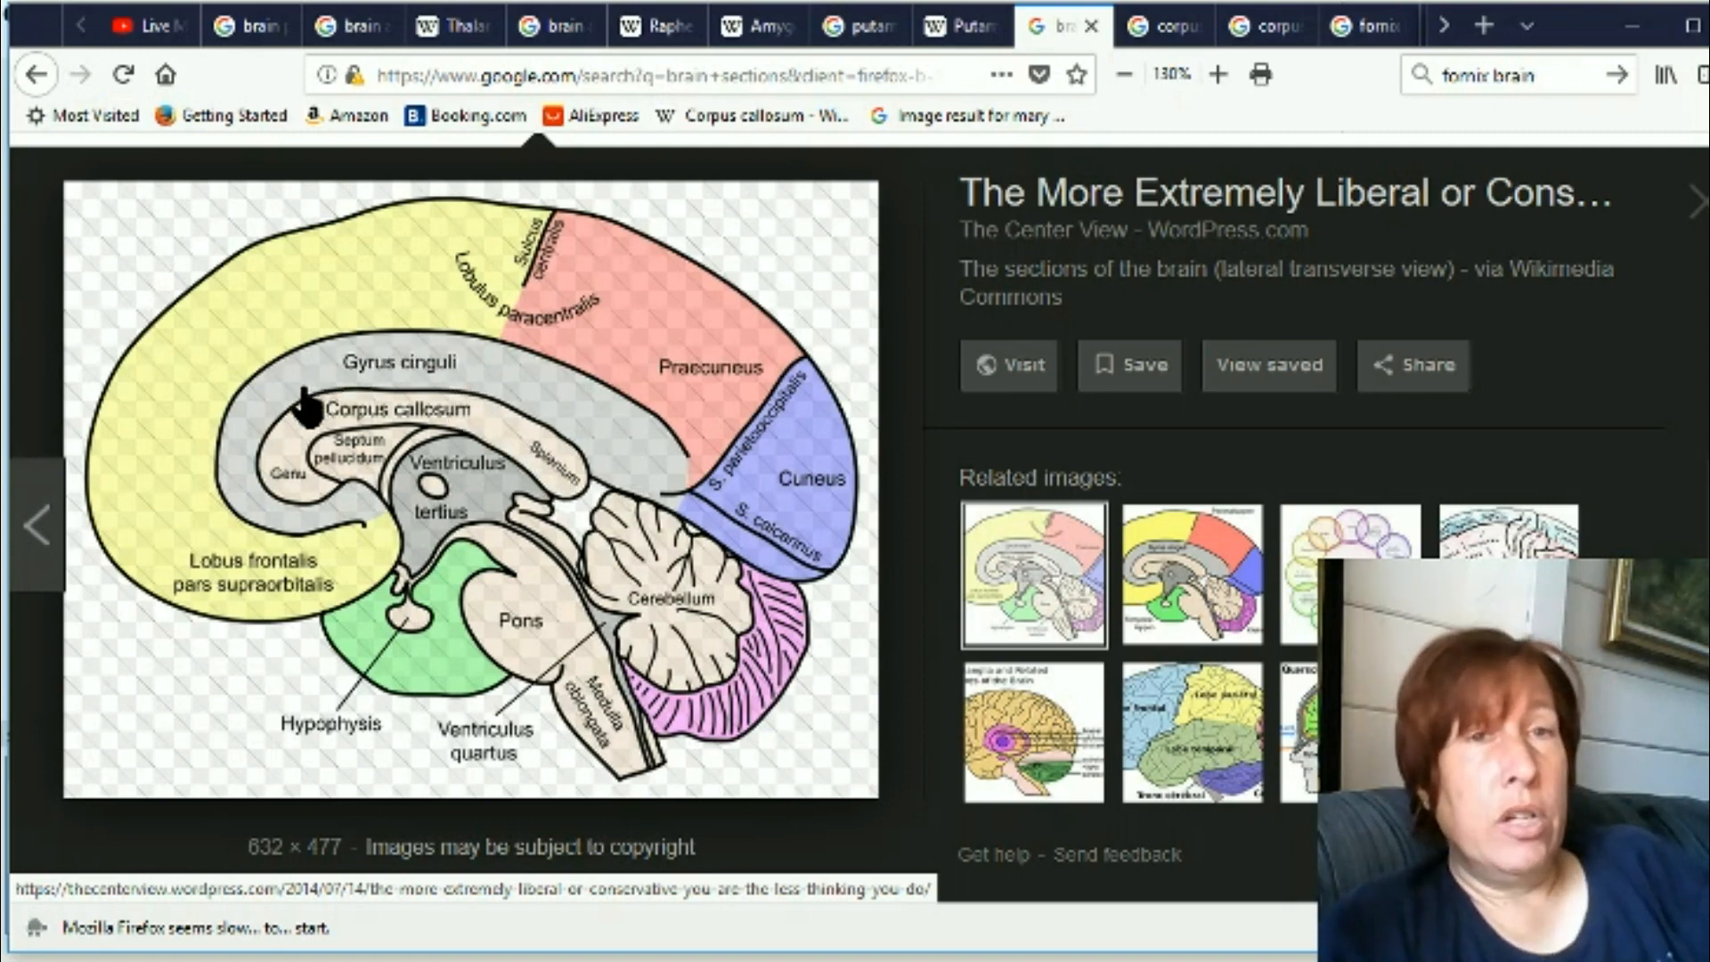
pyautogui.moveTo(613, 435)
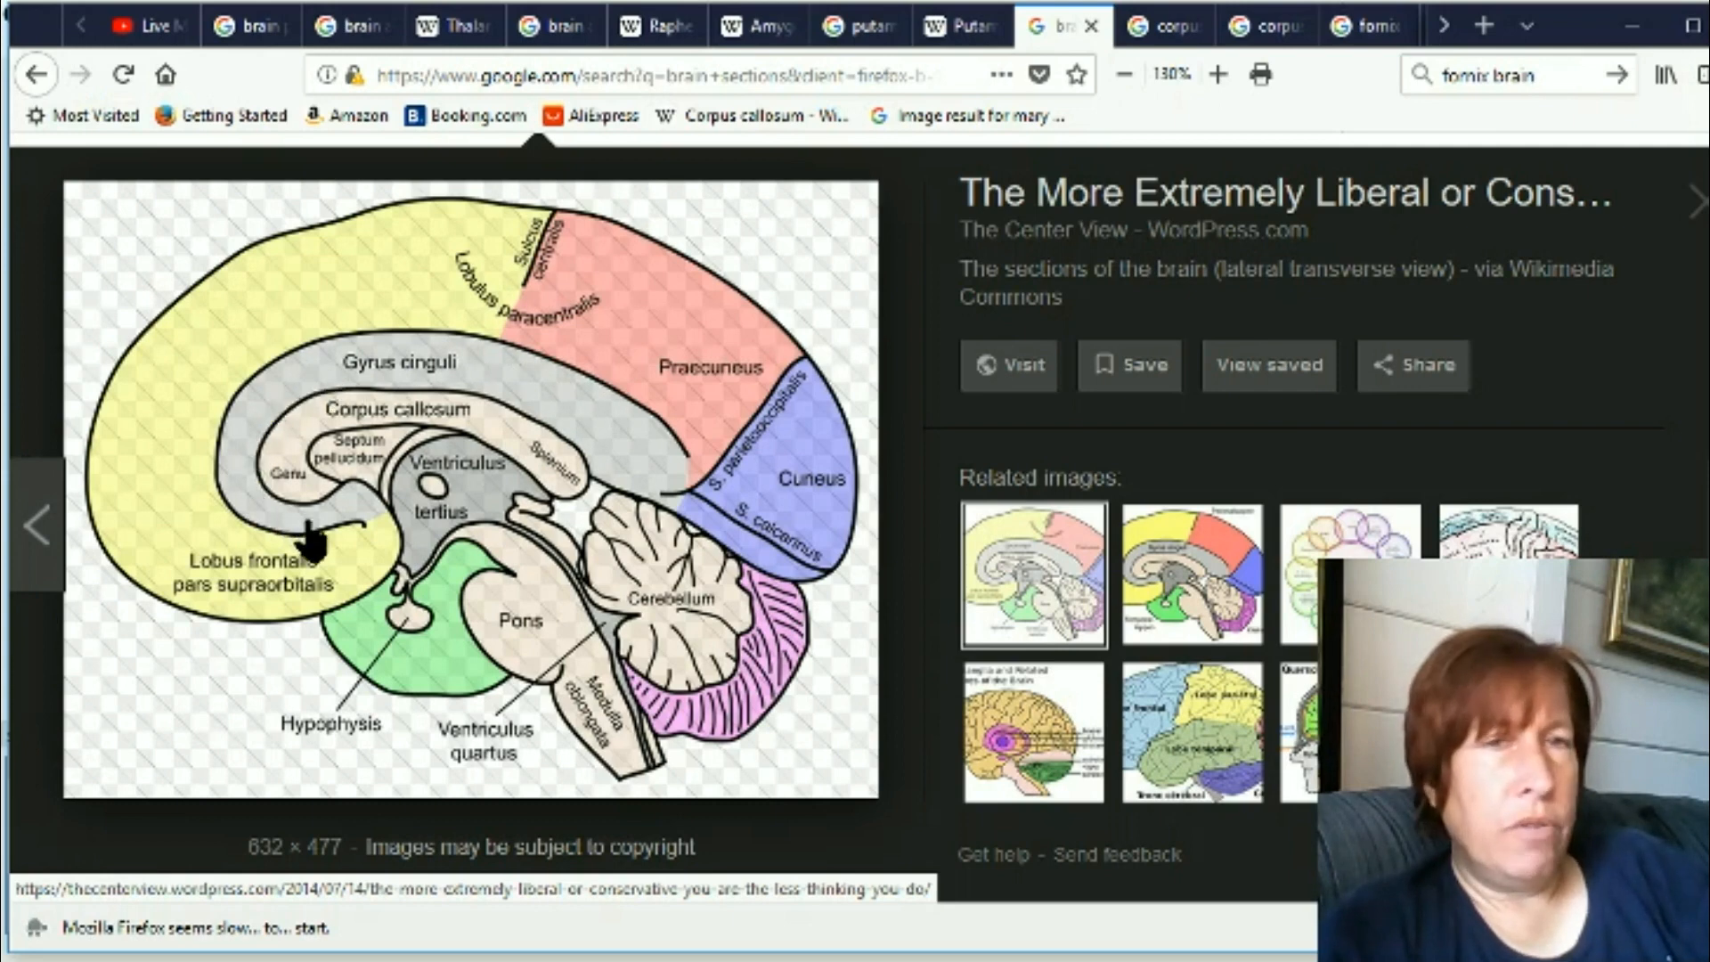
pyautogui.moveTo(317, 535)
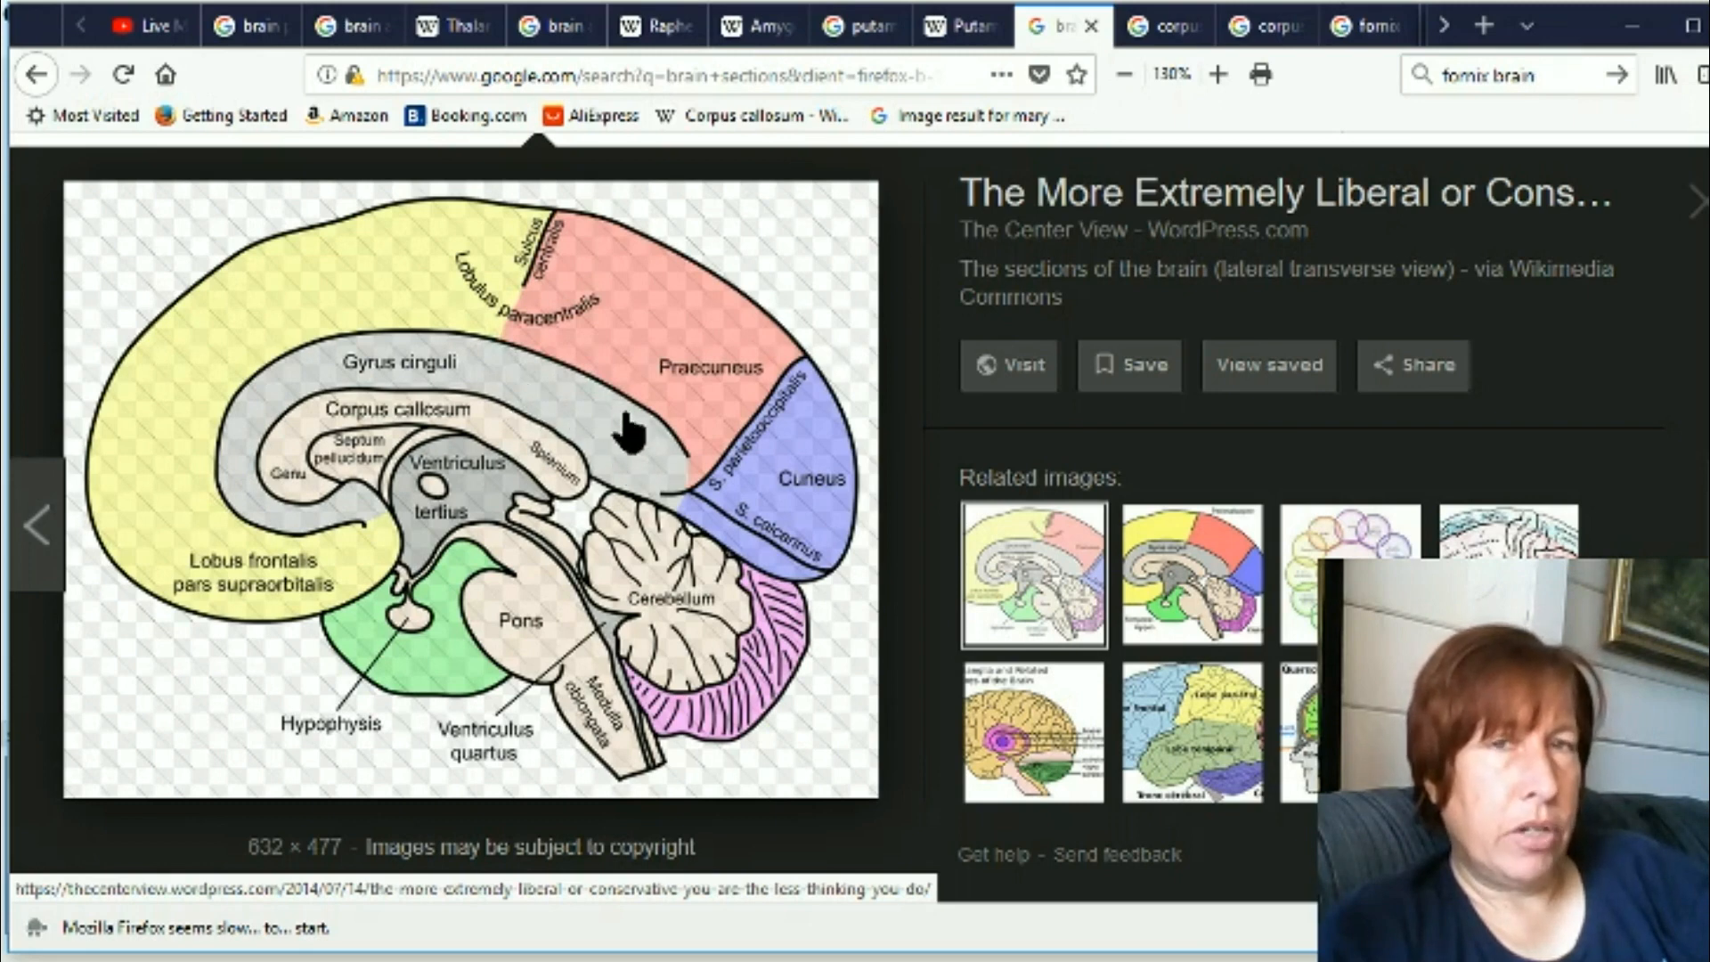
pyautogui.moveTo(470, 376)
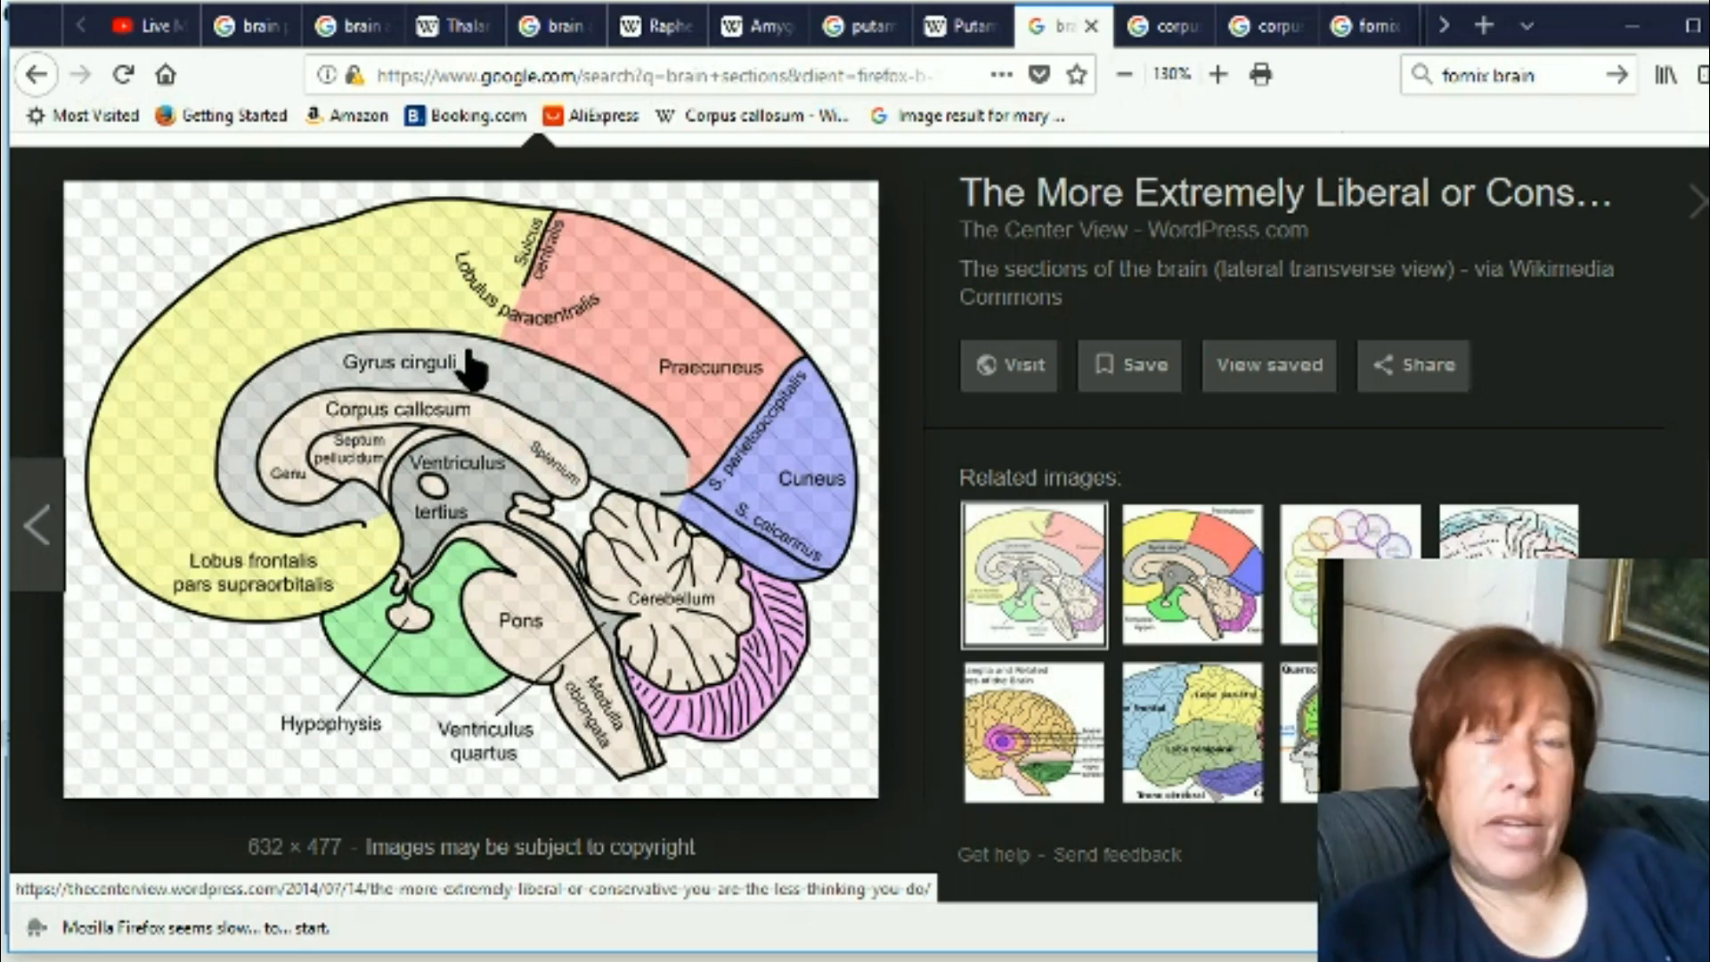
pyautogui.moveTo(463, 447)
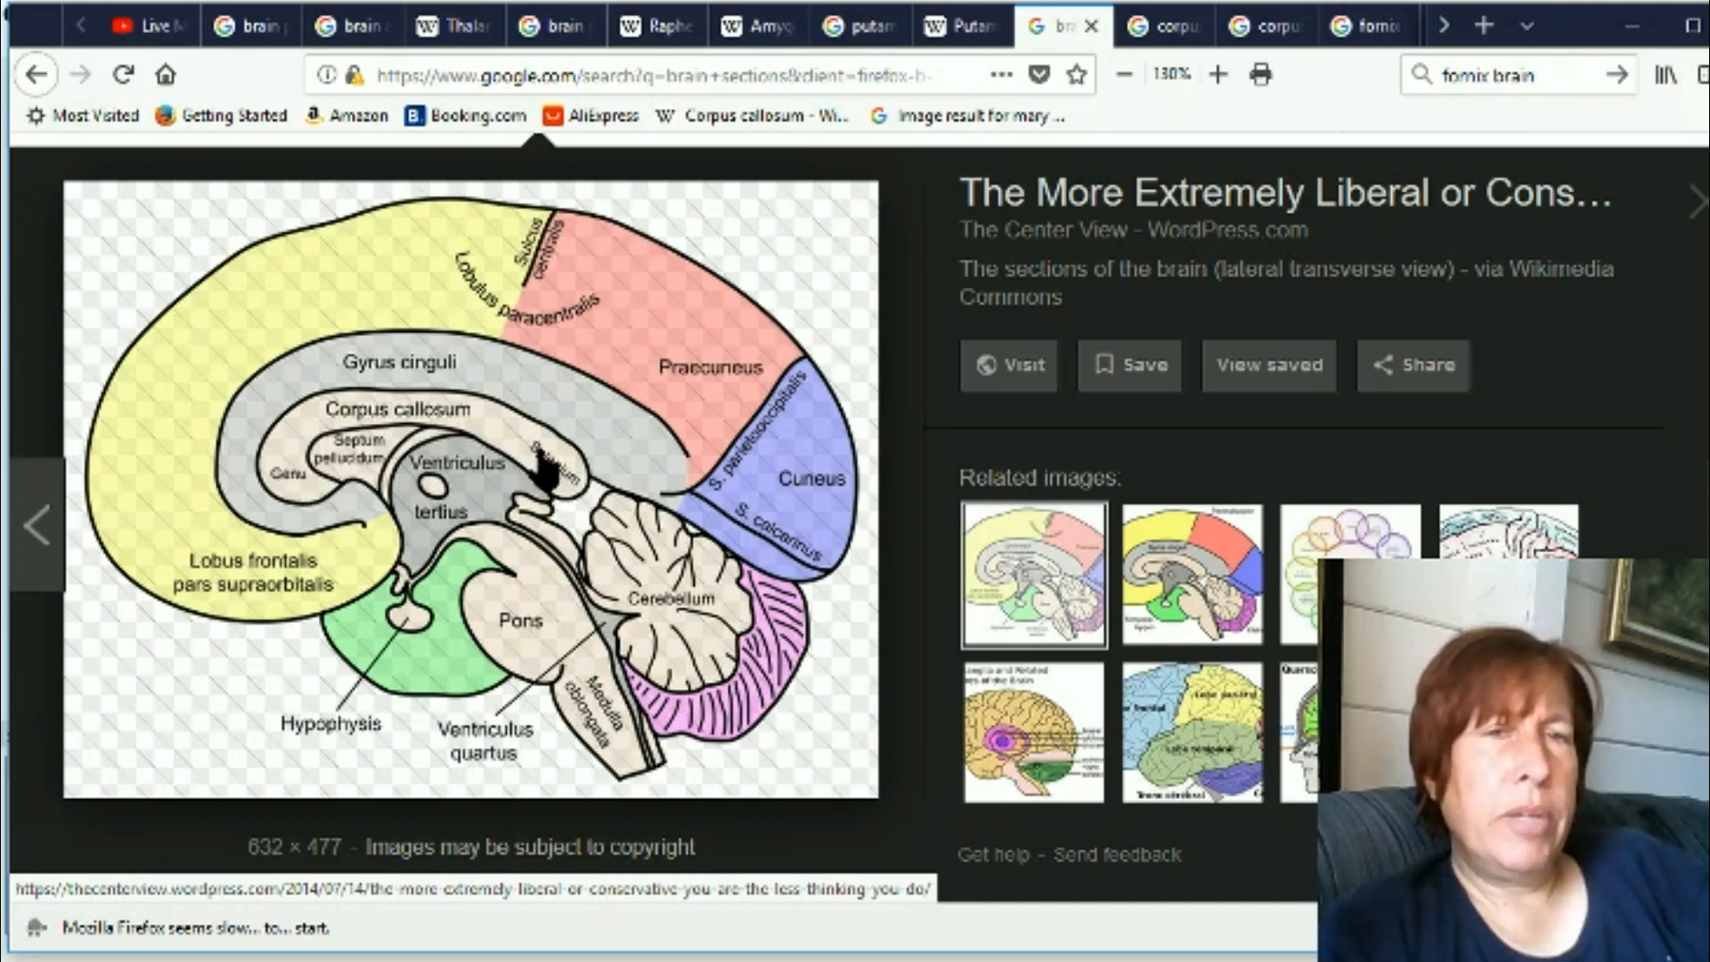
pyautogui.moveTo(561, 497)
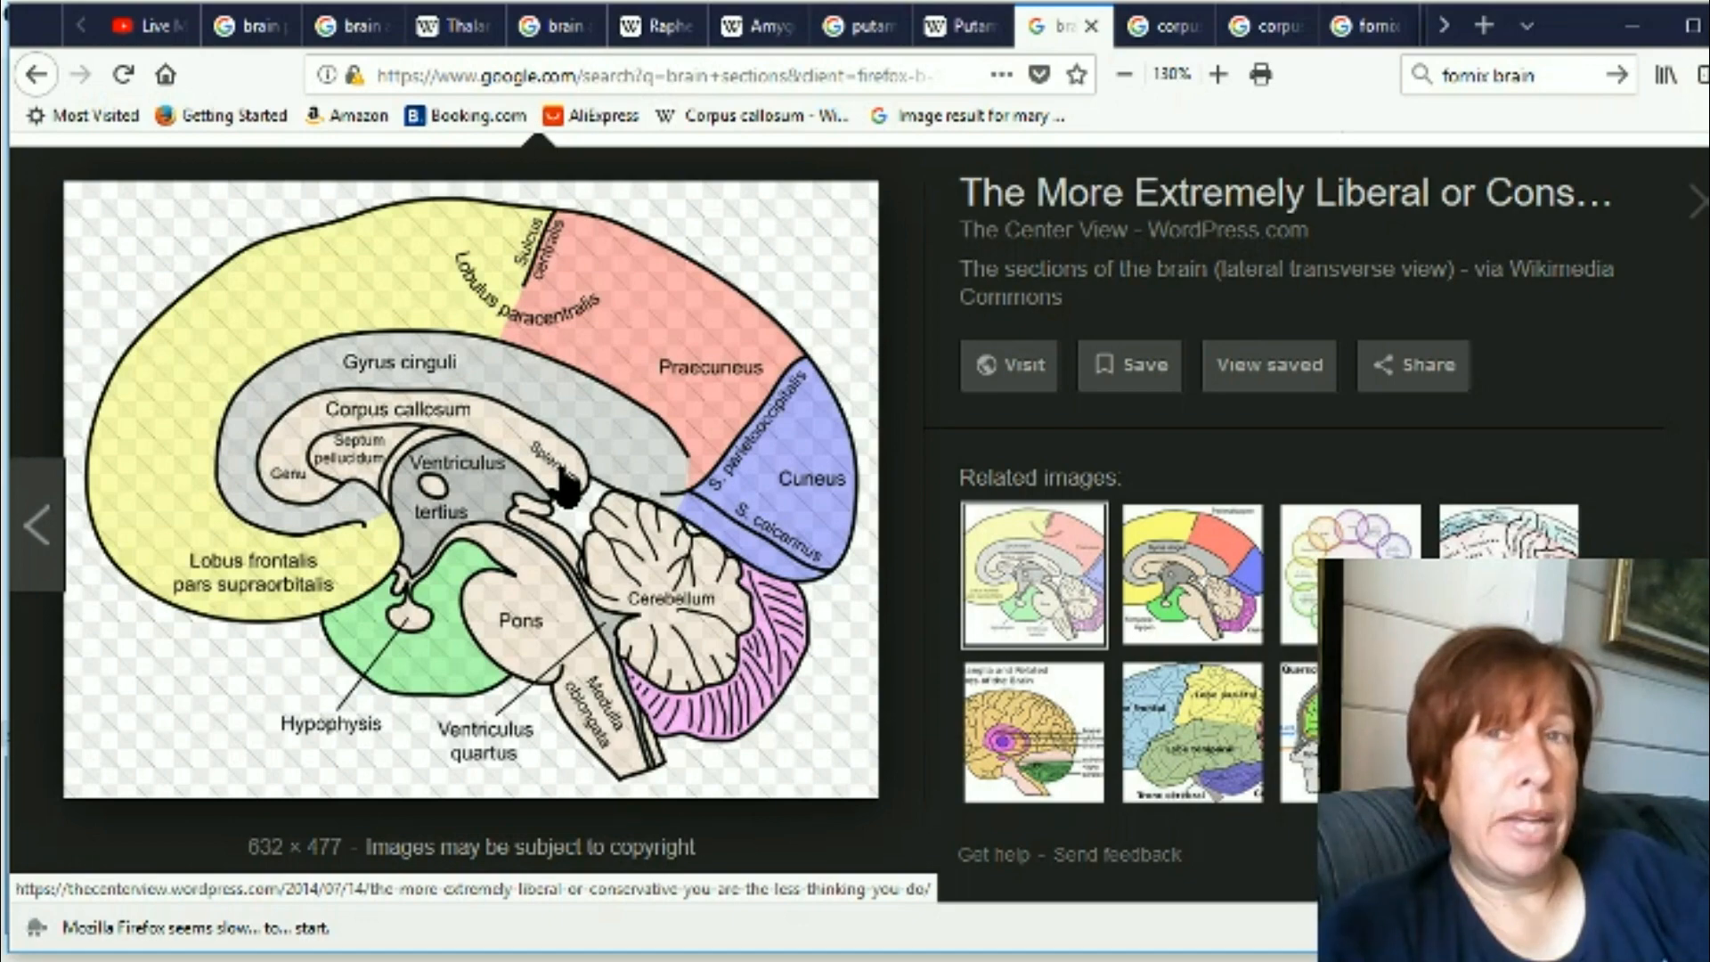
pyautogui.moveTo(1165, 25)
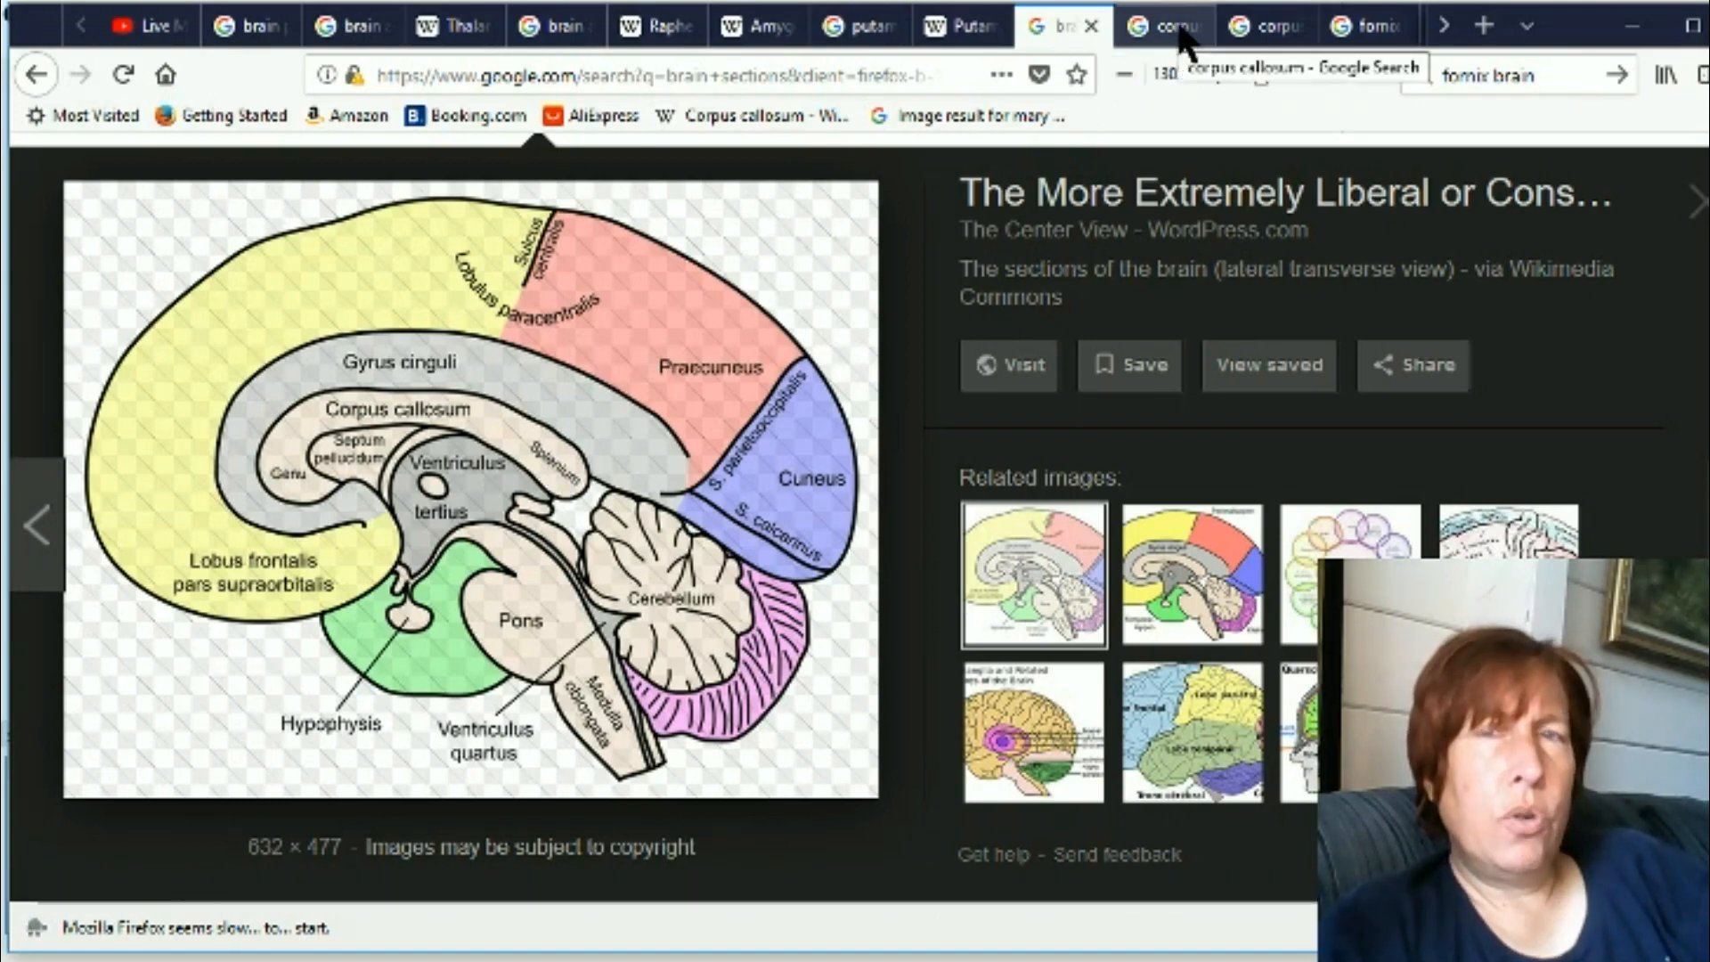
# Switch to the corpus callosum Google Images results
pyautogui.click(1164, 25)
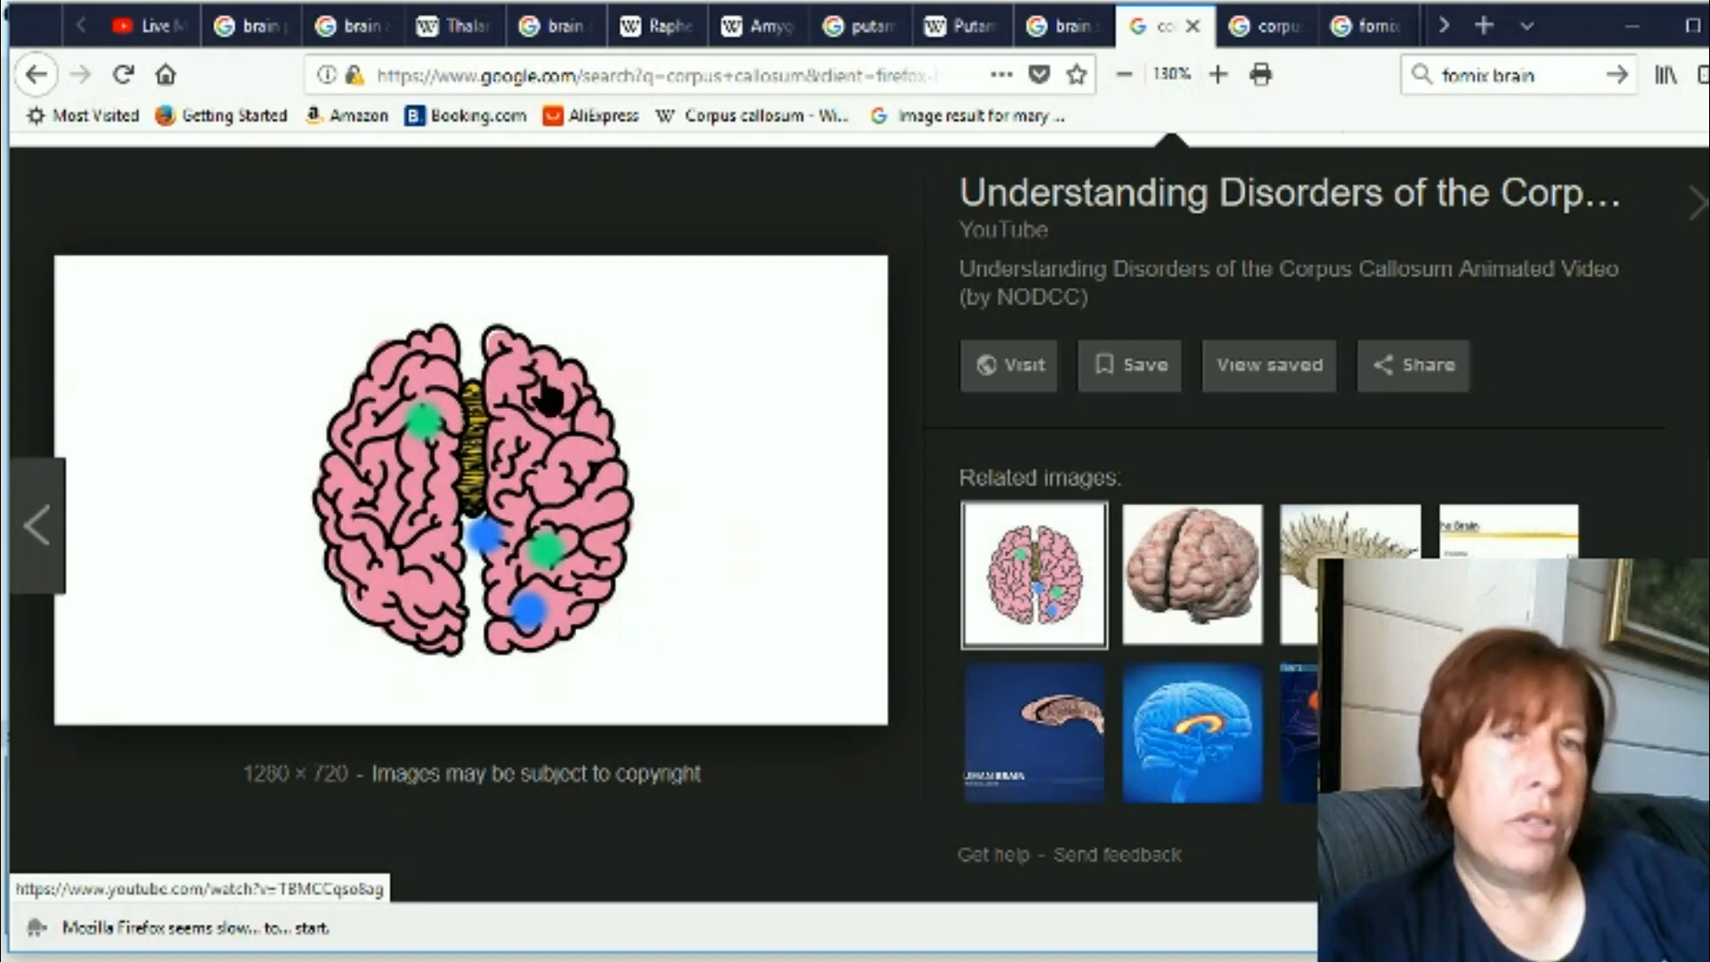
pyautogui.moveTo(468, 653)
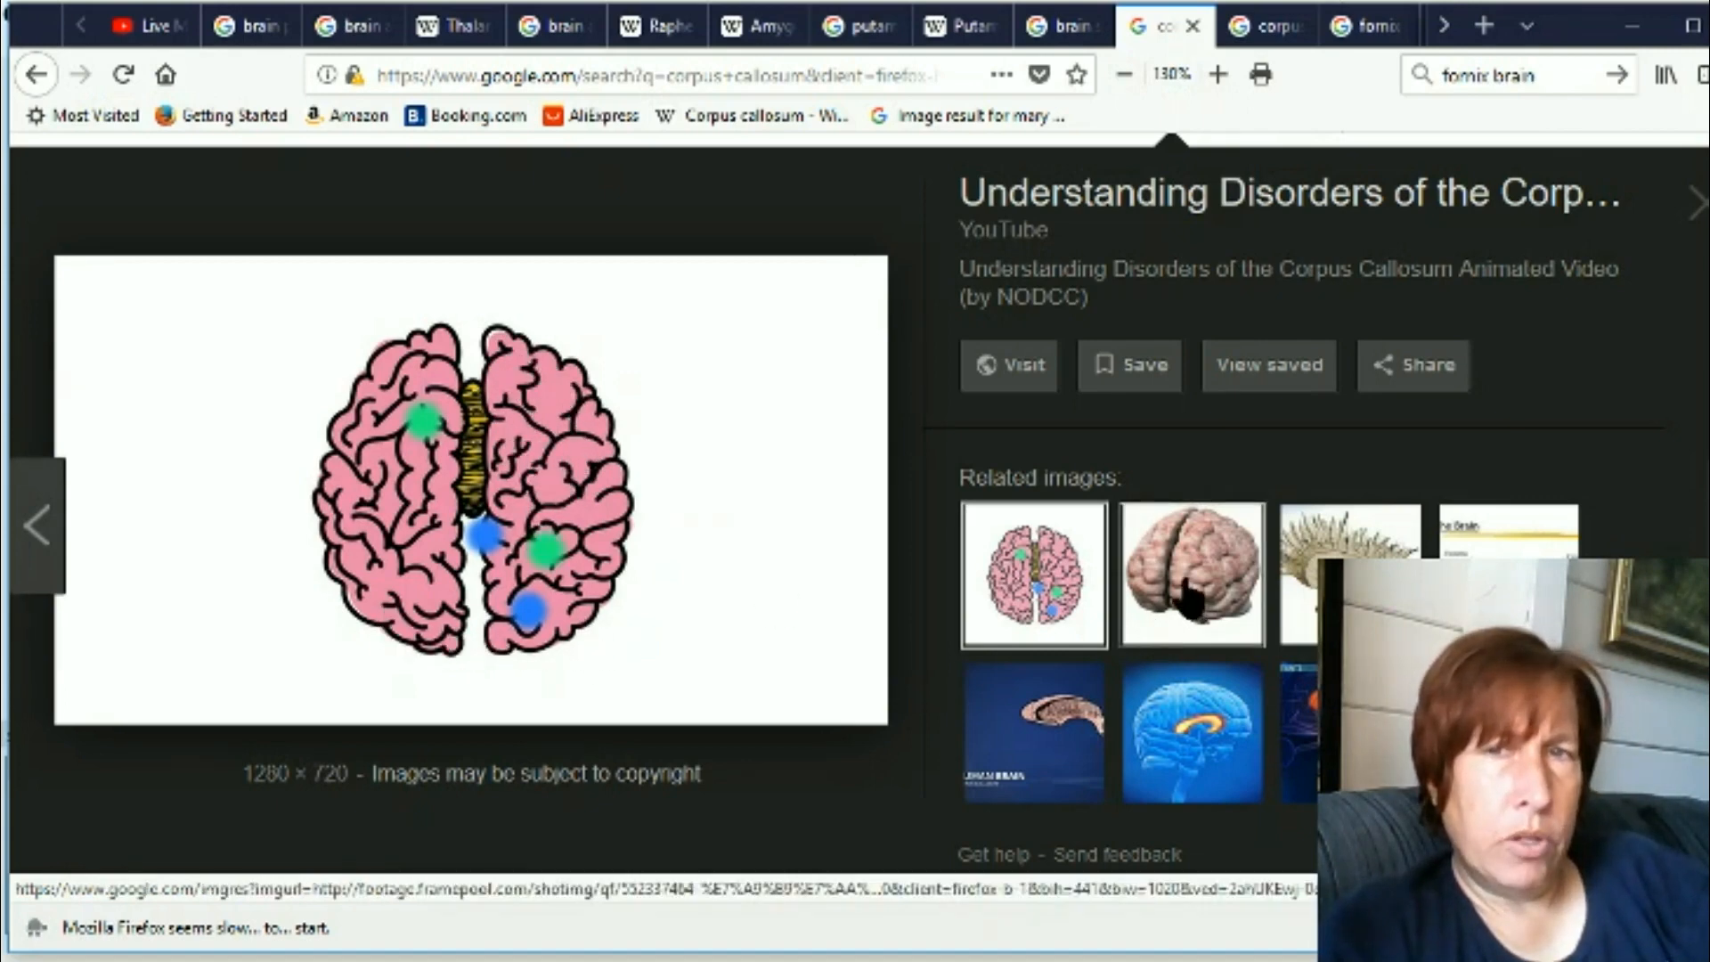
# Step through related corpus callosum images to the dissected brain photo, then the fornix brain results
pyautogui.click(1190, 575)
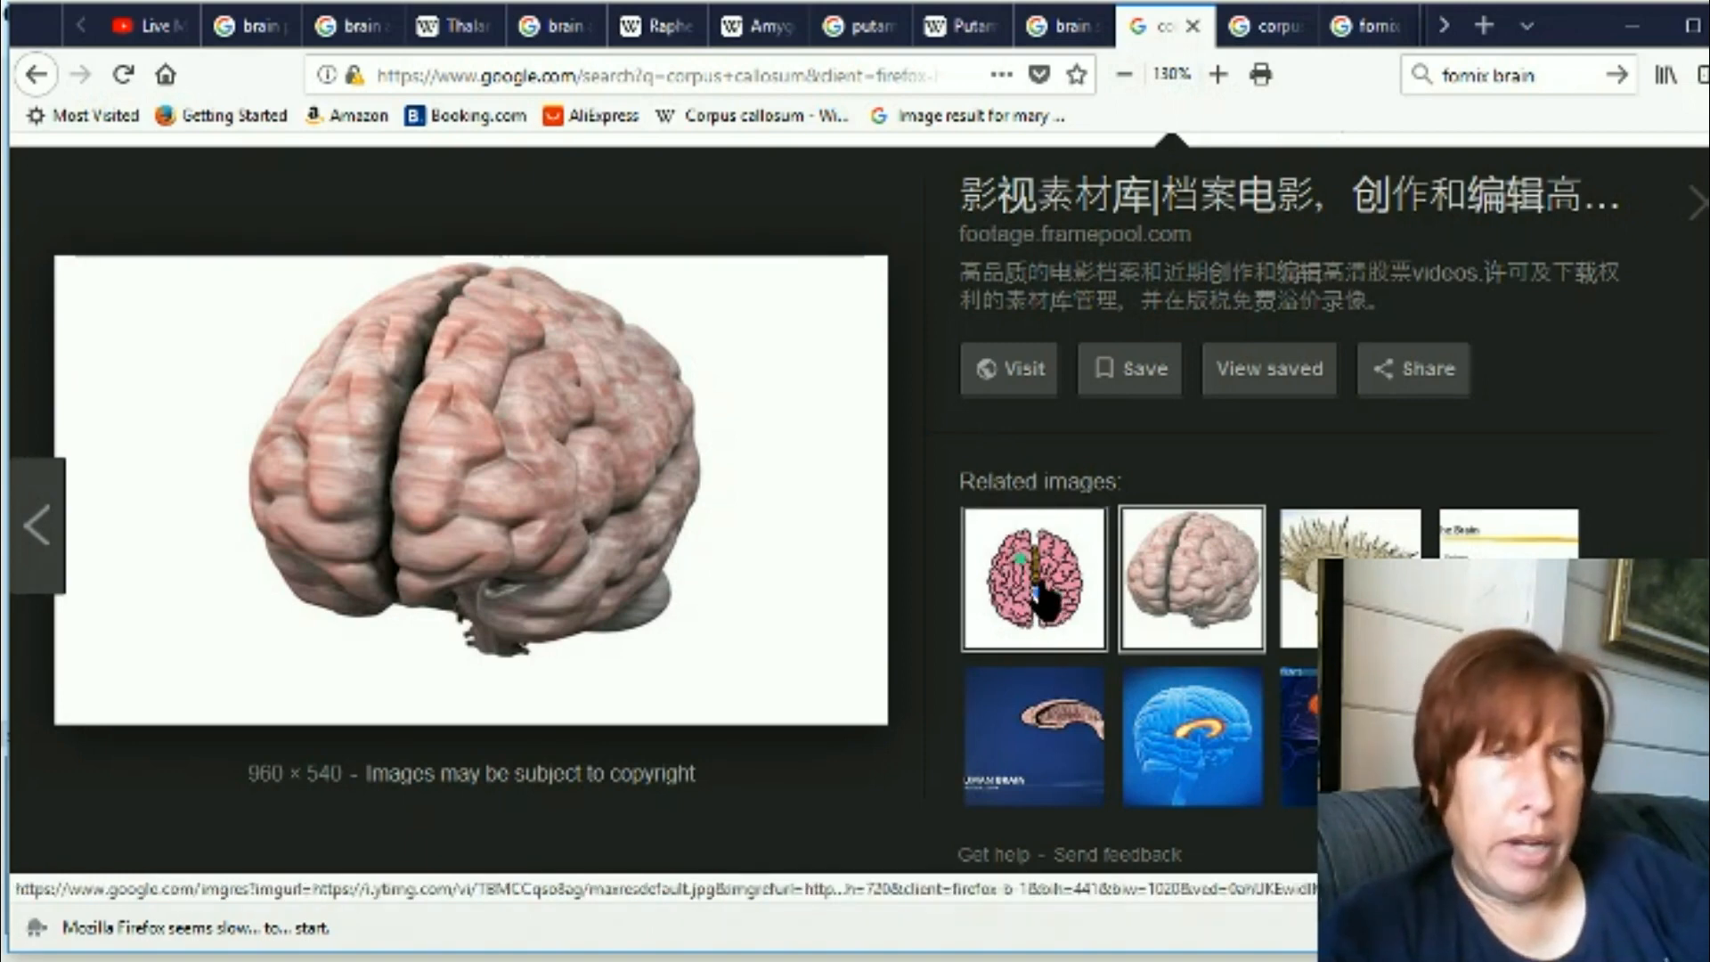
pyautogui.click(1031, 576)
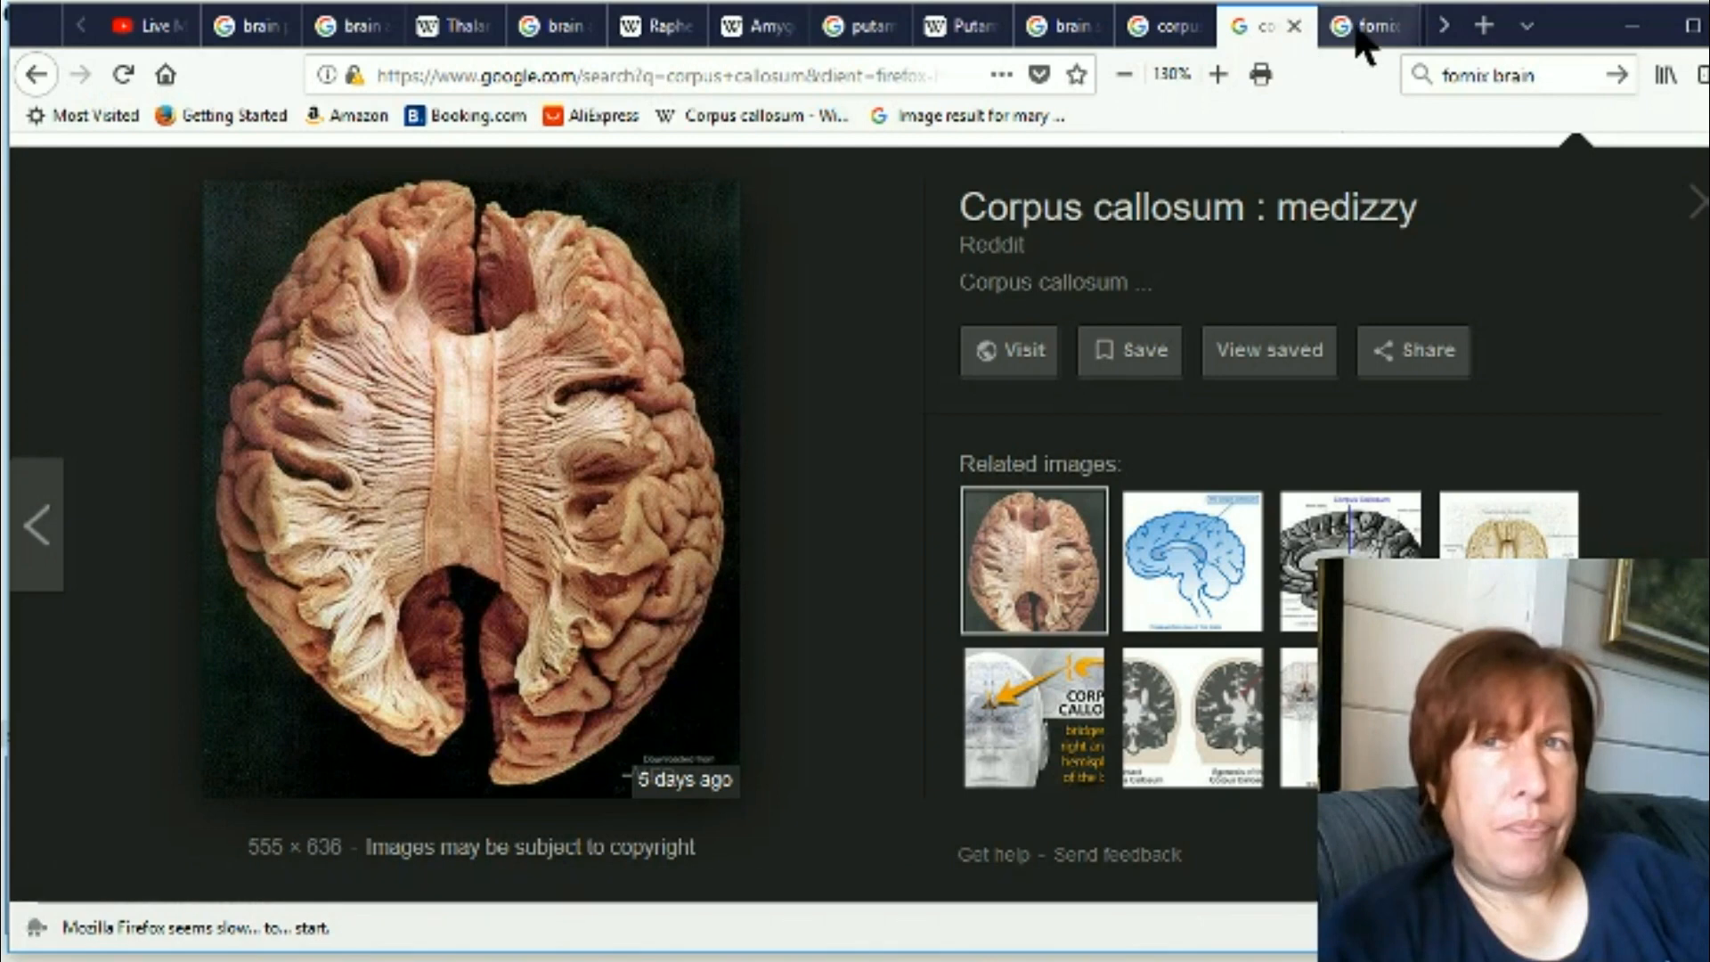
pyautogui.click(1366, 25)
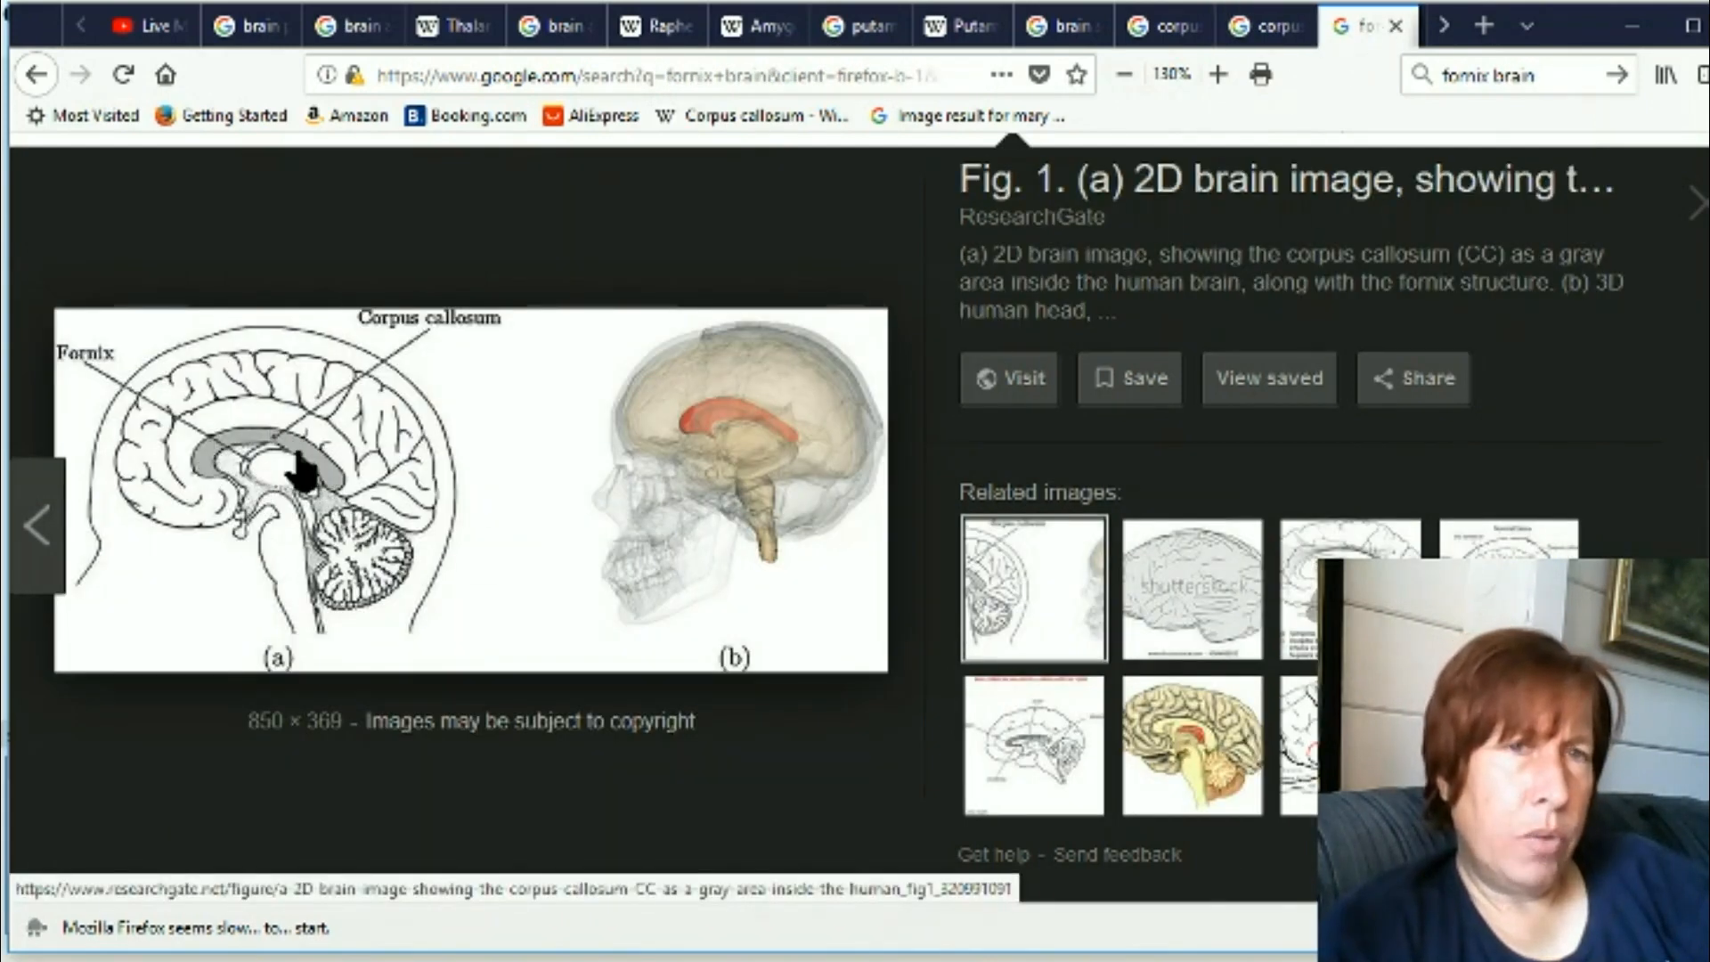
pyautogui.moveTo(251, 502)
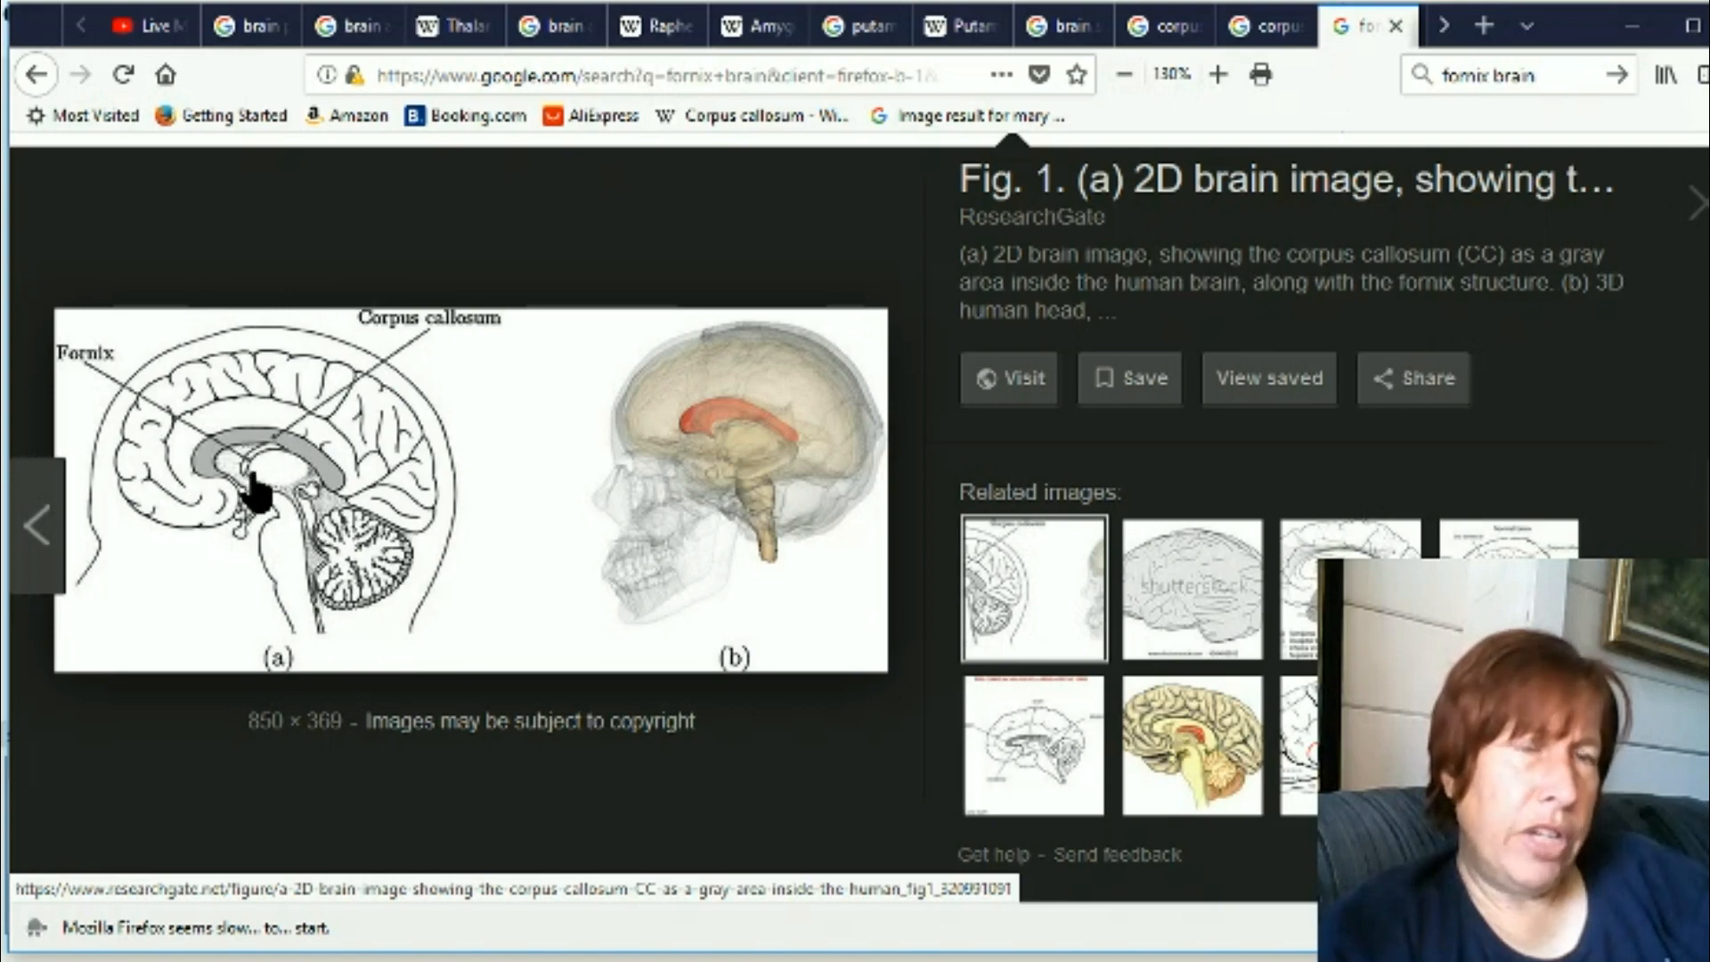
pyautogui.moveTo(266, 477)
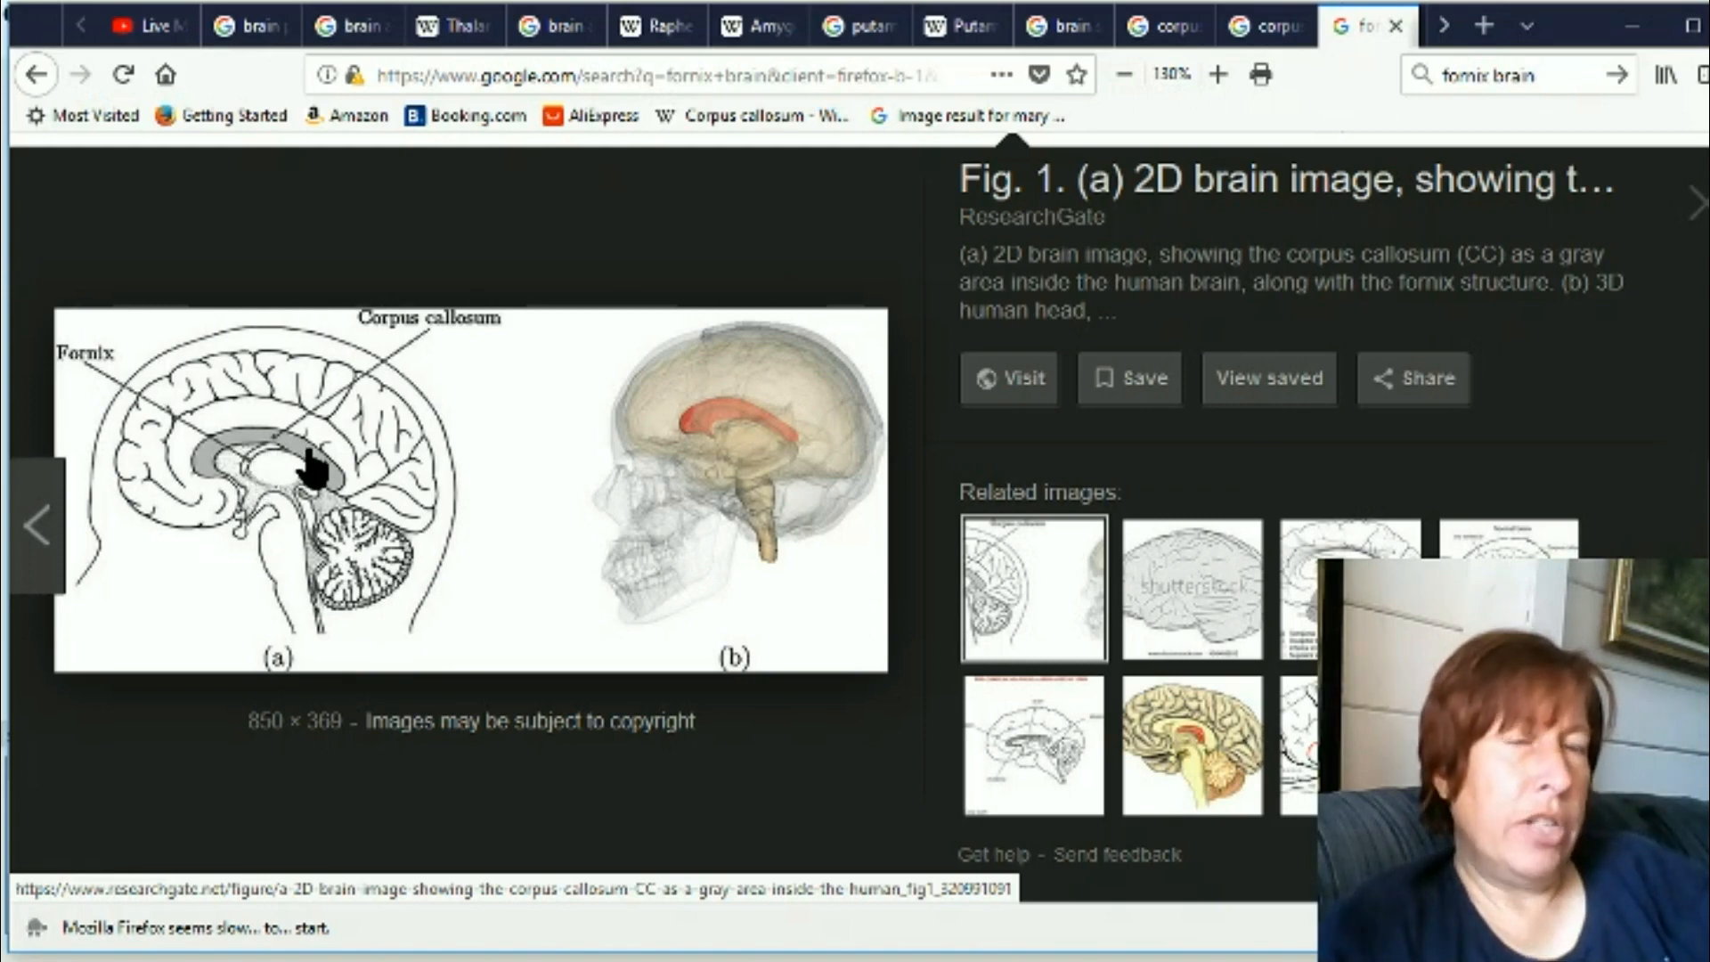
pyautogui.moveTo(299, 463)
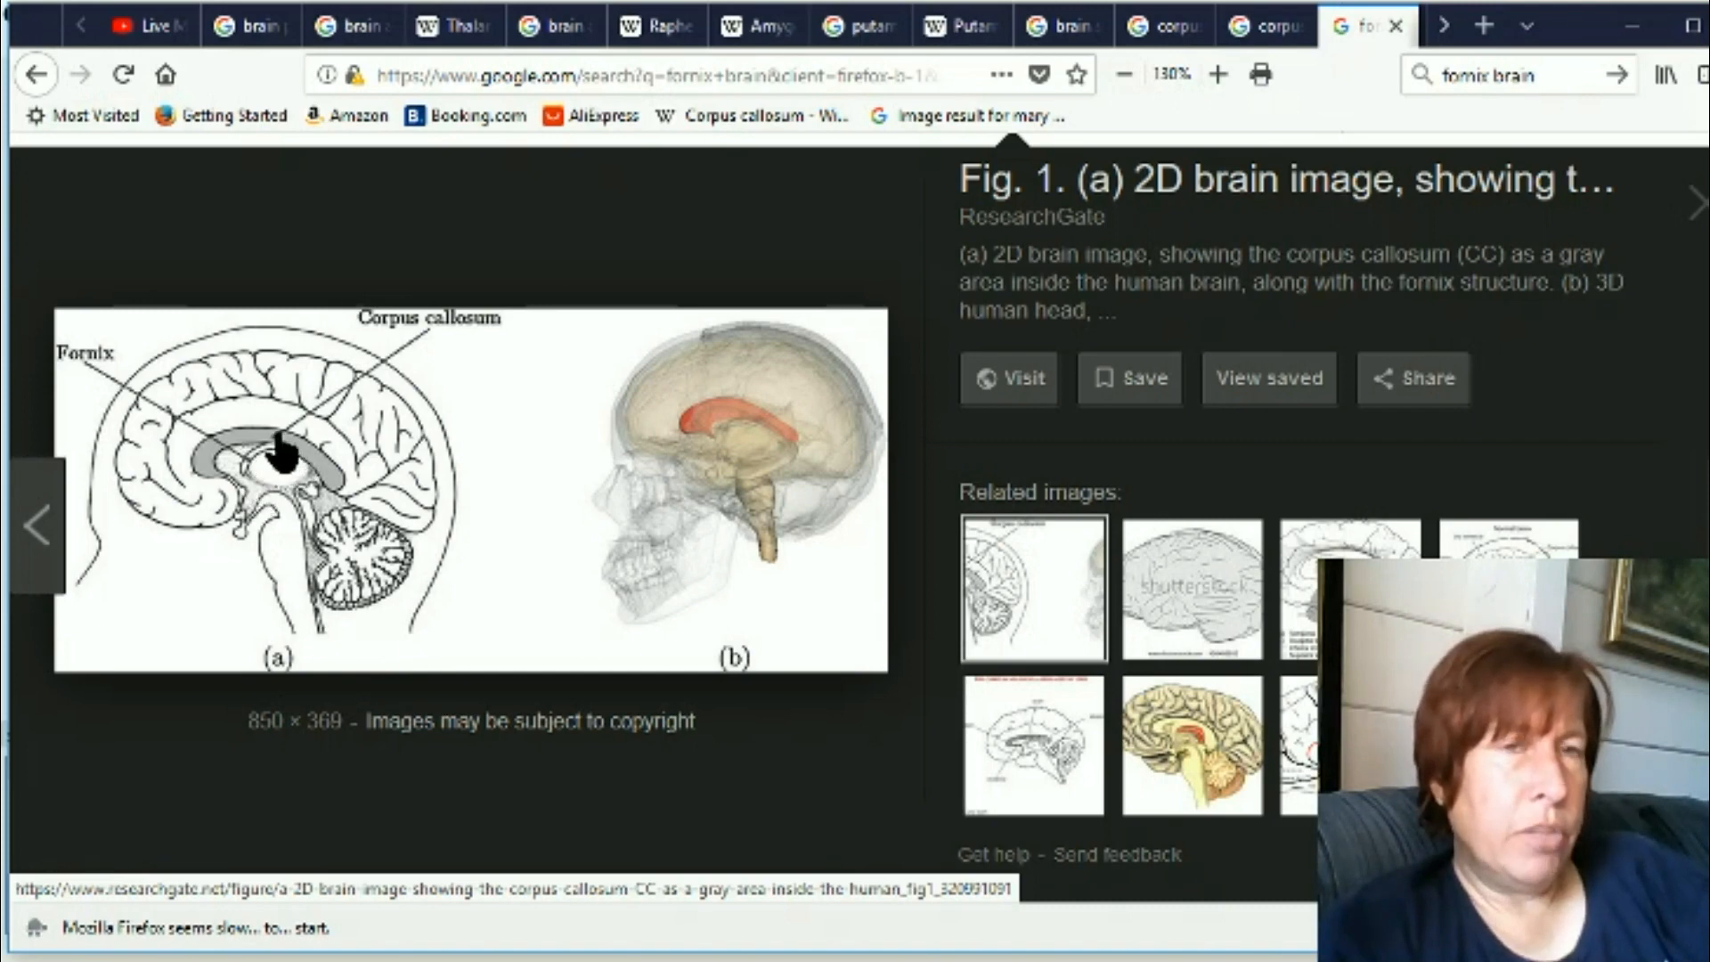
pyautogui.moveTo(478, 479)
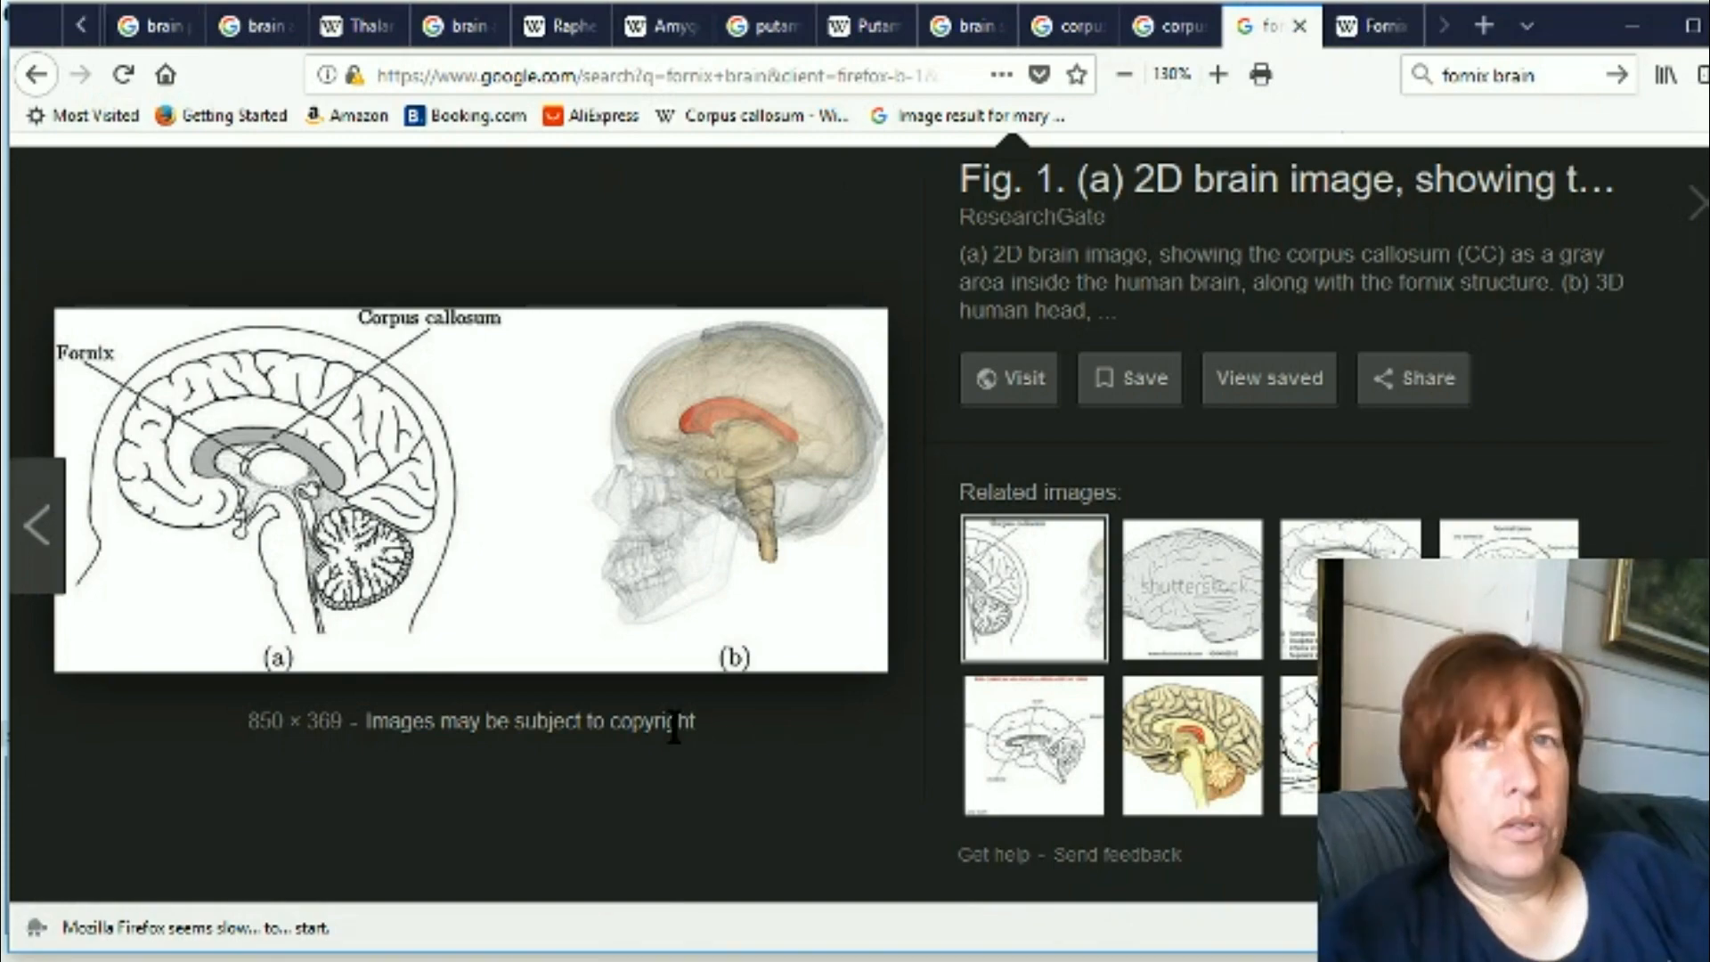
pyautogui.moveTo(764, 659)
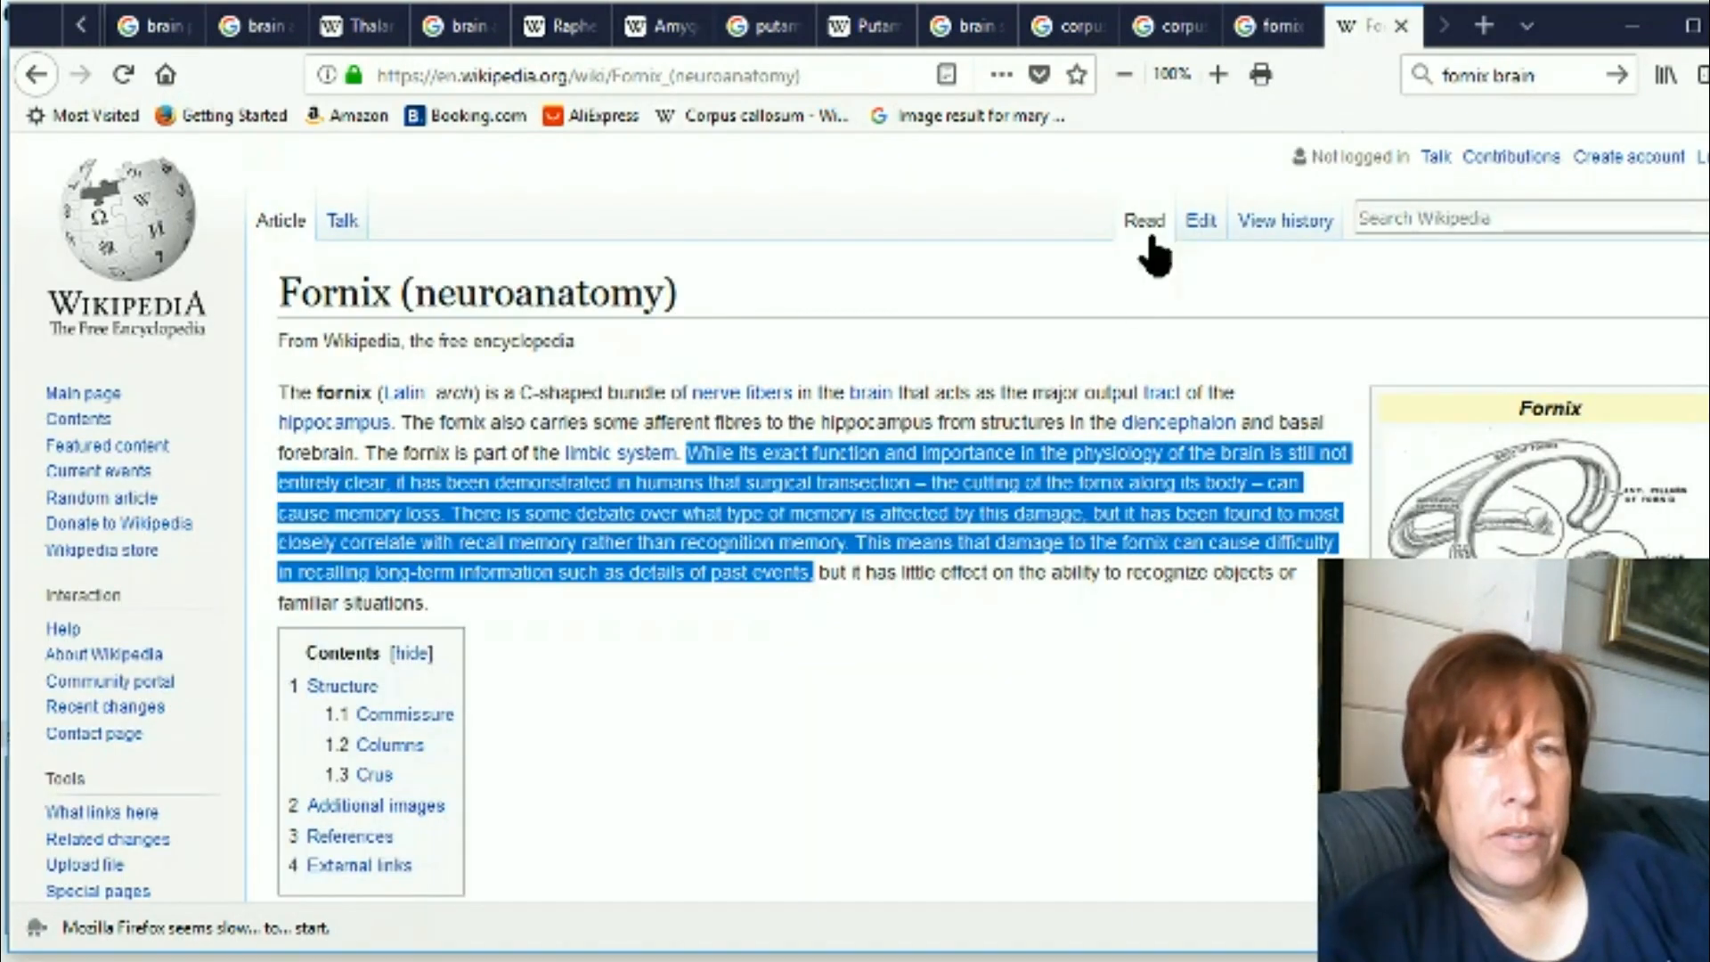
pyautogui.moveTo(896, 714)
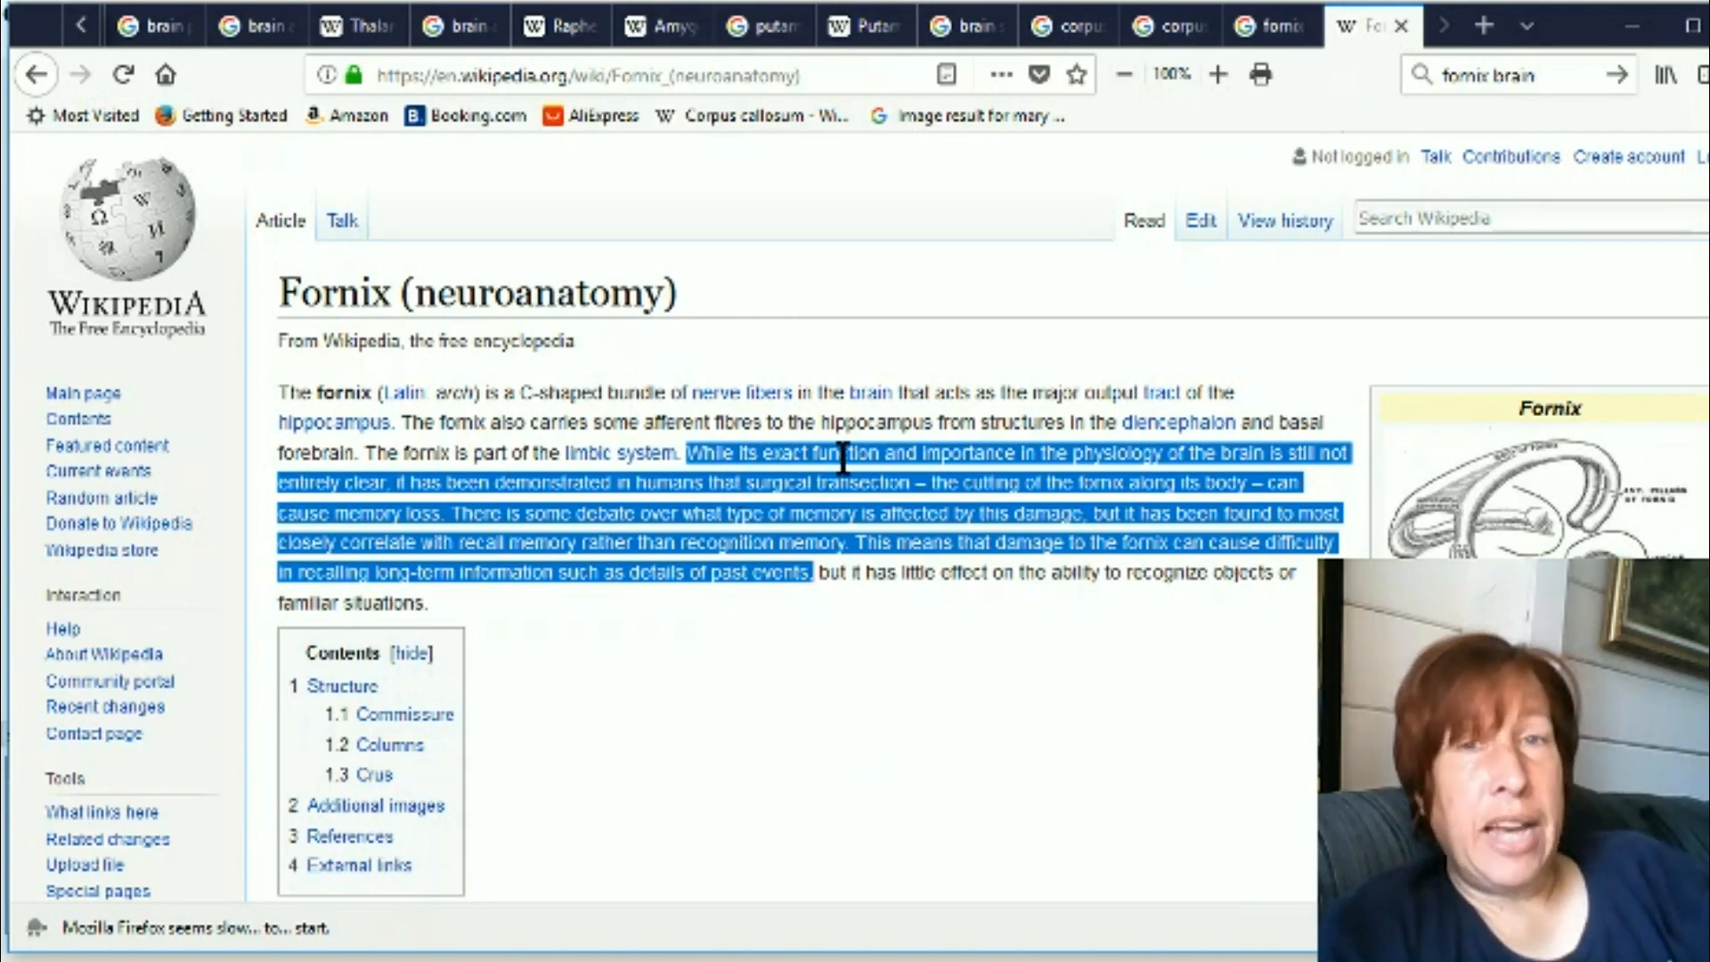
pyautogui.moveTo(1101, 479)
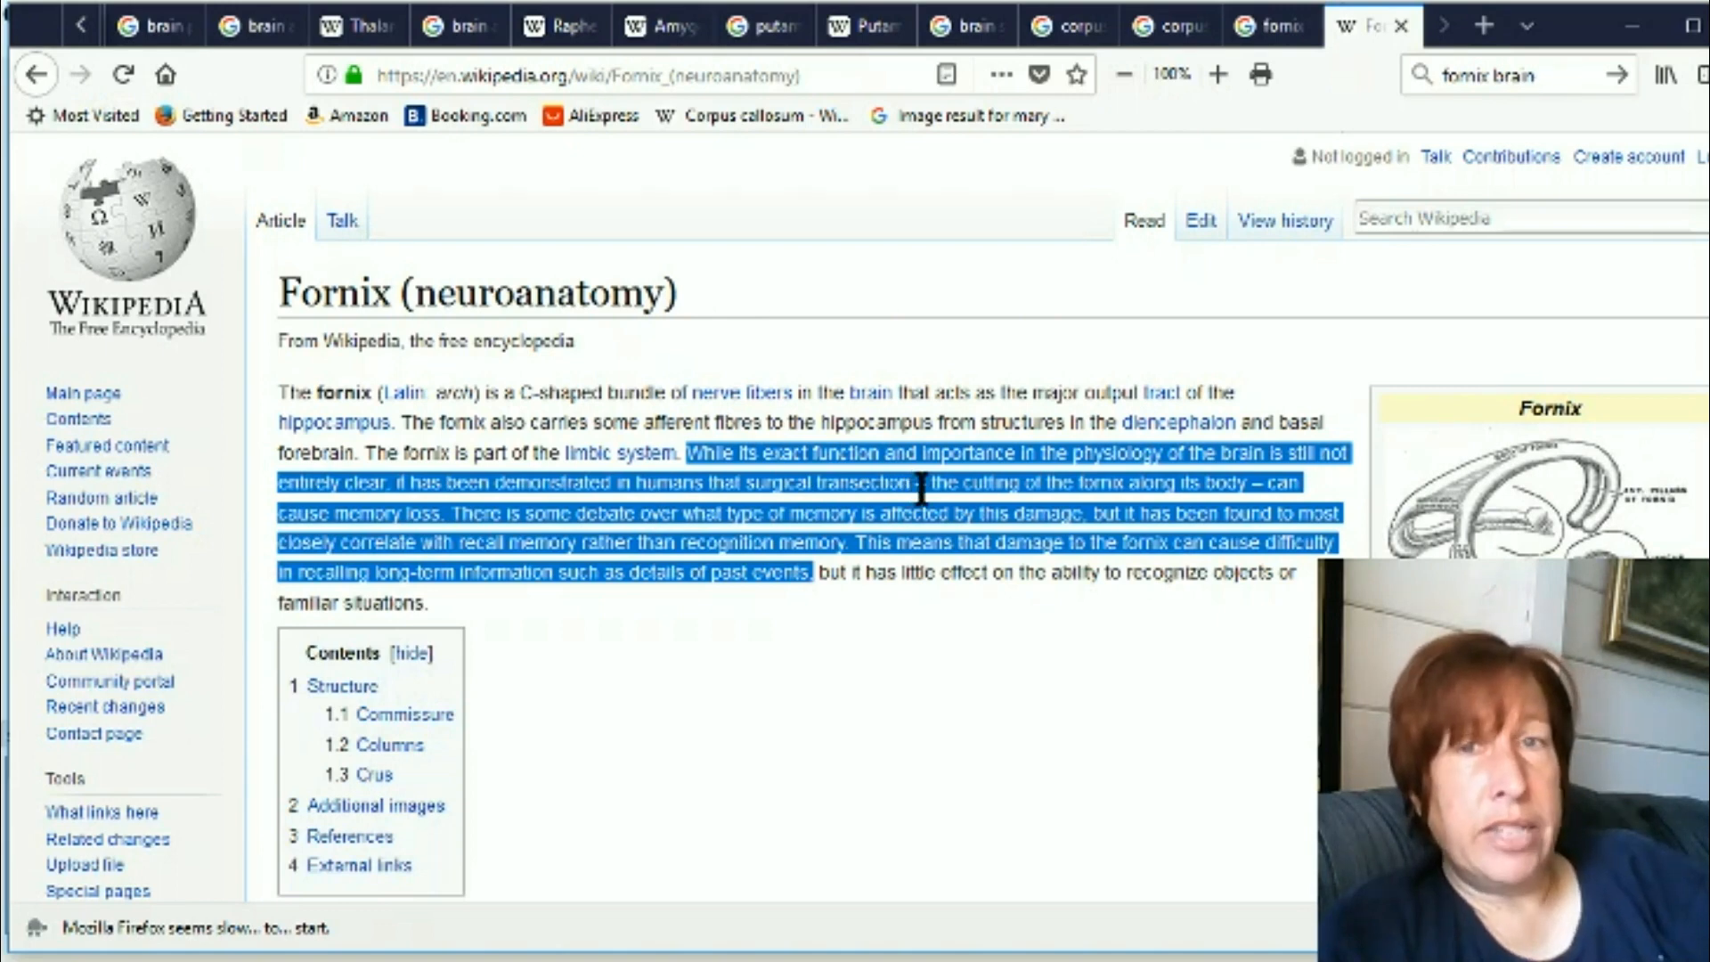
pyautogui.moveTo(1167, 518)
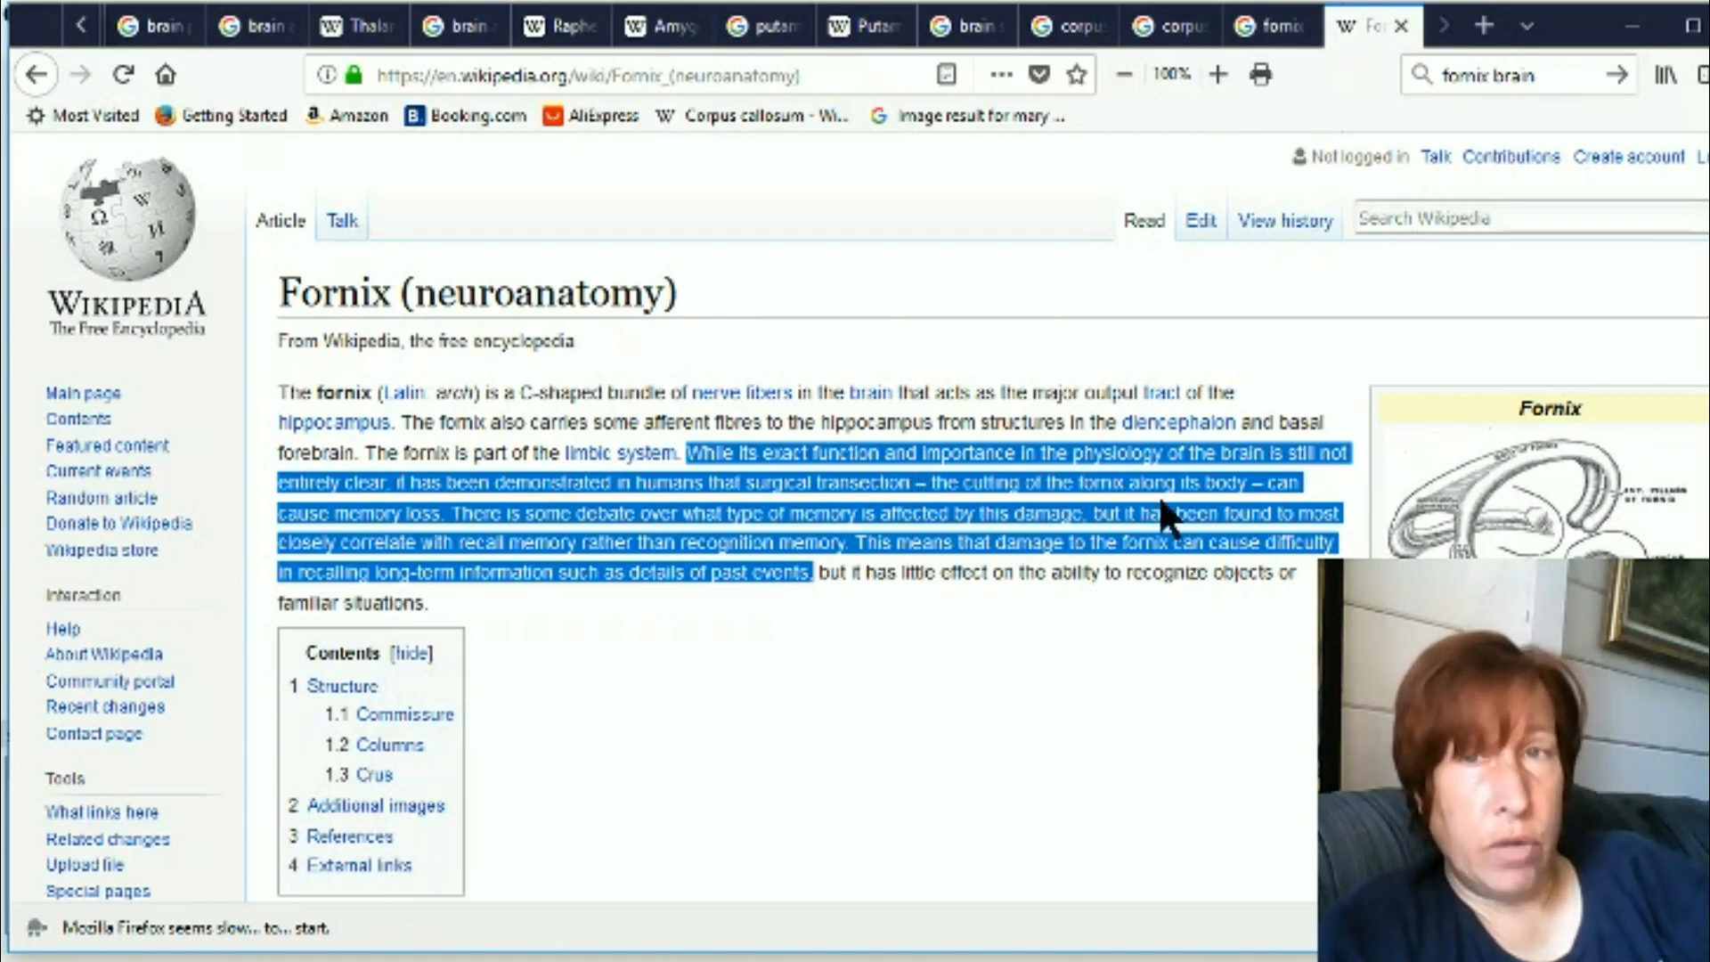
pyautogui.moveTo(955, 775)
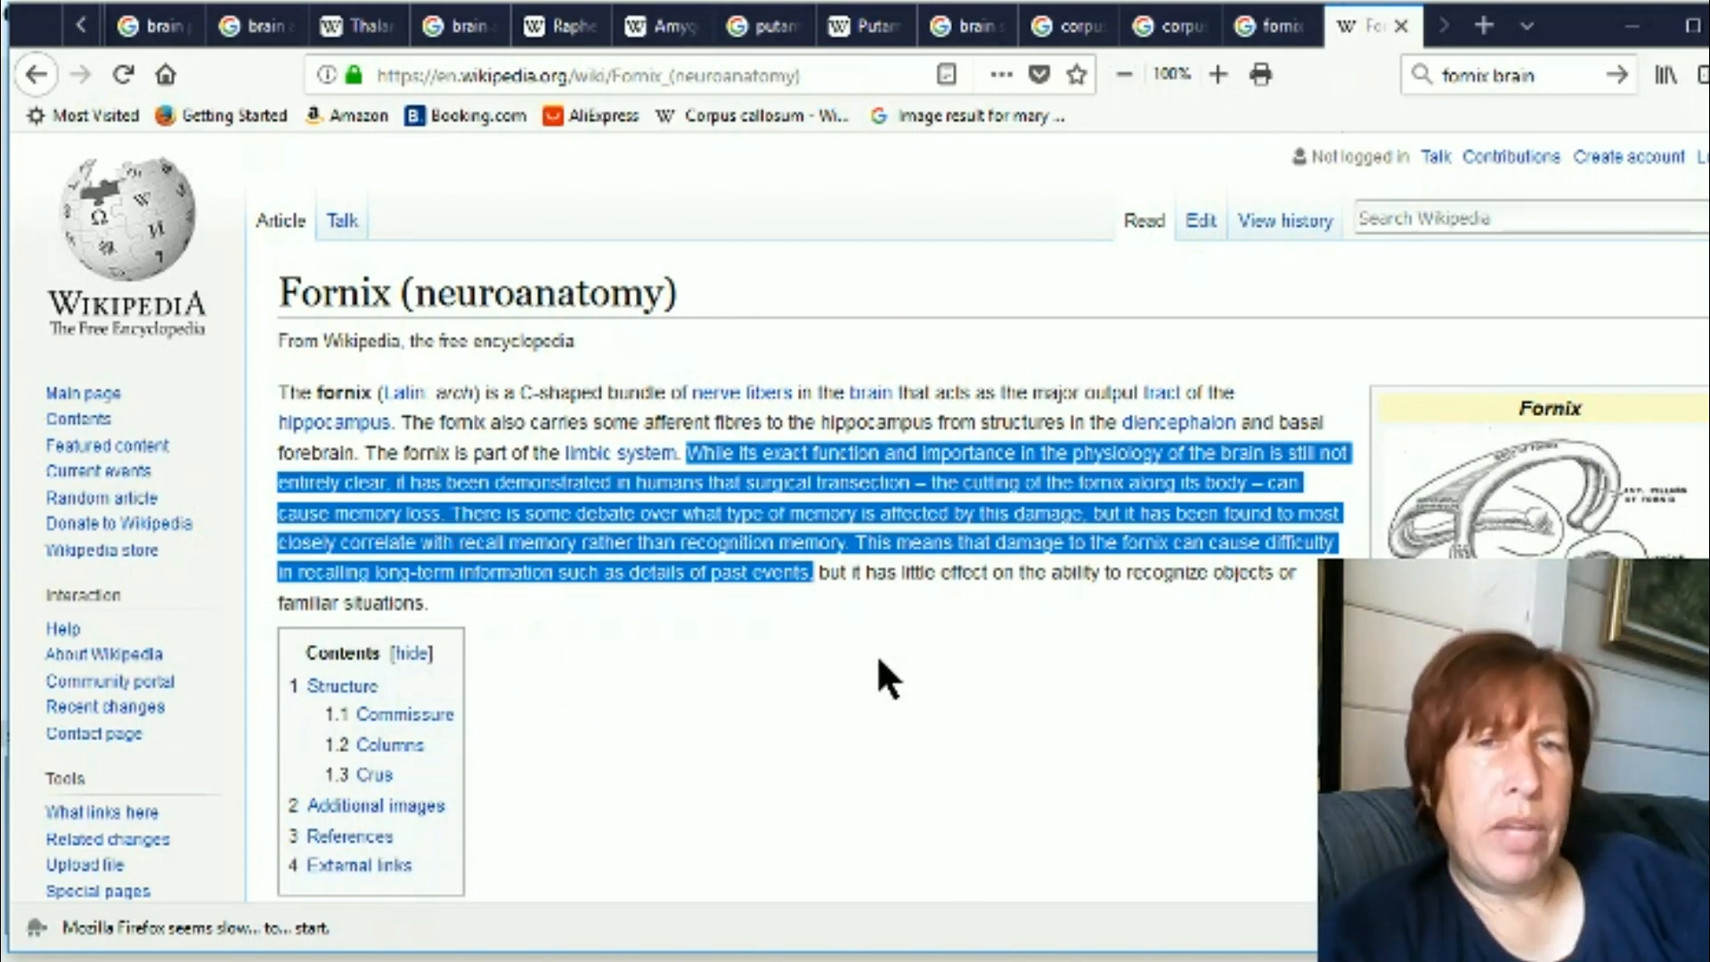
pyautogui.moveTo(893, 617)
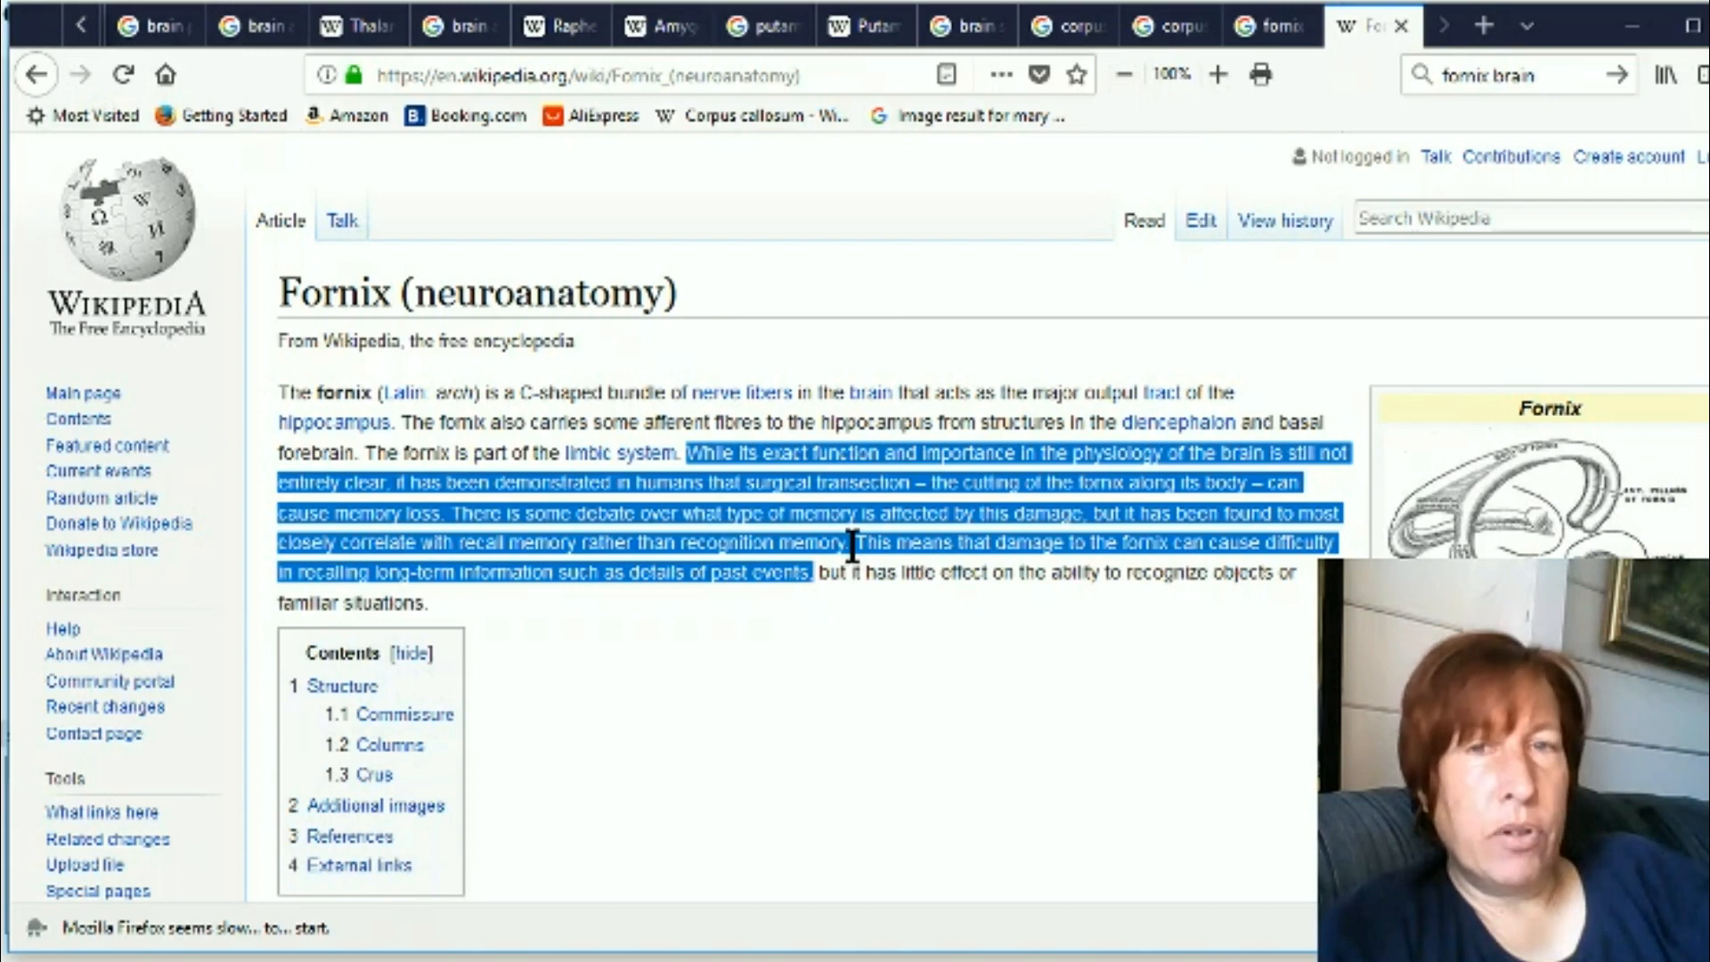
pyautogui.moveTo(550, 572)
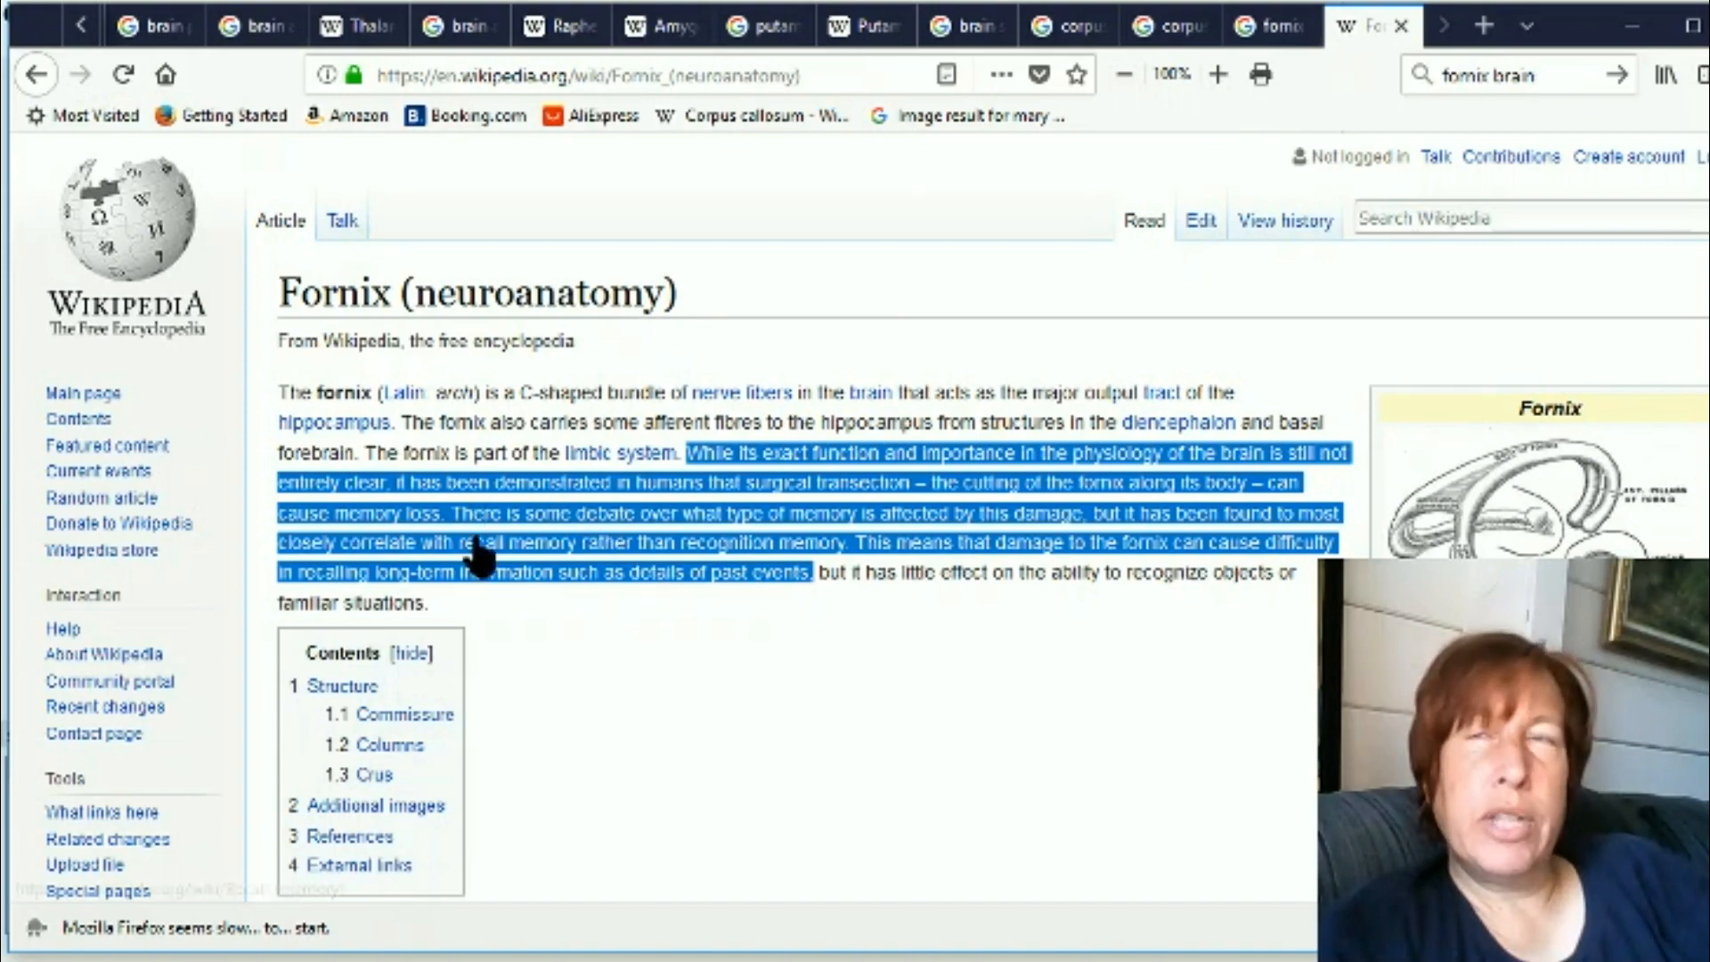
pyautogui.moveTo(914, 812)
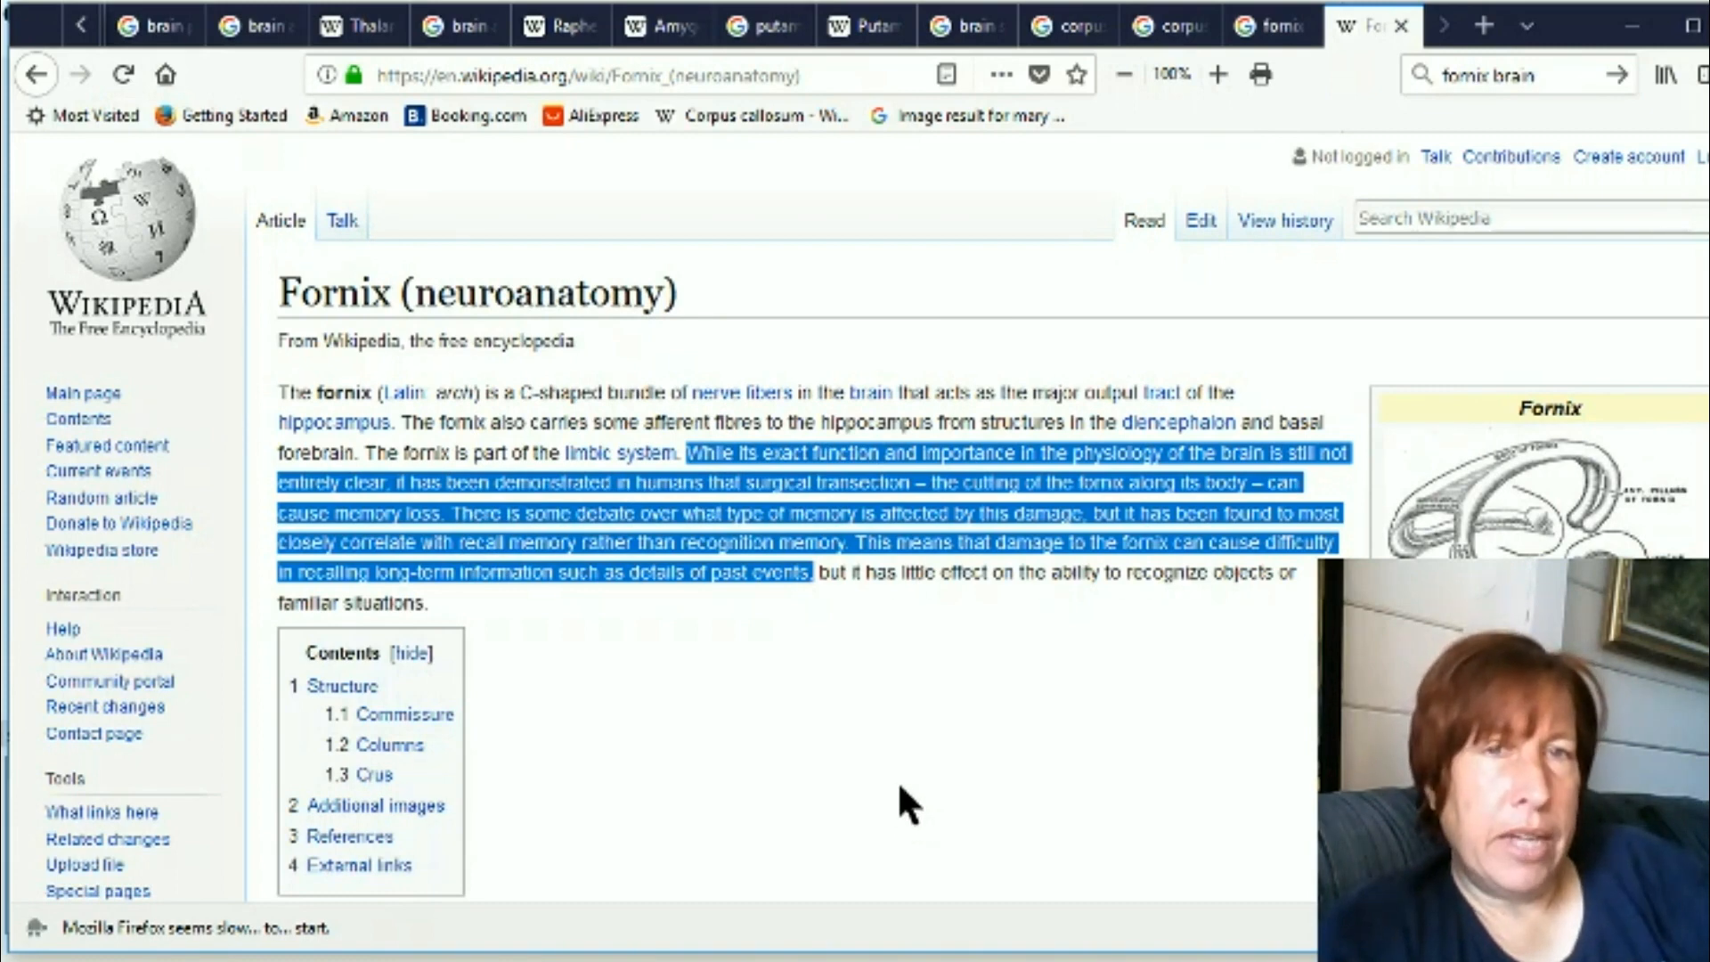
pyautogui.moveTo(913, 677)
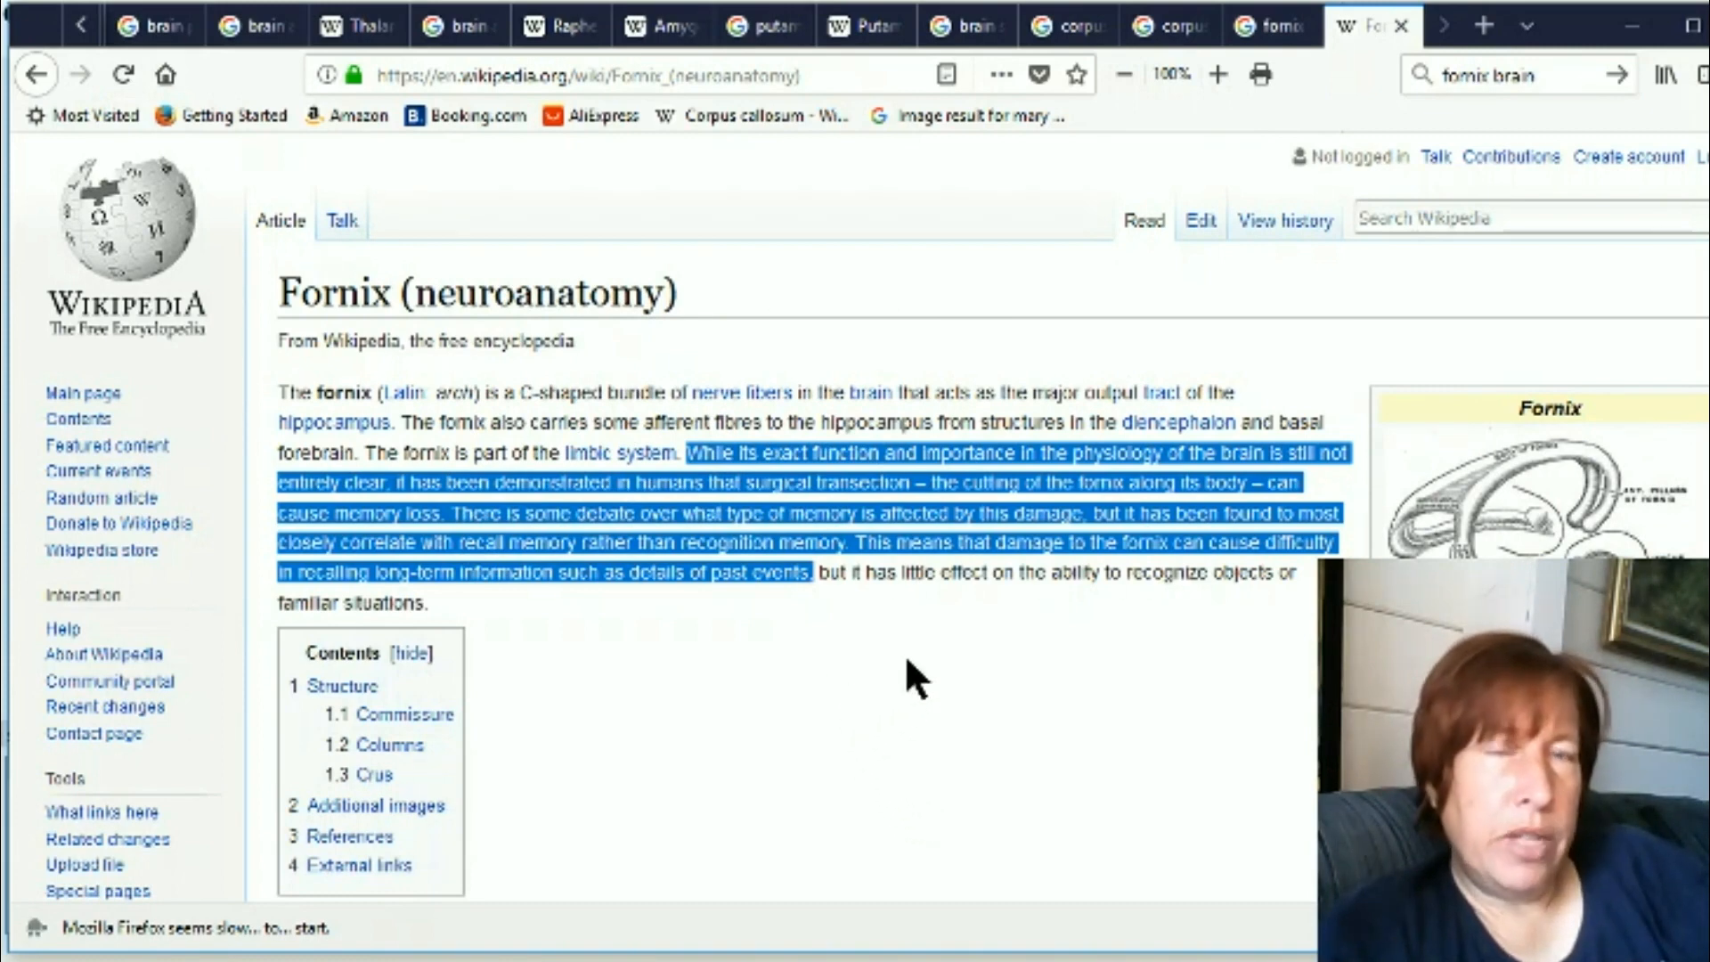
pyautogui.moveTo(812, 616)
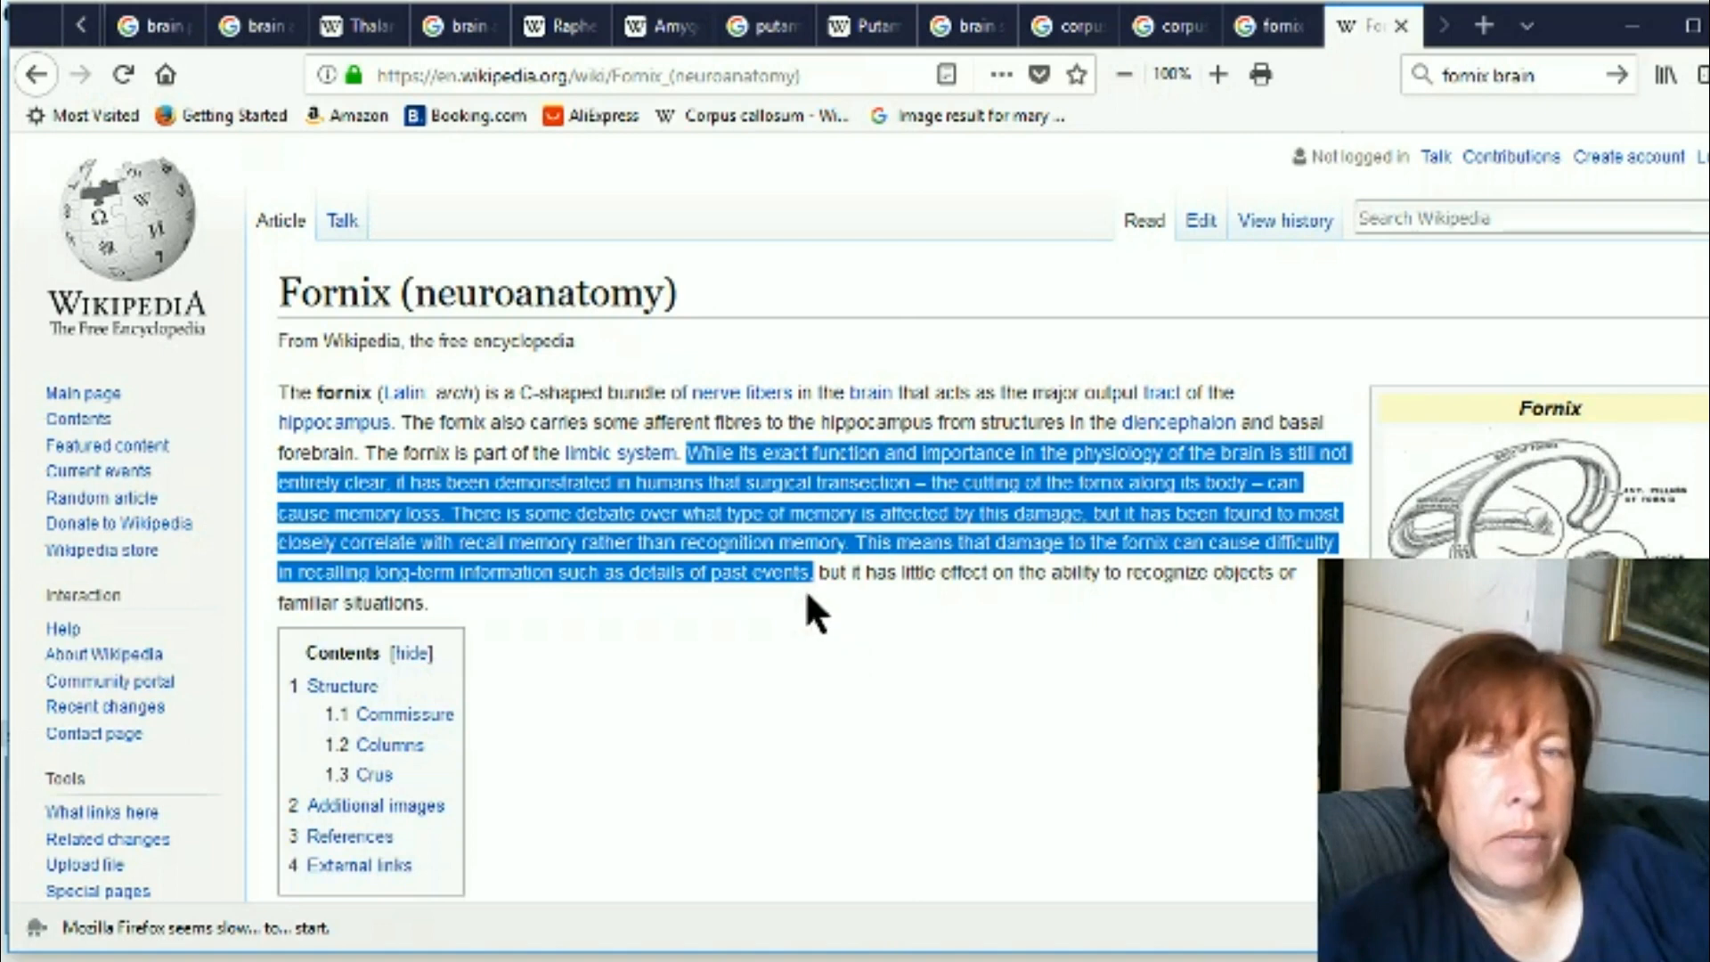
pyautogui.moveTo(868, 638)
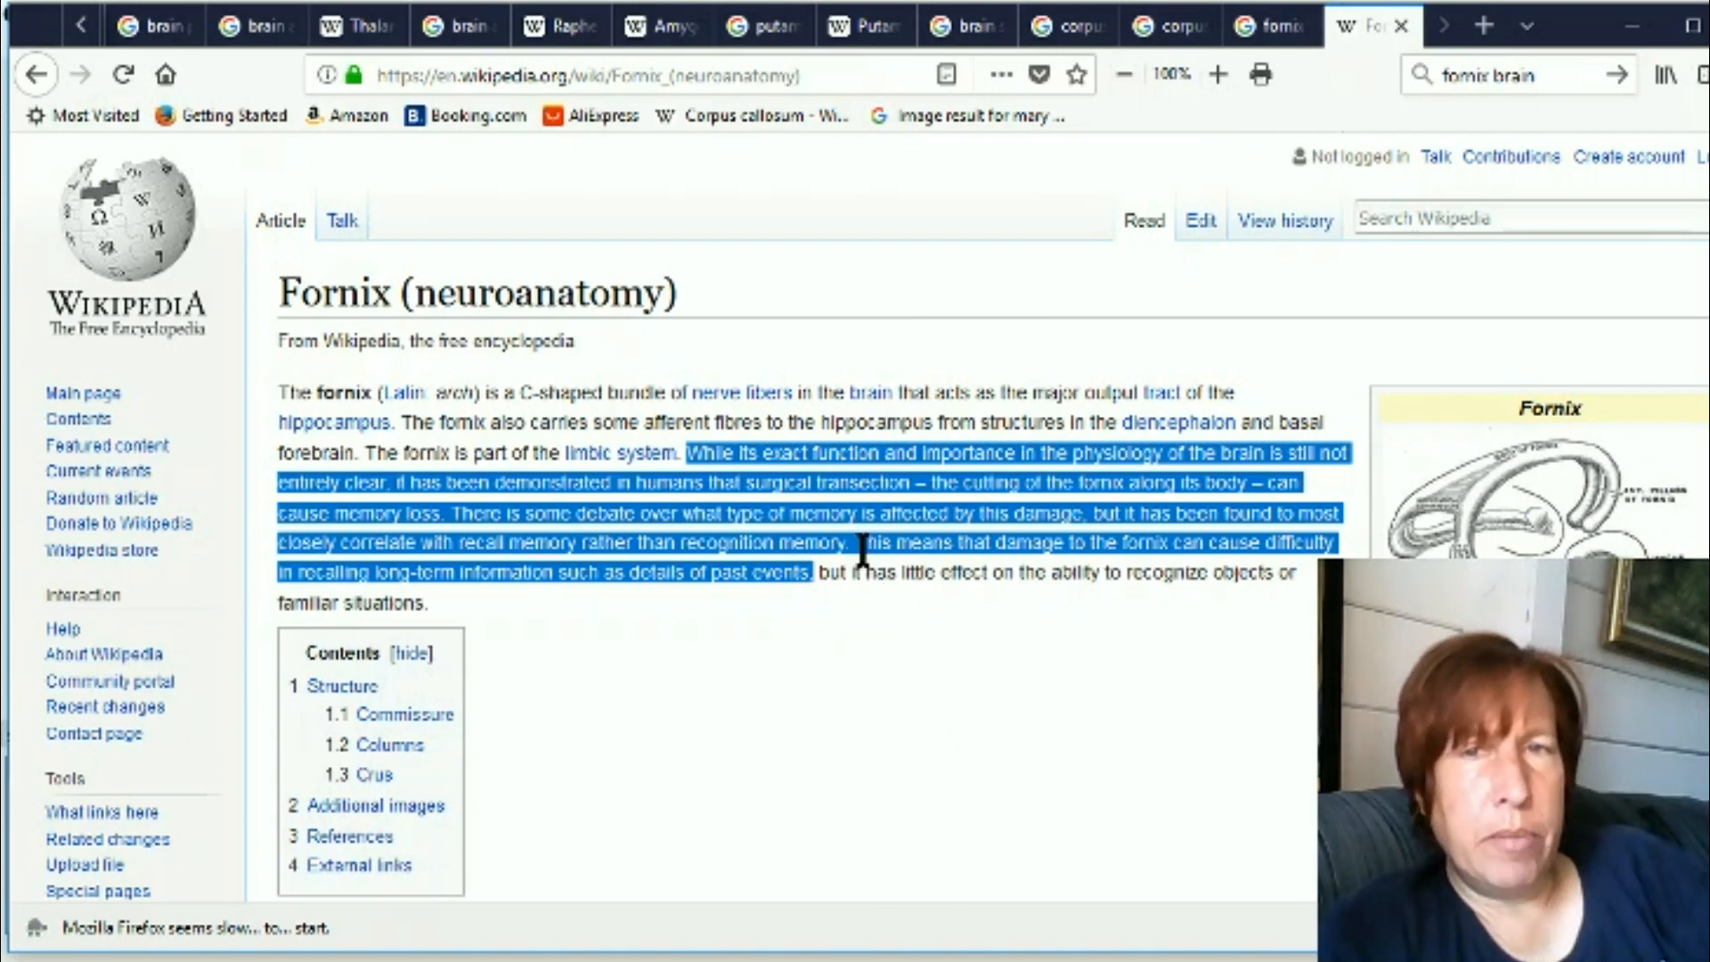
pyautogui.moveTo(884, 659)
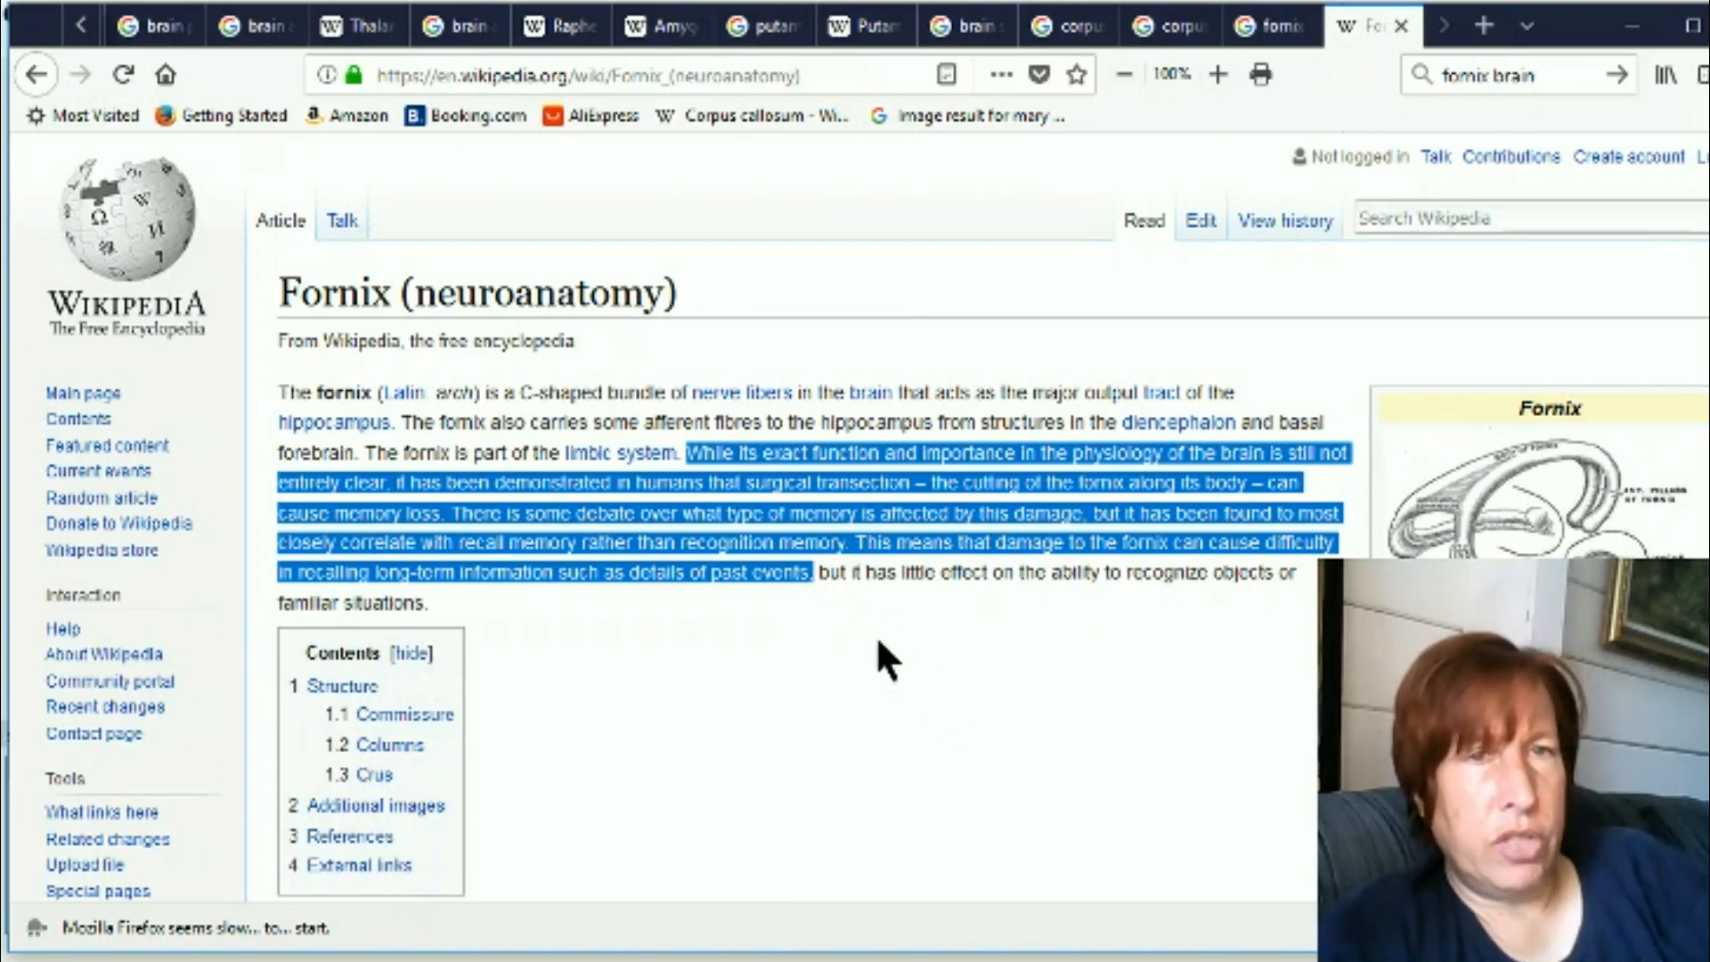
pyautogui.moveTo(761, 611)
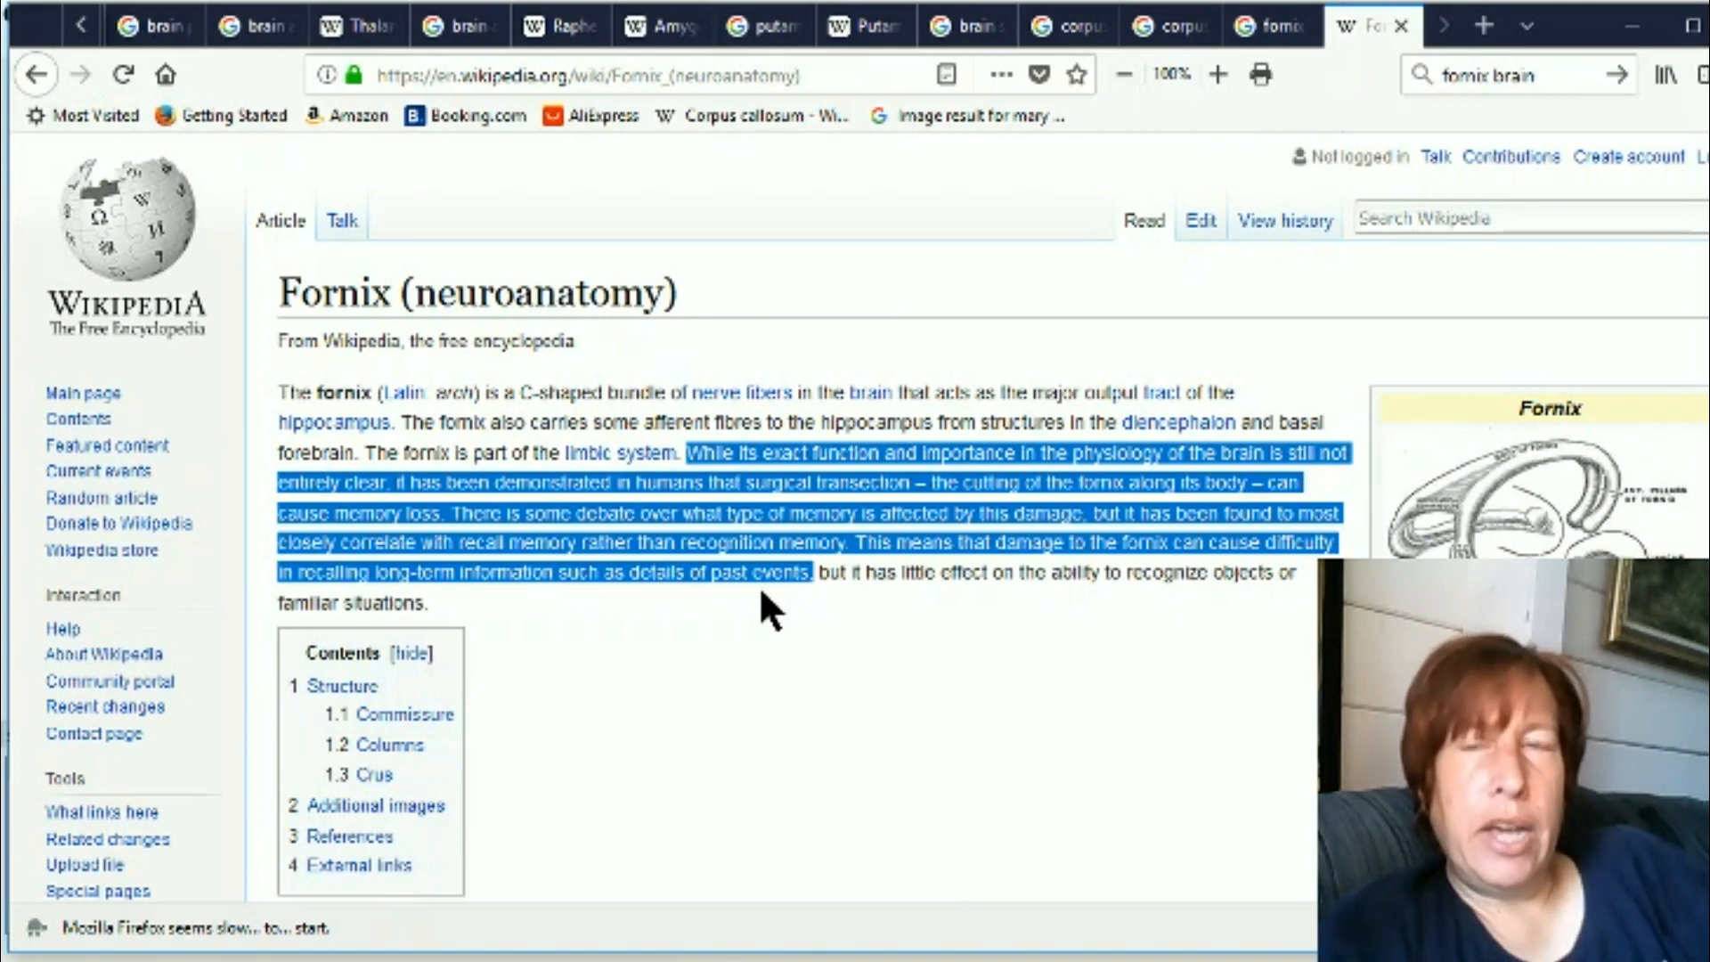
pyautogui.moveTo(820, 616)
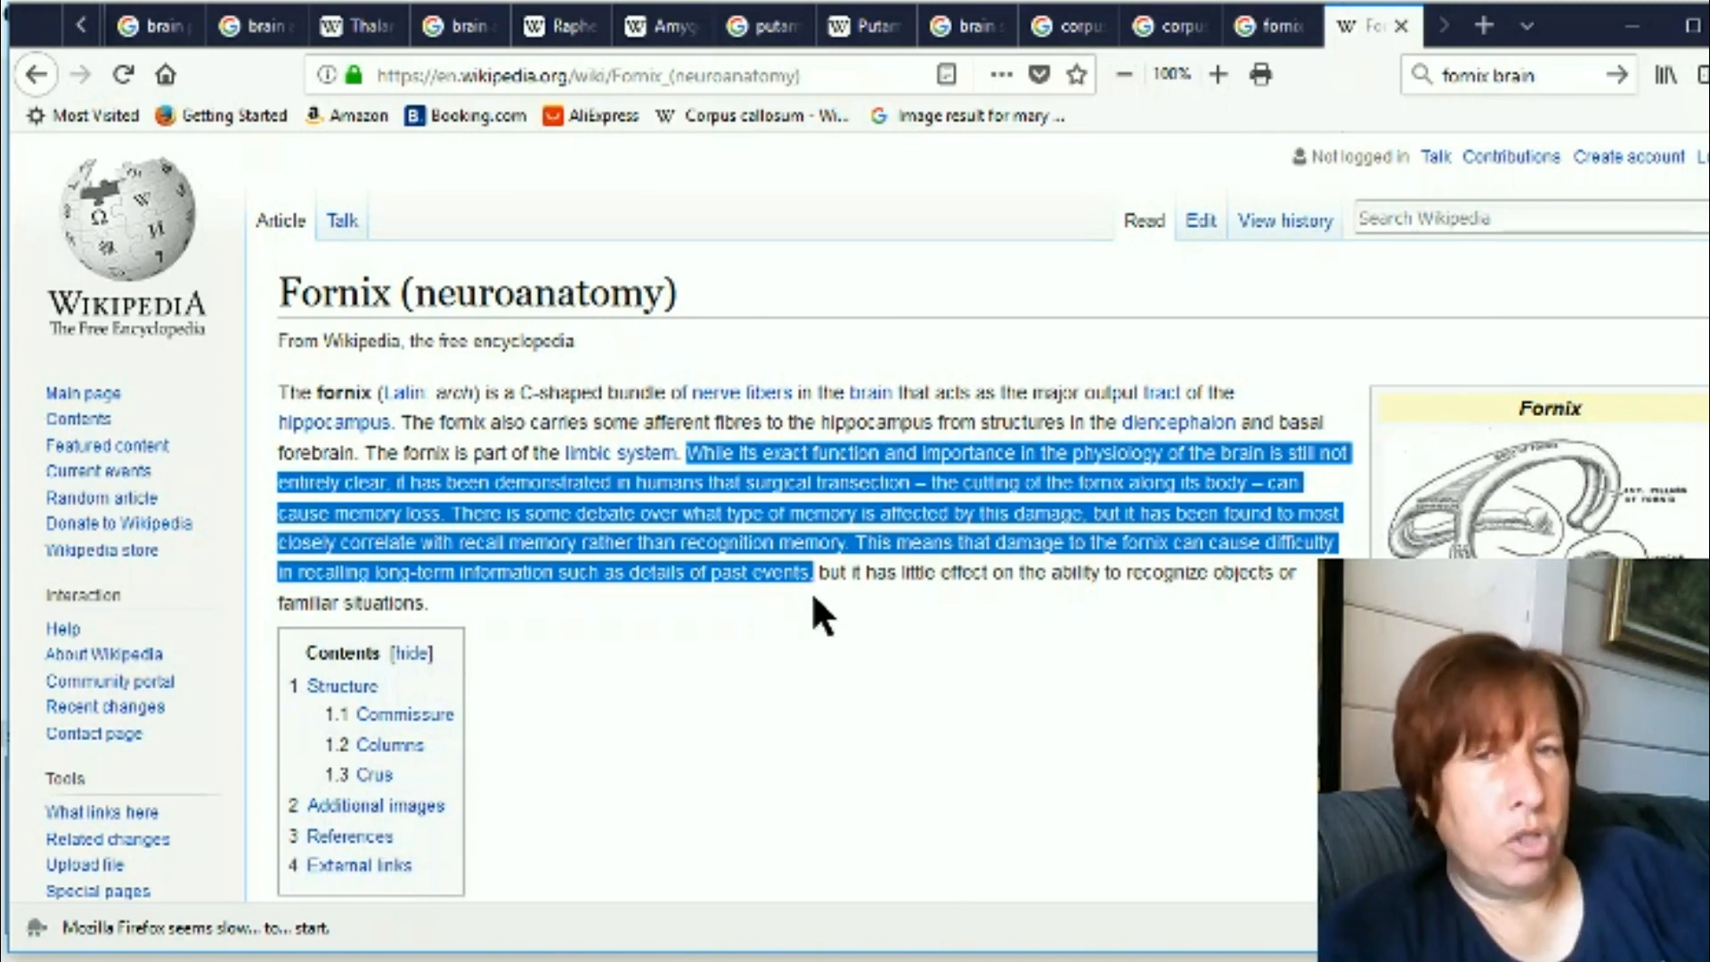
pyautogui.moveTo(765, 611)
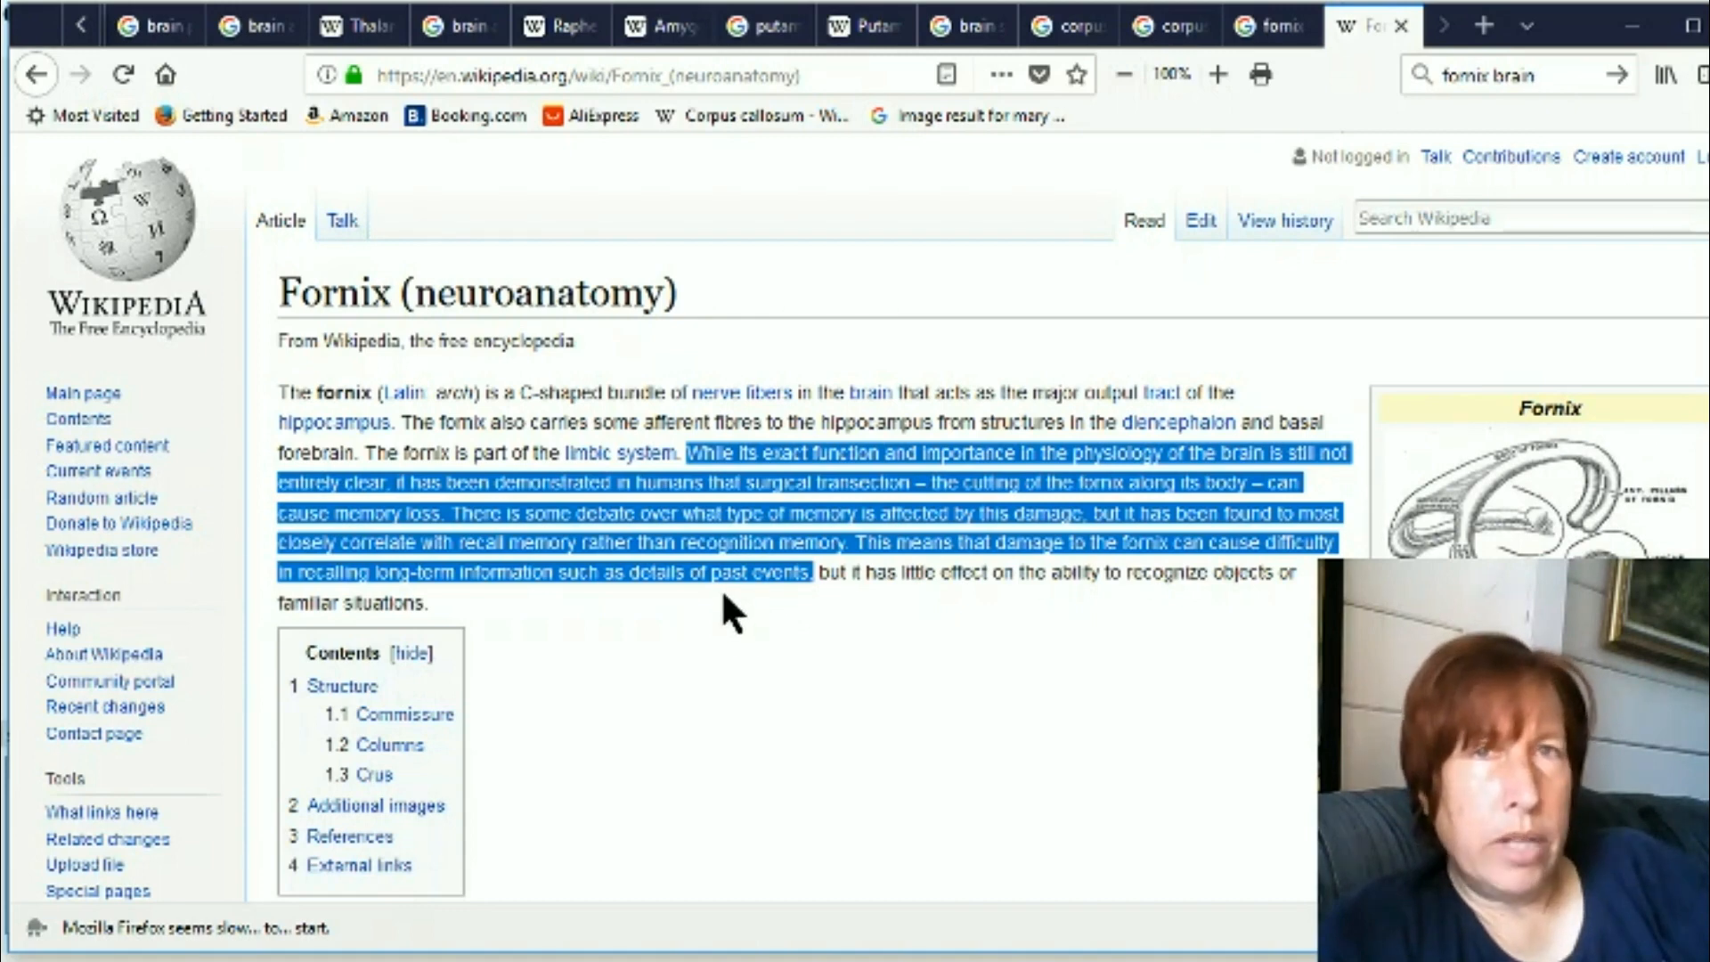
pyautogui.moveTo(744, 633)
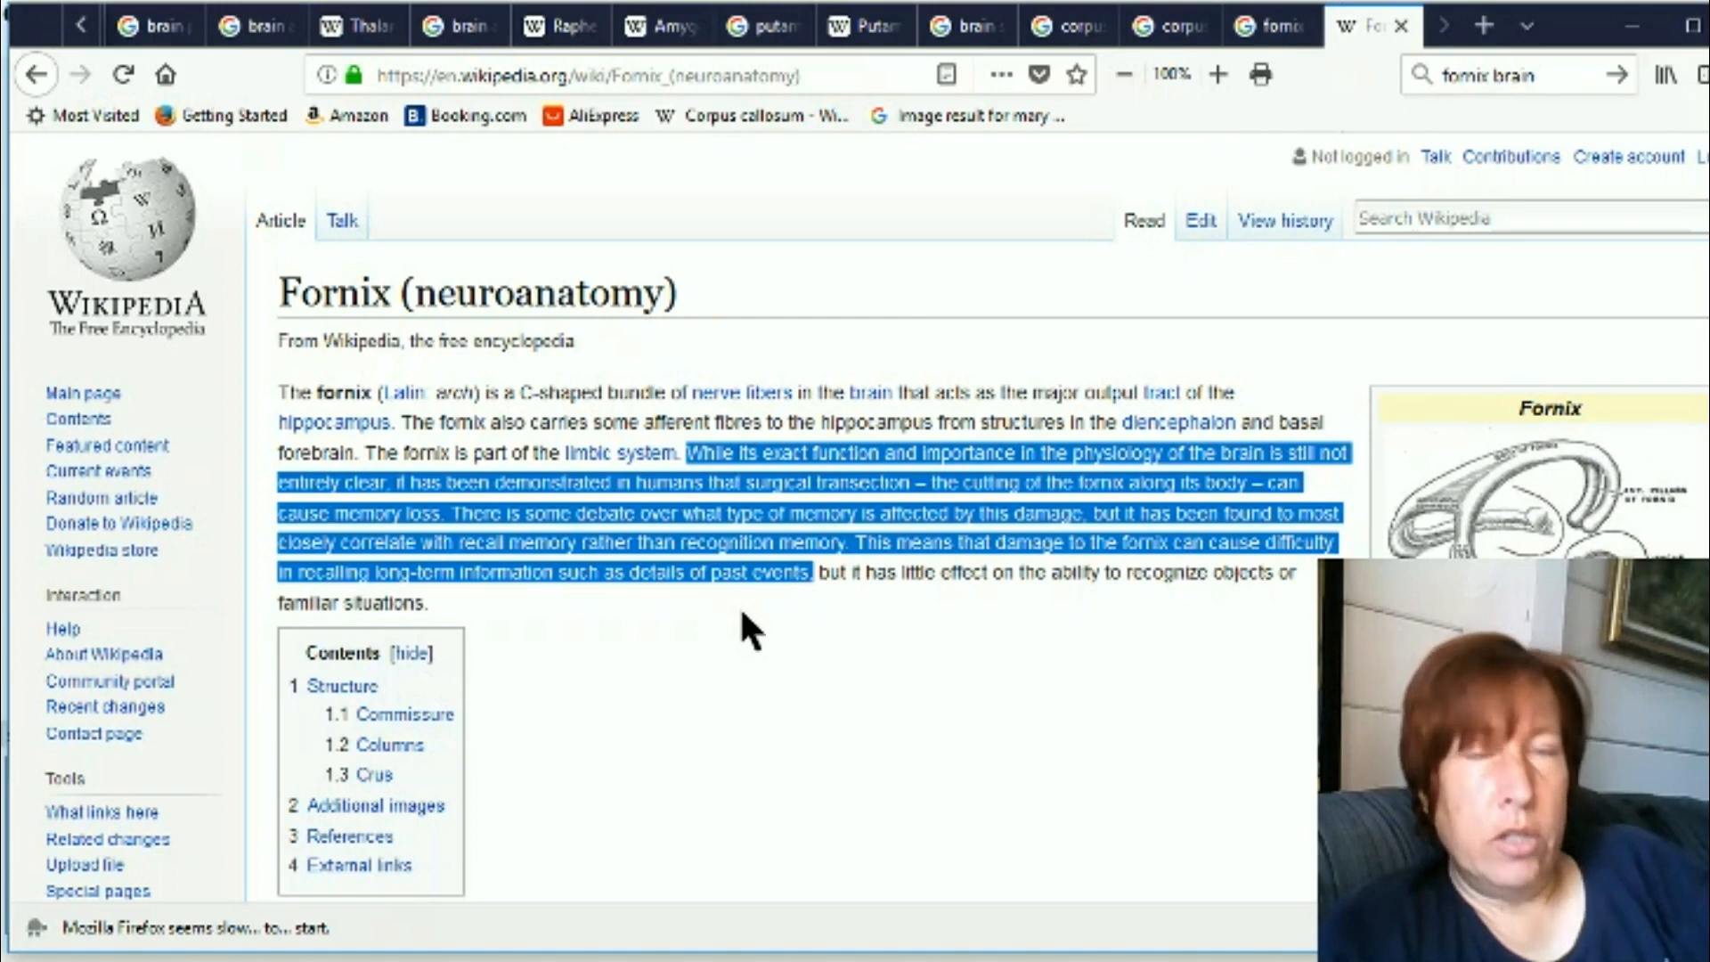
pyautogui.moveTo(764, 636)
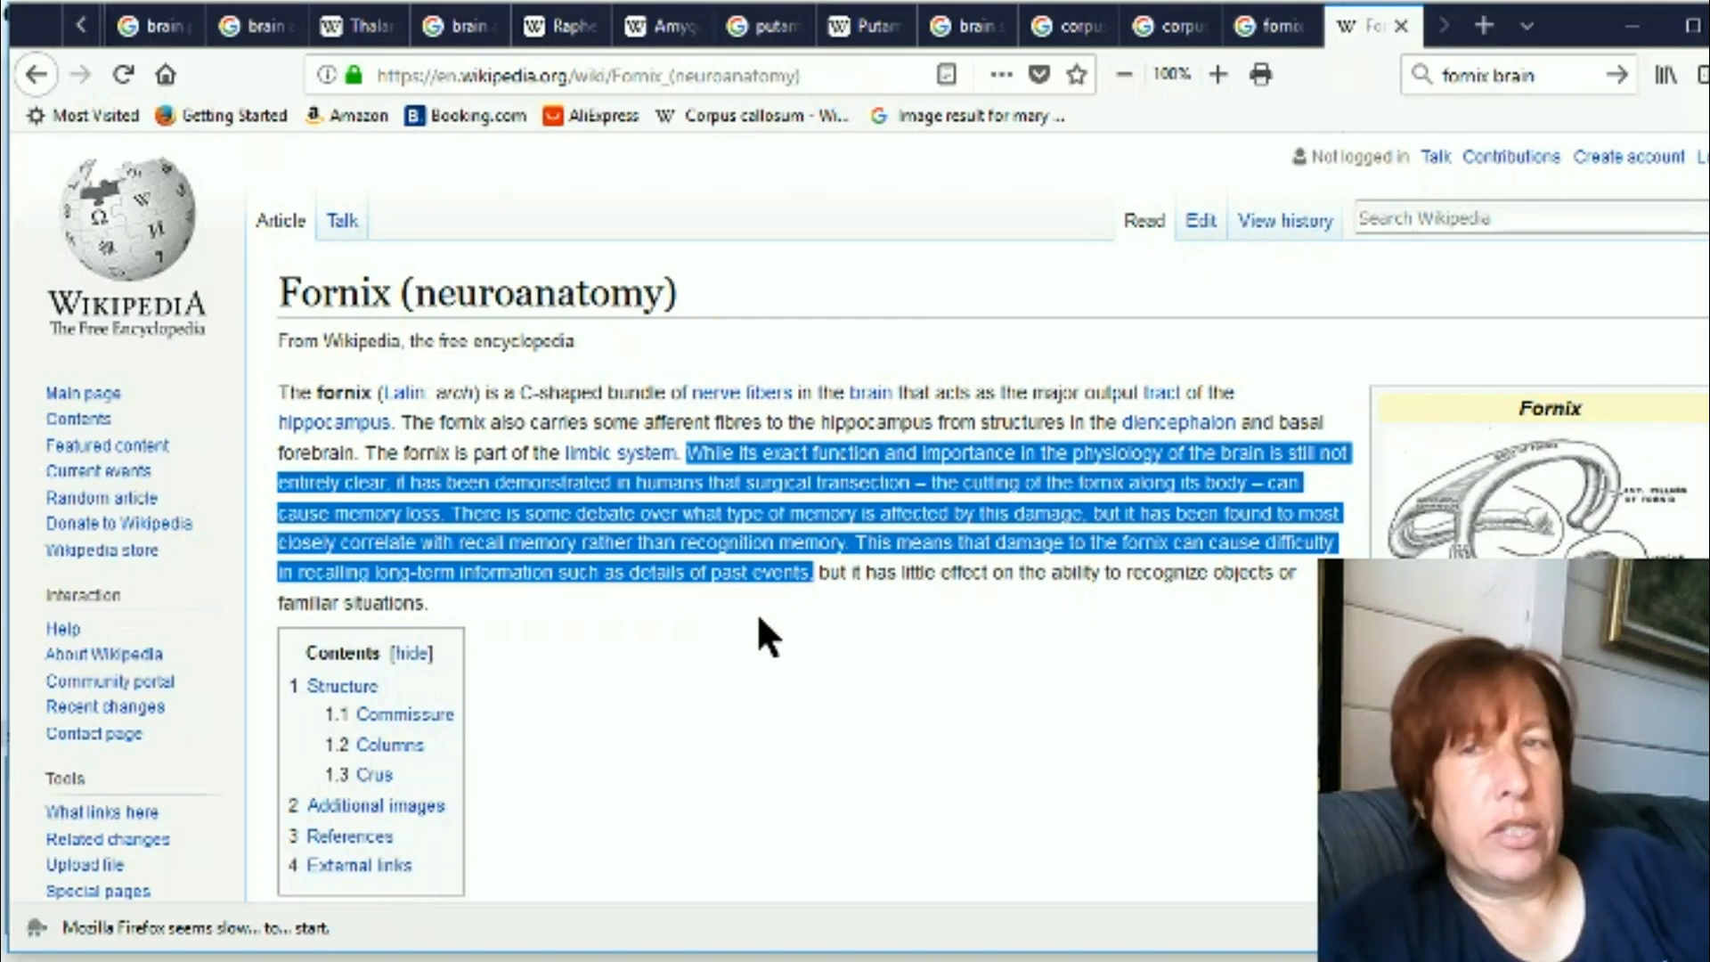
pyautogui.moveTo(791, 659)
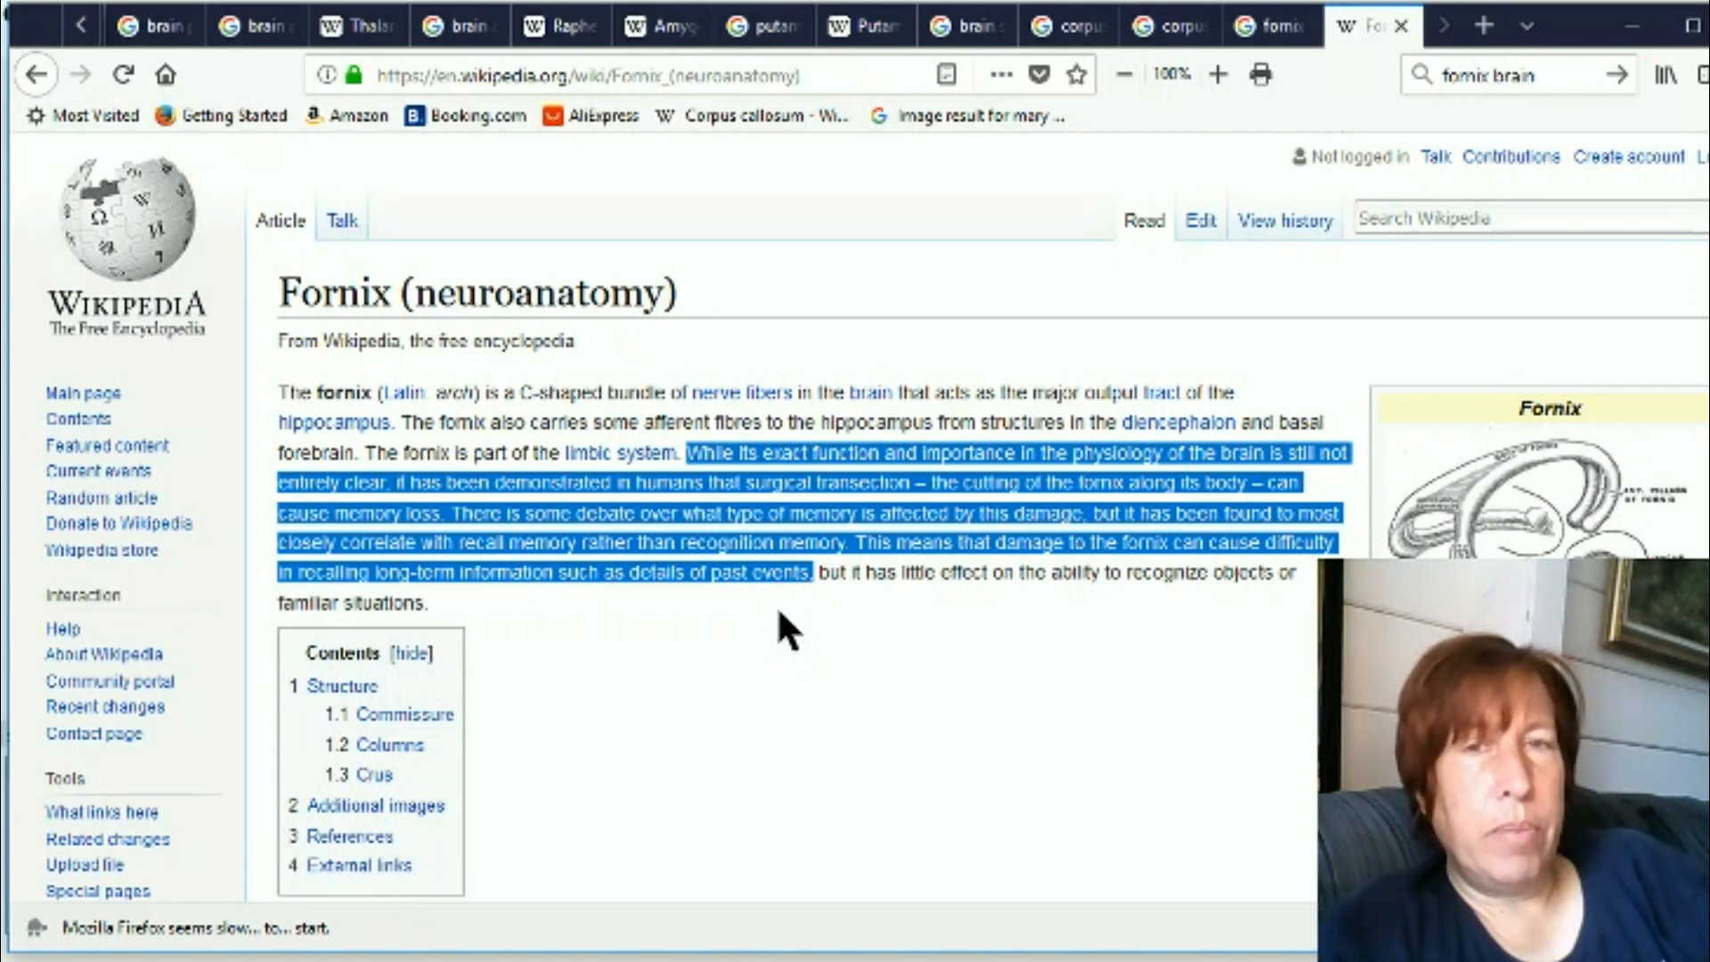
pyautogui.moveTo(862, 659)
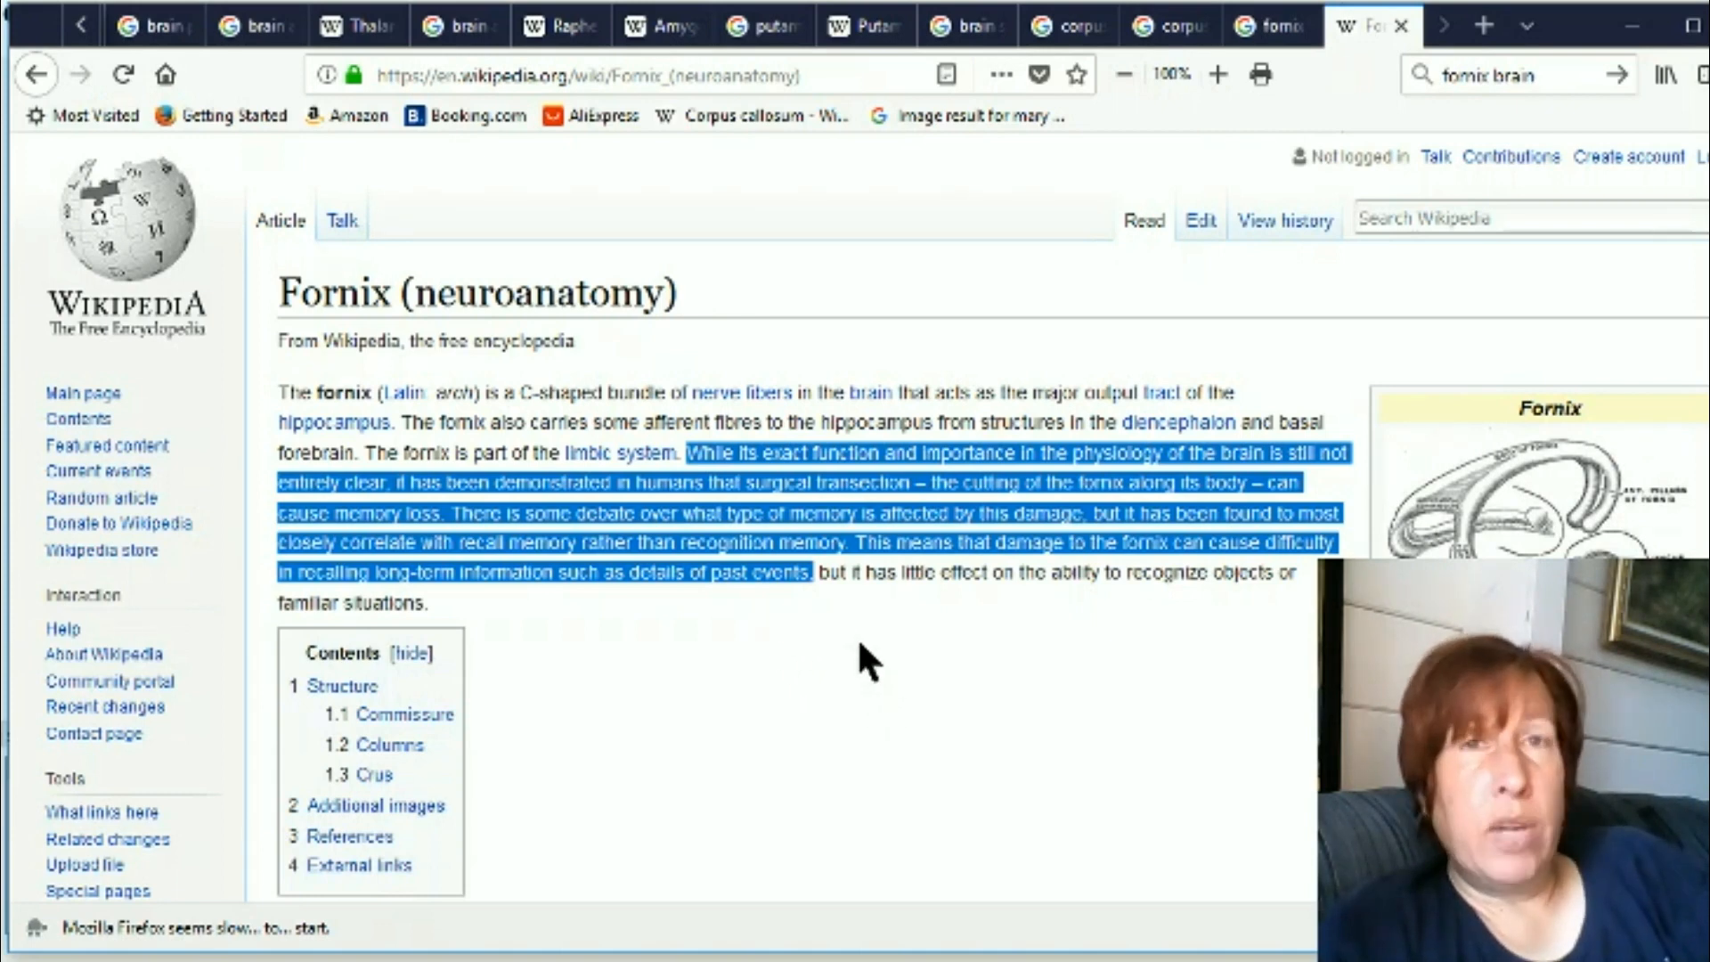
pyautogui.moveTo(793, 658)
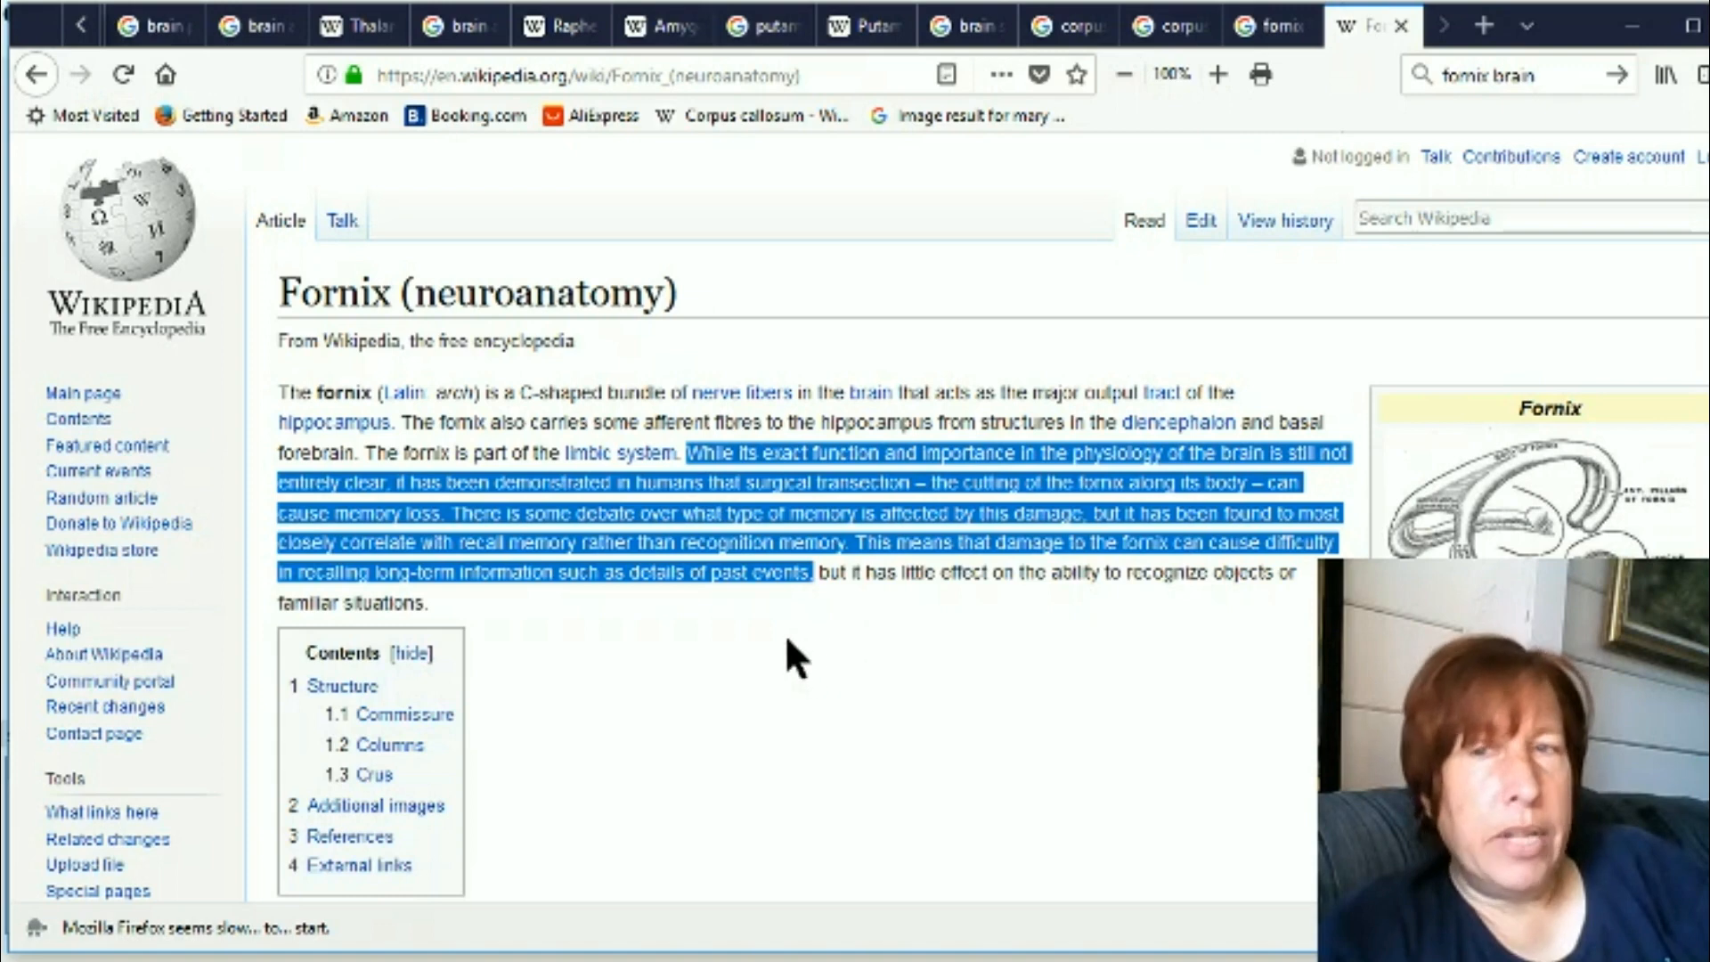
pyautogui.moveTo(703, 633)
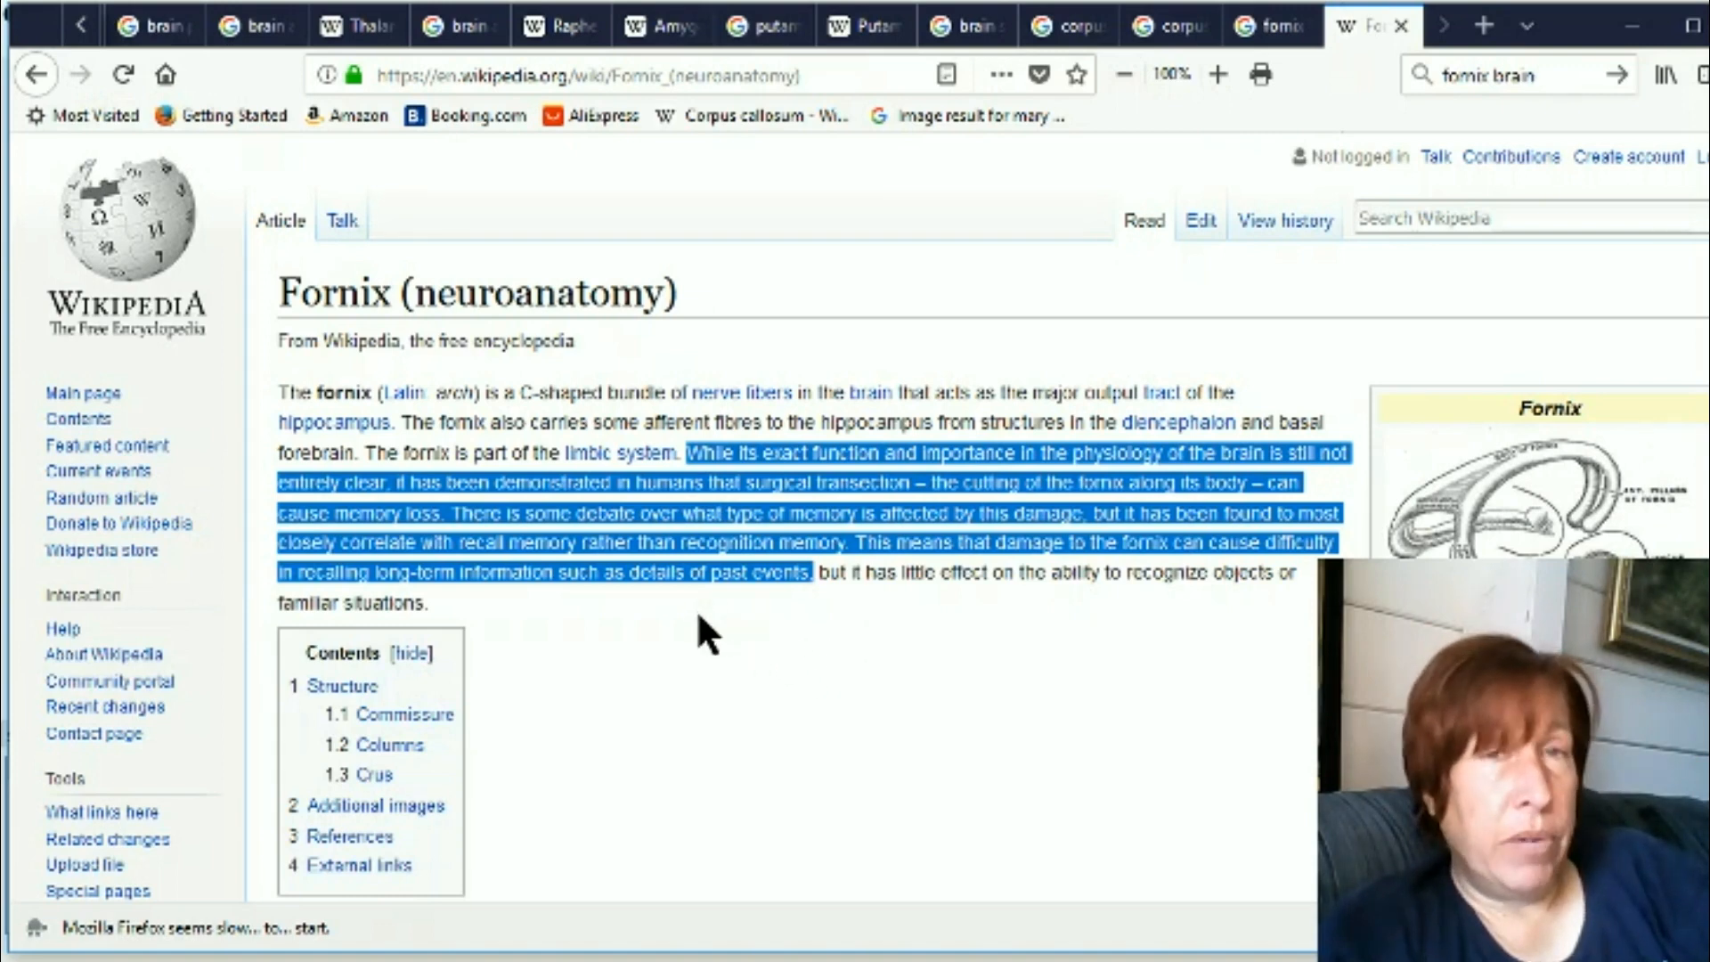
pyautogui.moveTo(784, 690)
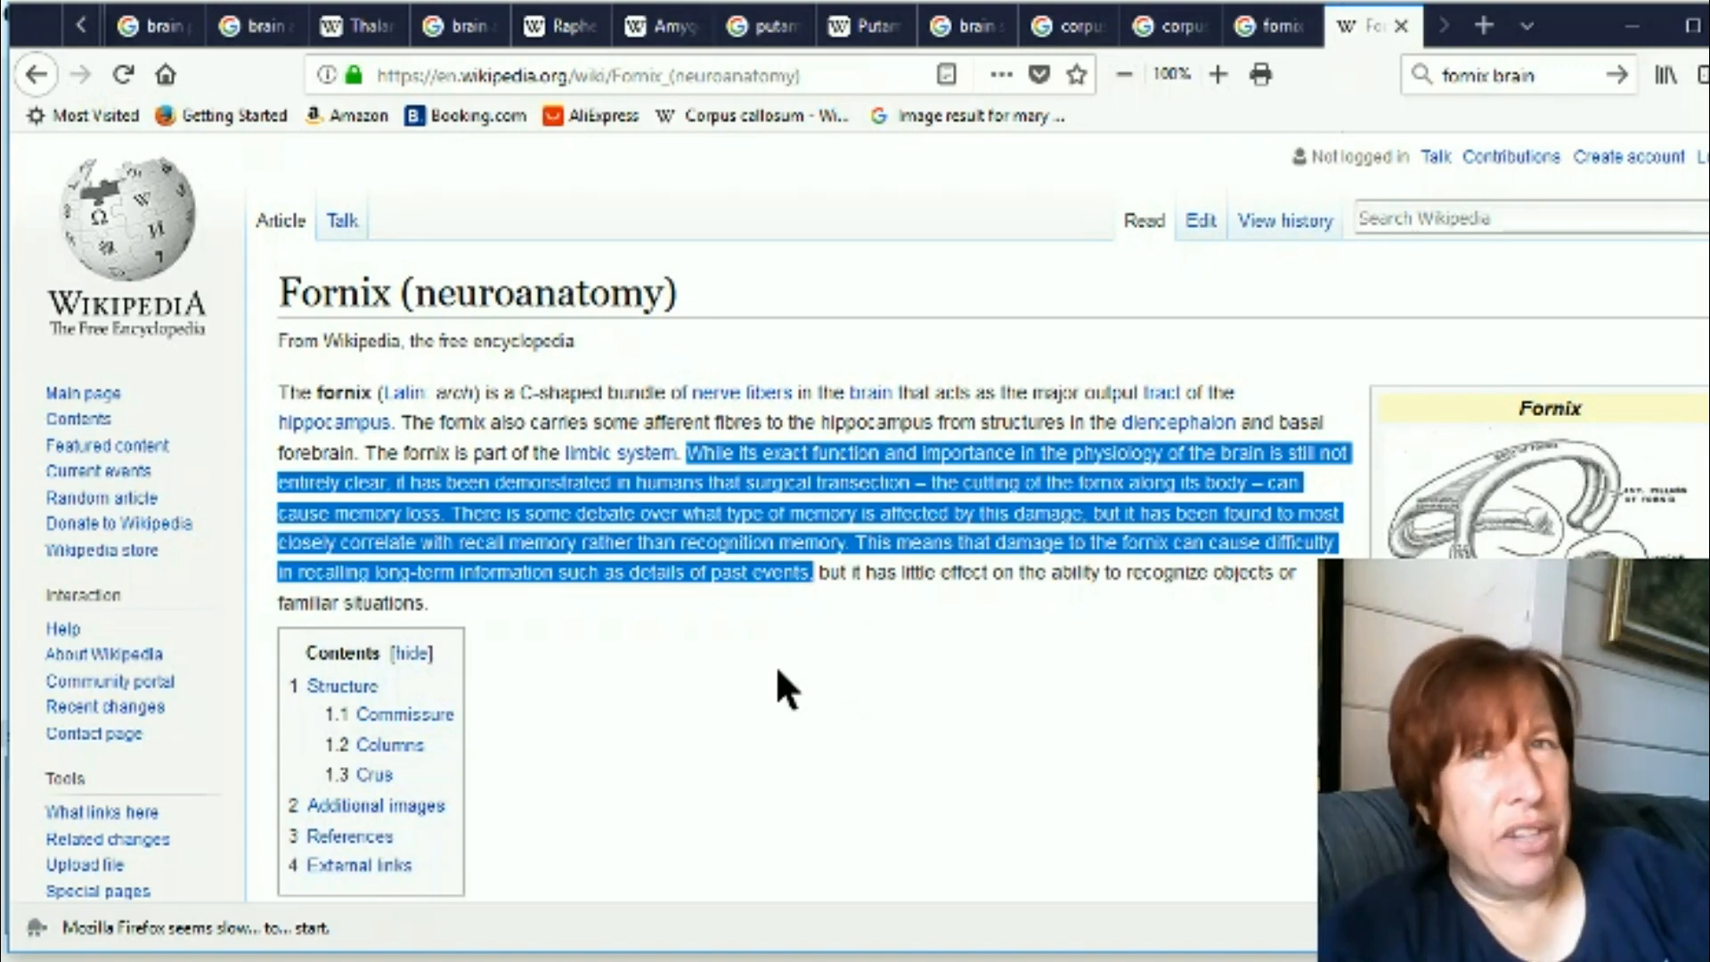